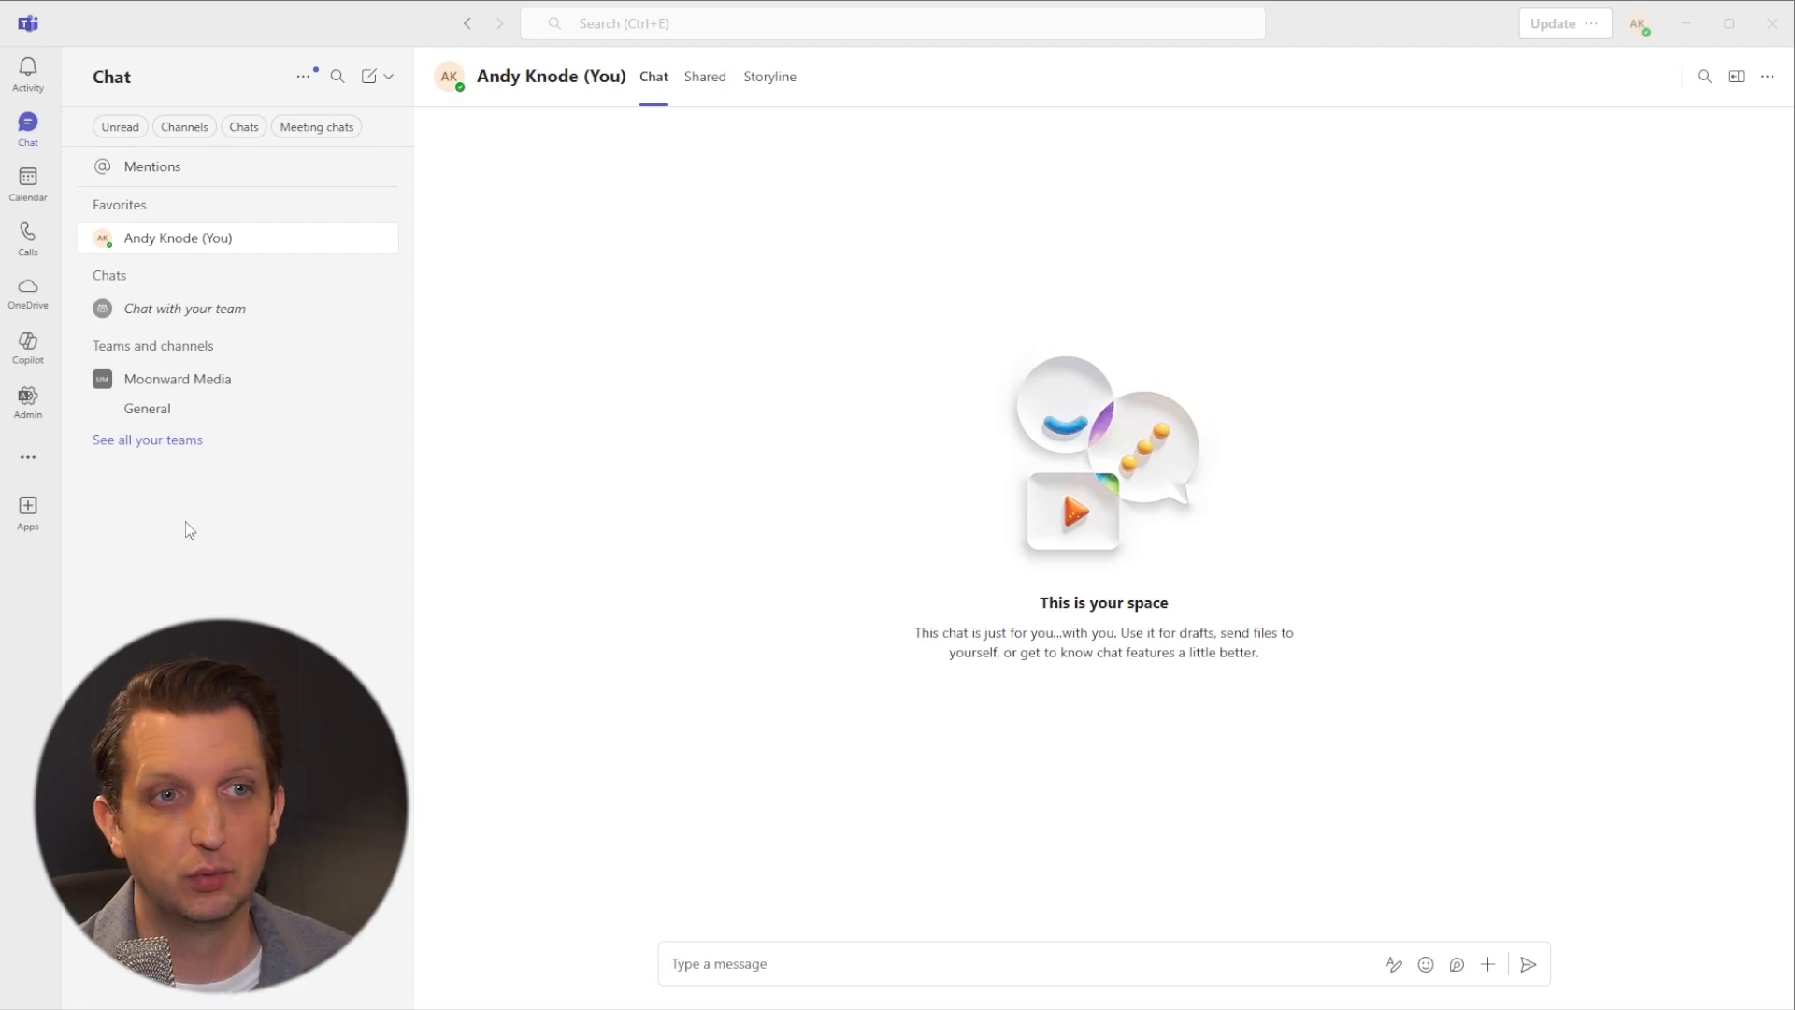
mouse_move(359, 380)
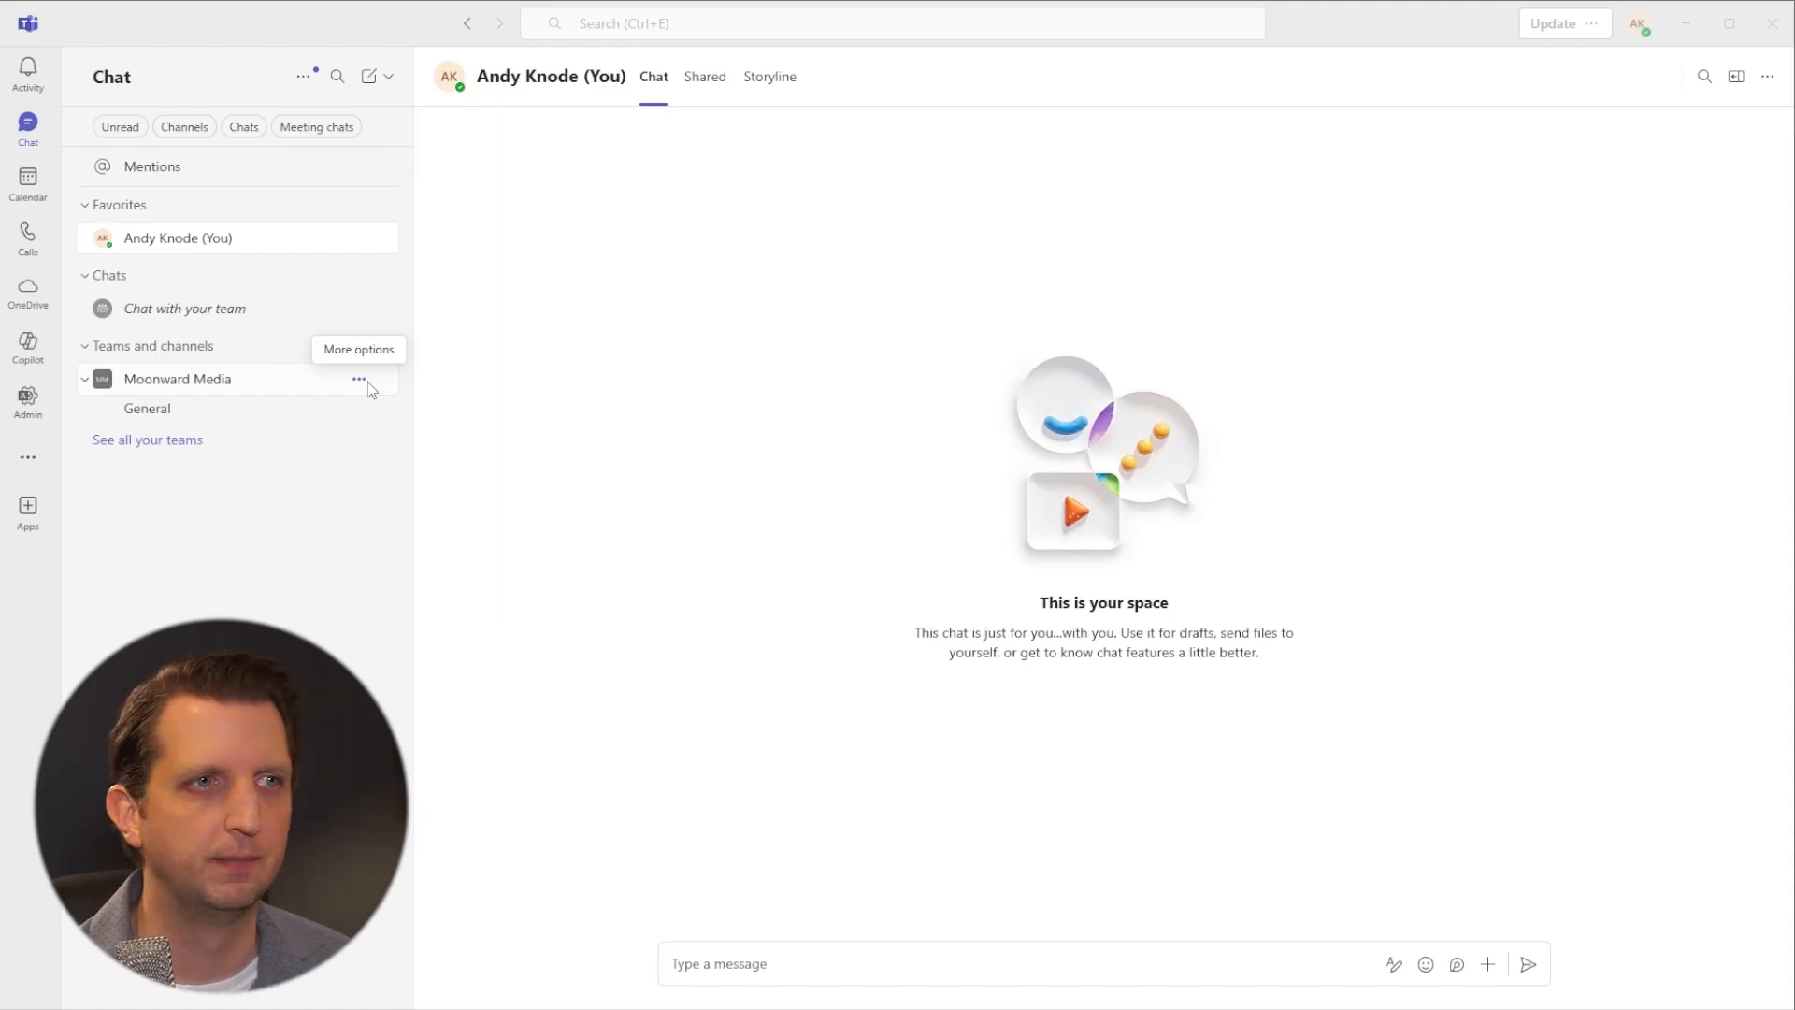
mouse_move(639, 284)
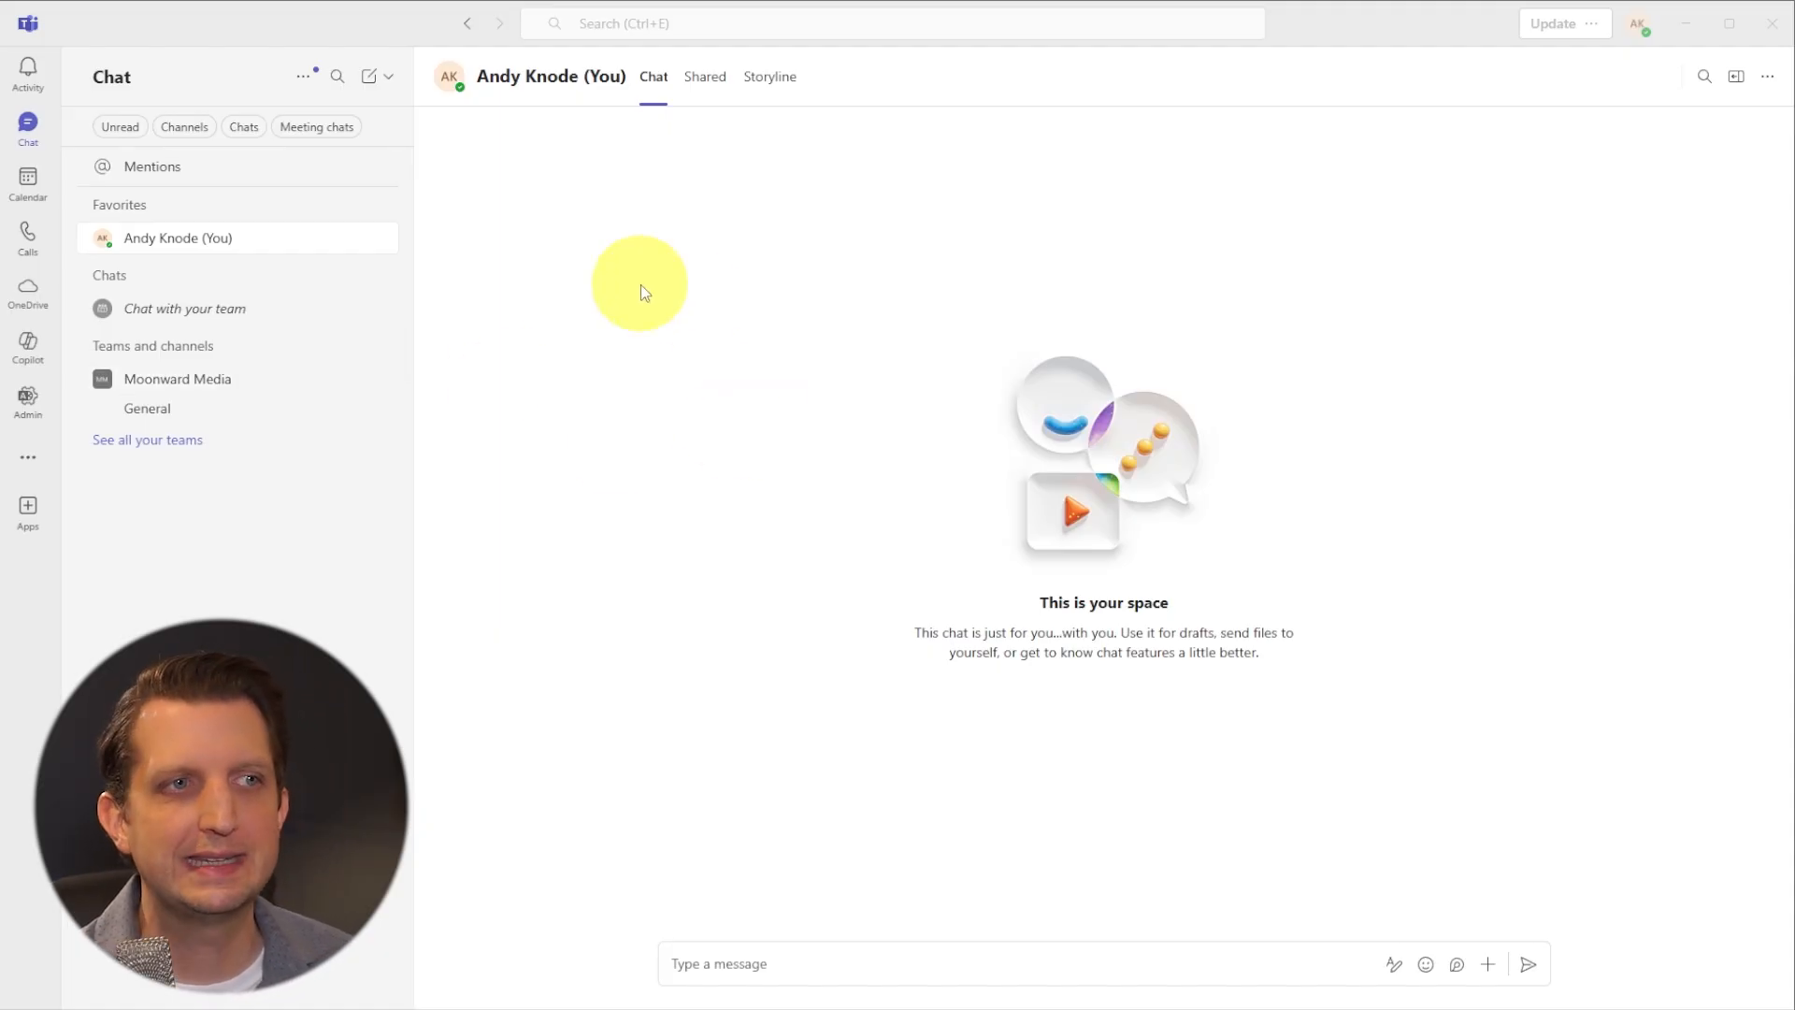
mouse_move(495, 308)
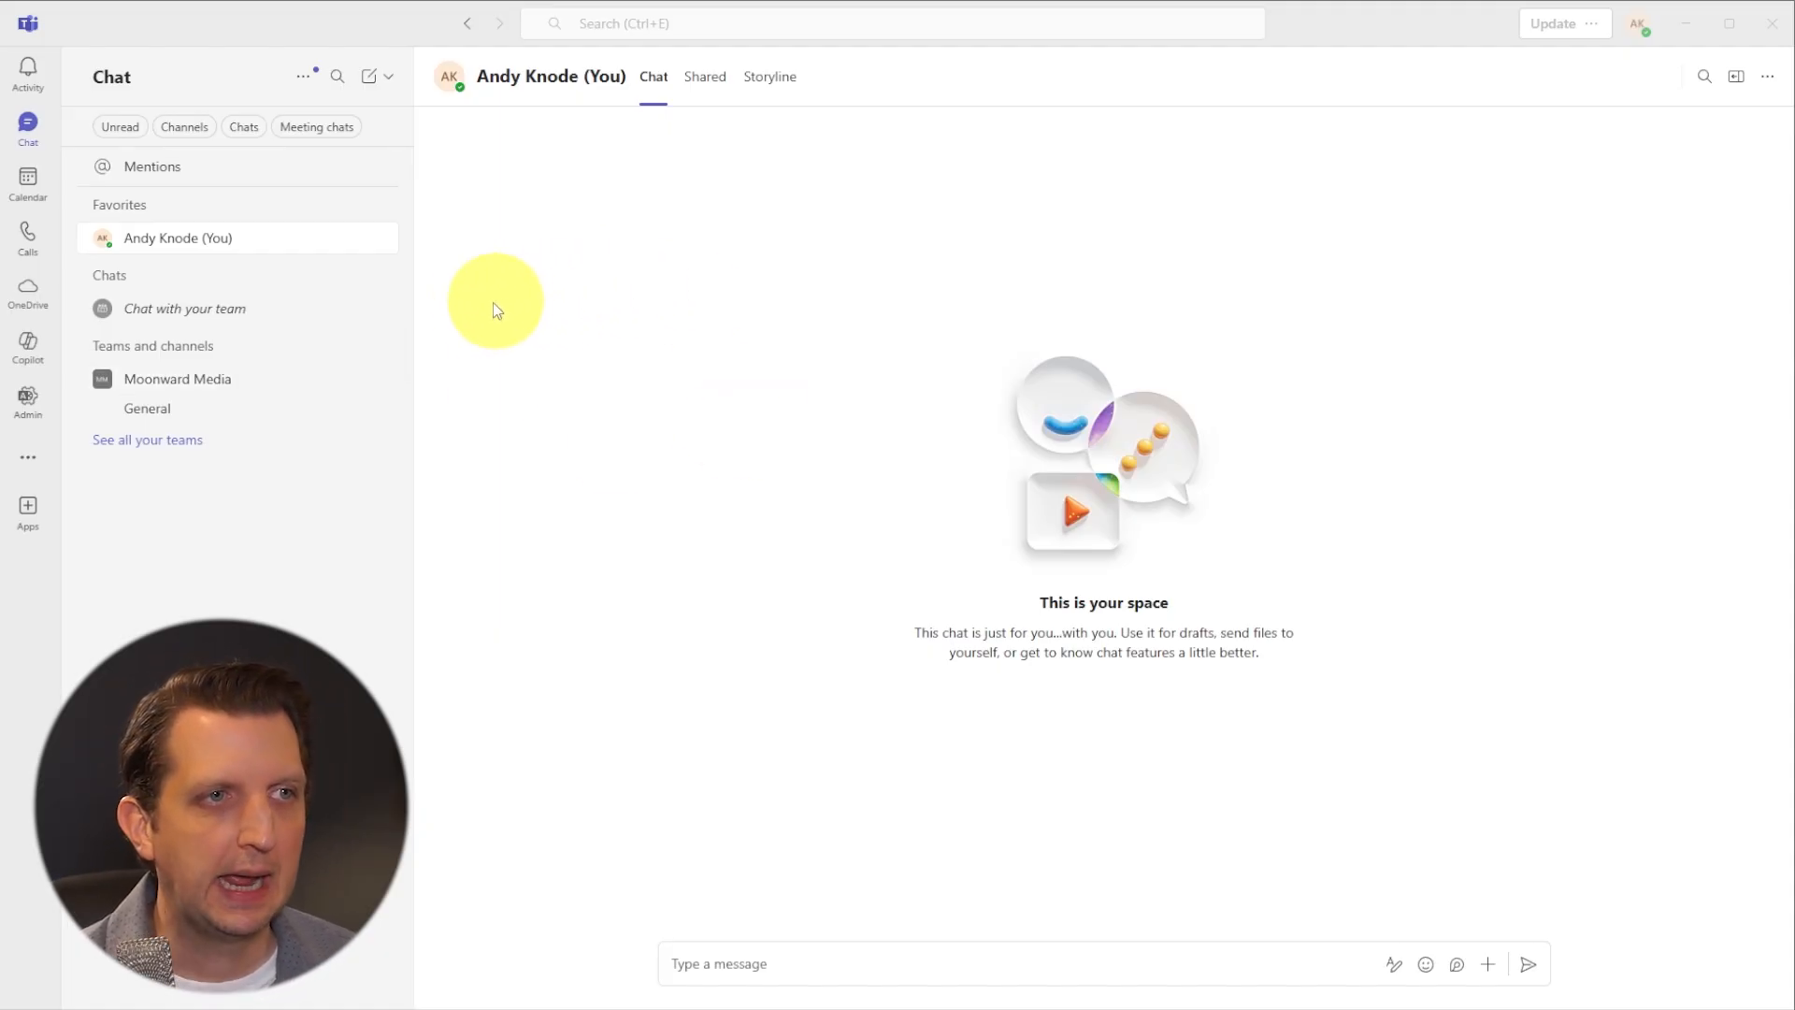
mouse_move(178, 380)
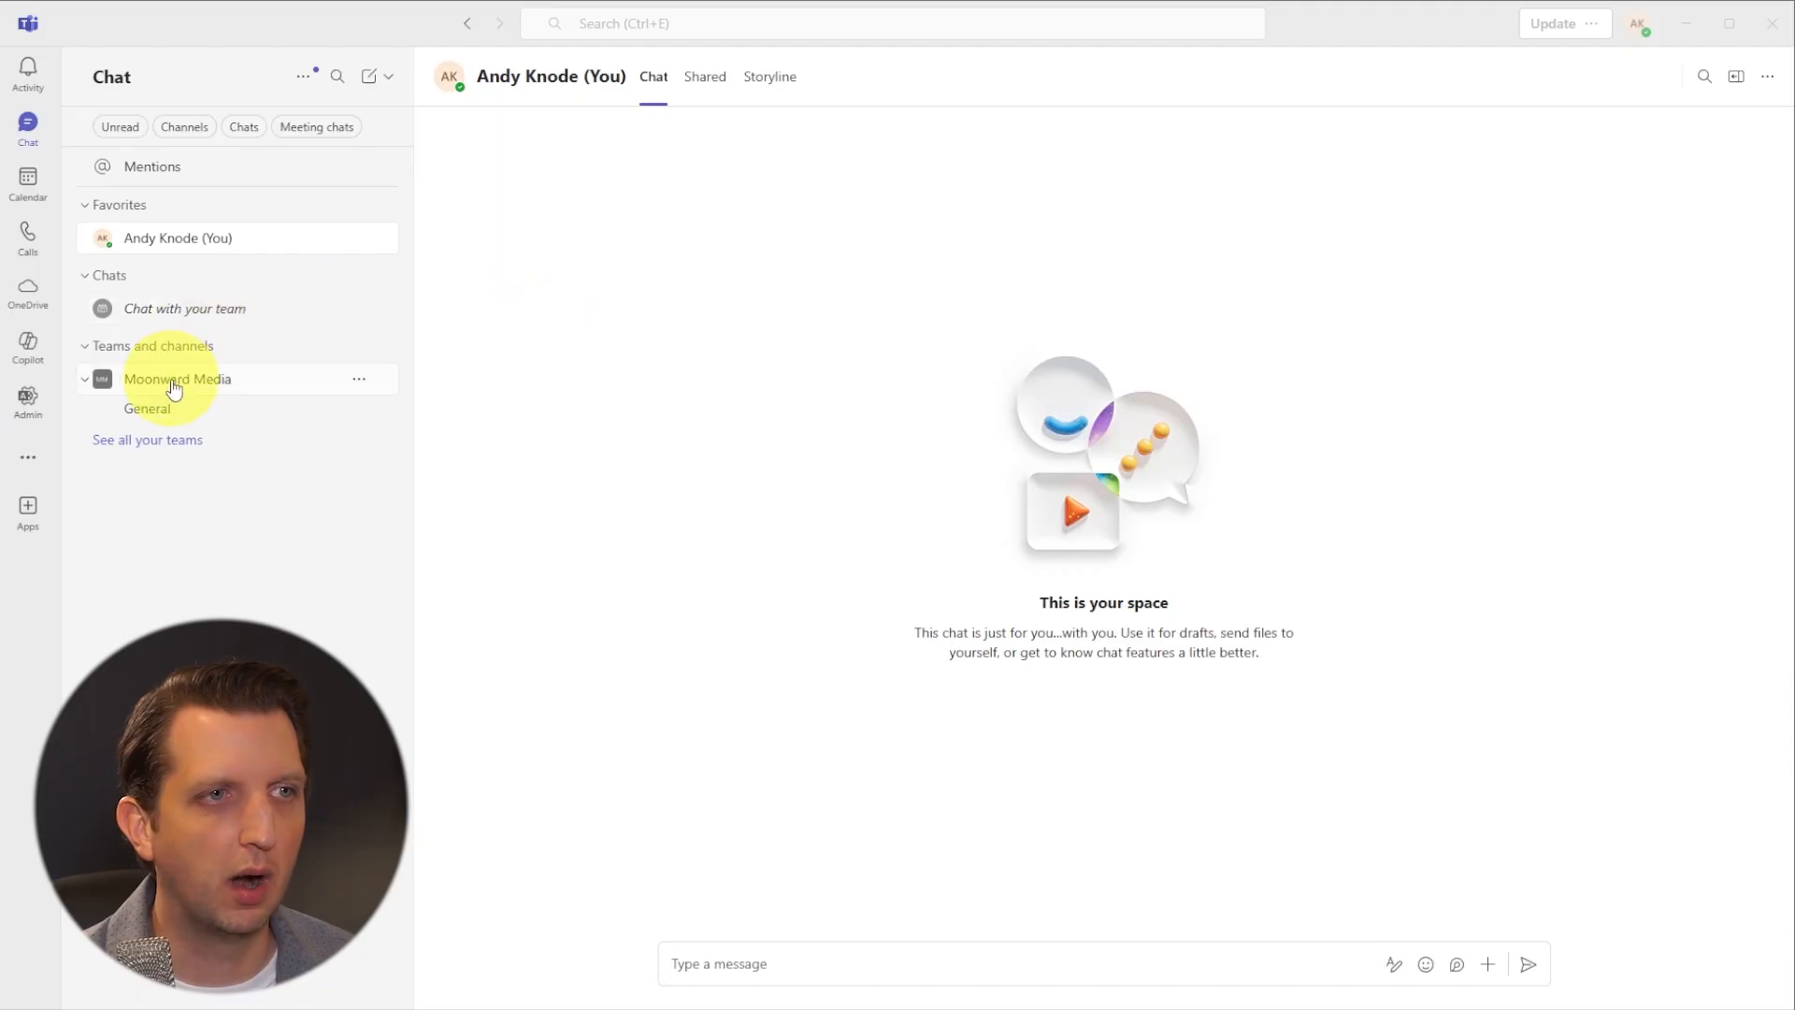
mouse_move(178, 379)
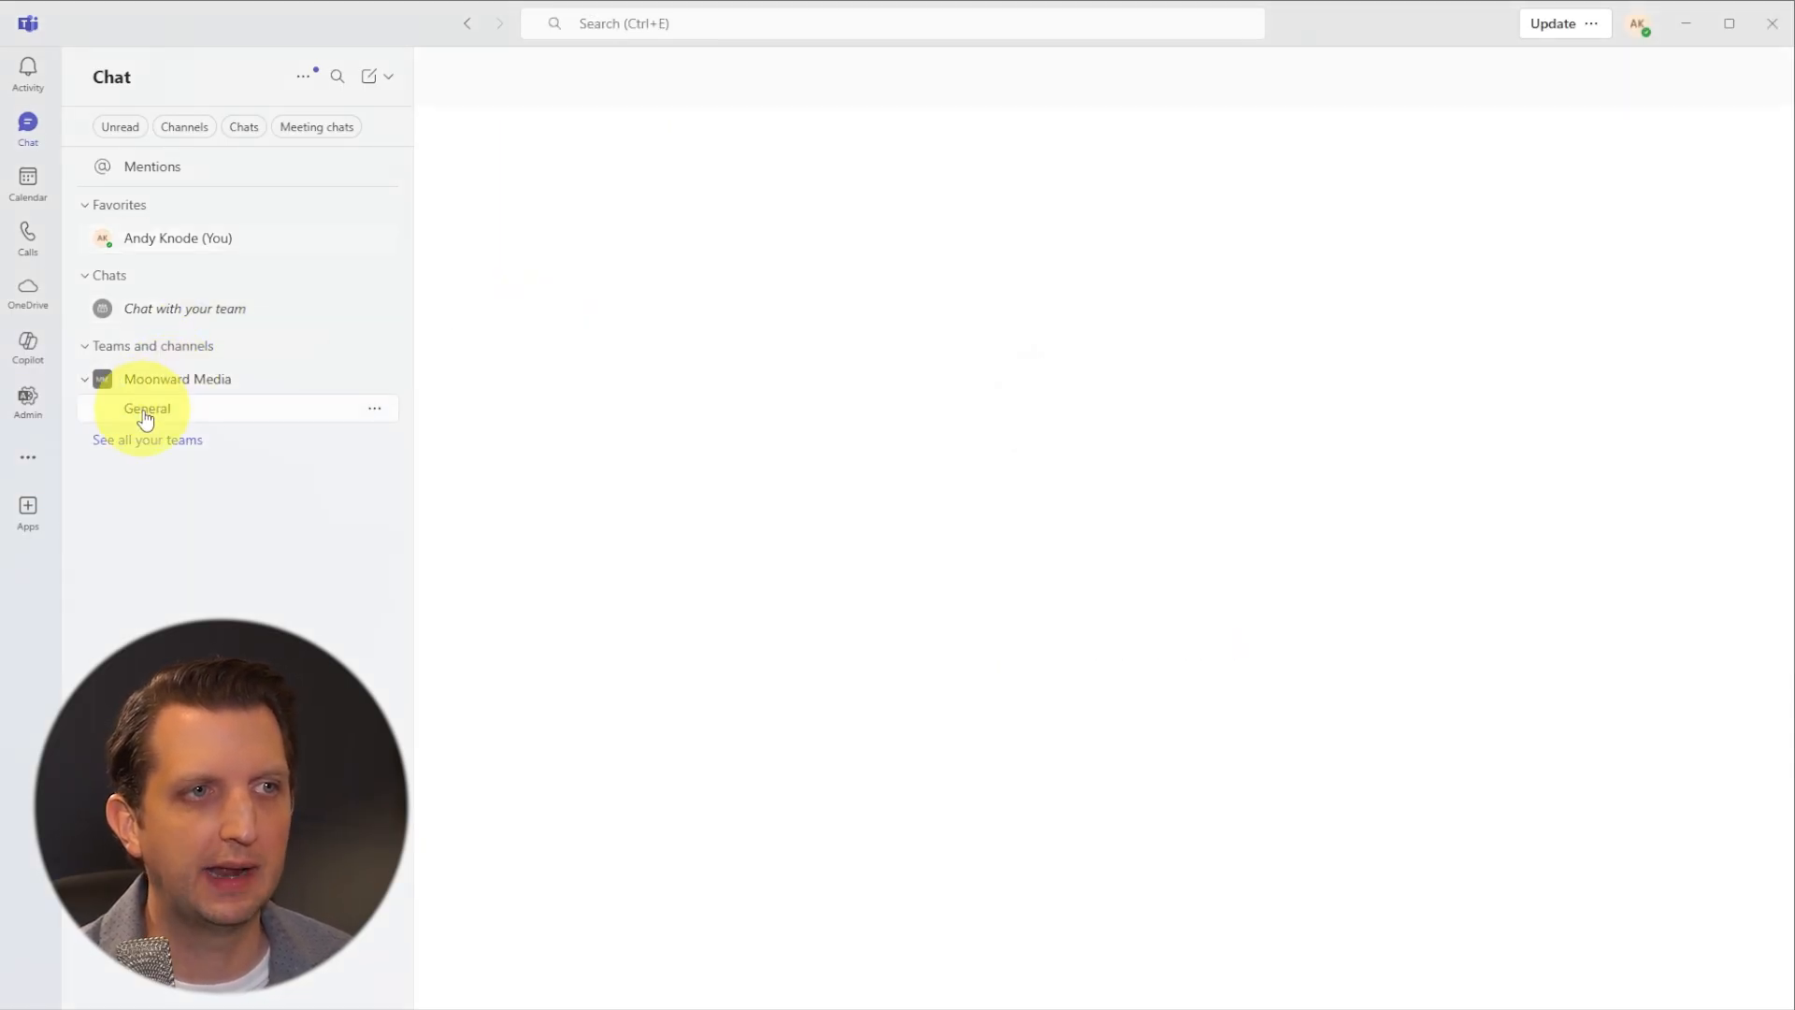
In the General channel, add a Whiteboard tab named 'Brainstorming' (not yet saved).
left_click(146, 409)
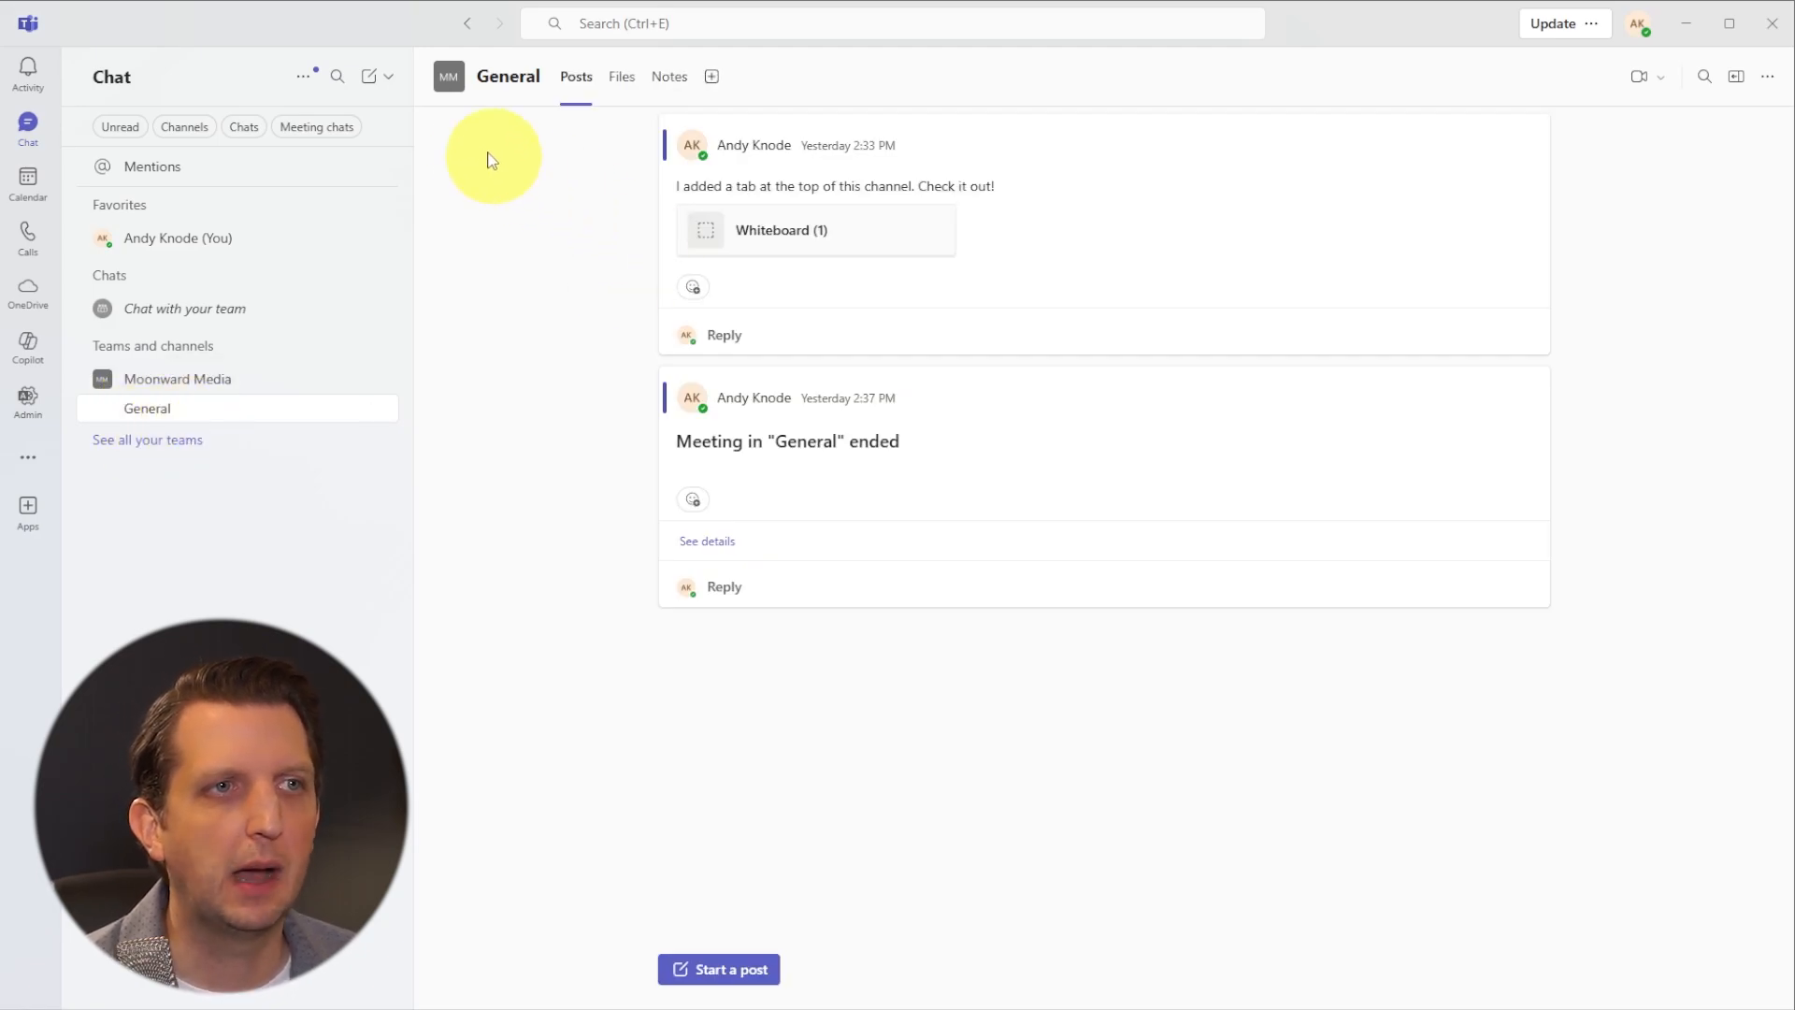
mouse_move(778, 101)
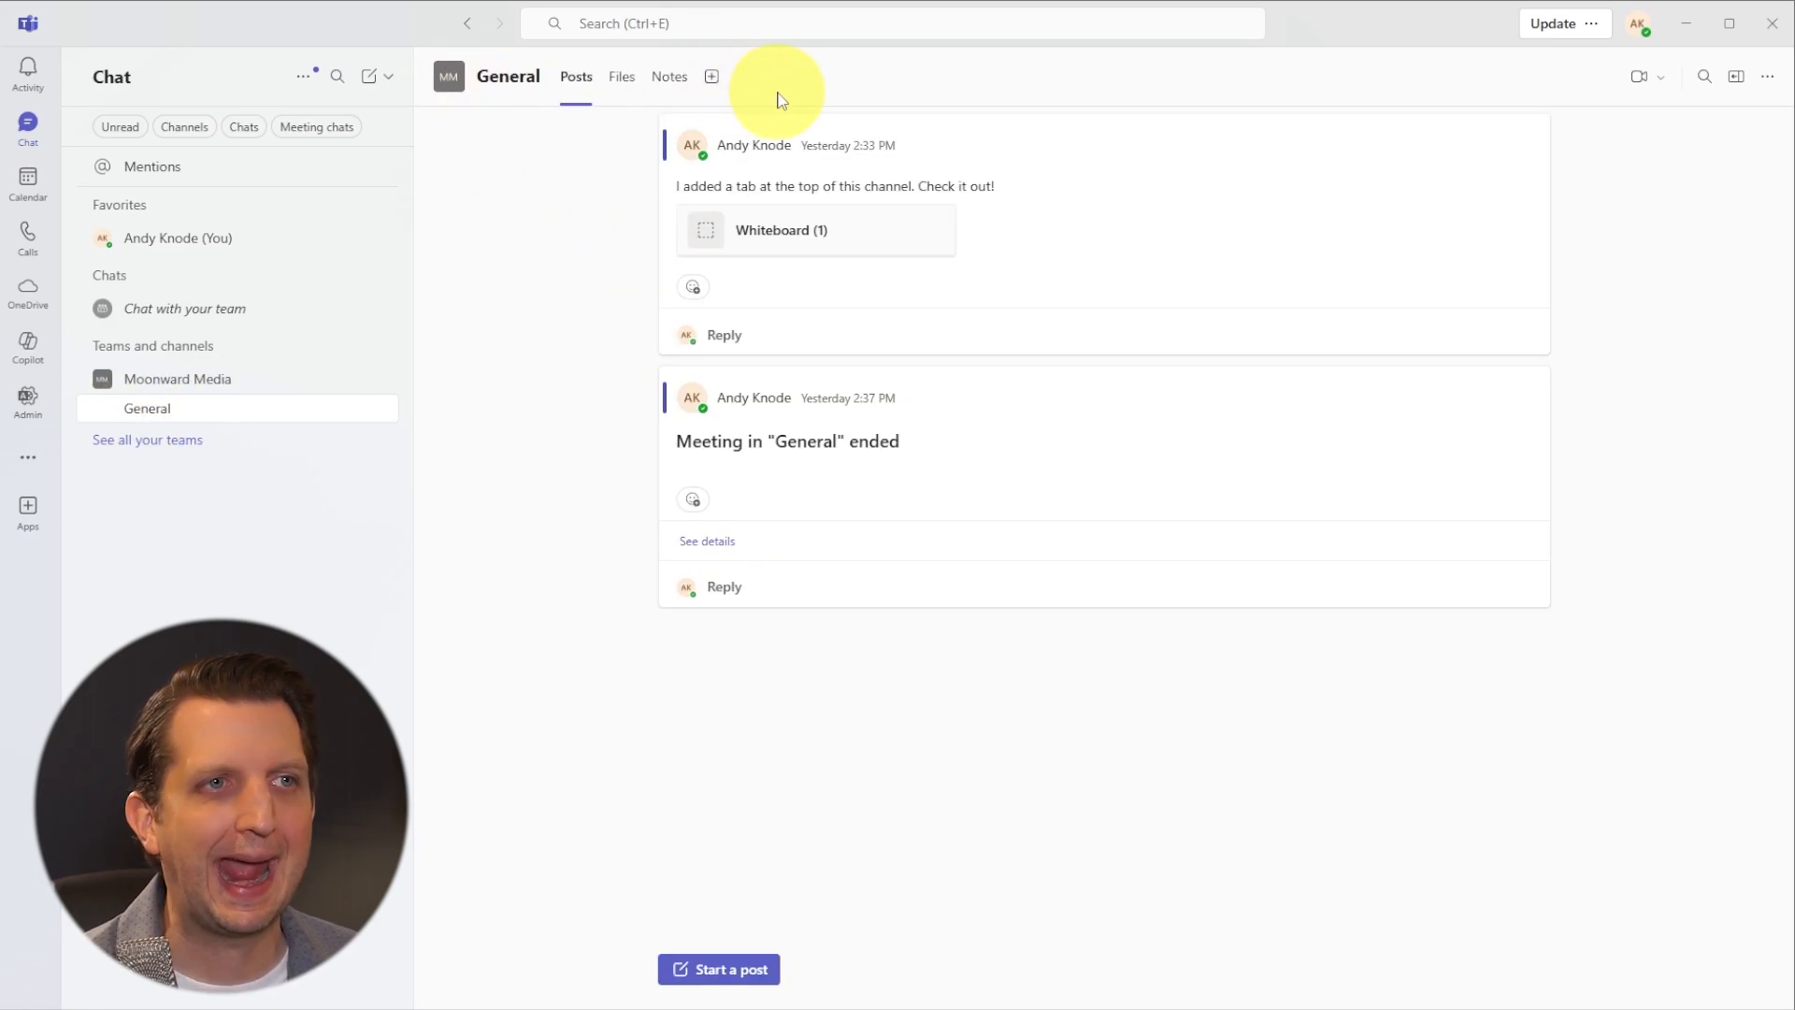
mouse_move(711, 77)
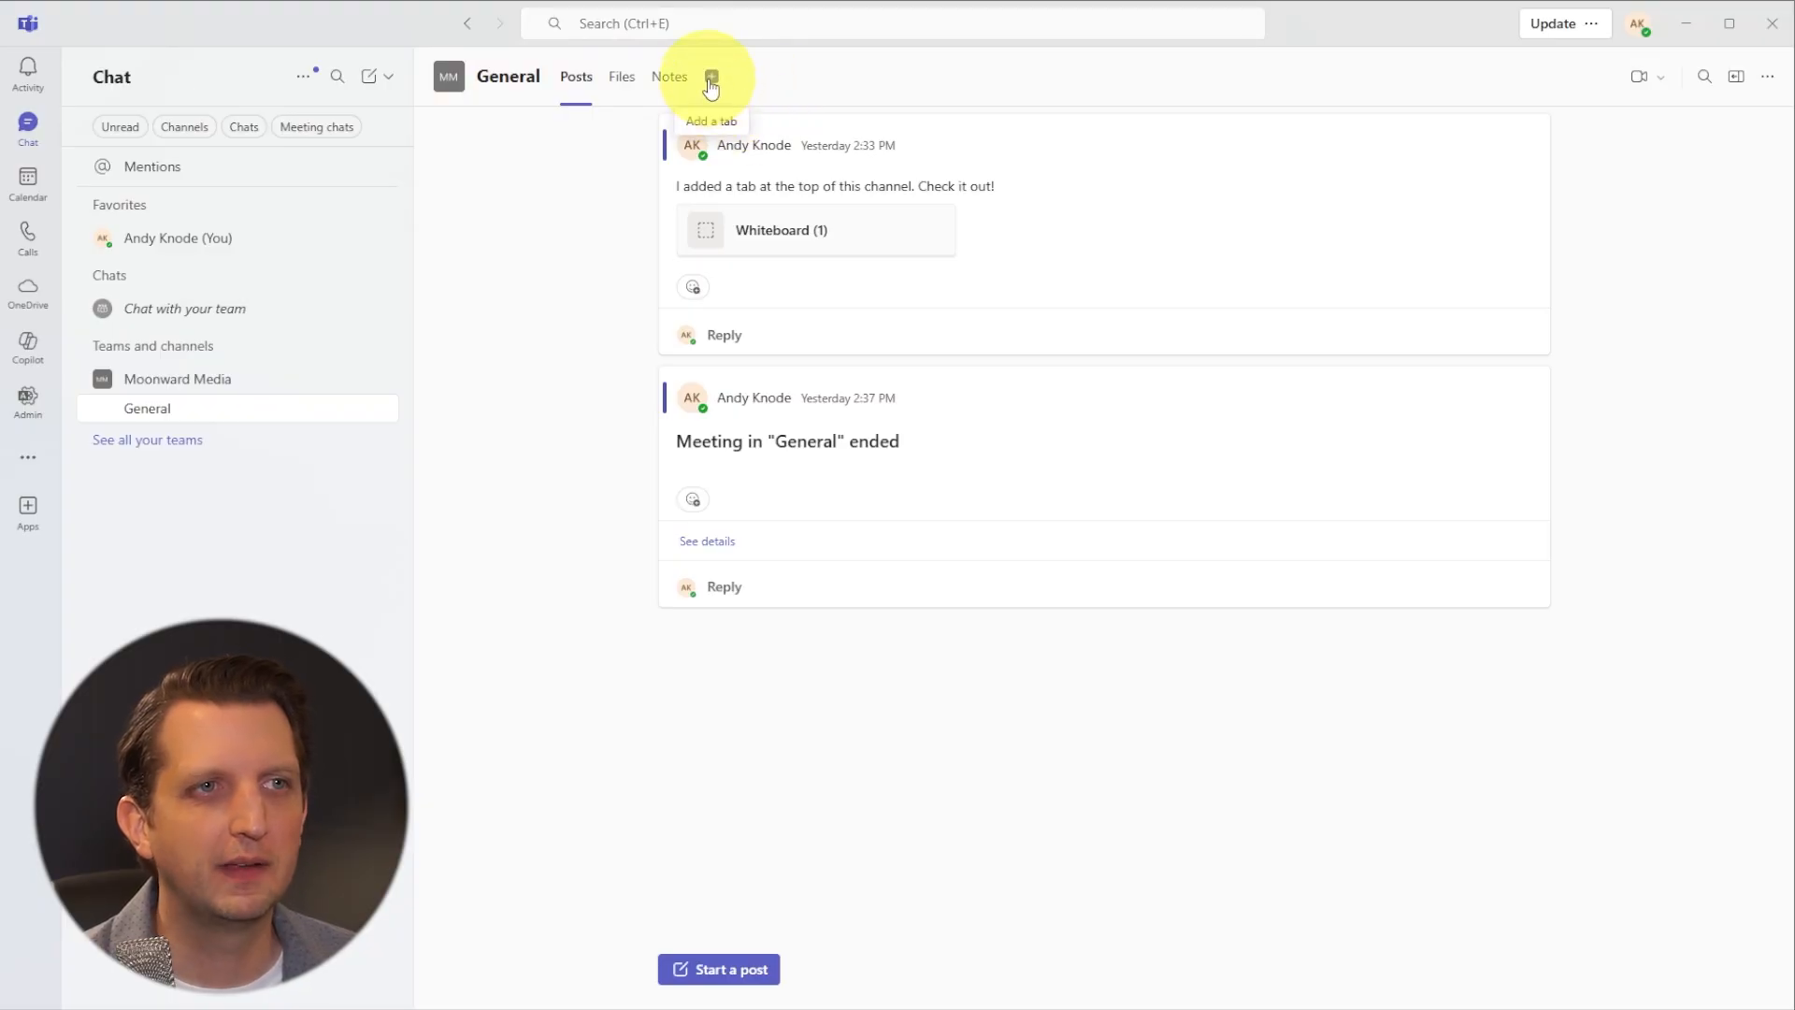
left_click(710, 75)
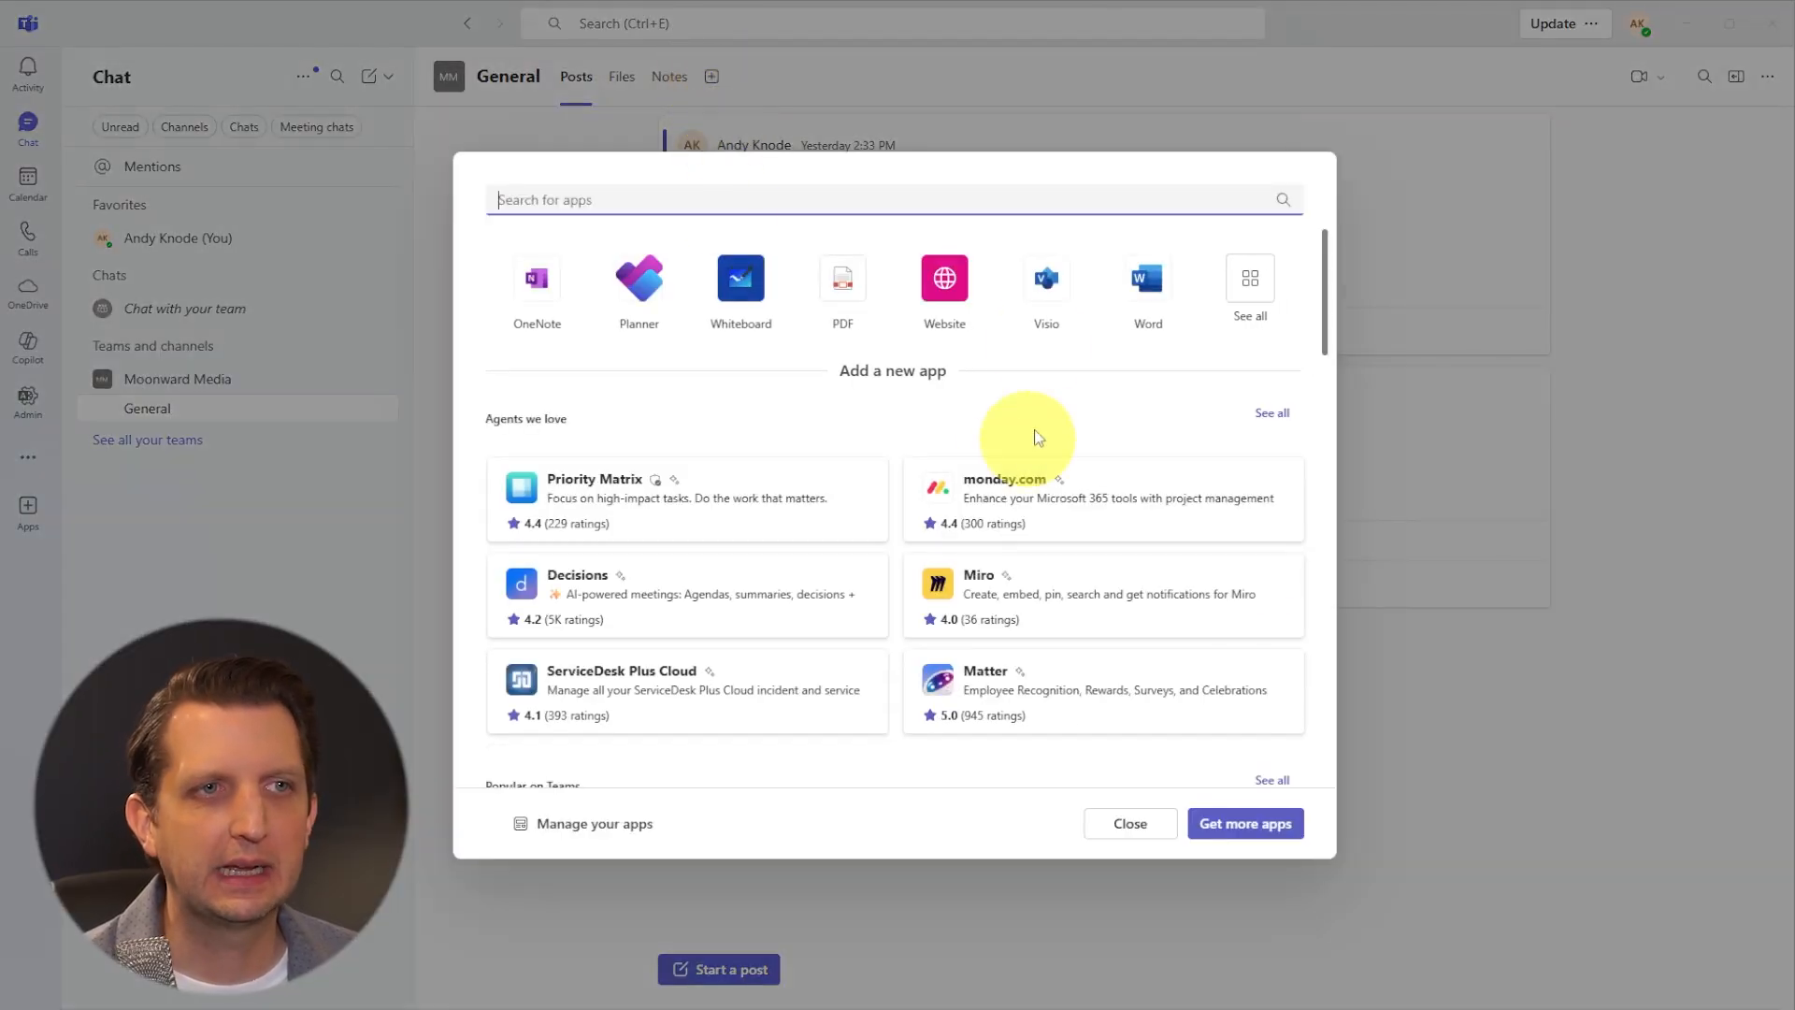
mouse_move(523, 452)
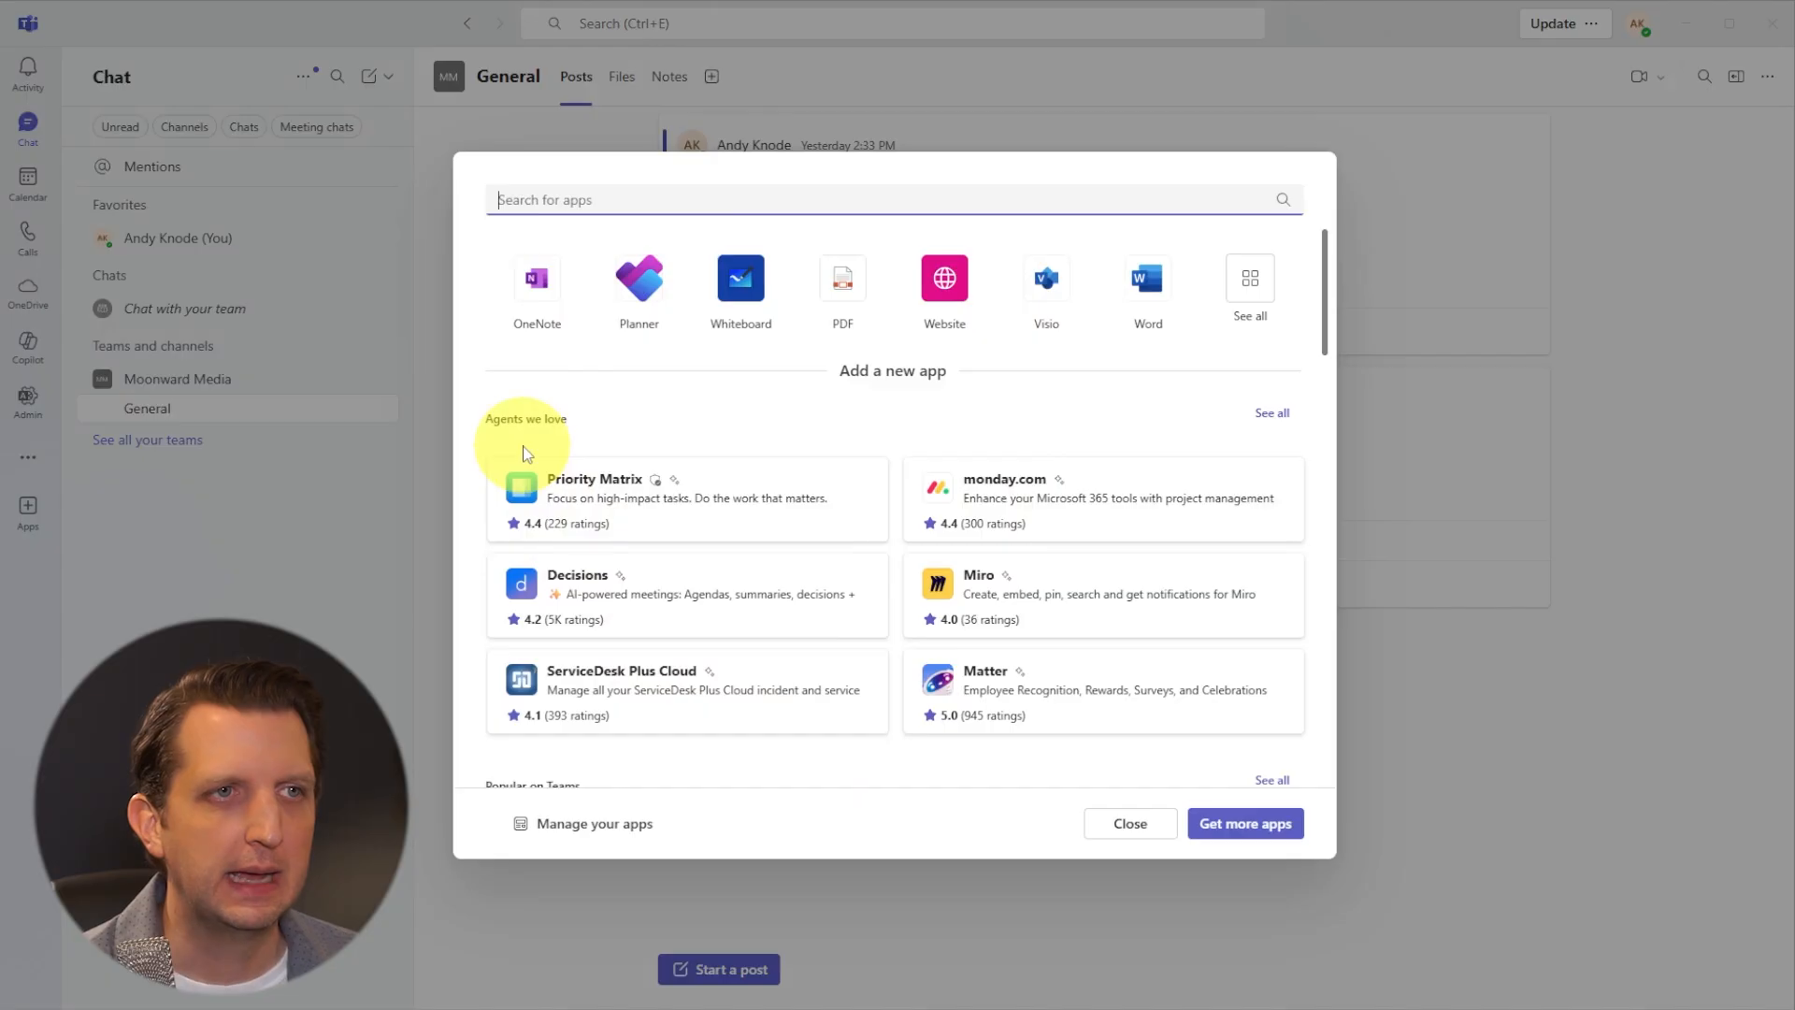
mouse_move(787, 320)
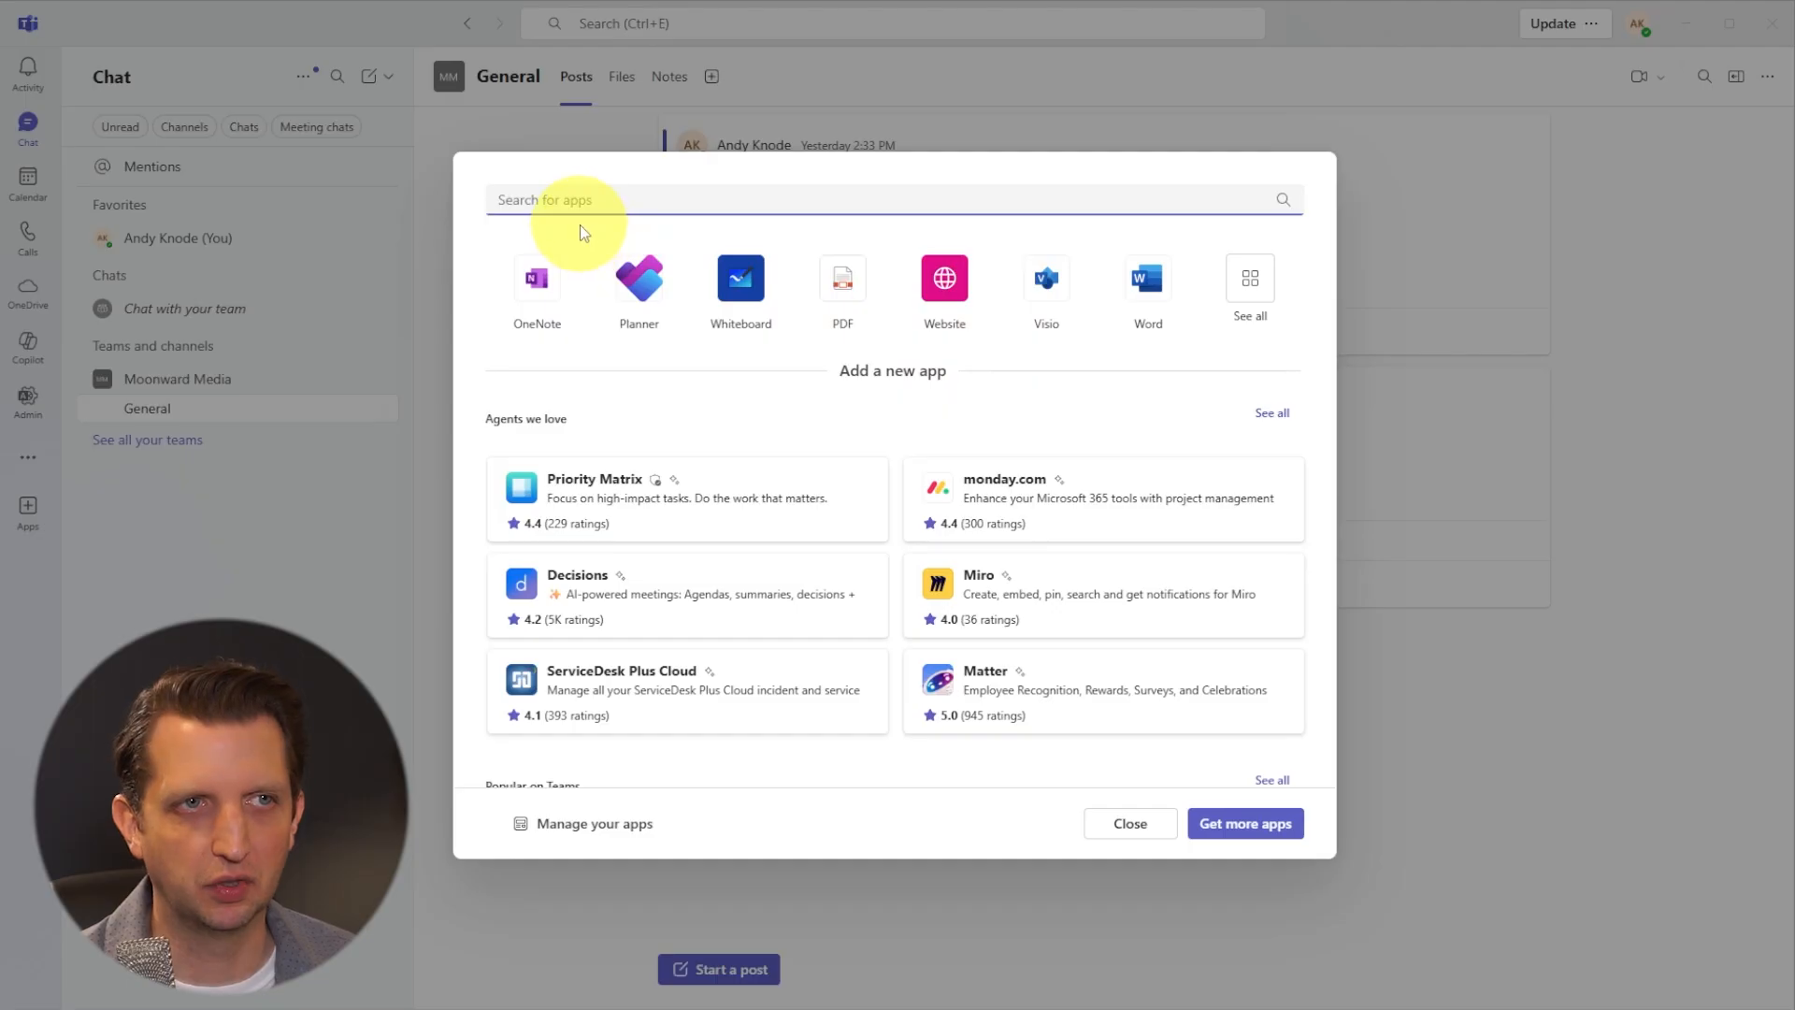
left_click(1130, 822)
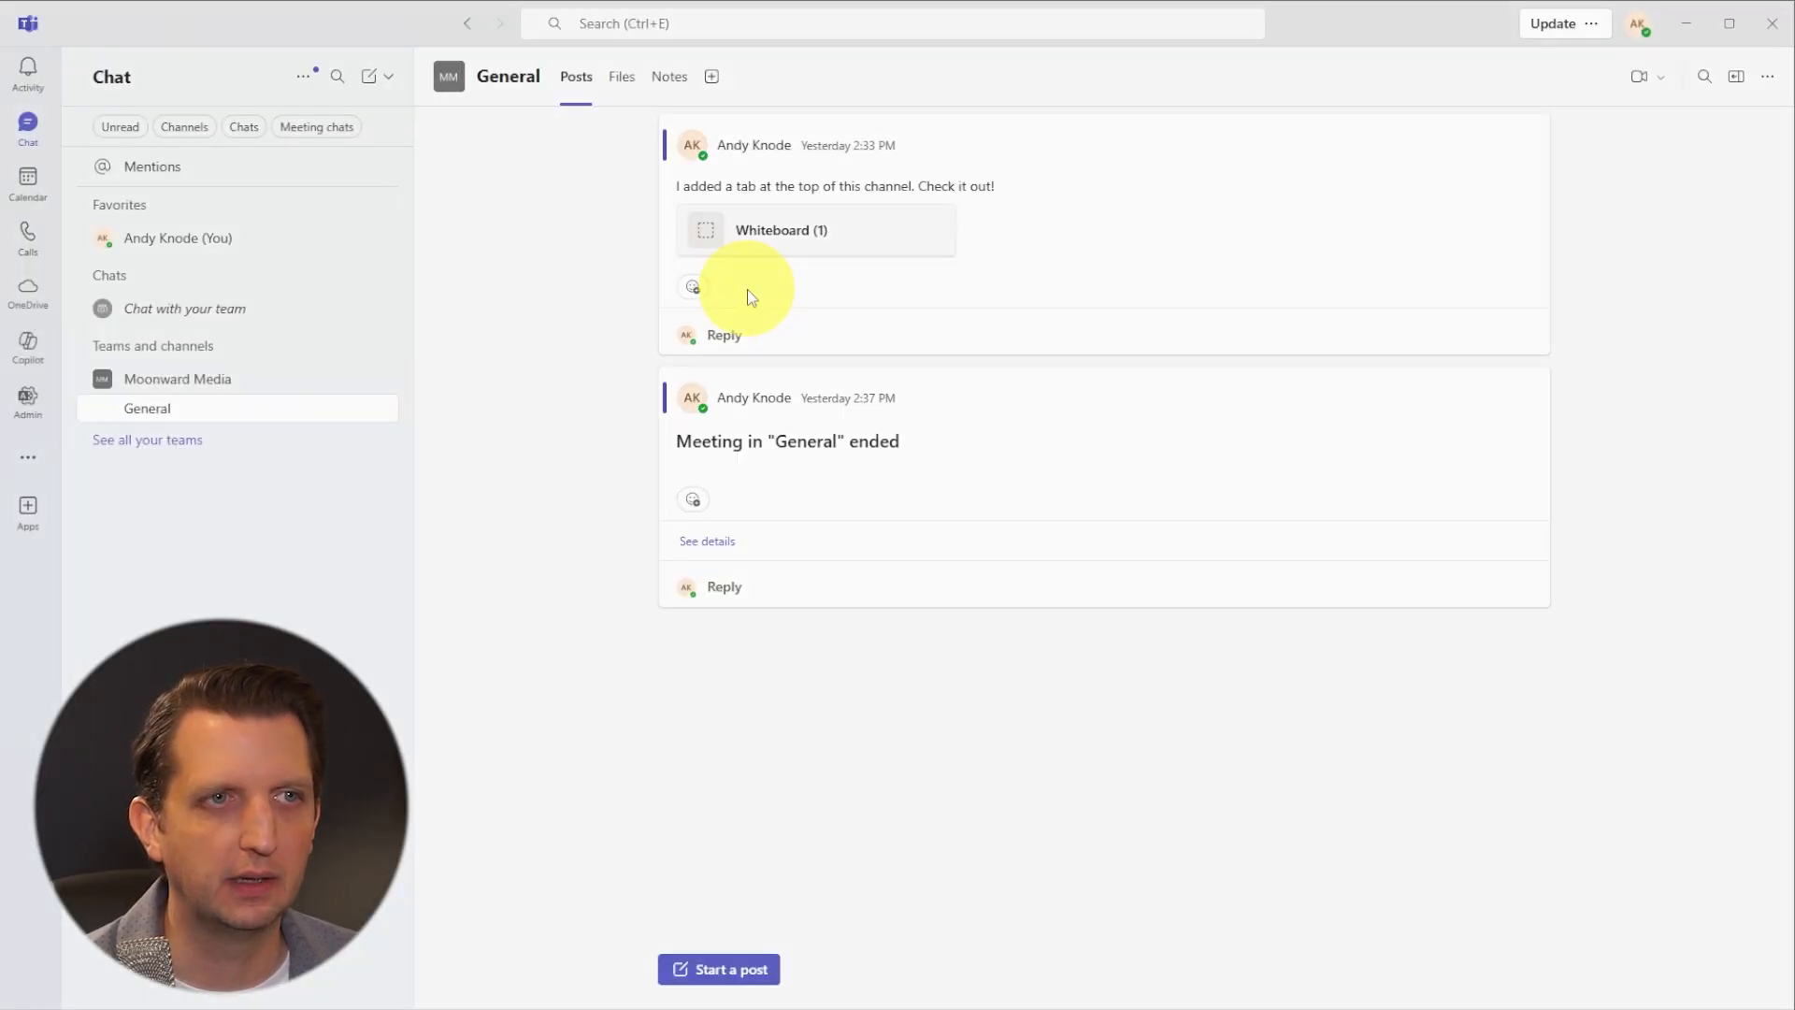
left_click(782, 230)
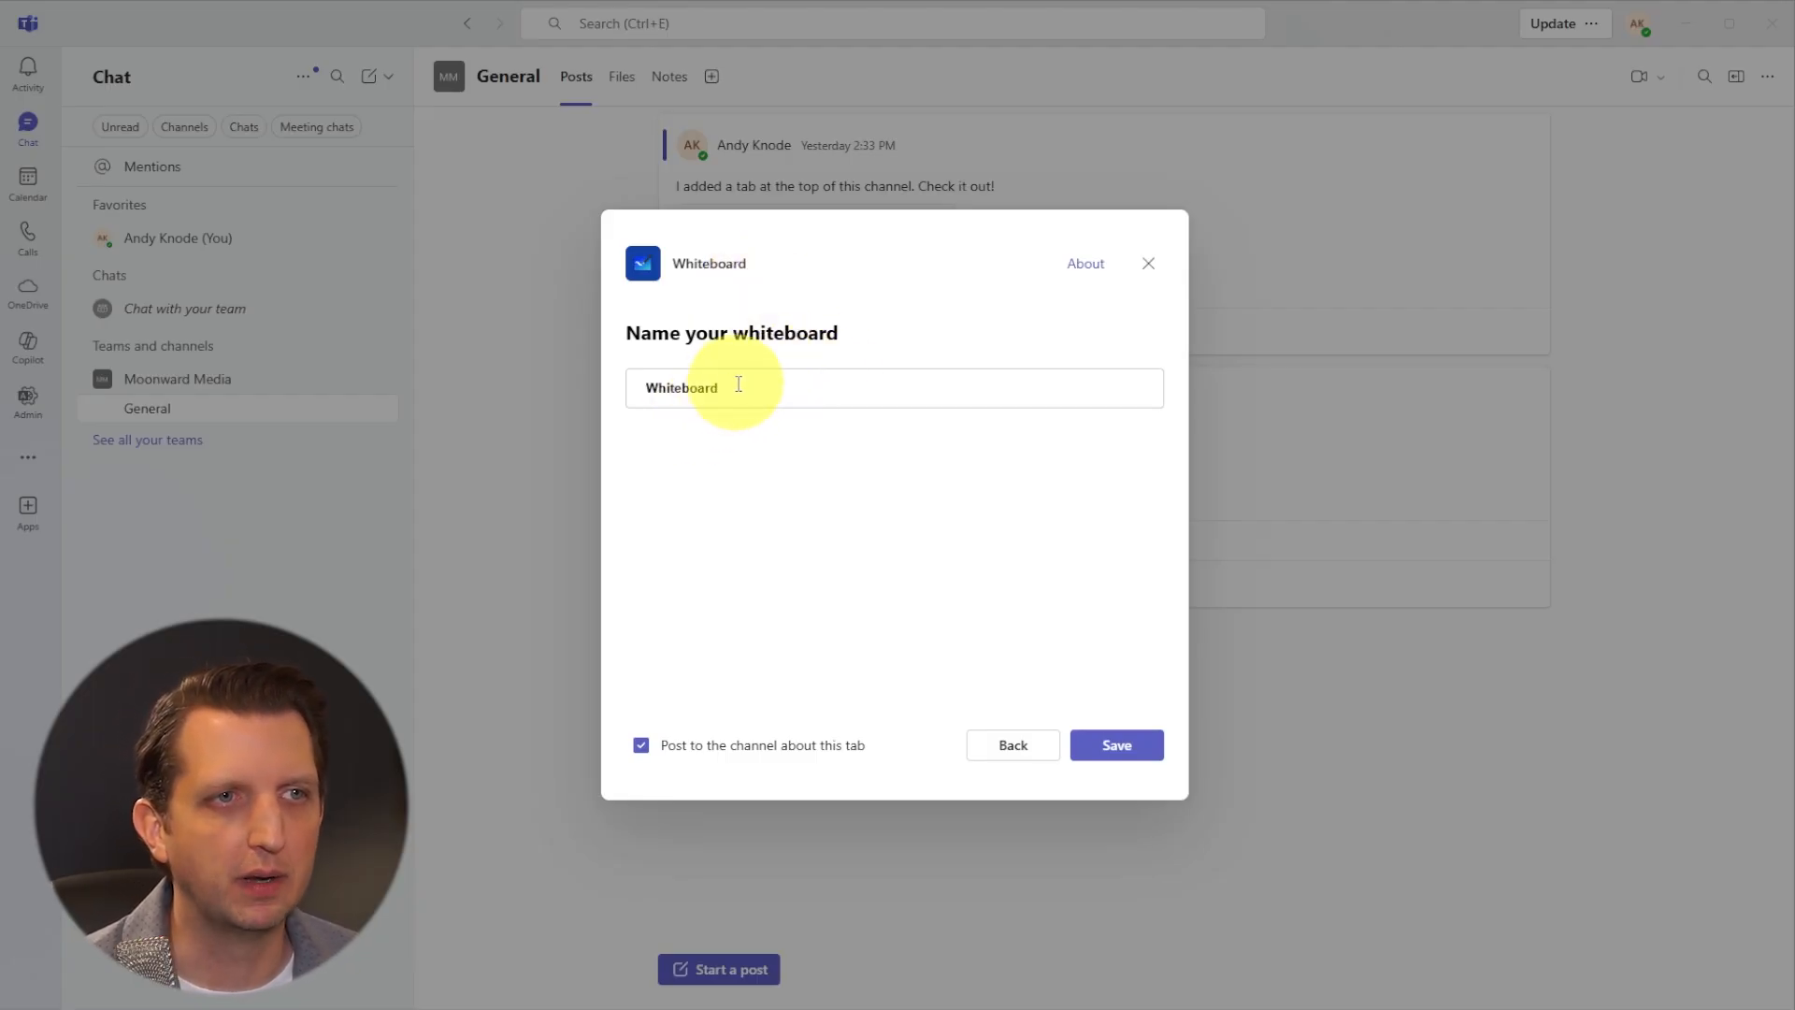
type("Brainstorming")
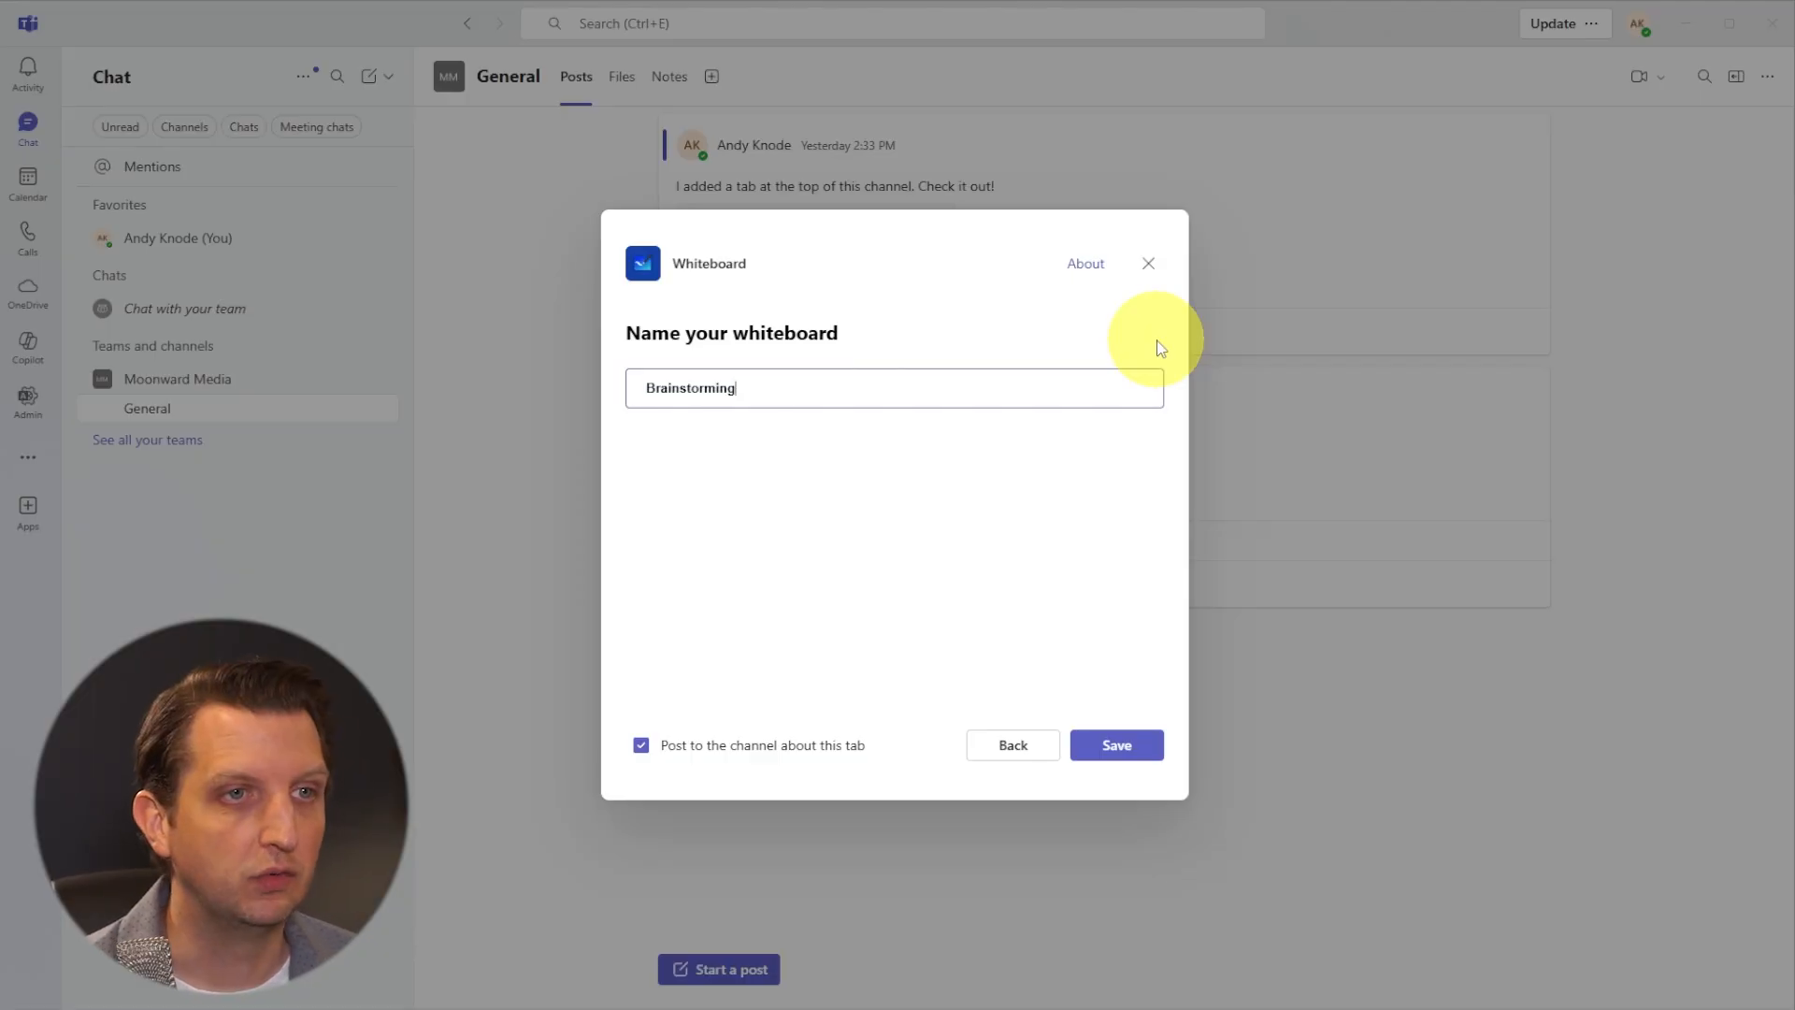
mouse_move(1116, 744)
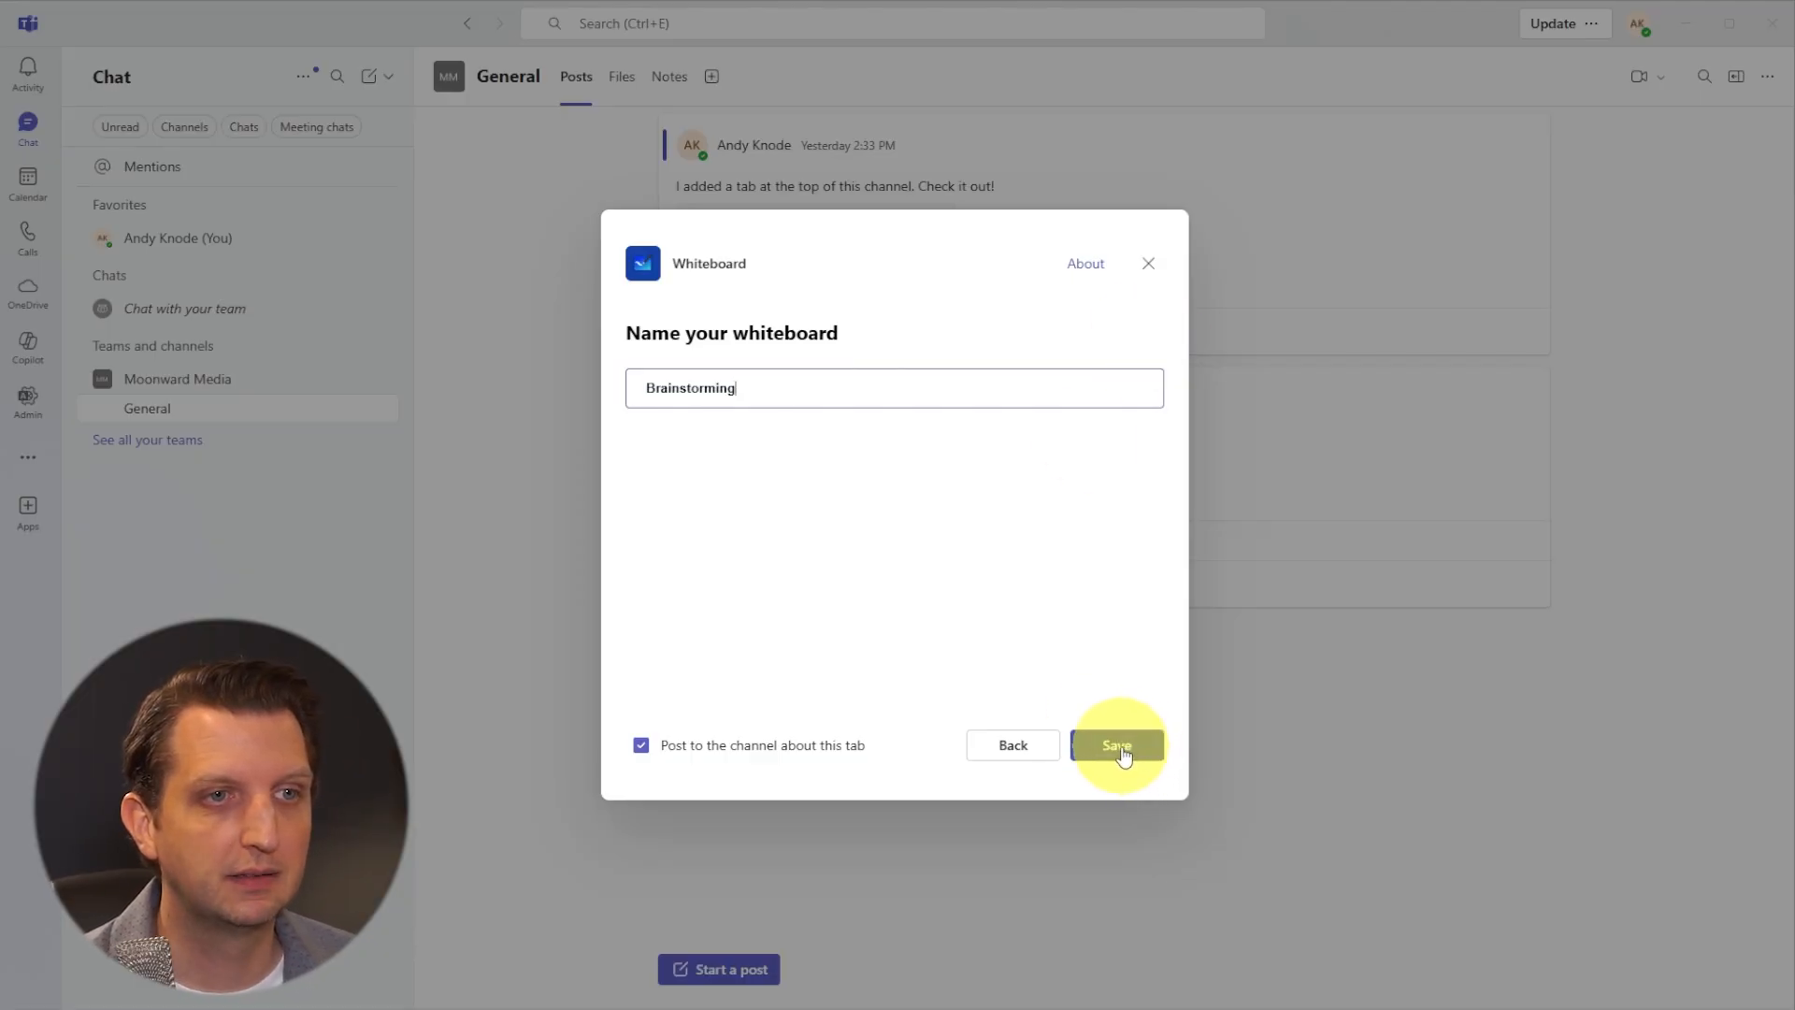
Save the Brainstorming tab and dismiss the Try Loop components tip with Not now.
left_click(1116, 744)
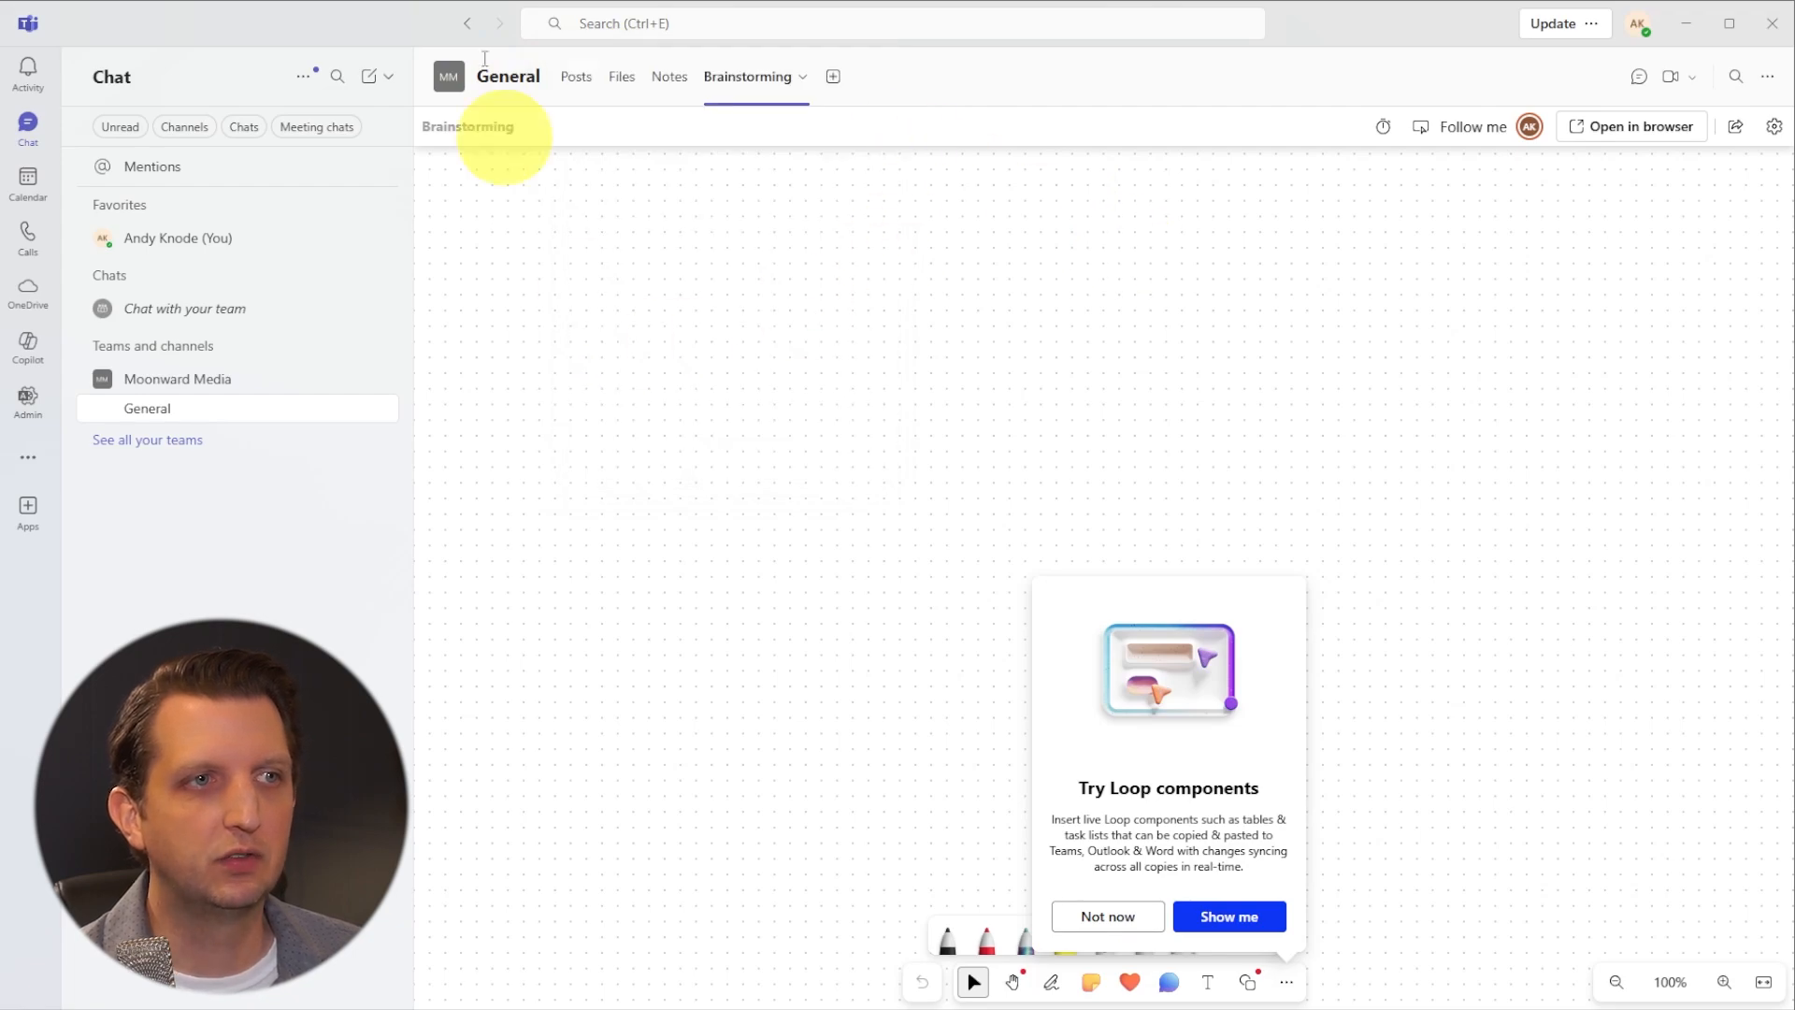
mouse_move(896, 213)
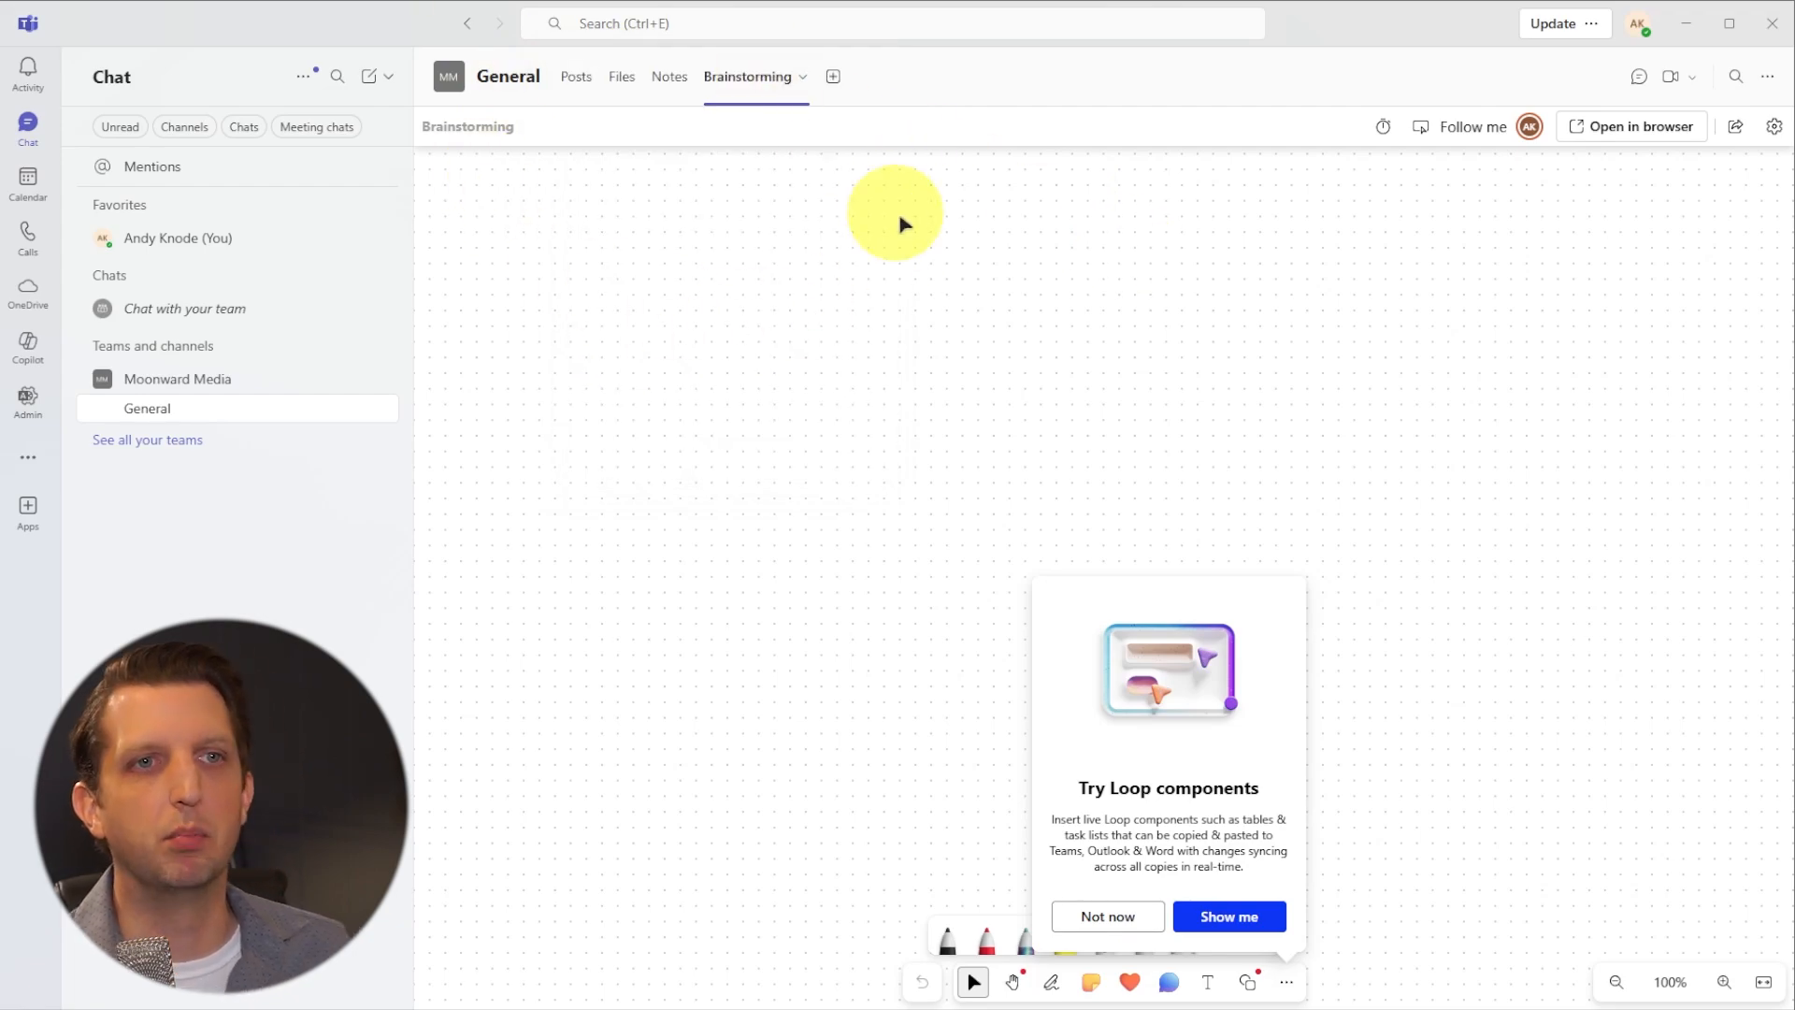
mouse_move(847, 175)
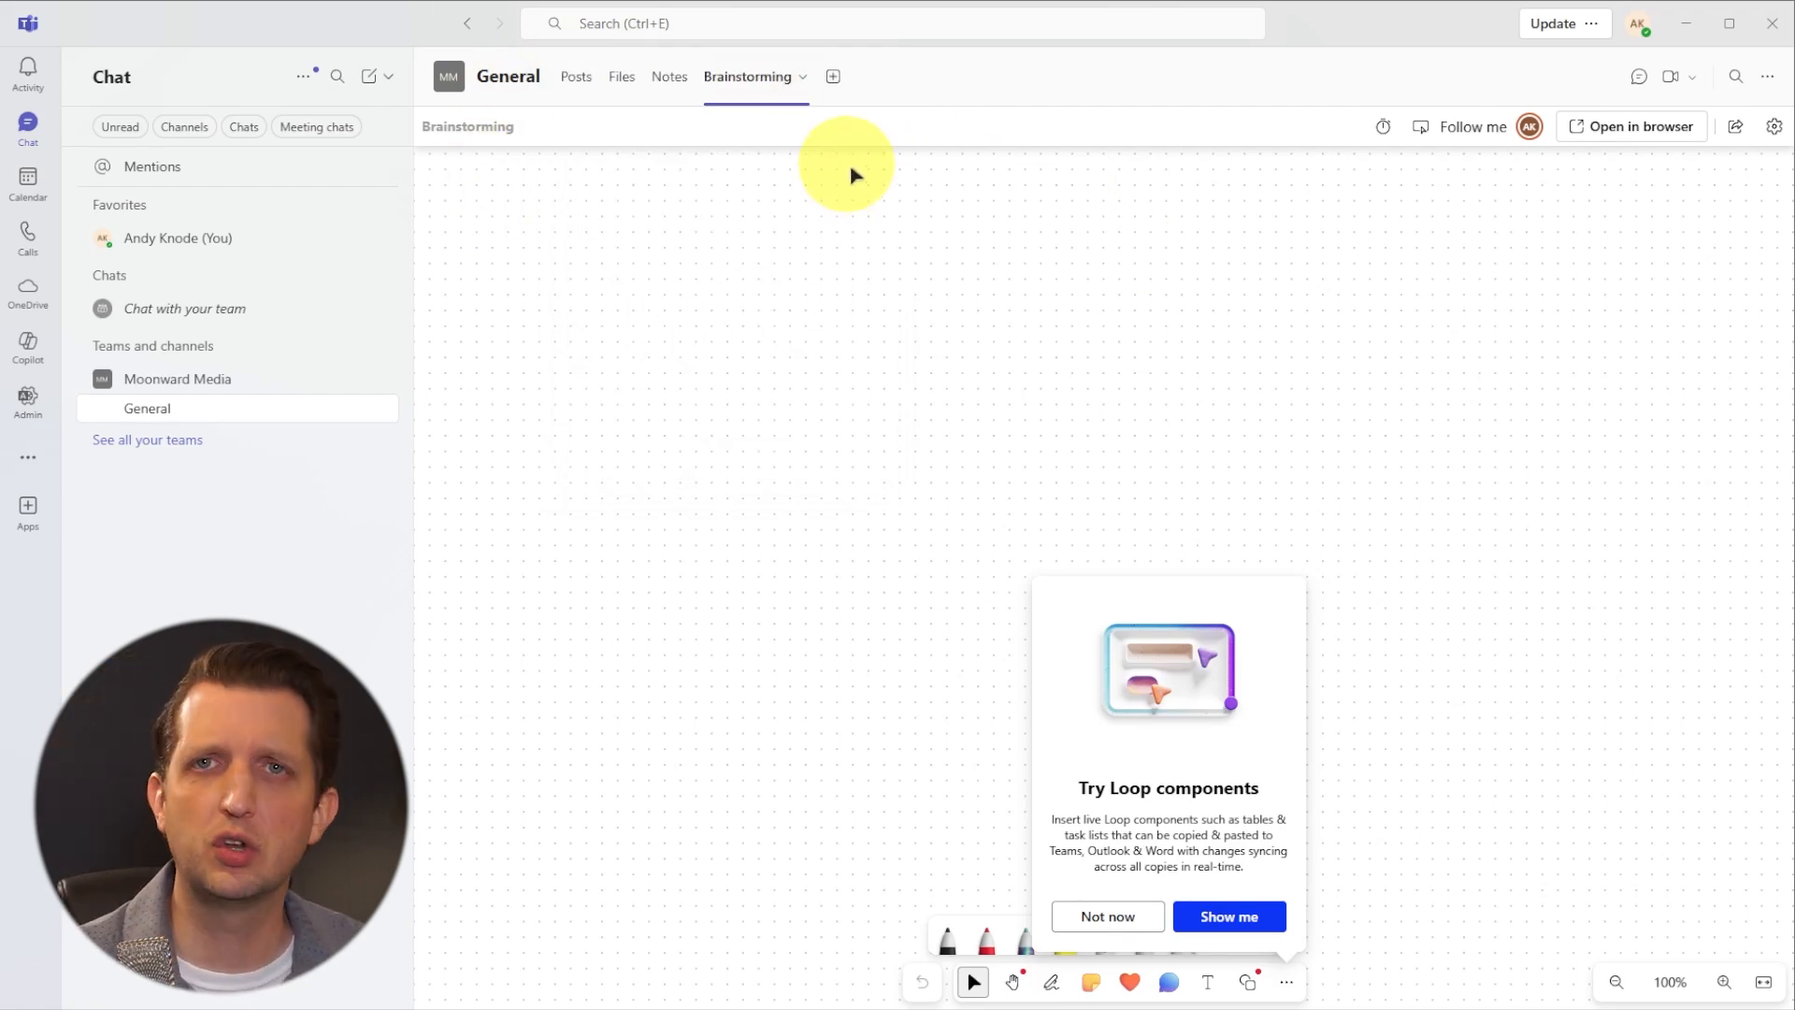
mouse_move(806, 176)
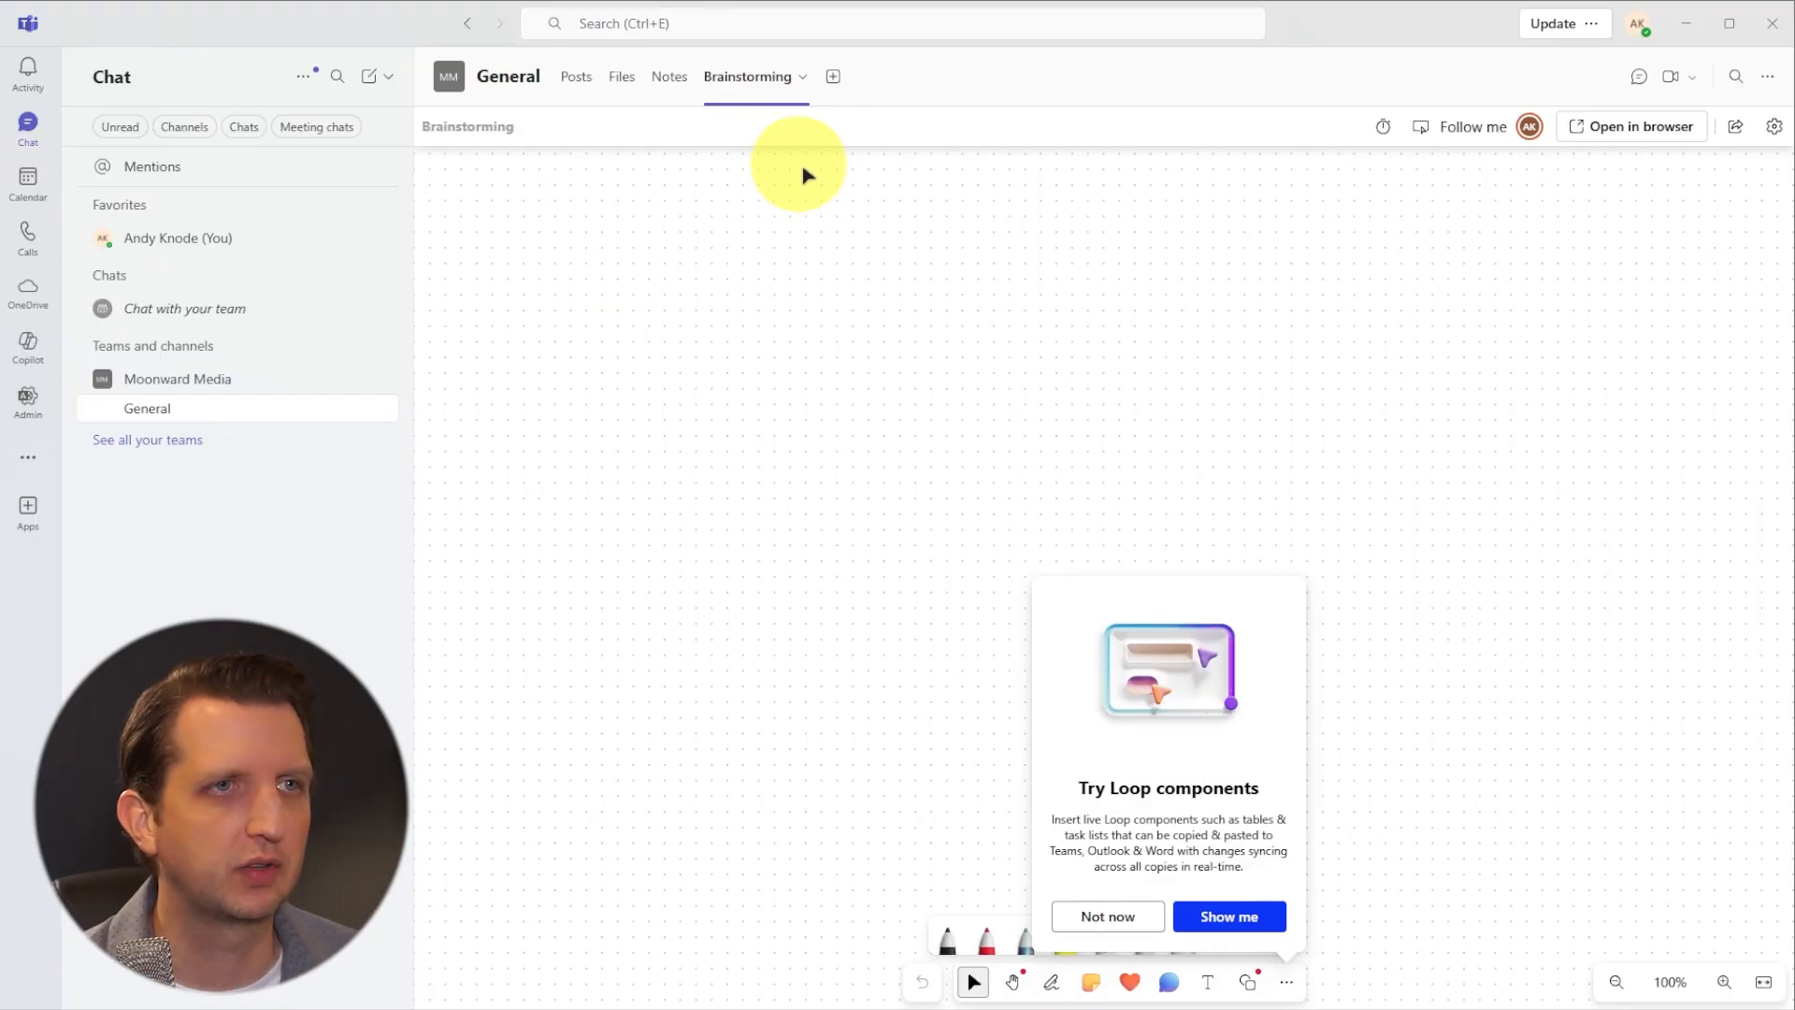
mouse_move(852, 242)
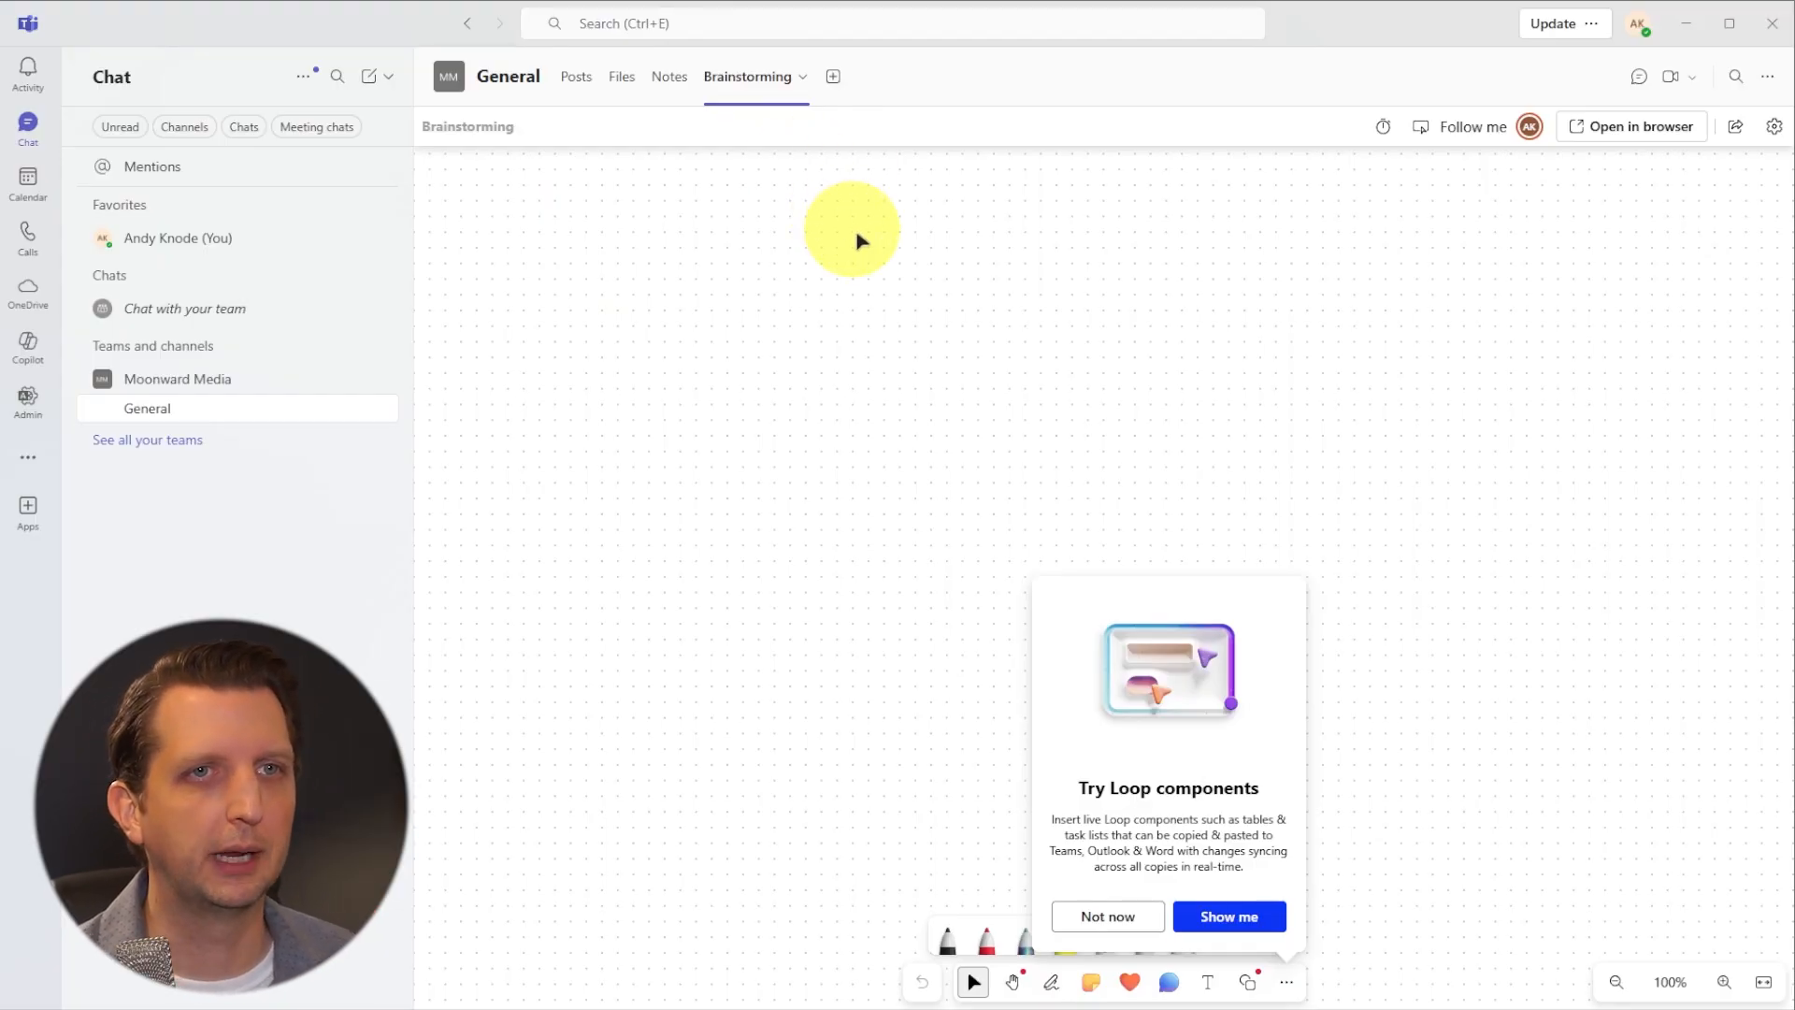
left_click(1105, 916)
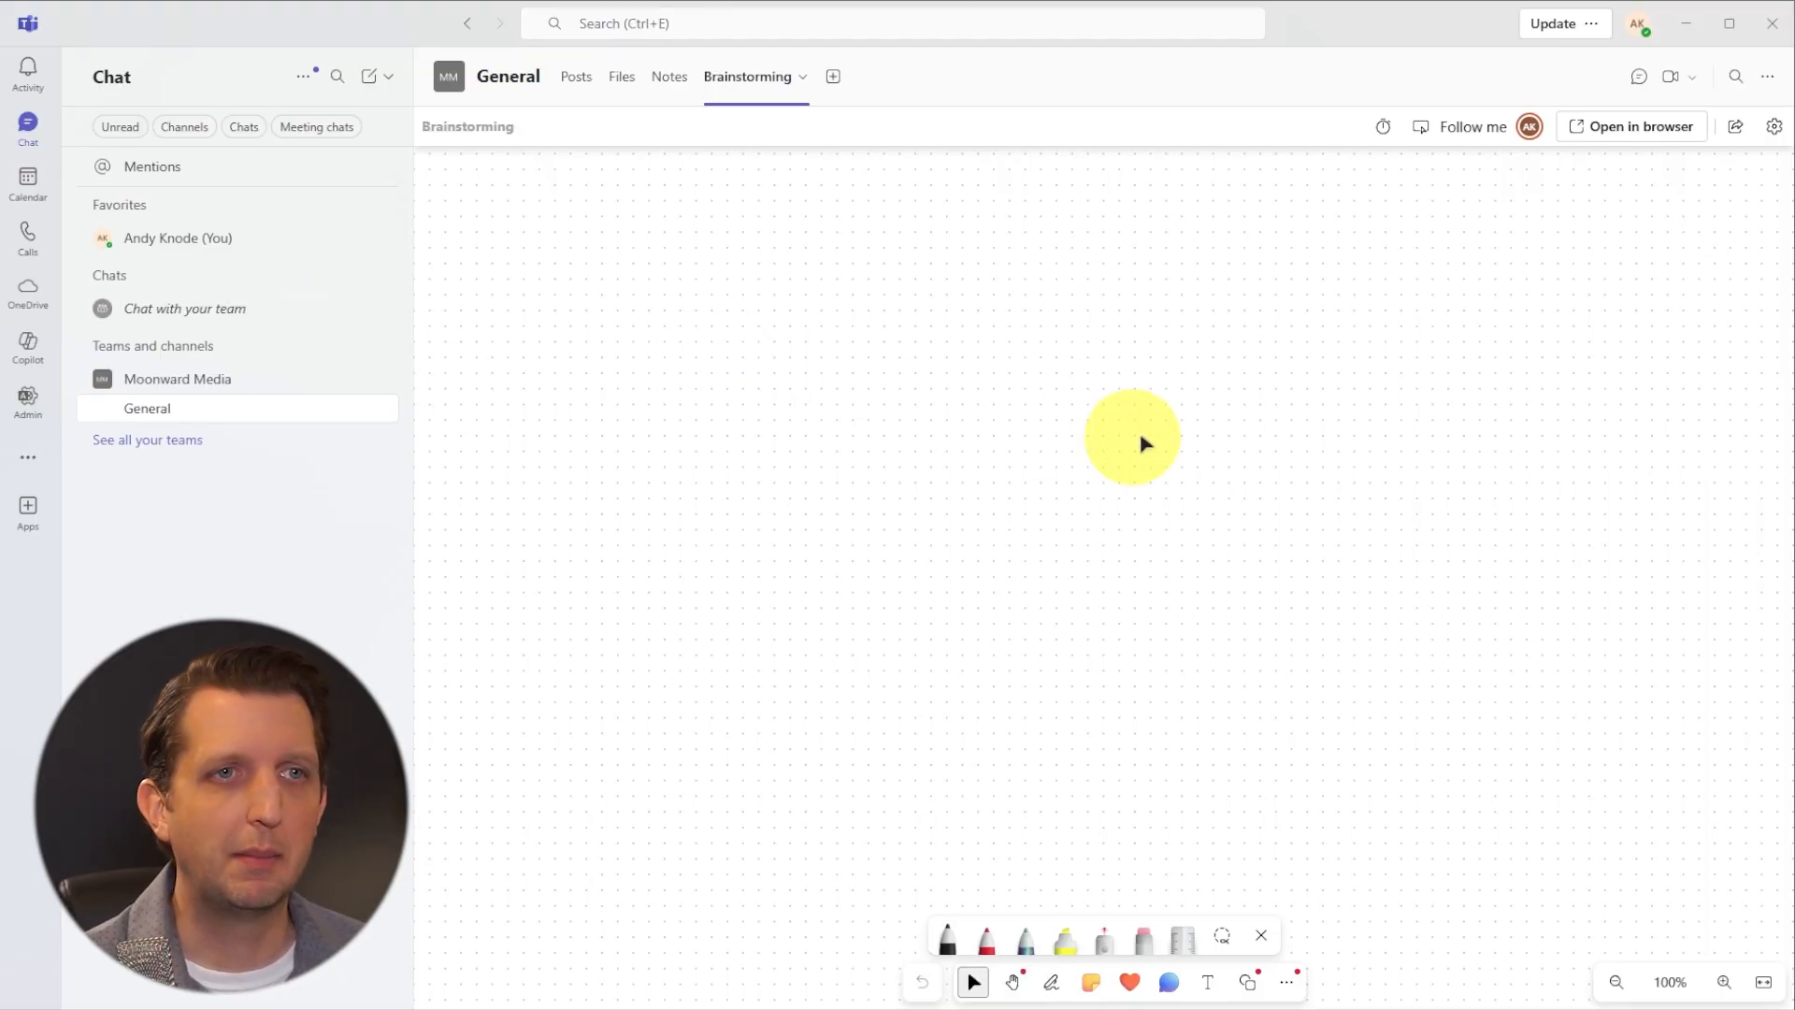
mouse_move(1068, 860)
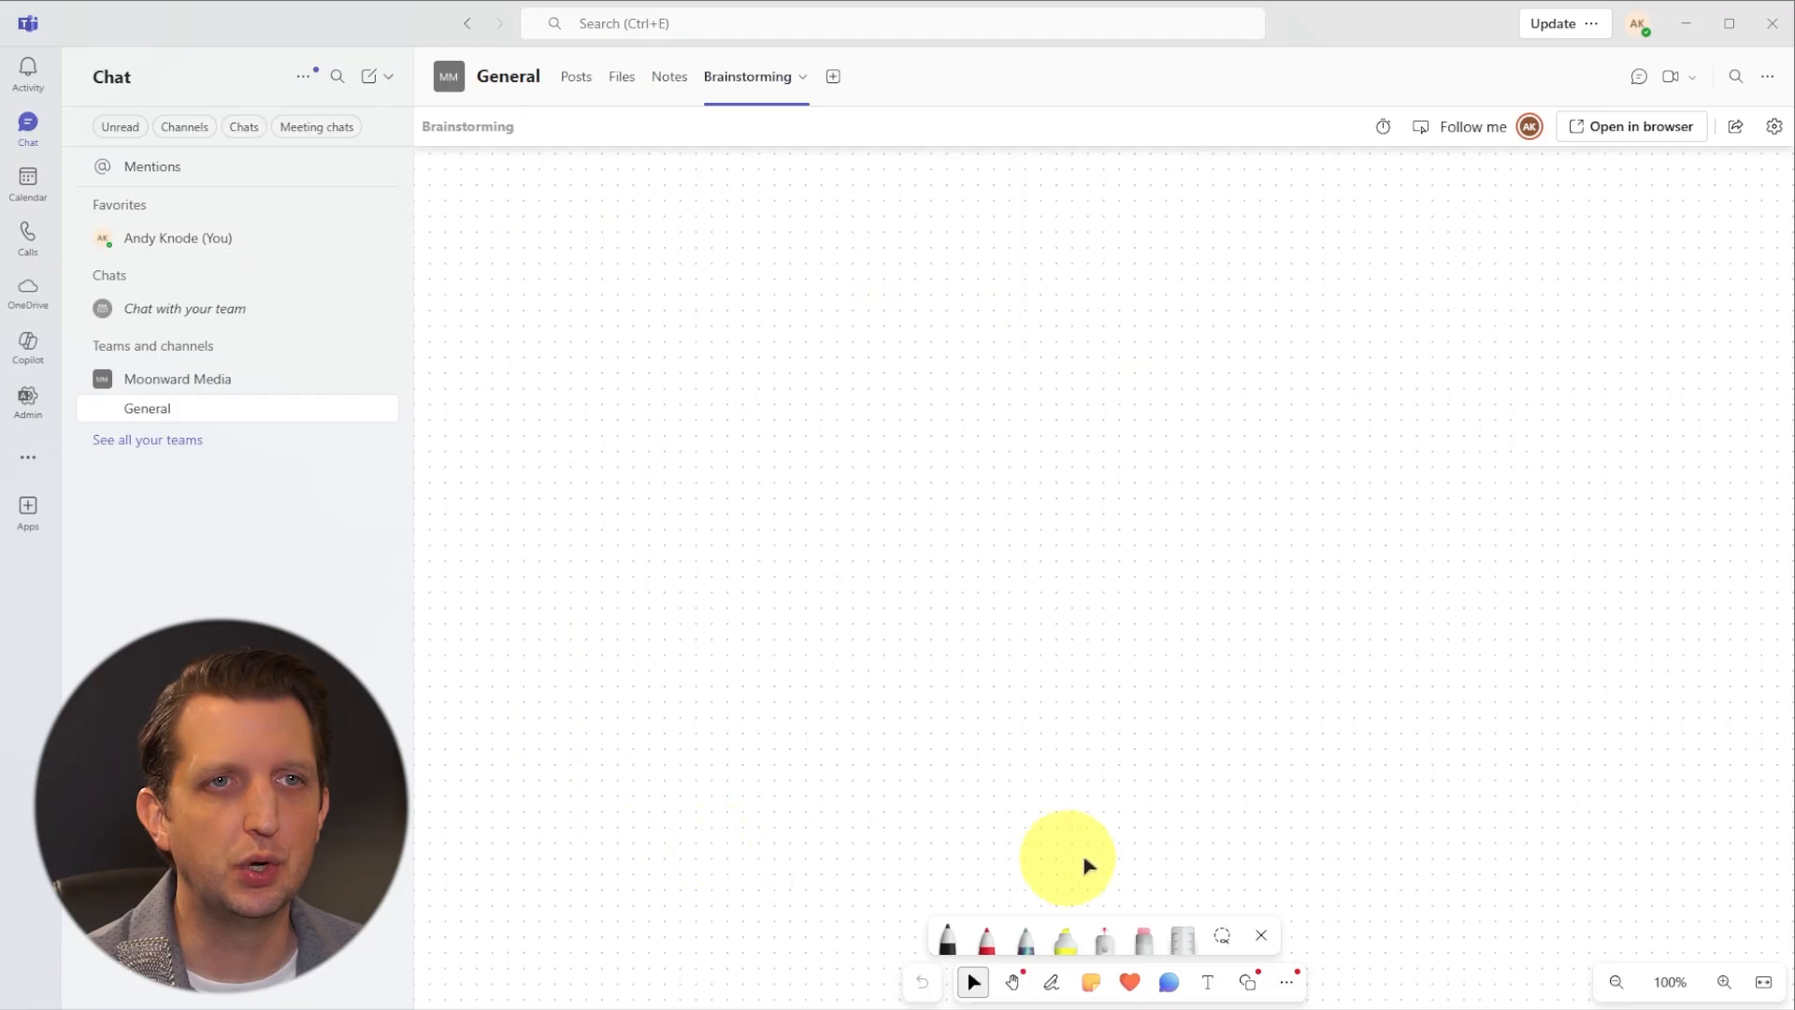
mouse_move(912, 286)
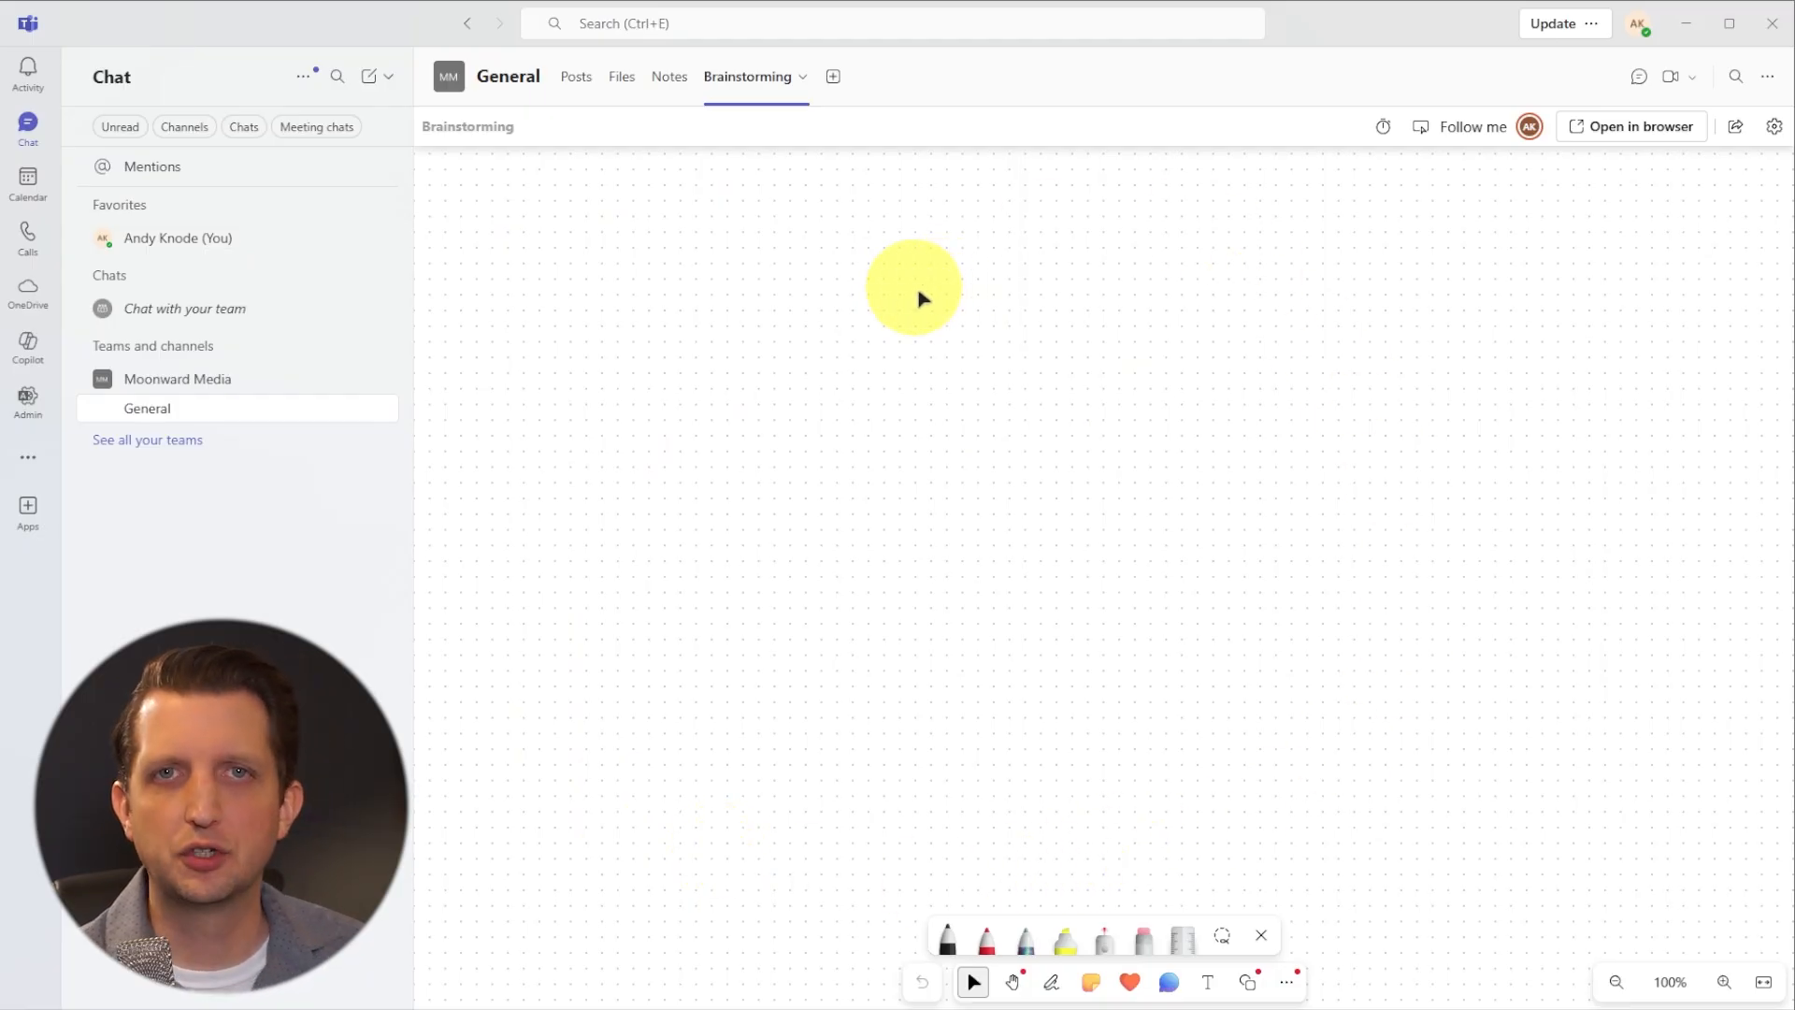
mouse_move(966, 338)
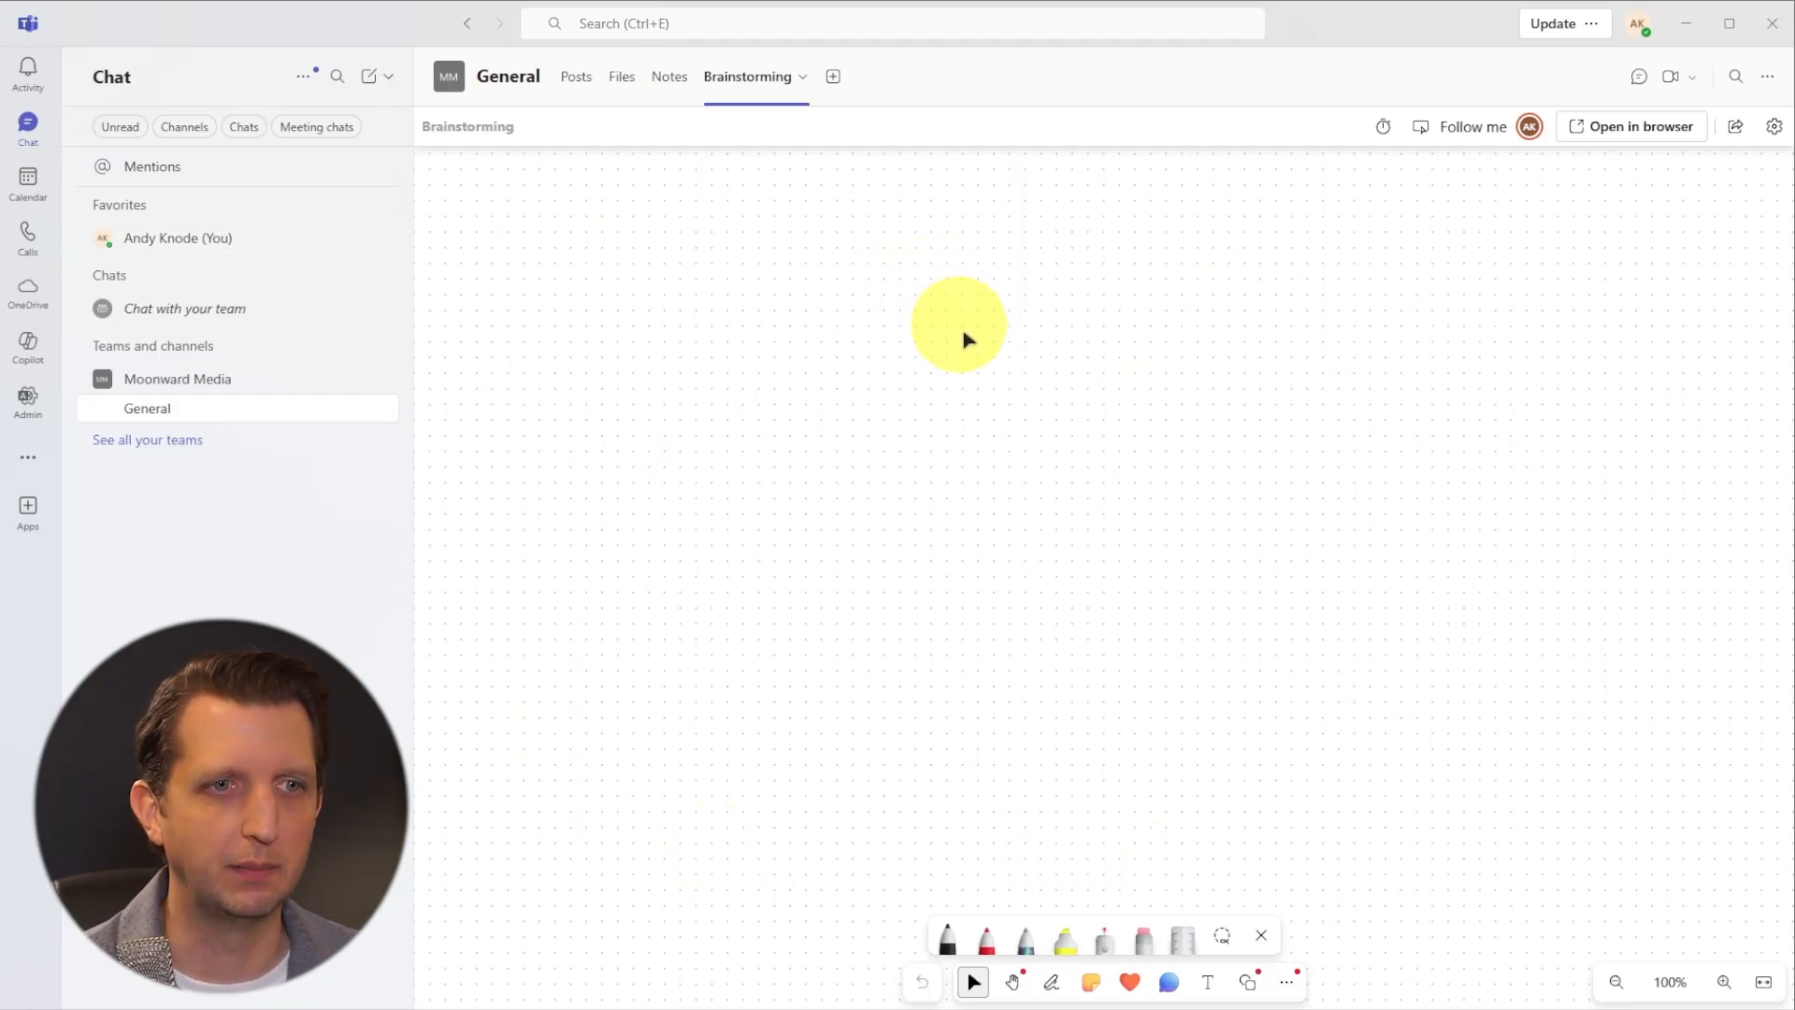
Draw an underlined 'IDEAS' heading with the black pen at thickness 4.
left_click(1049, 982)
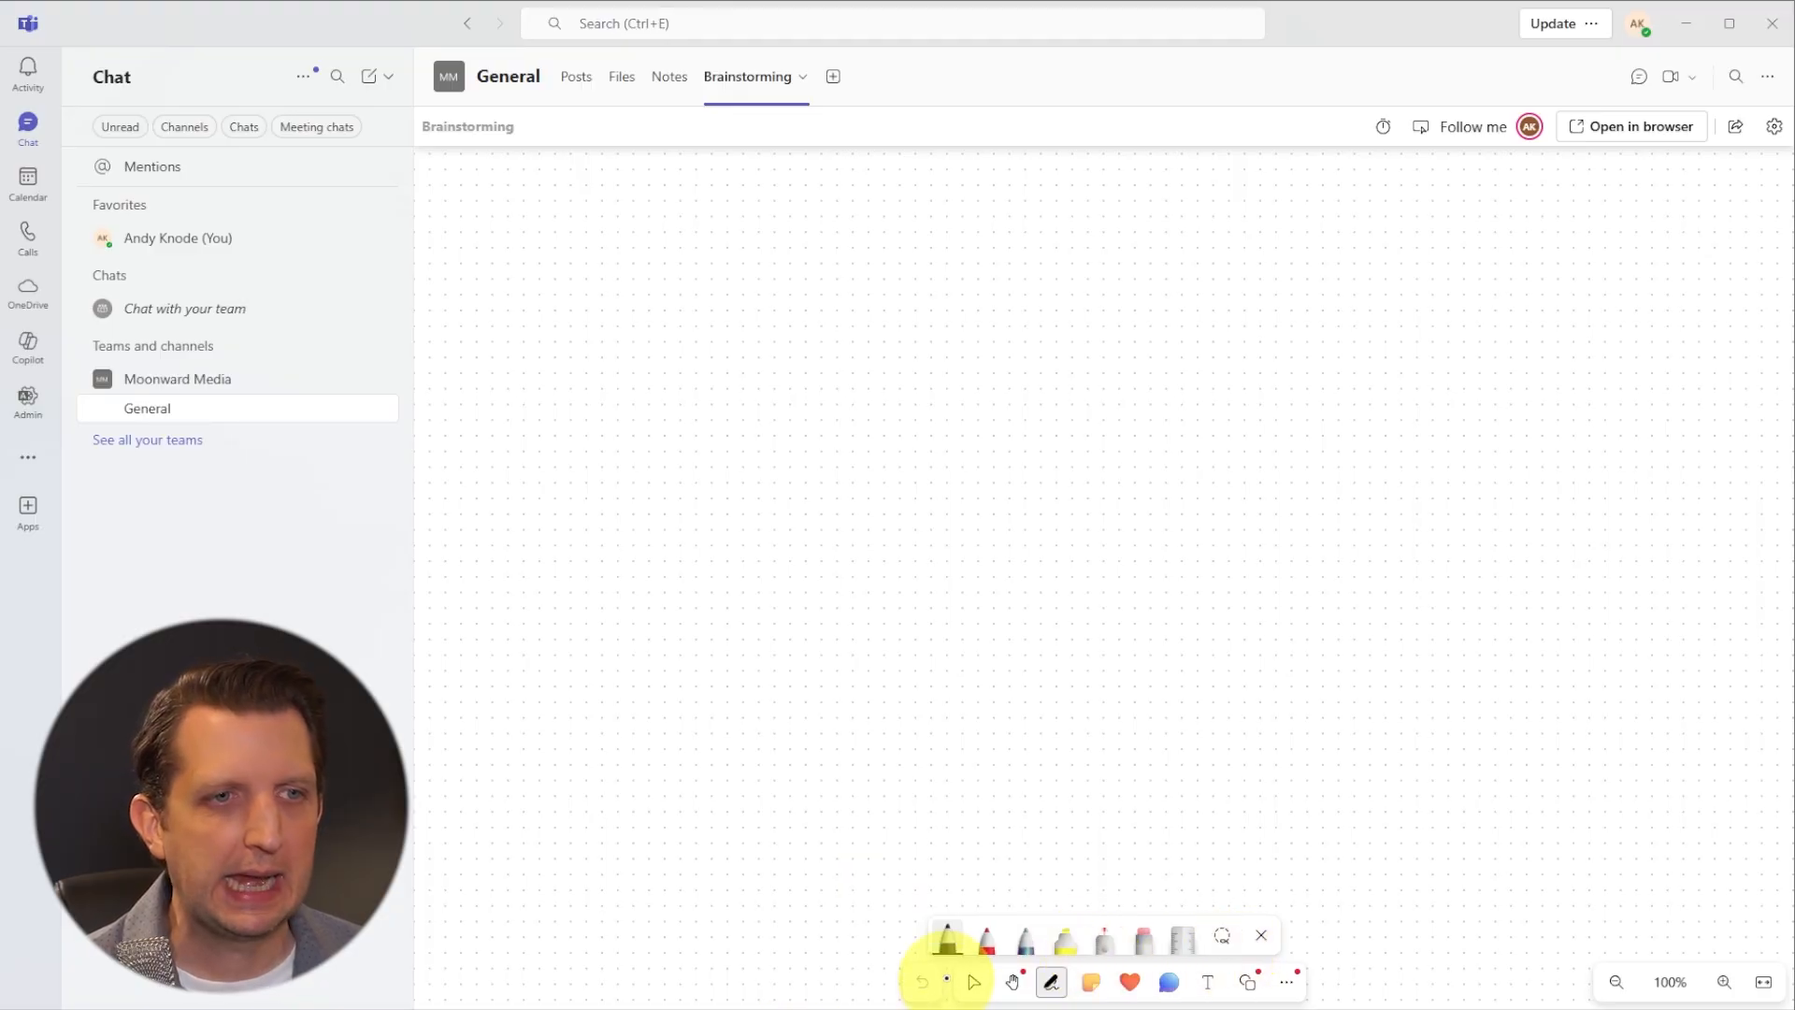
mouse_move(944, 939)
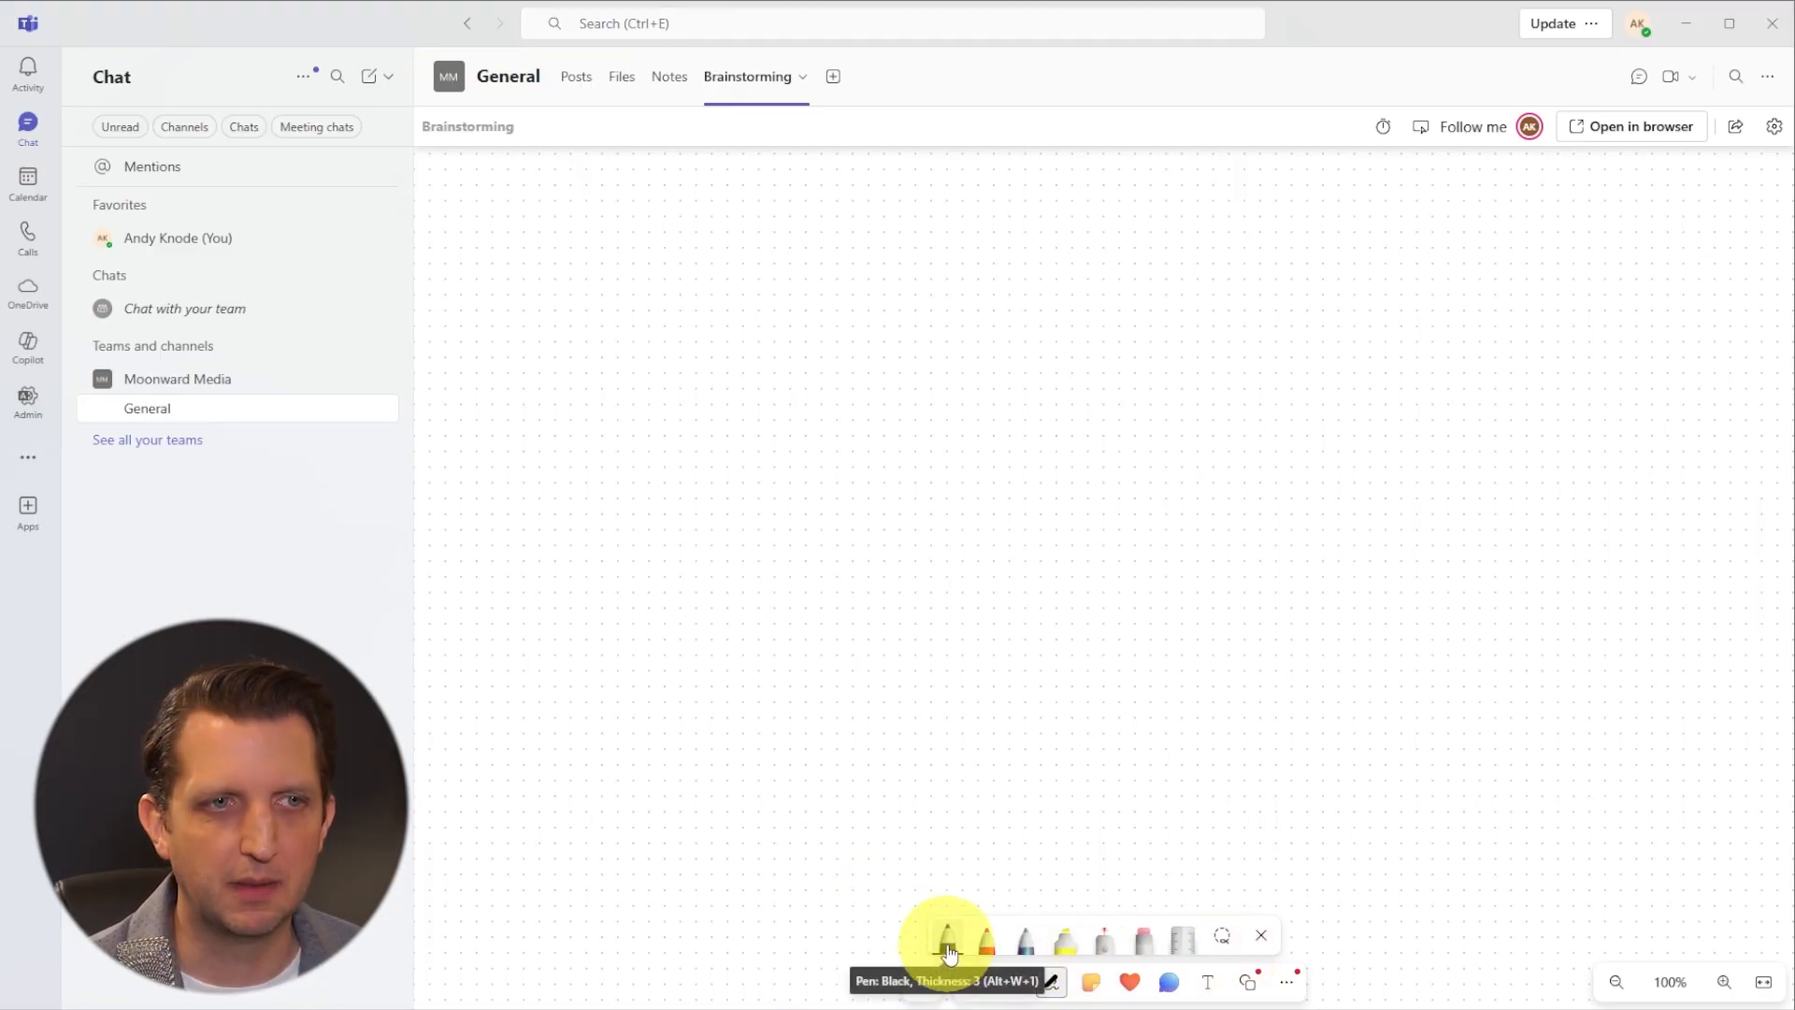
left_click(944, 938)
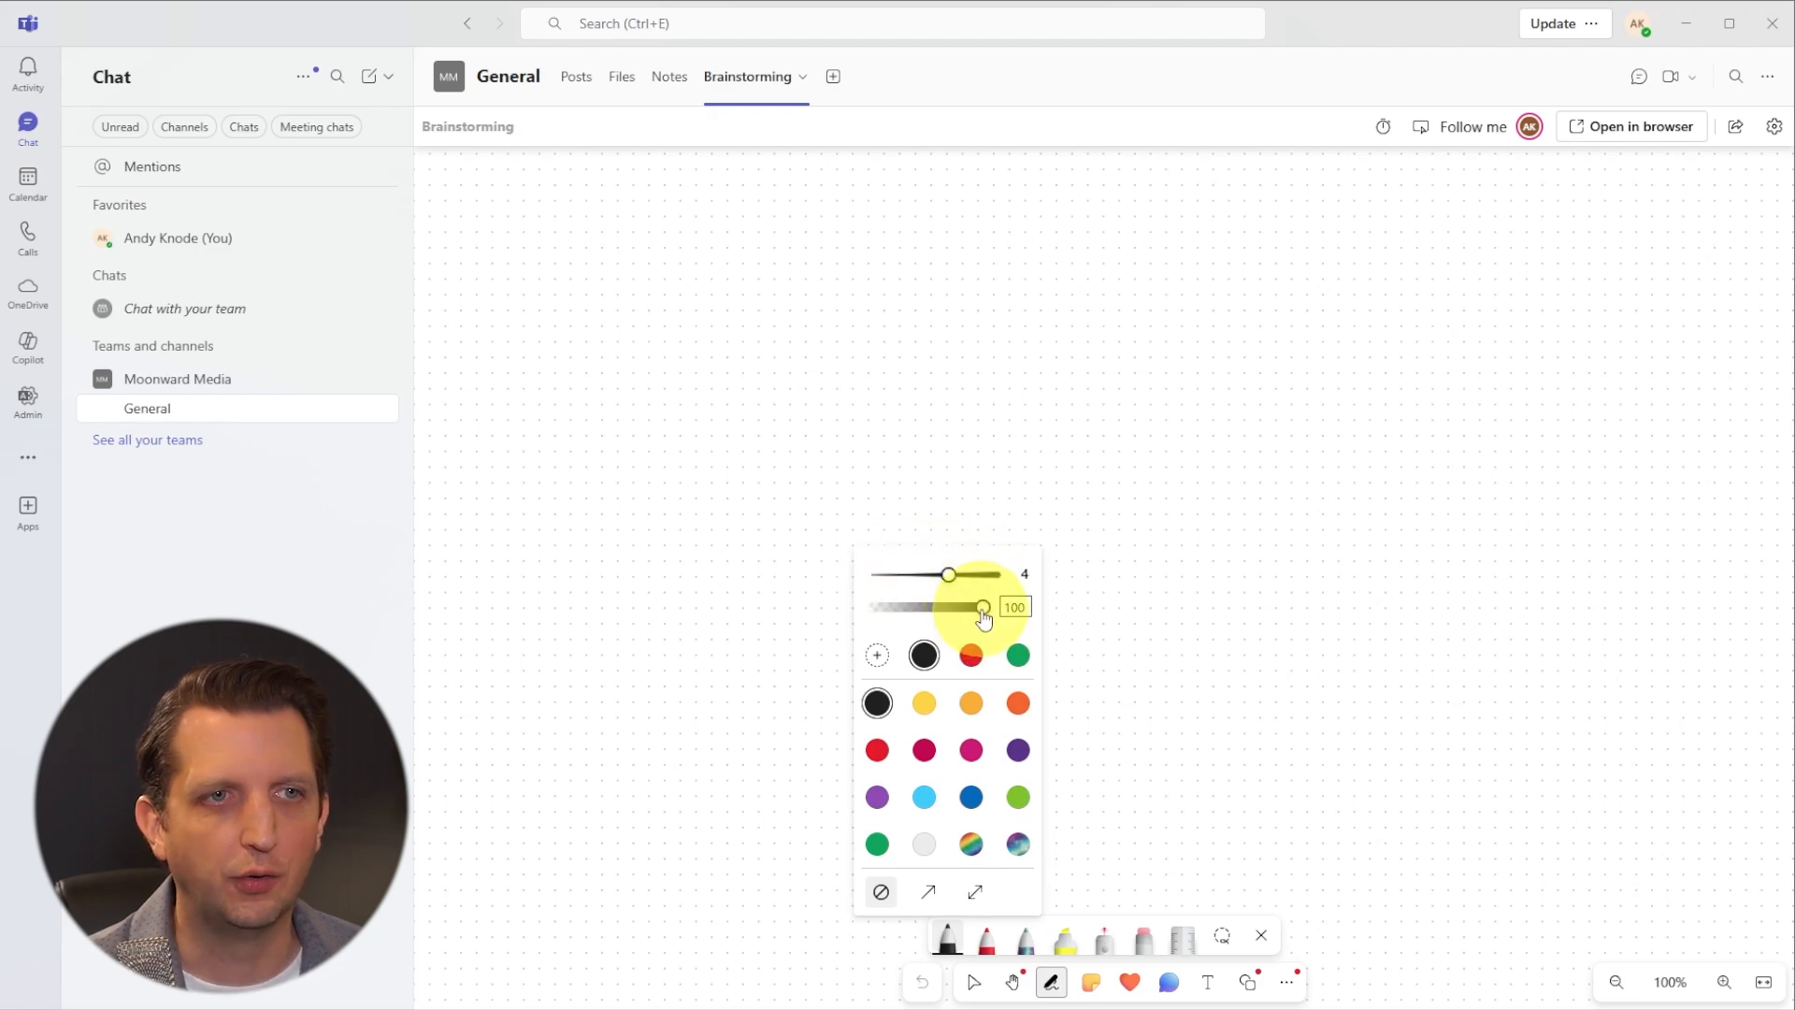
left_click(877, 703)
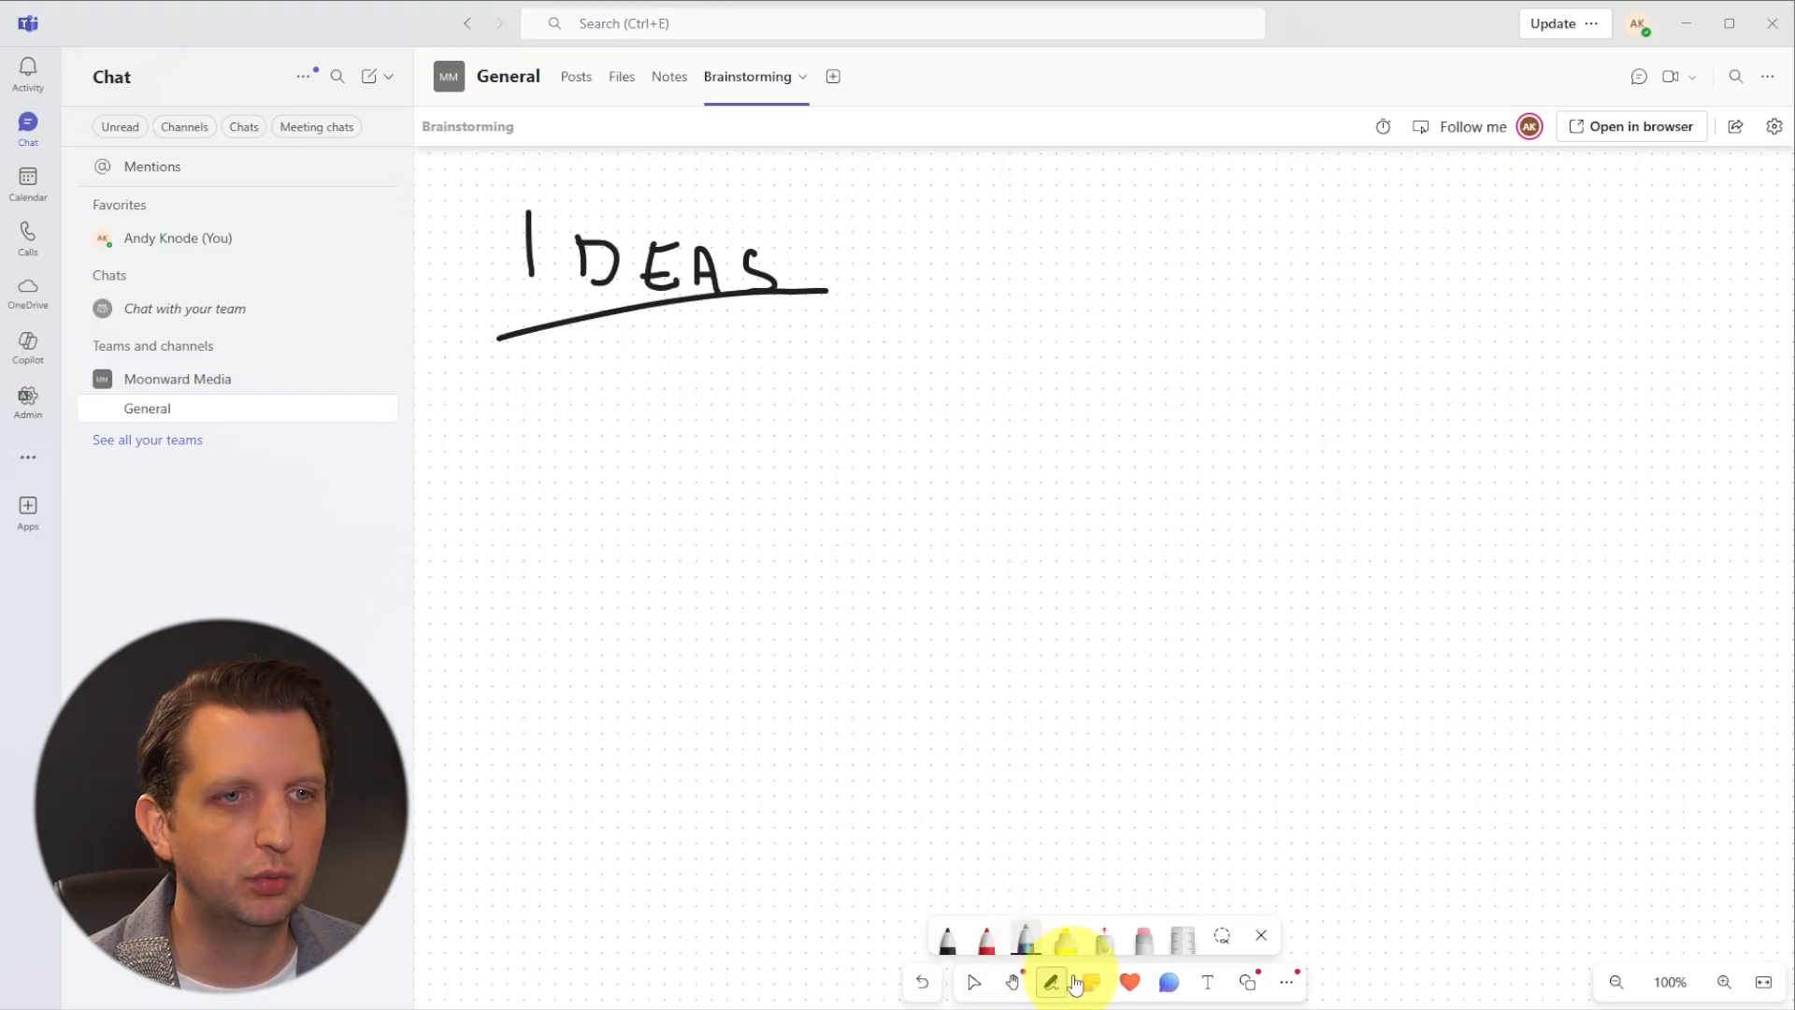
left_click(1064, 982)
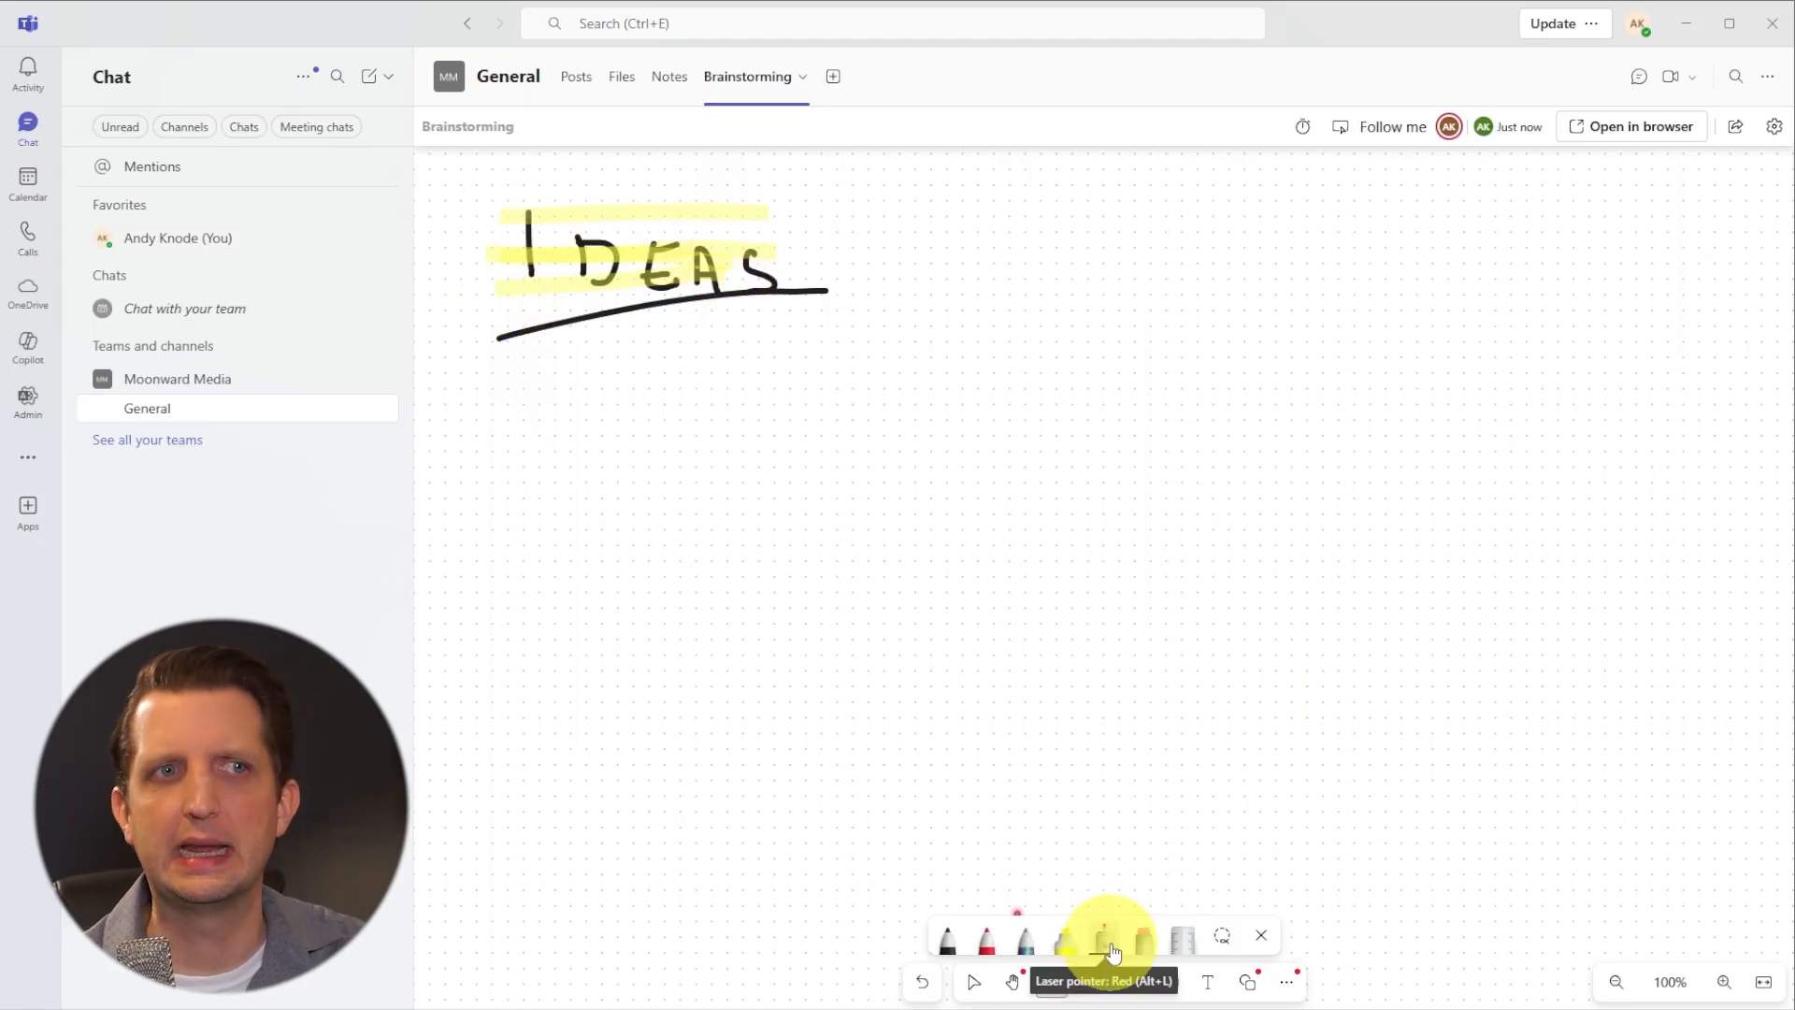
left_click(1110, 936)
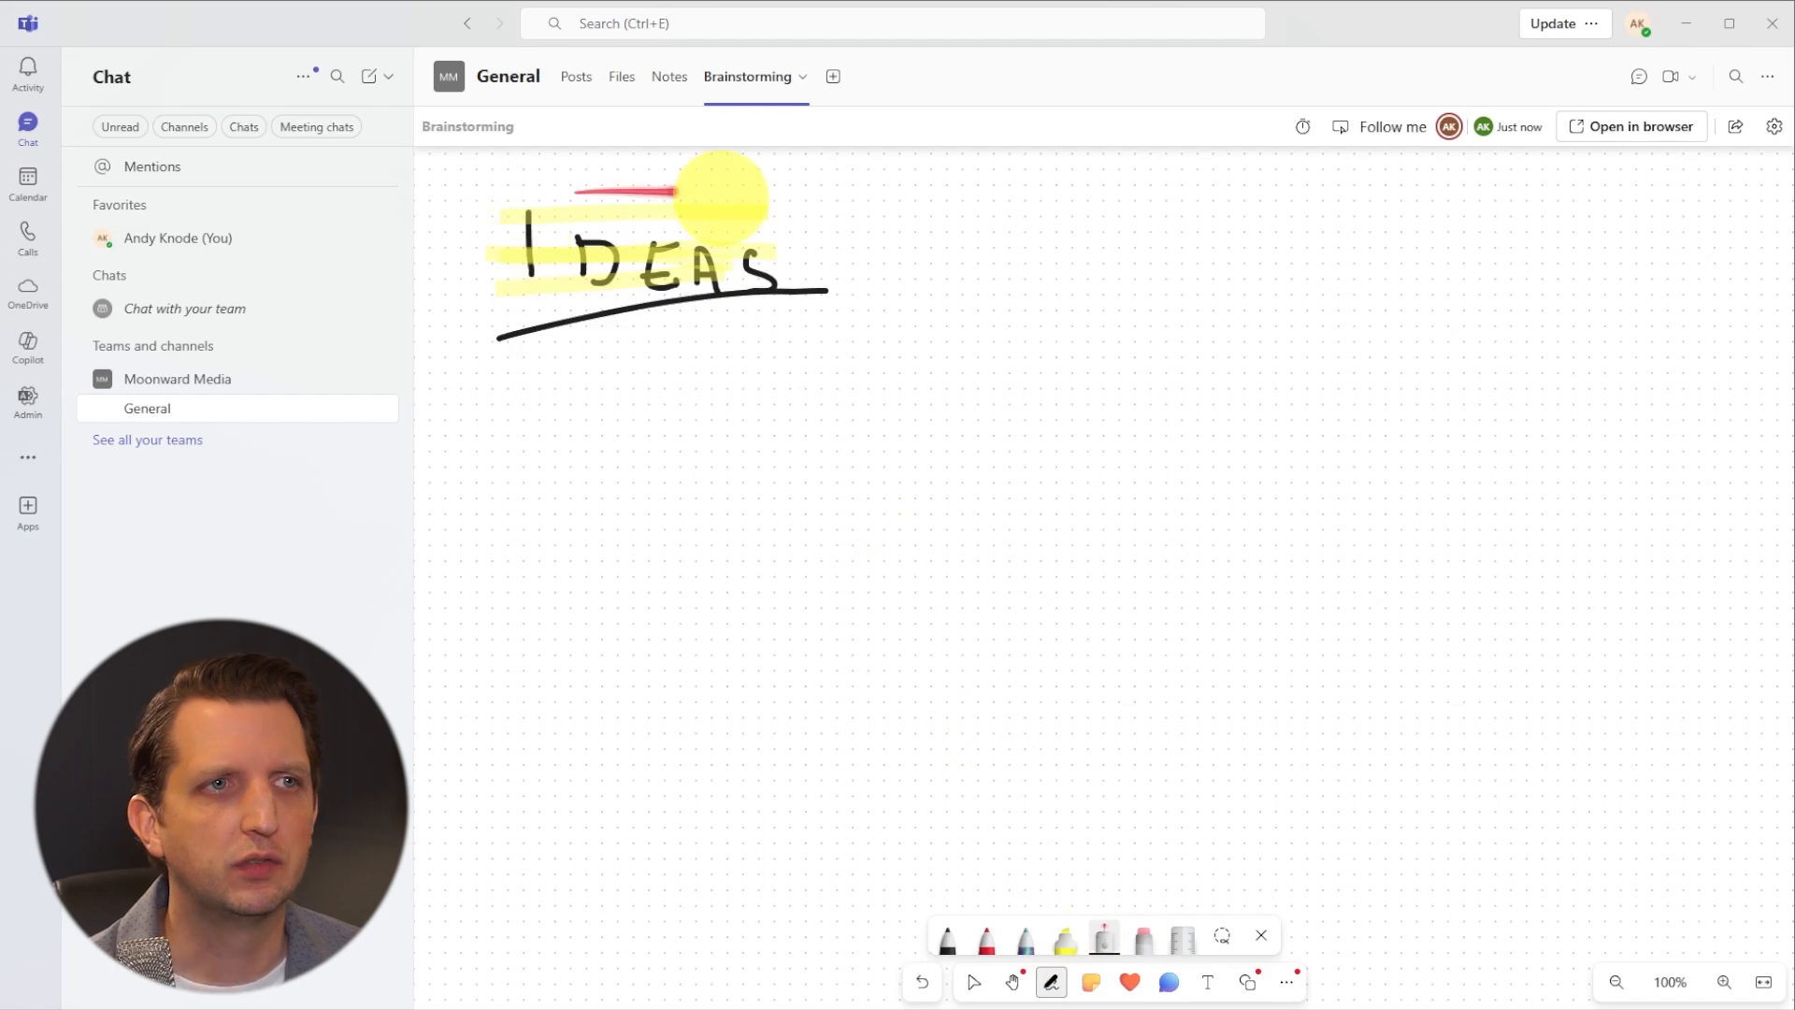
left_click_drag(718, 196, 492, 344)
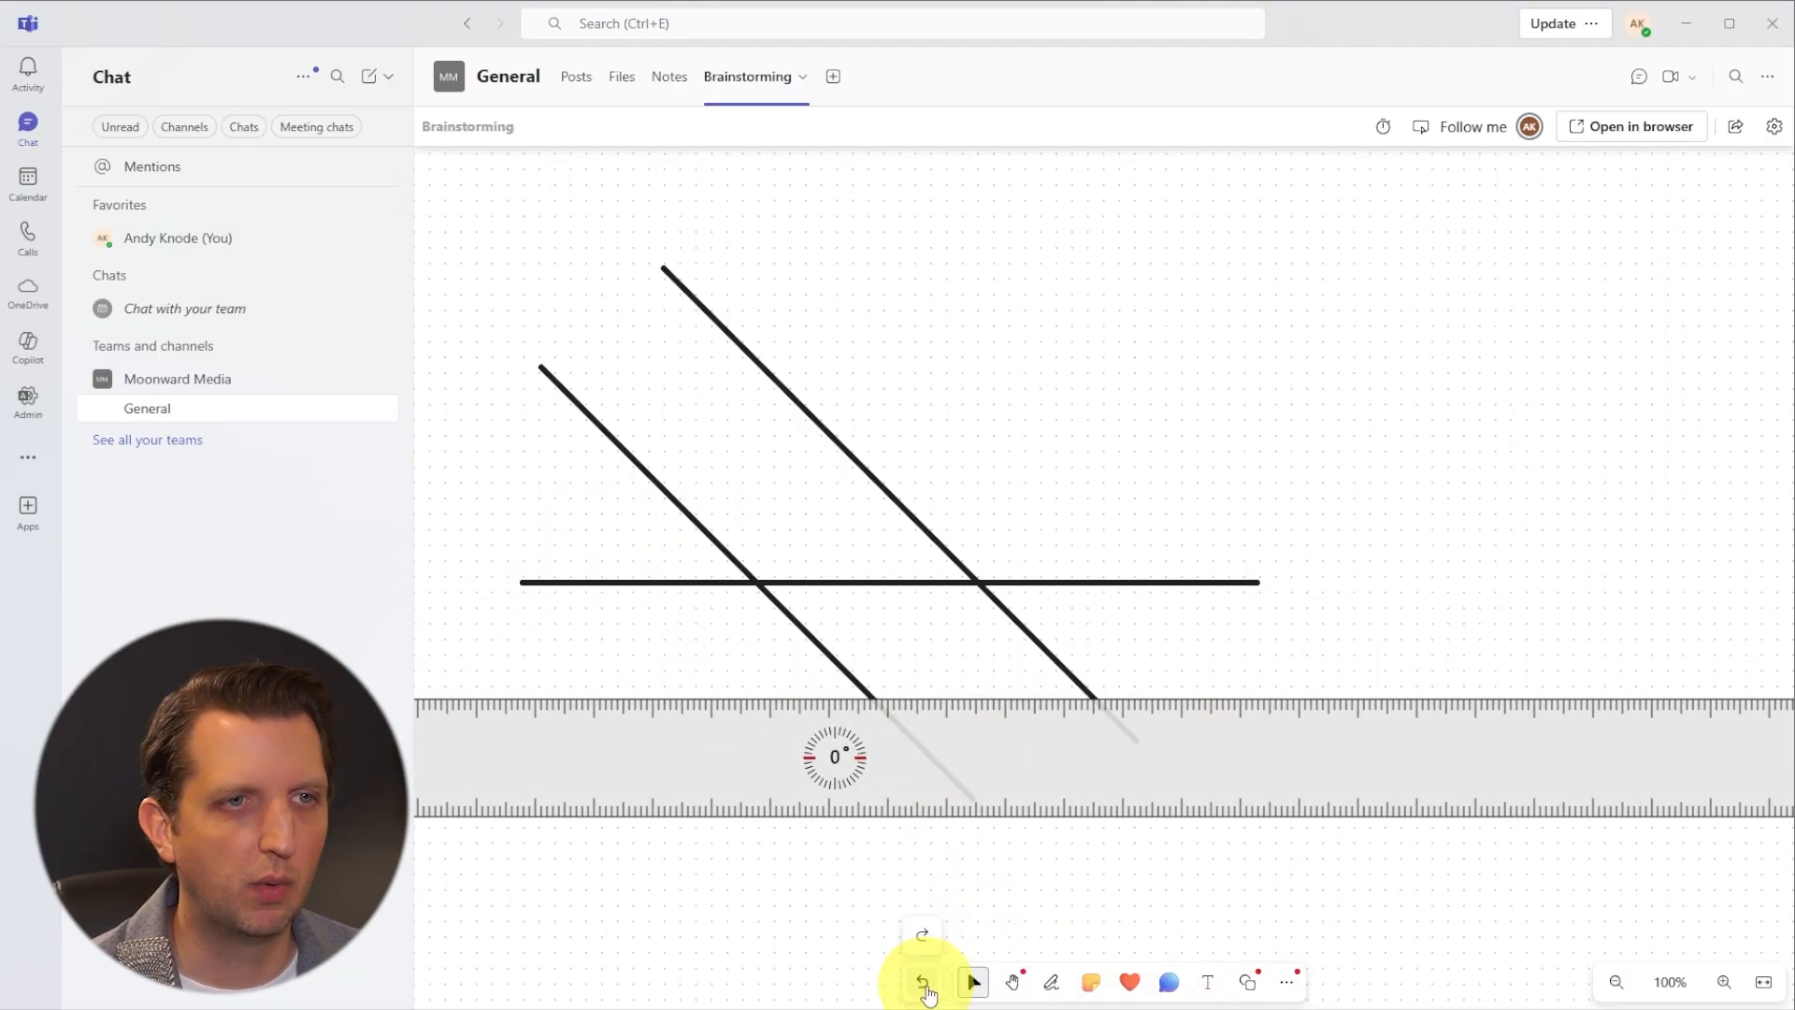
Undo the straight lines drawn along the ruler, leaving only the ruler.
left_click(922, 982)
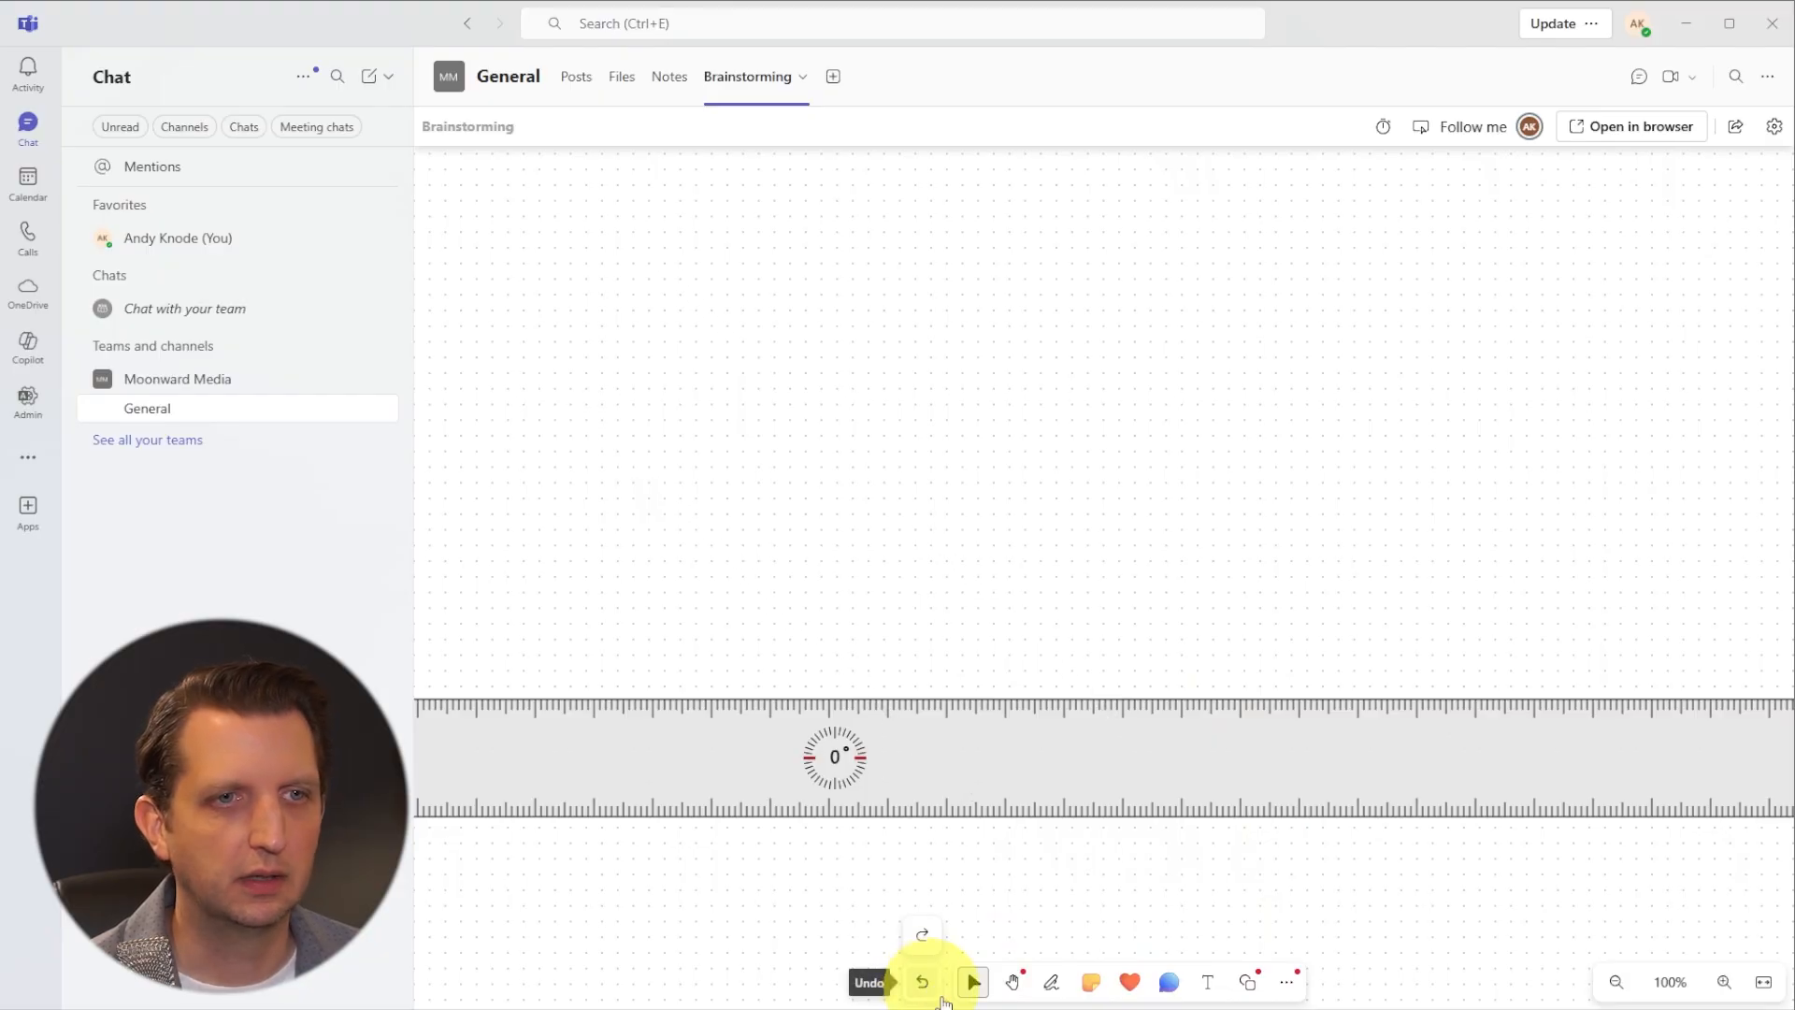
Write red Product 1–3 headings with a 1–4 list under Product 2, then lasso and shrink that group.
left_click(1048, 981)
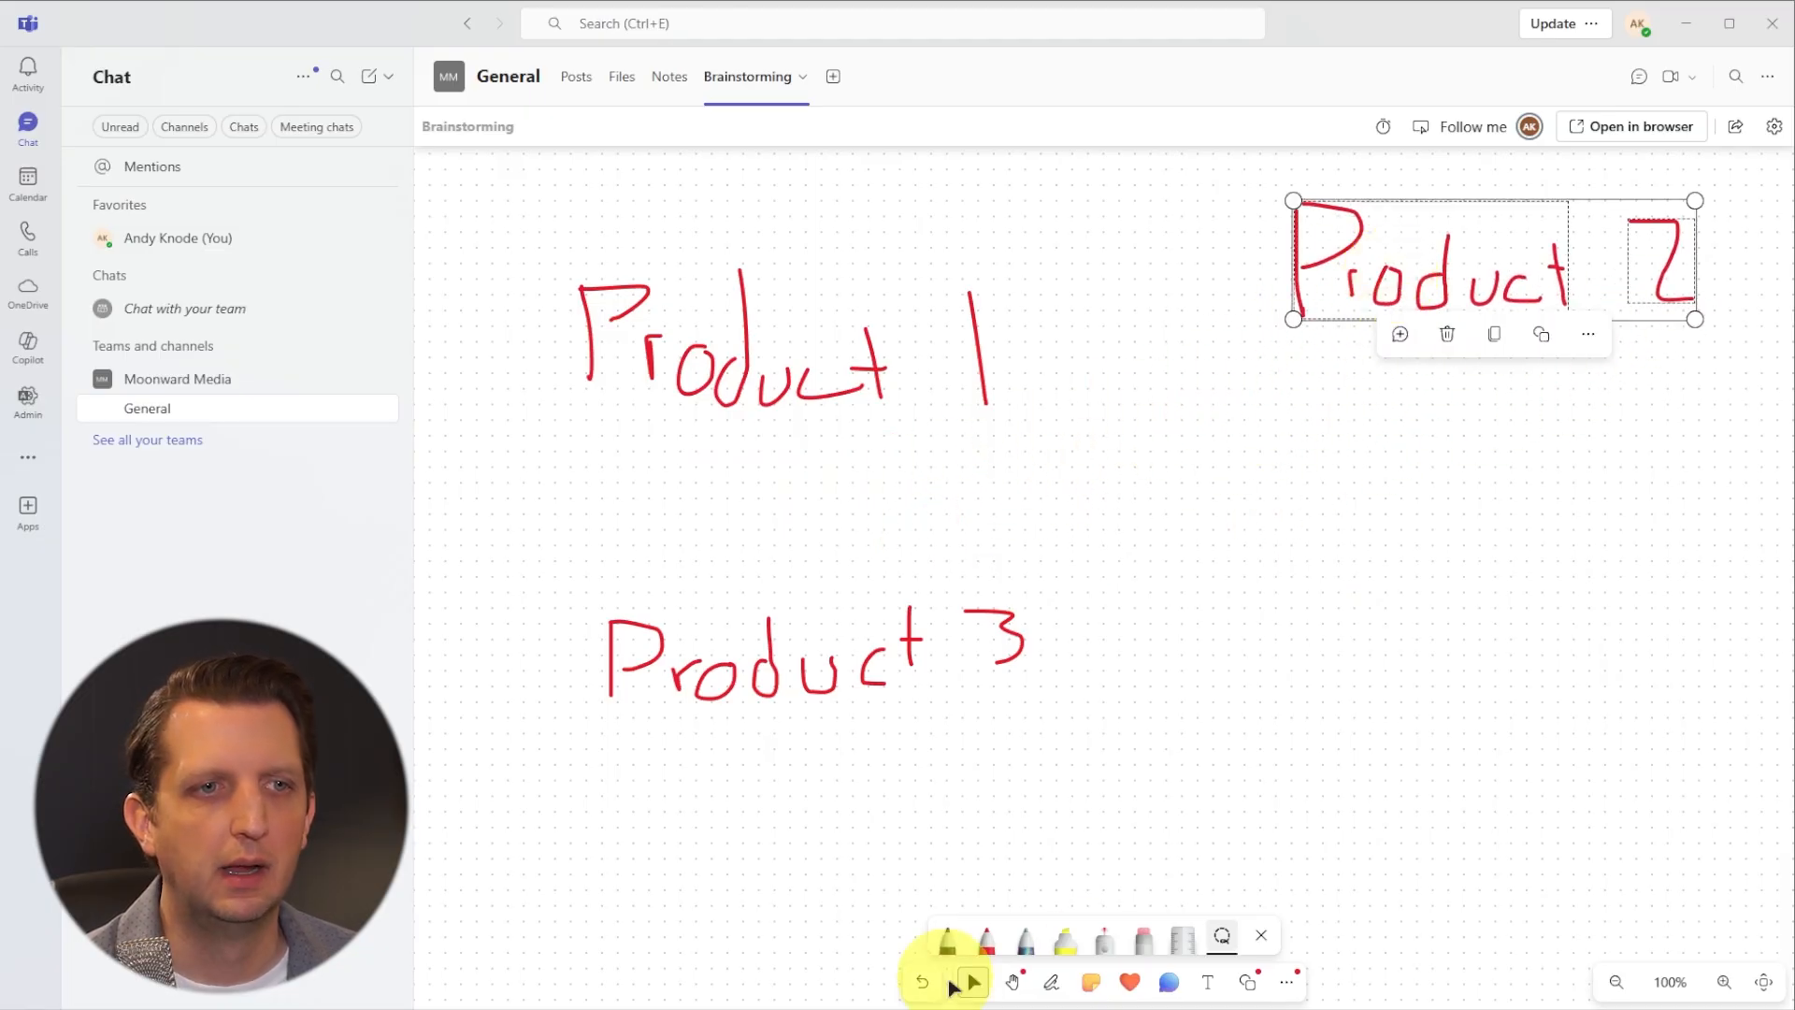
left_click(1048, 981)
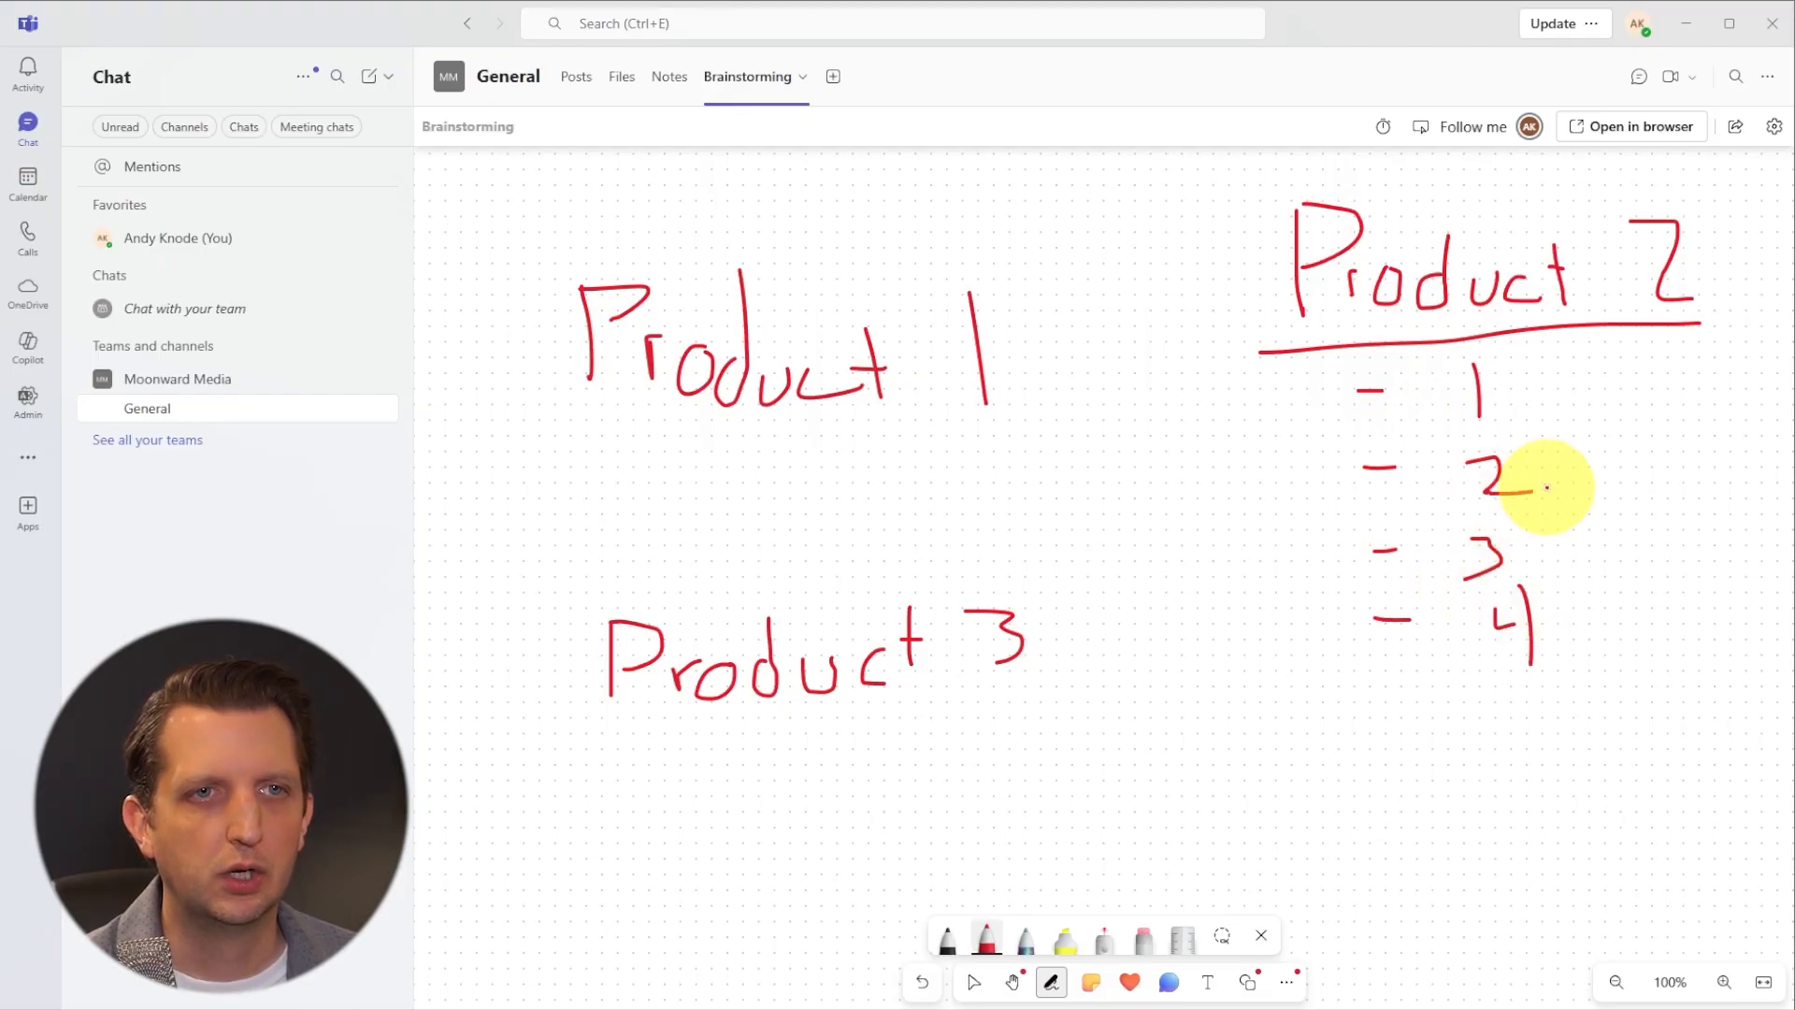
mouse_move(1248, 245)
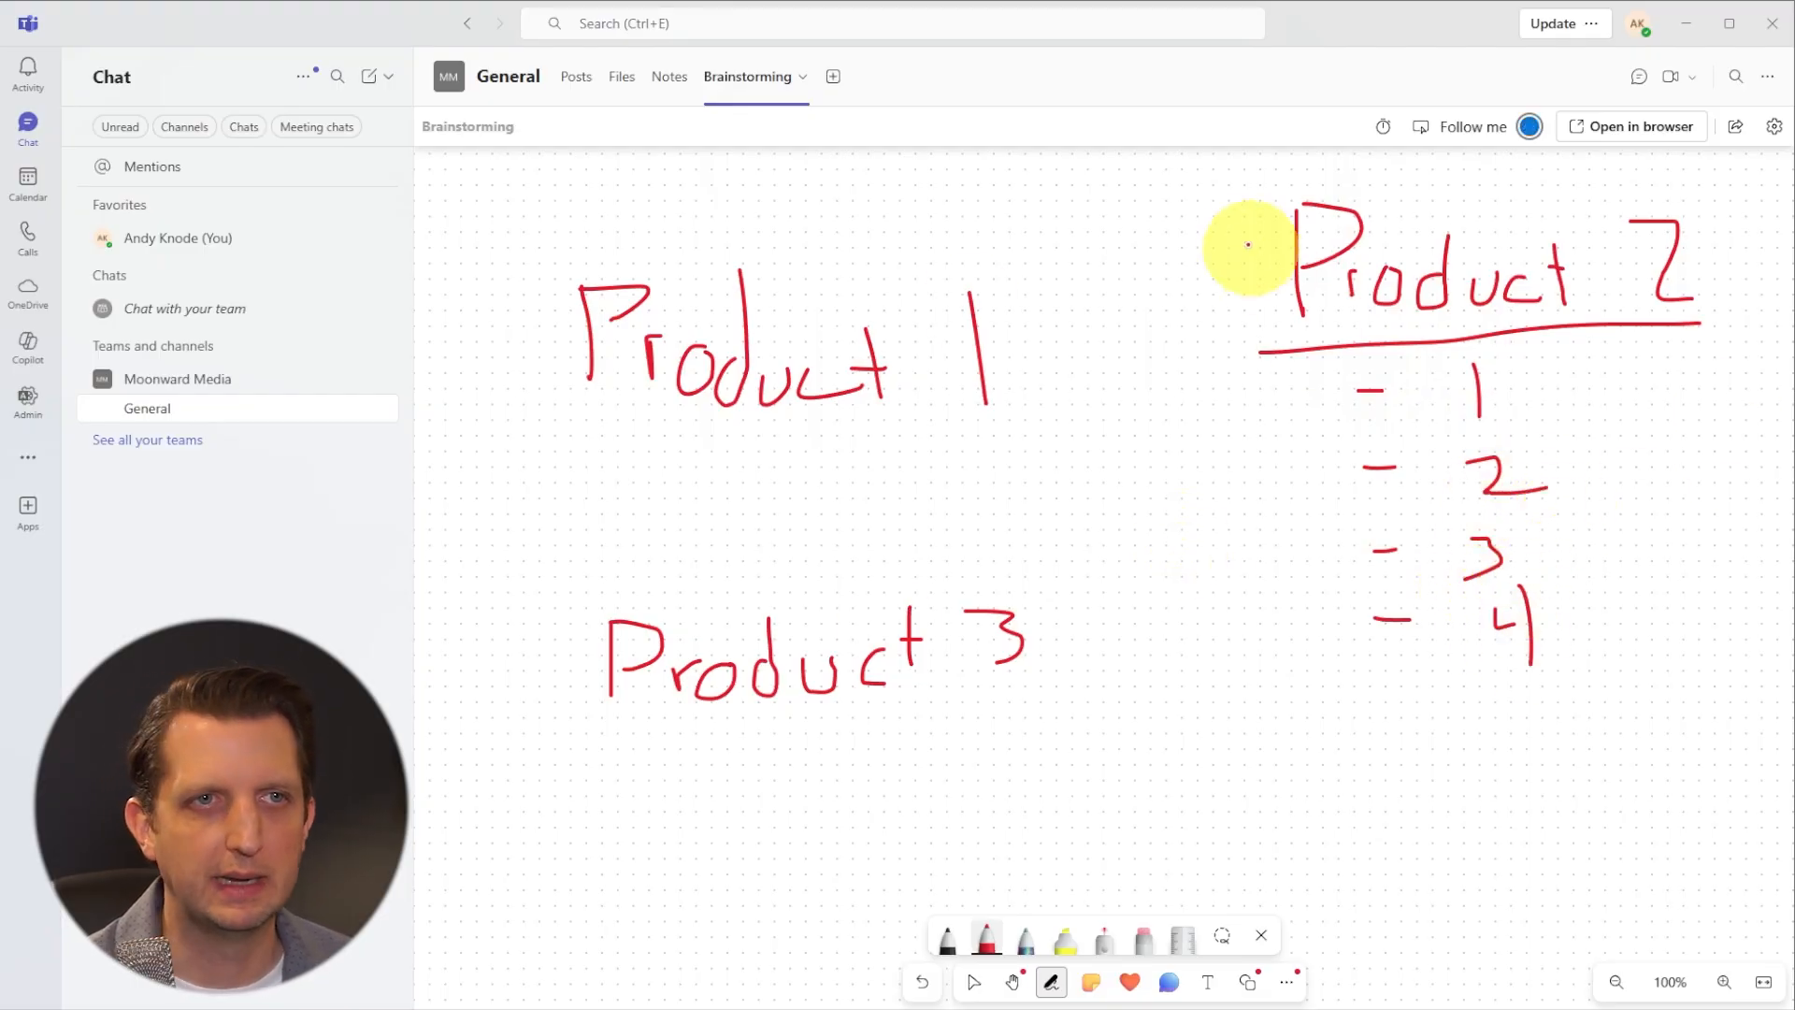
left_click(972, 981)
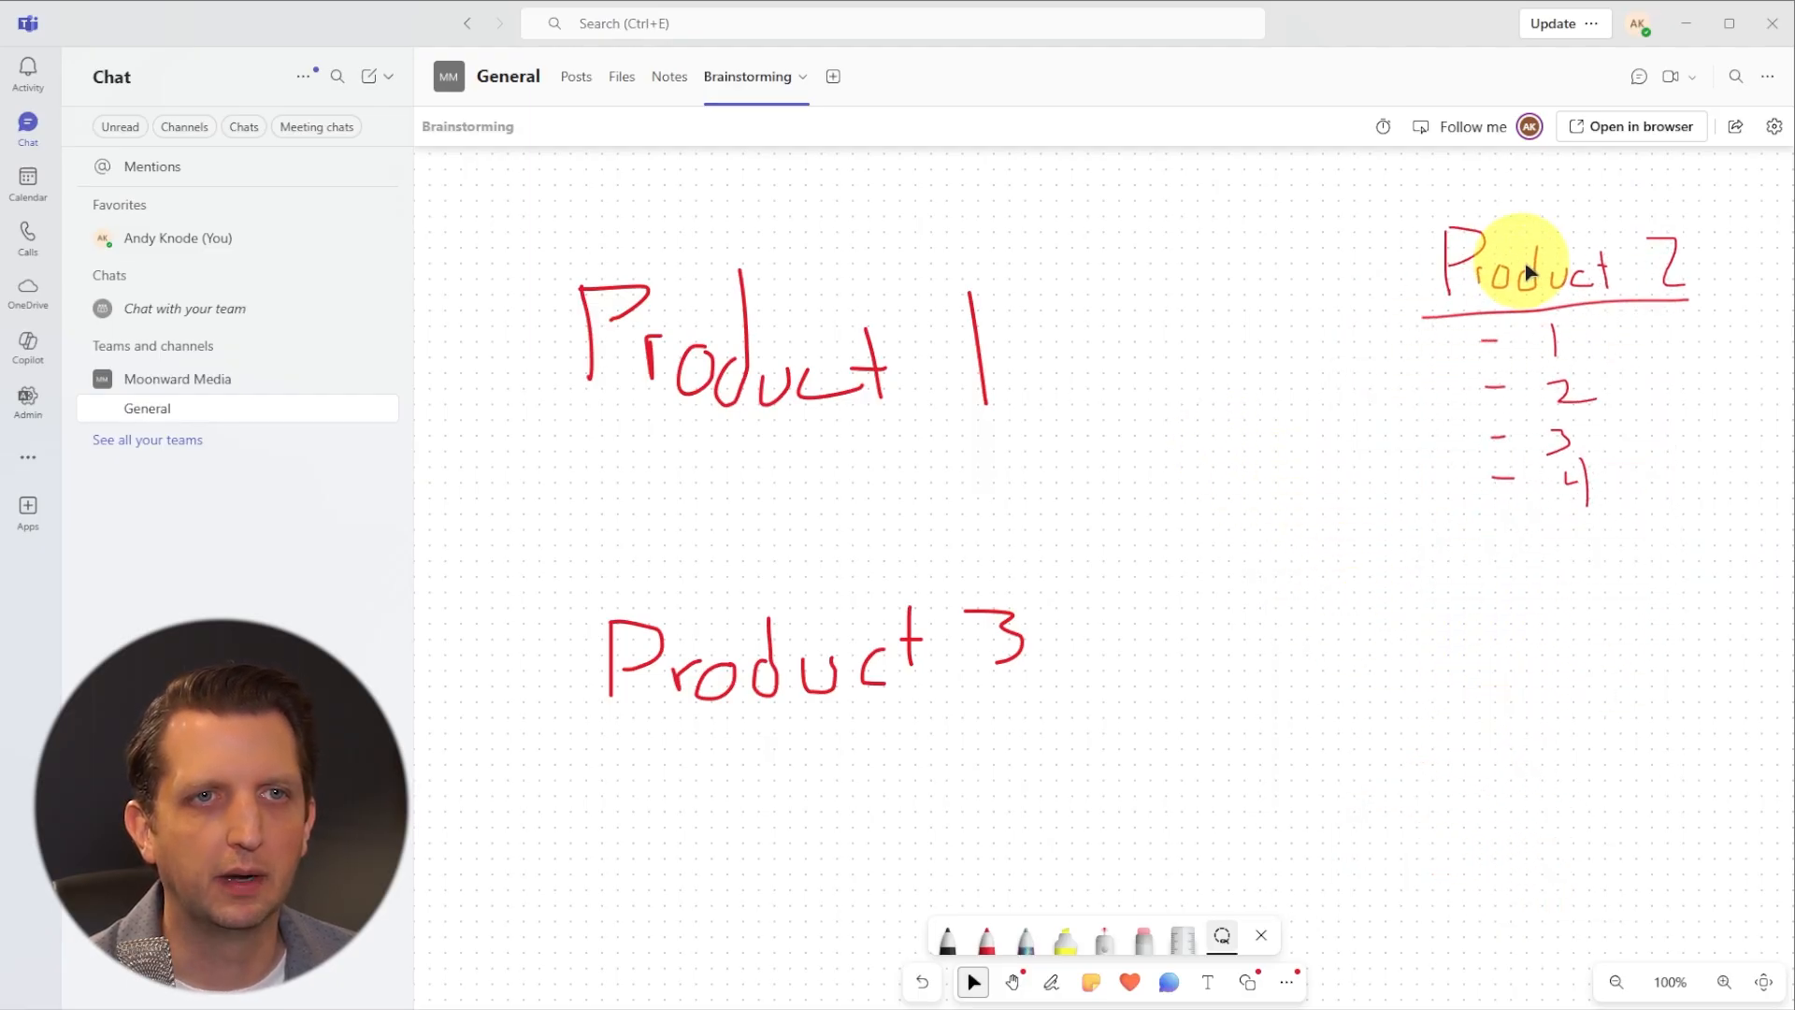
left_click(1011, 981)
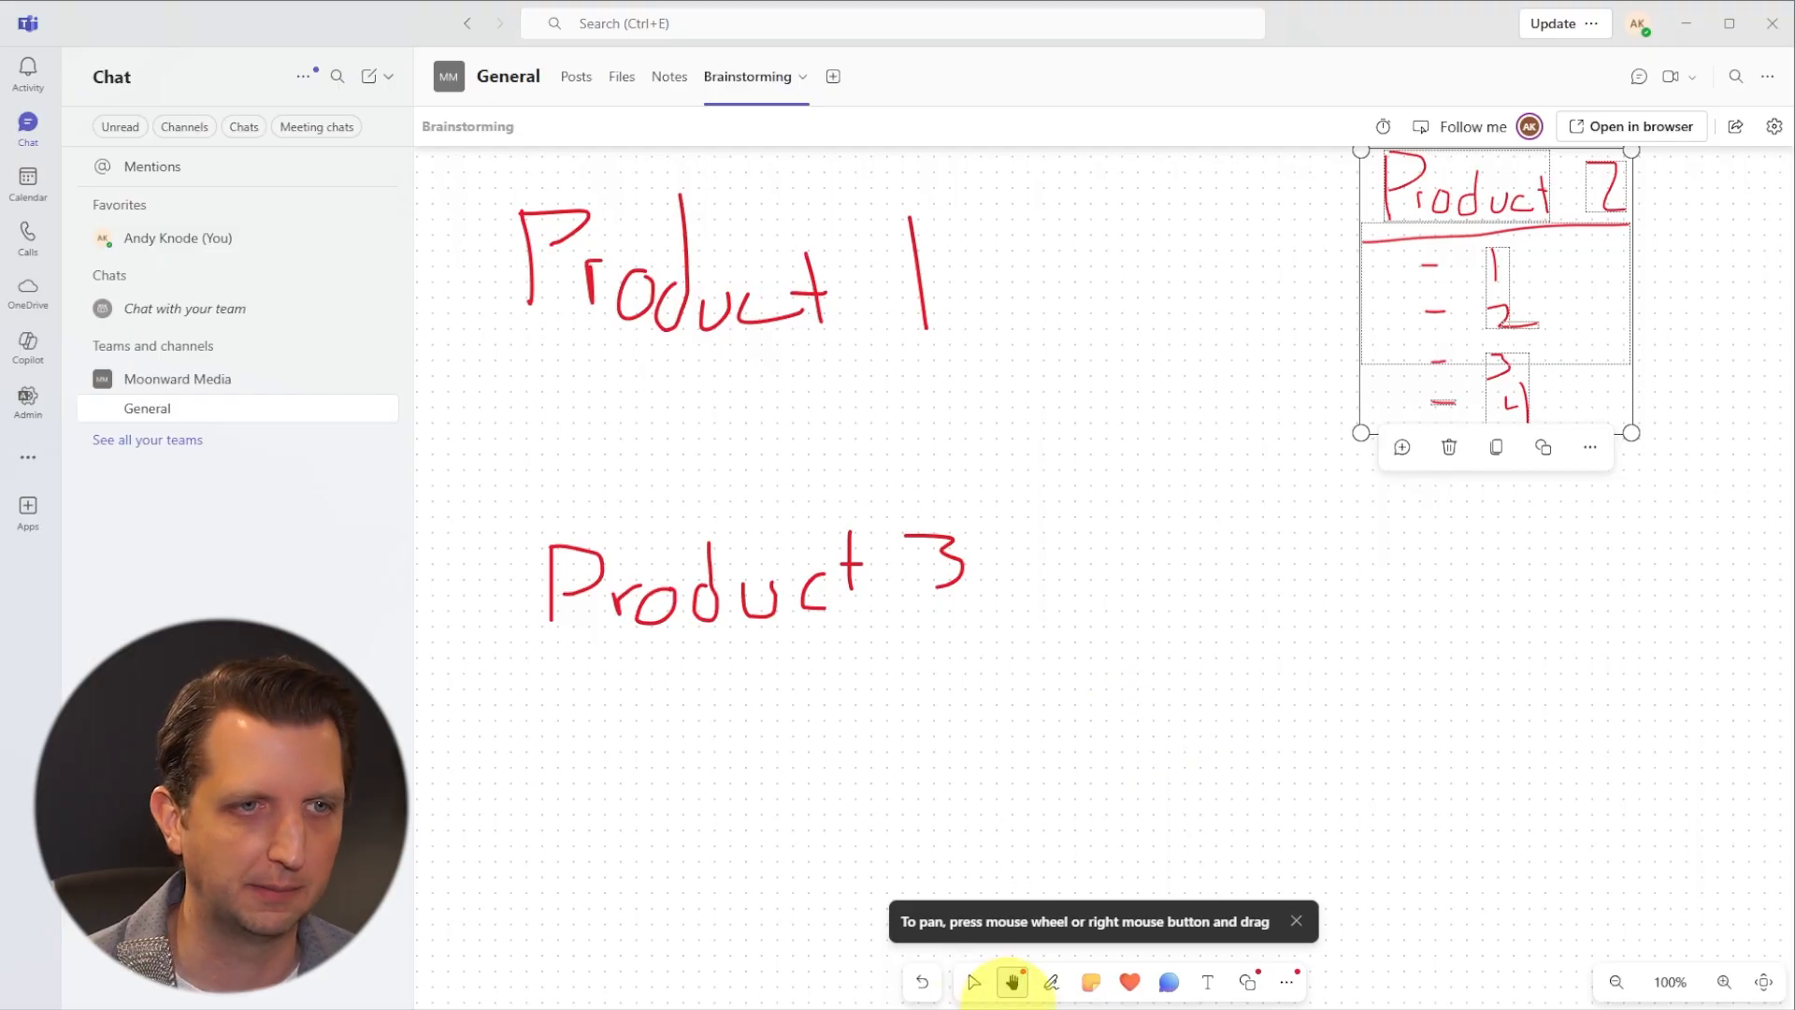
Place a yellow 'Make more revenue' sticky note and add a blank yellow note beside it.
left_click(1049, 981)
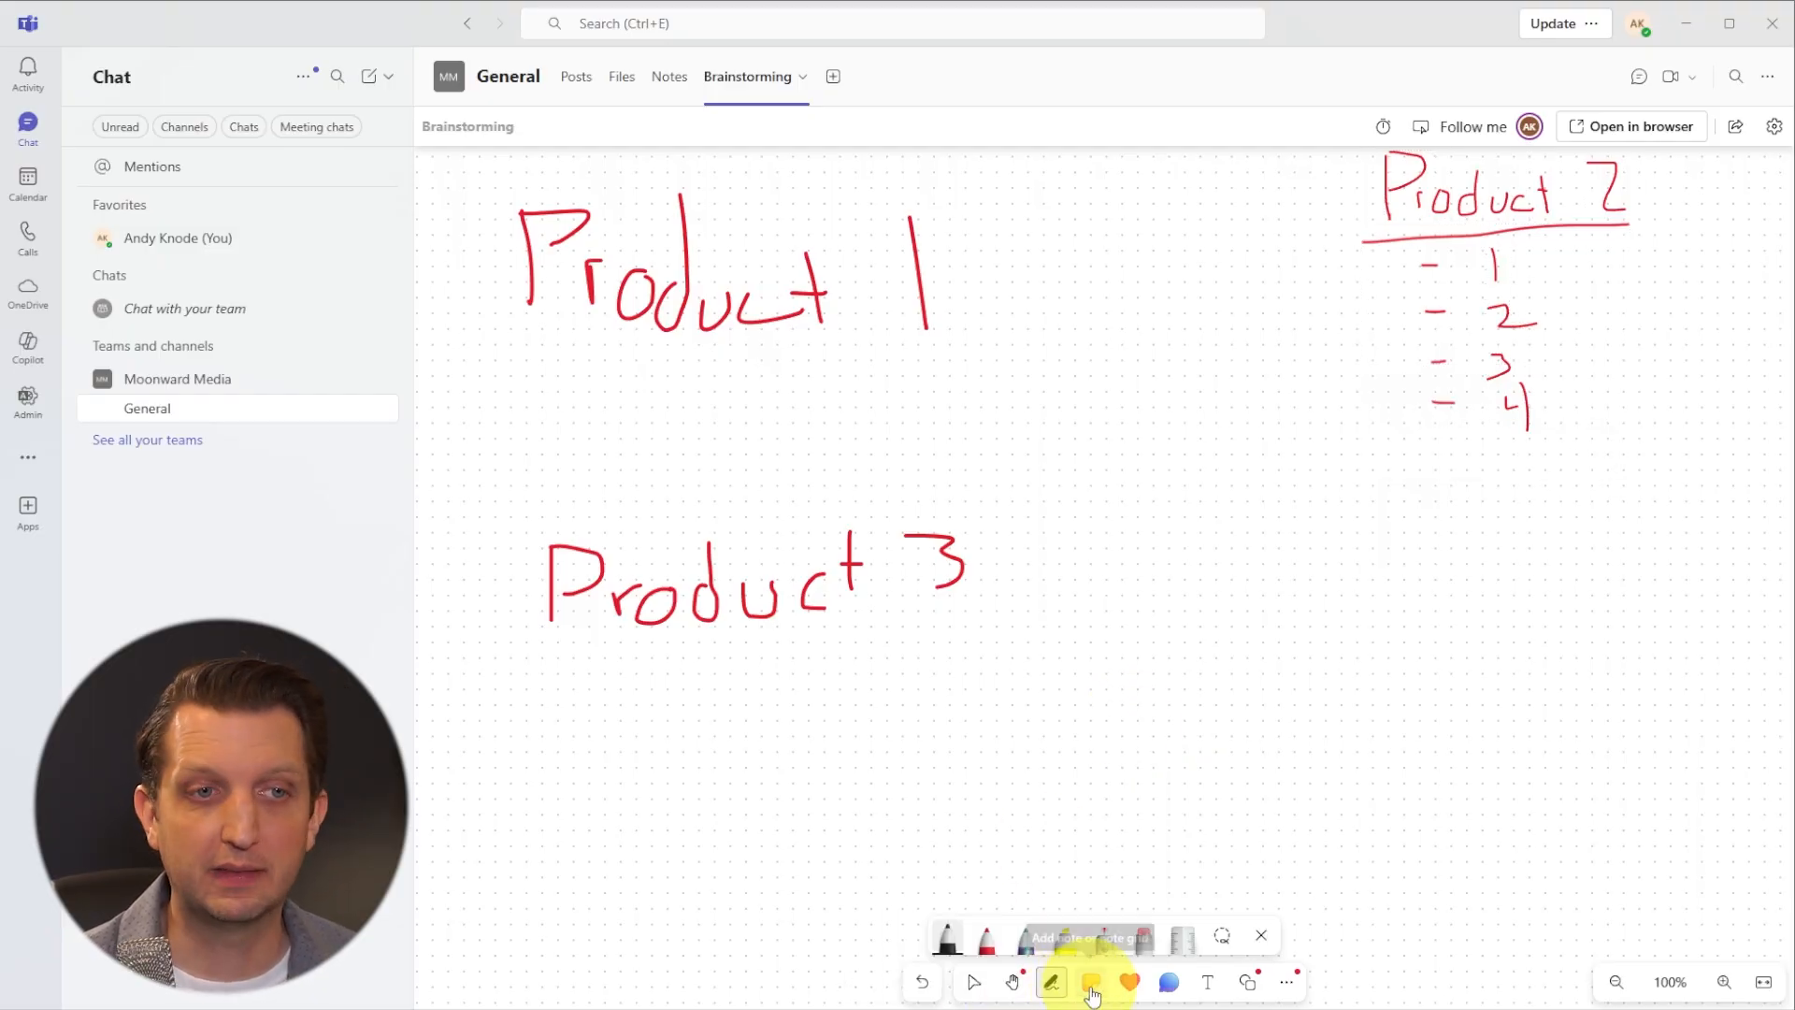
left_click(1090, 982)
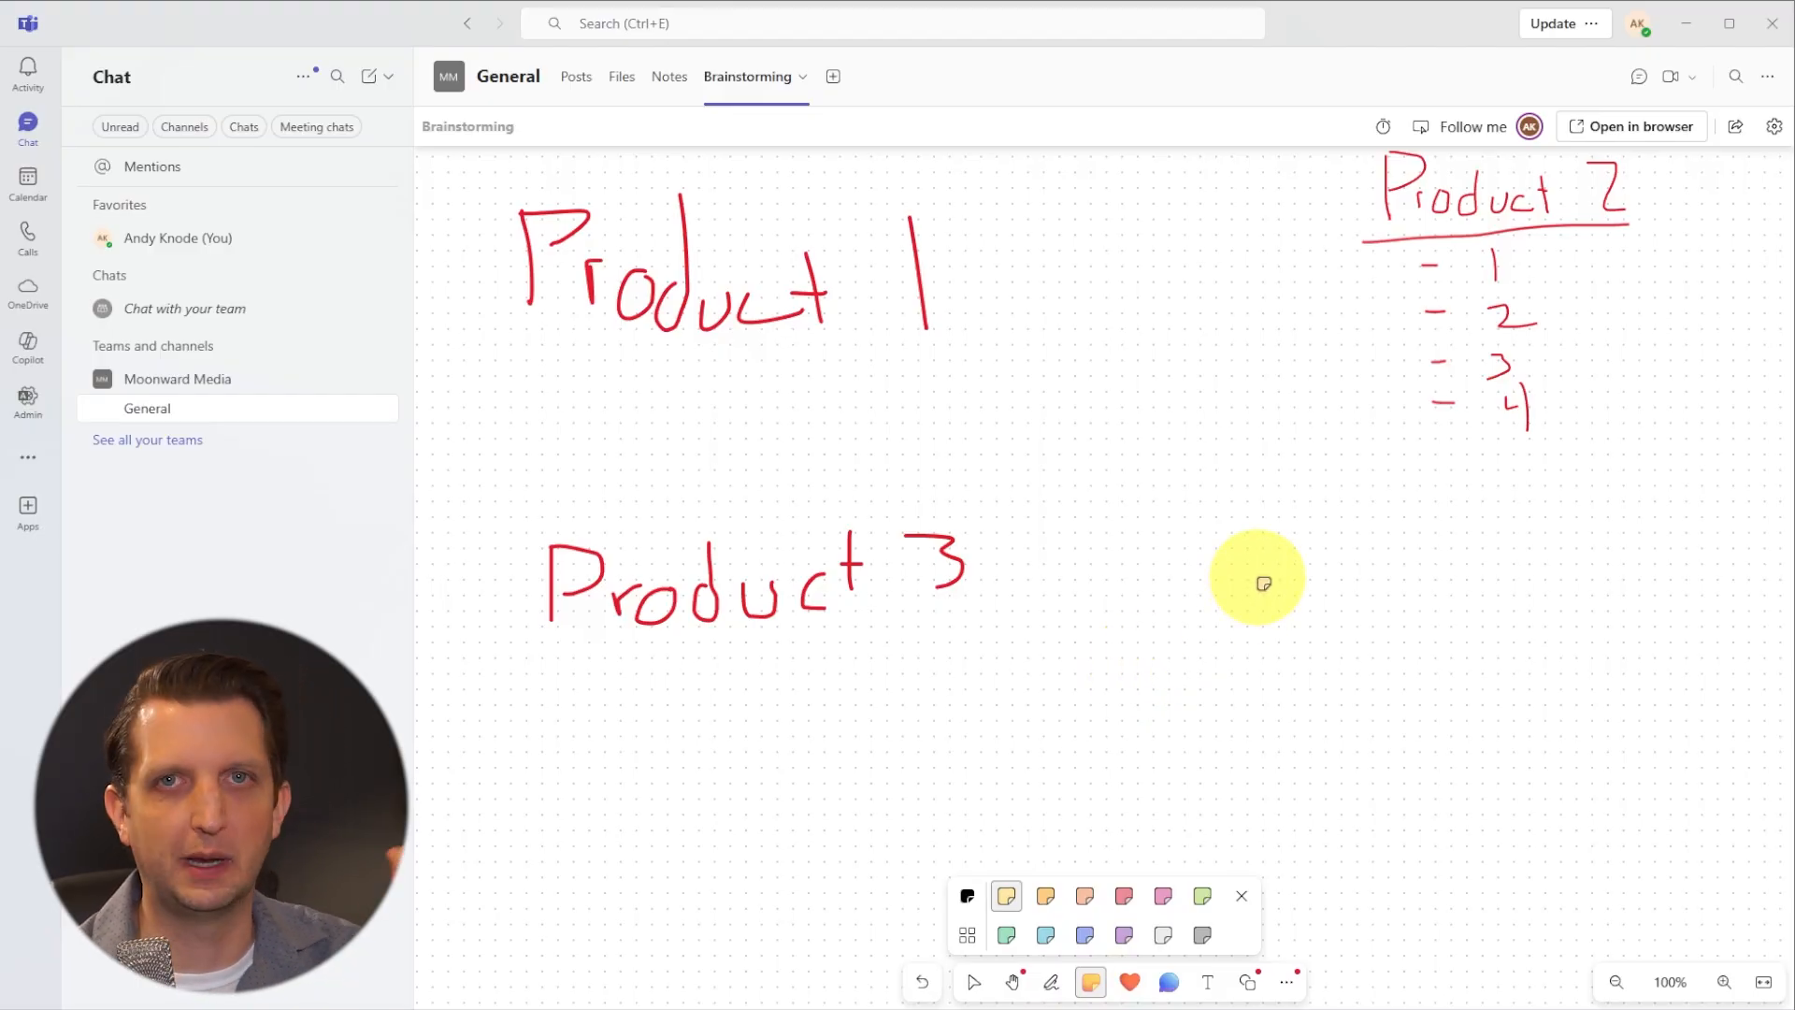
left_click(1256, 579)
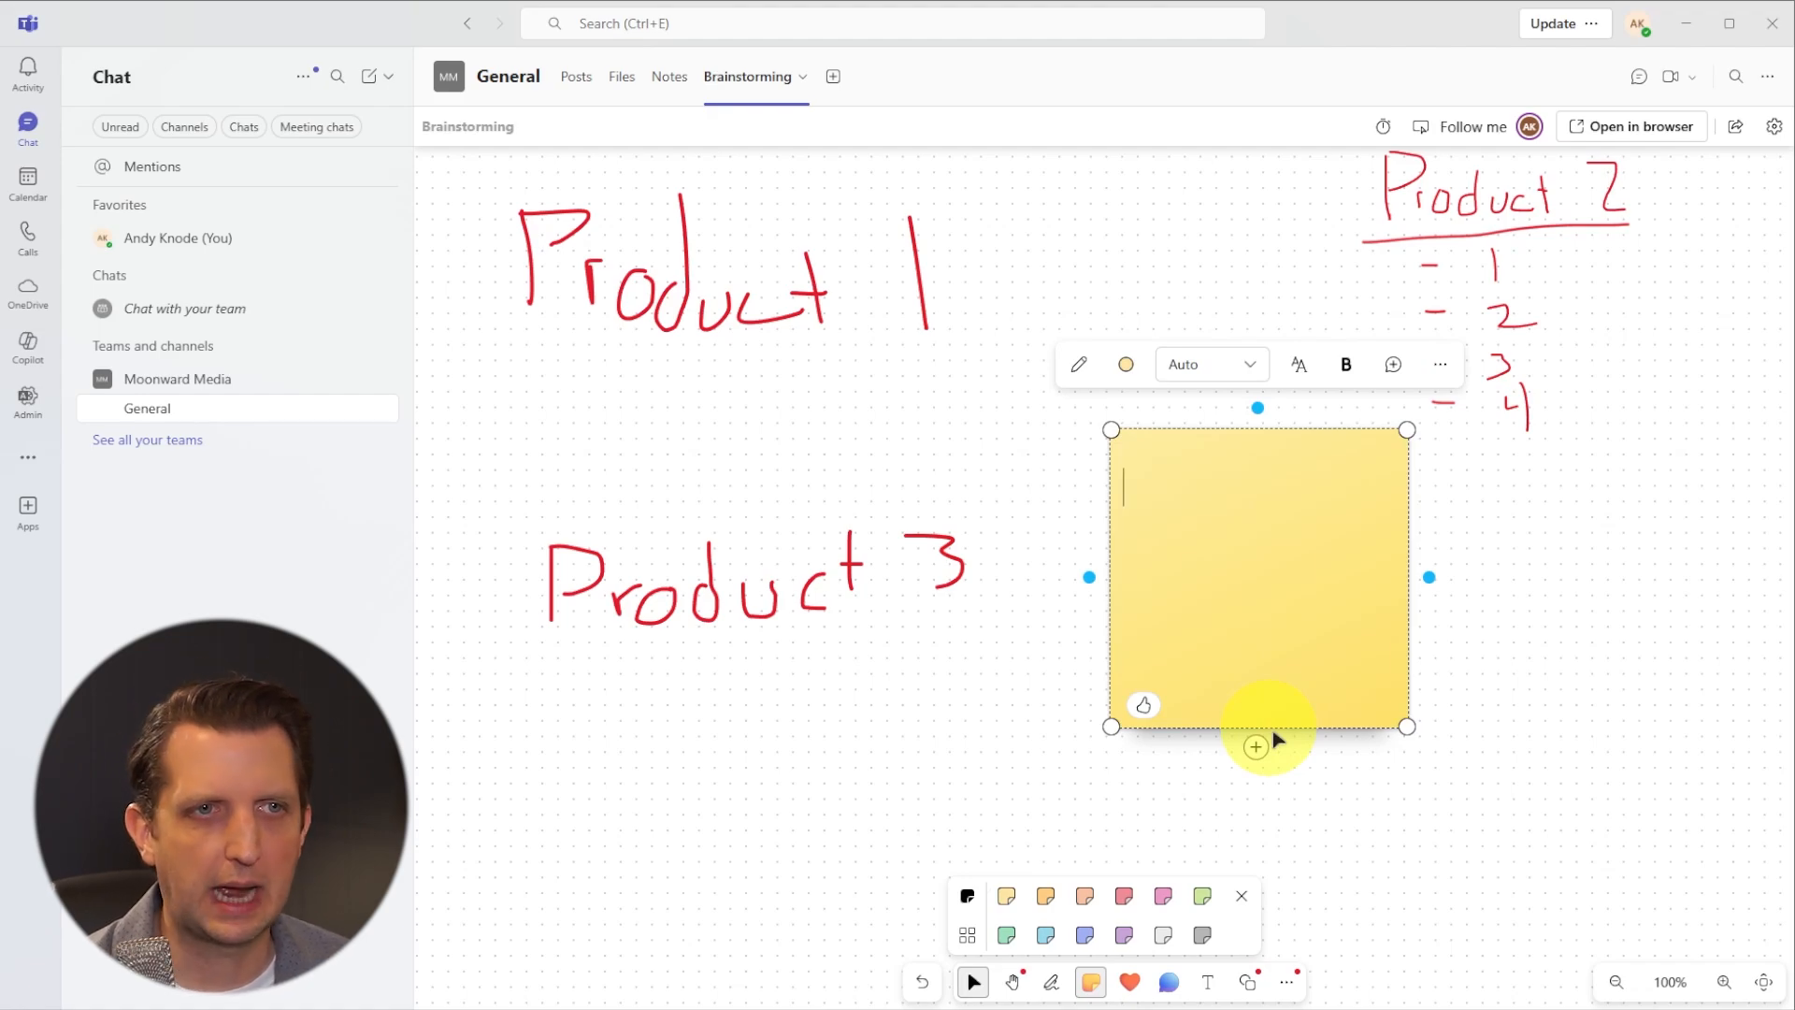
type("Make more revenue")
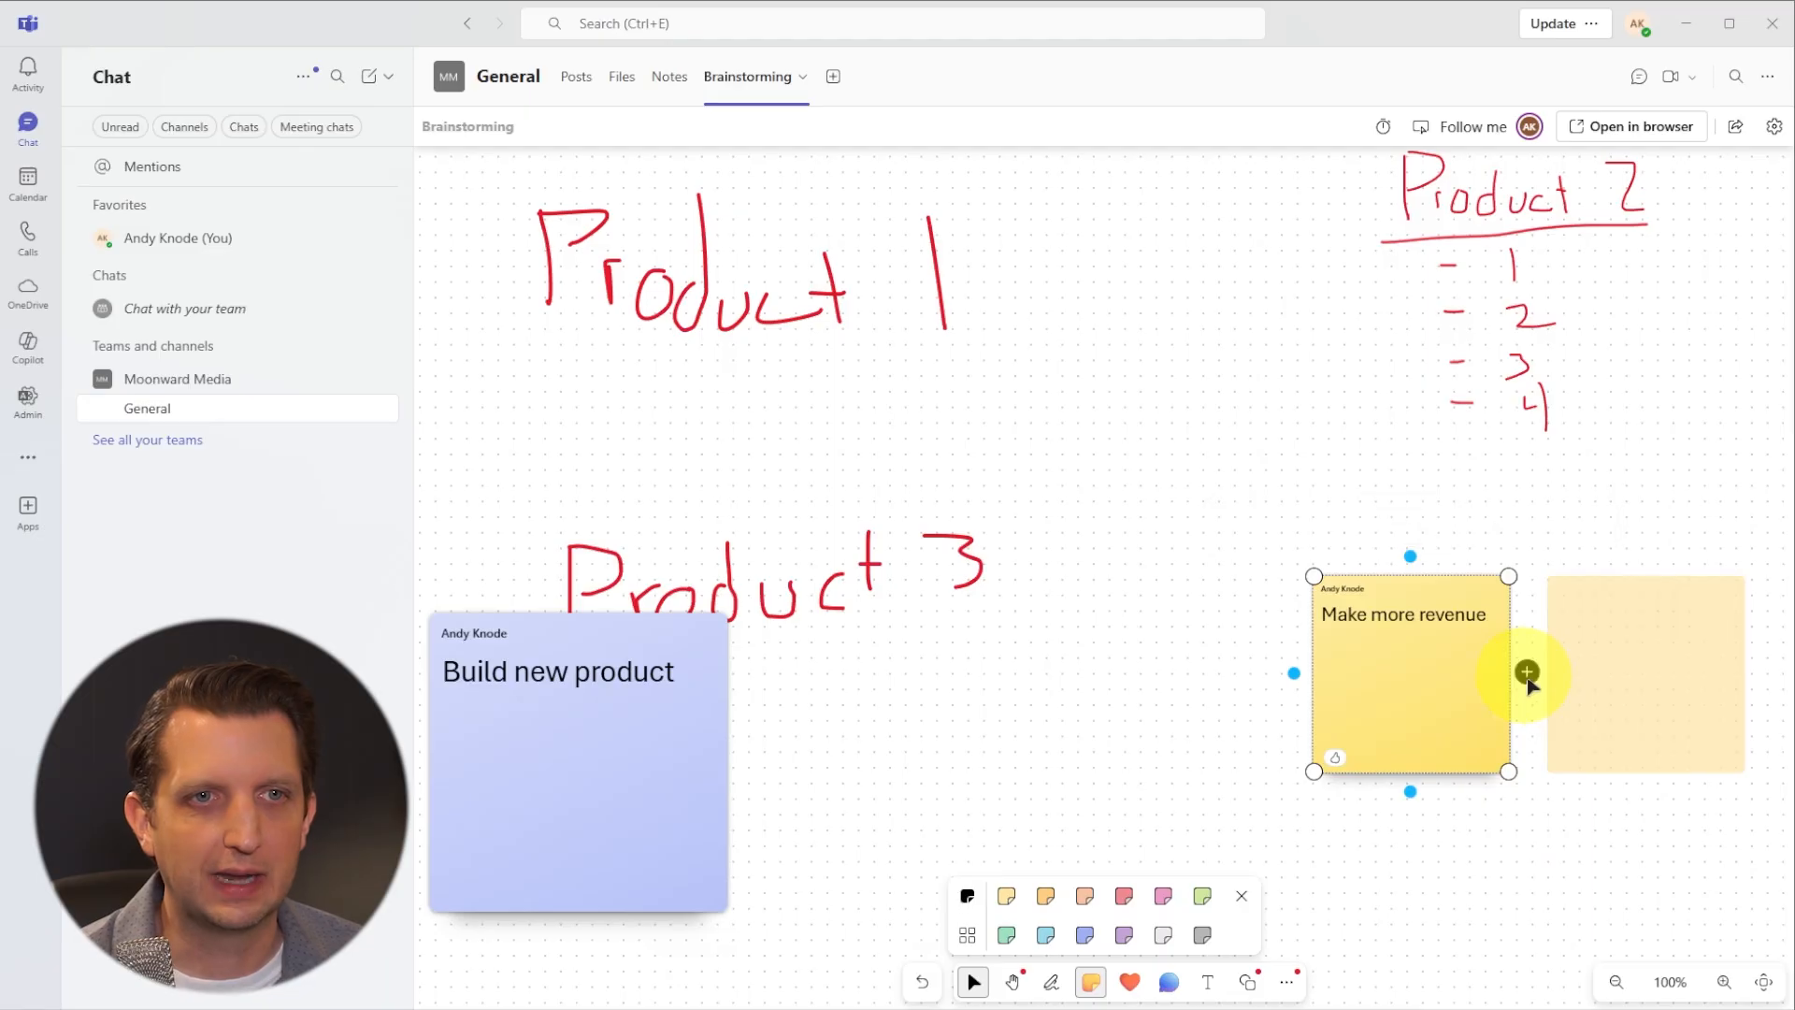
left_click(1527, 671)
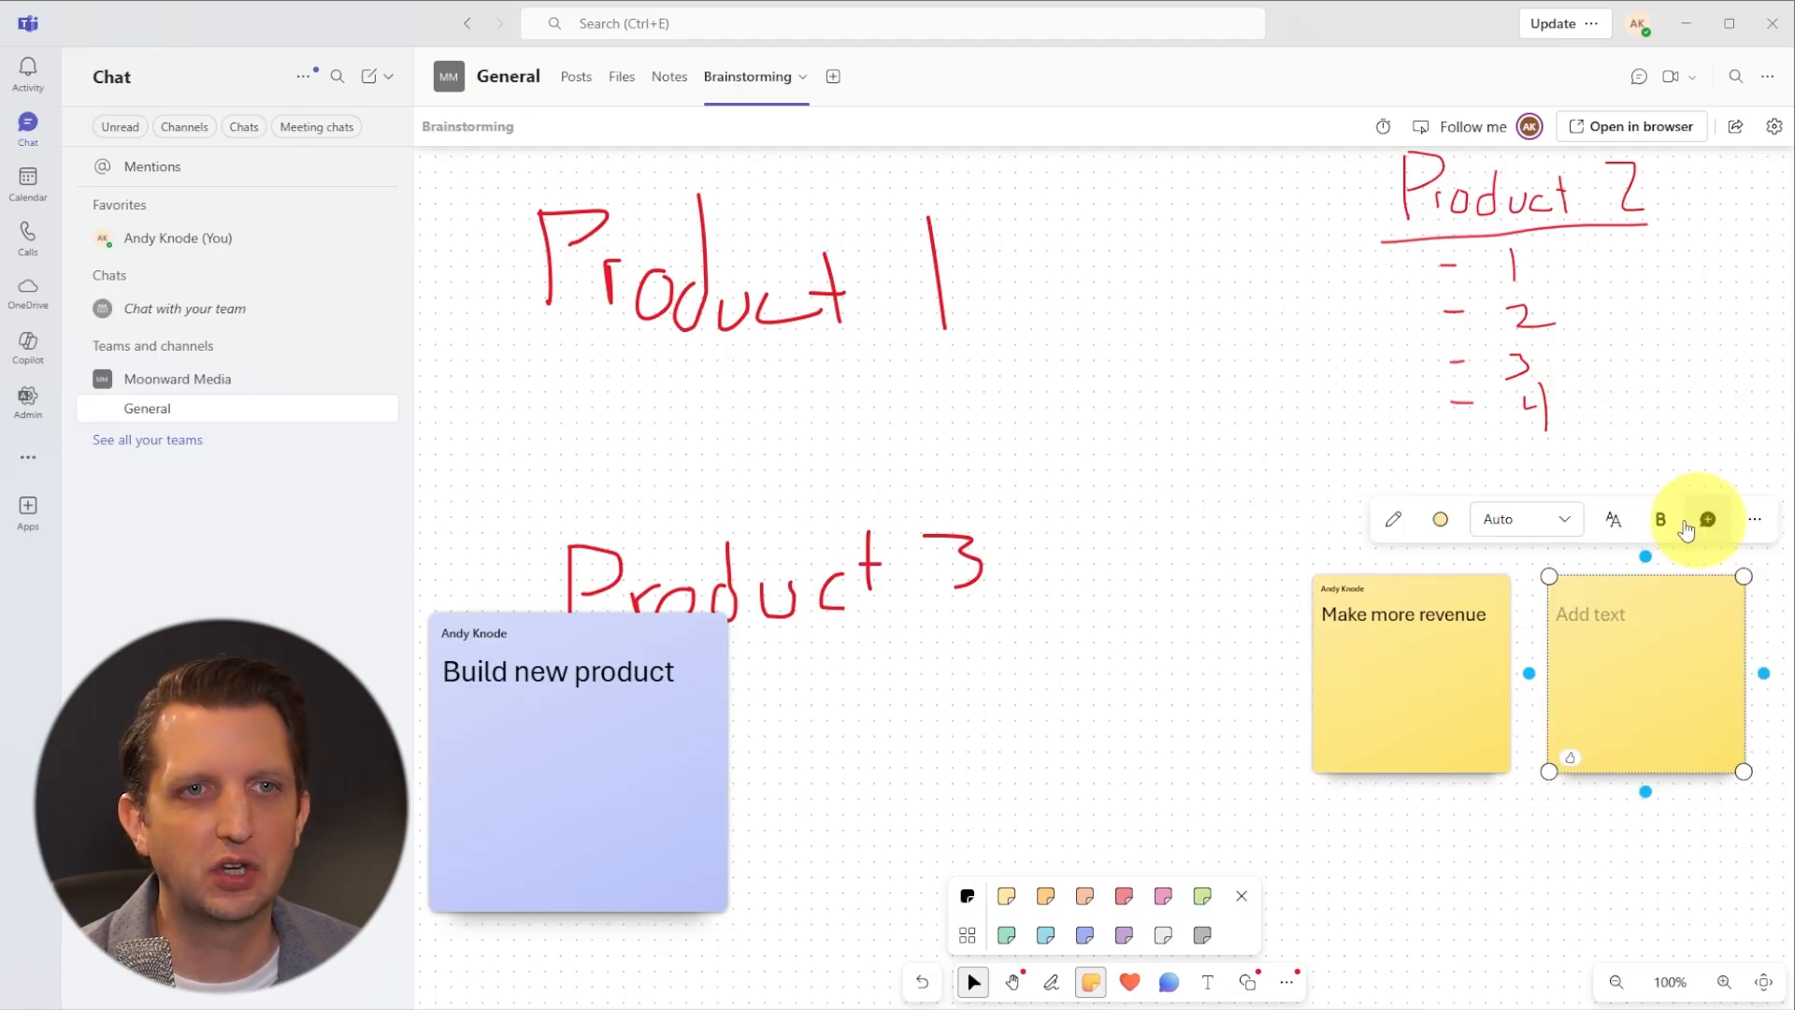
mouse_move(1247, 555)
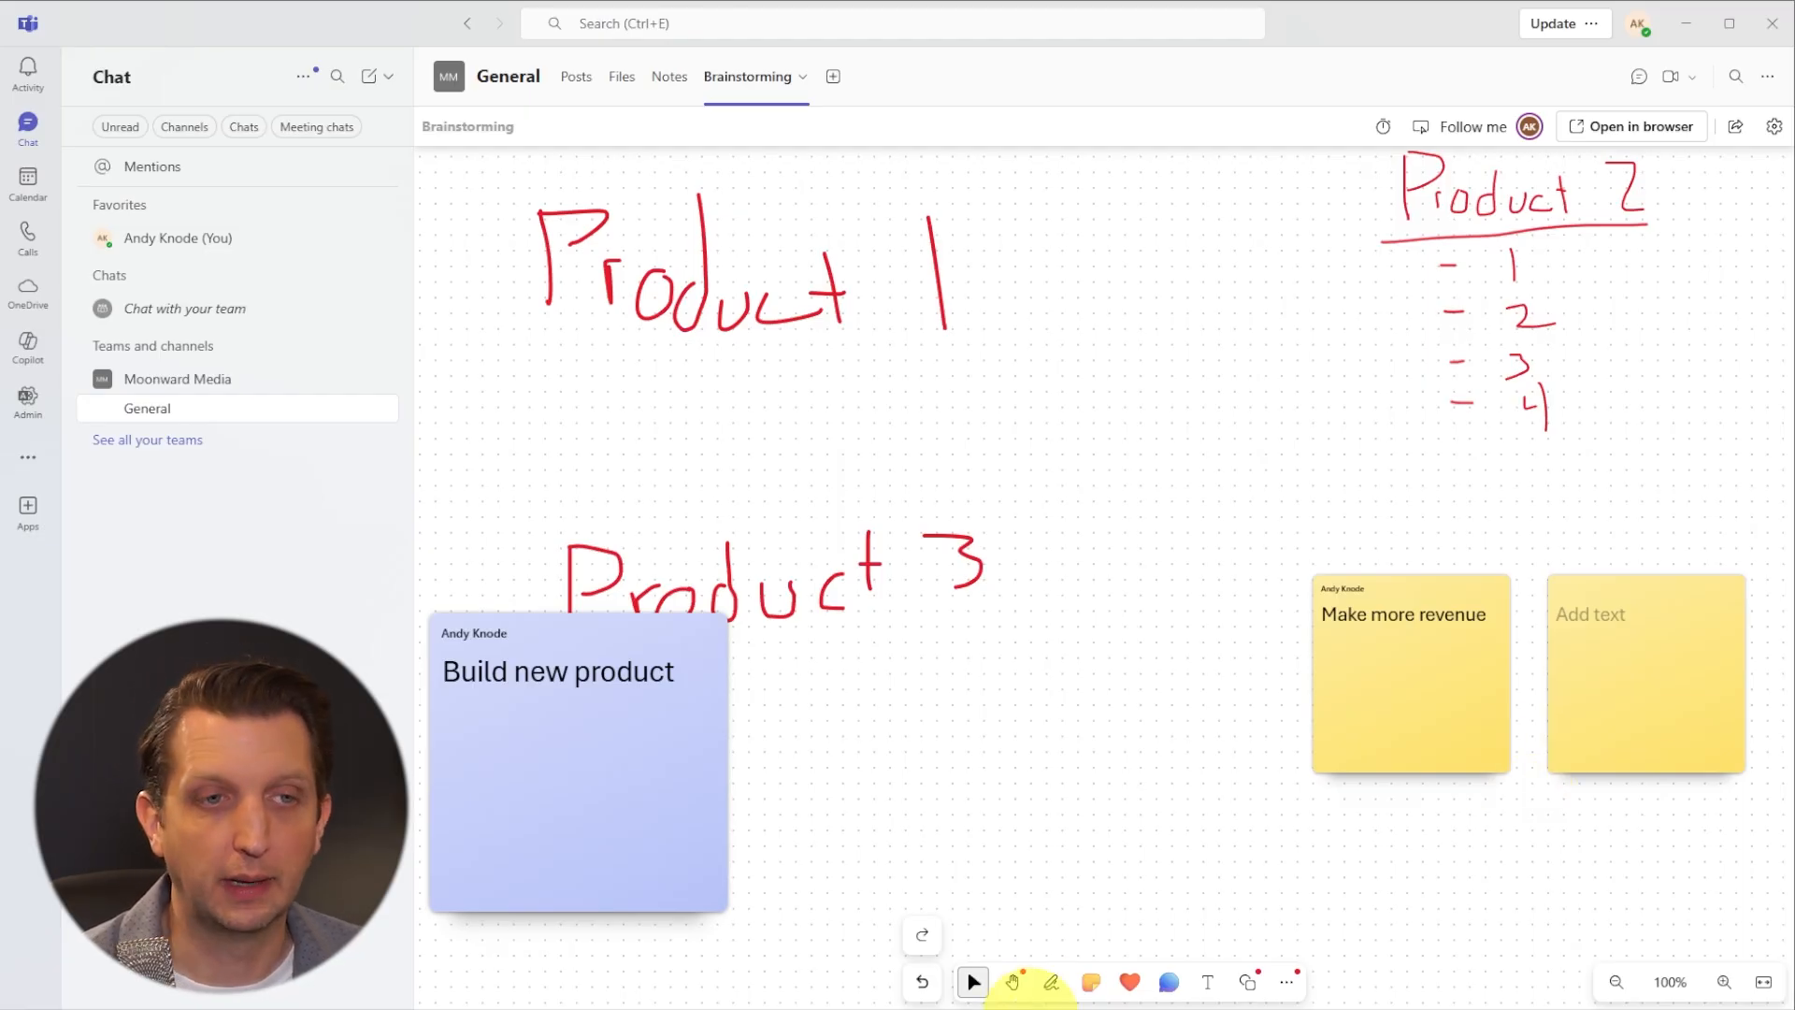
React with a heart on 'Build new product' and a question mark on 'Make more revenue'.
left_click(1128, 982)
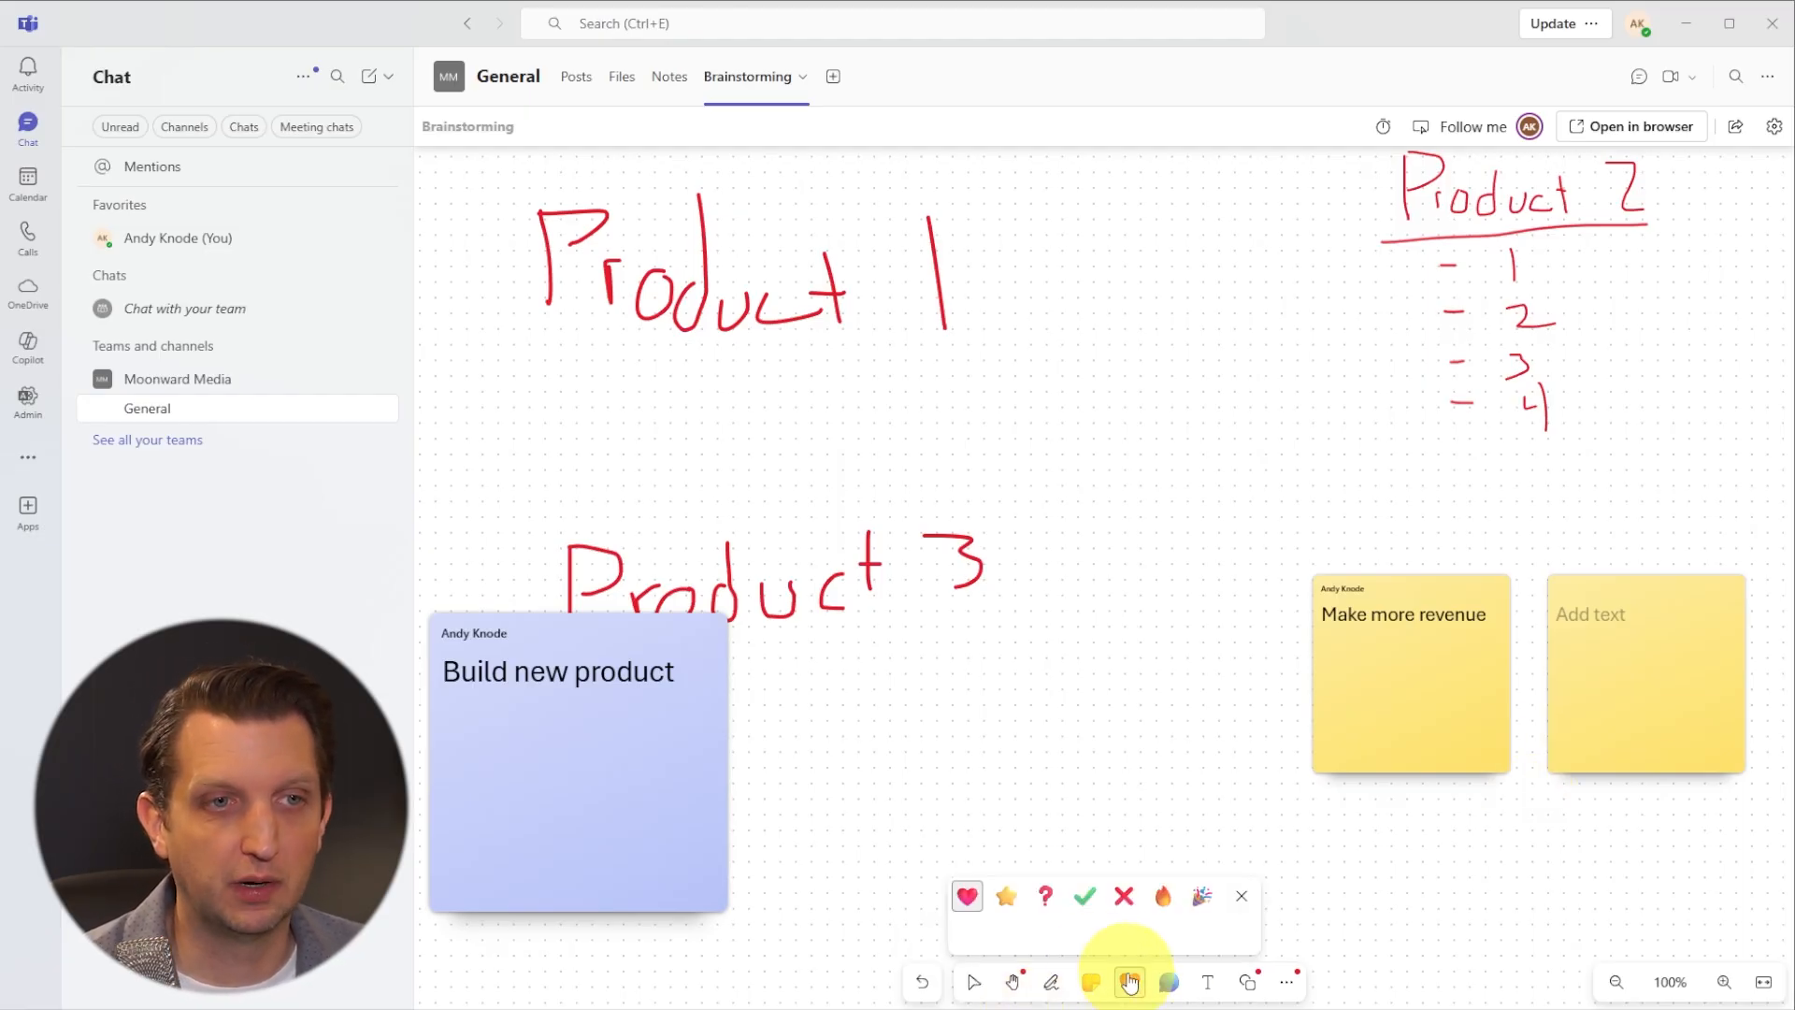
left_click(967, 895)
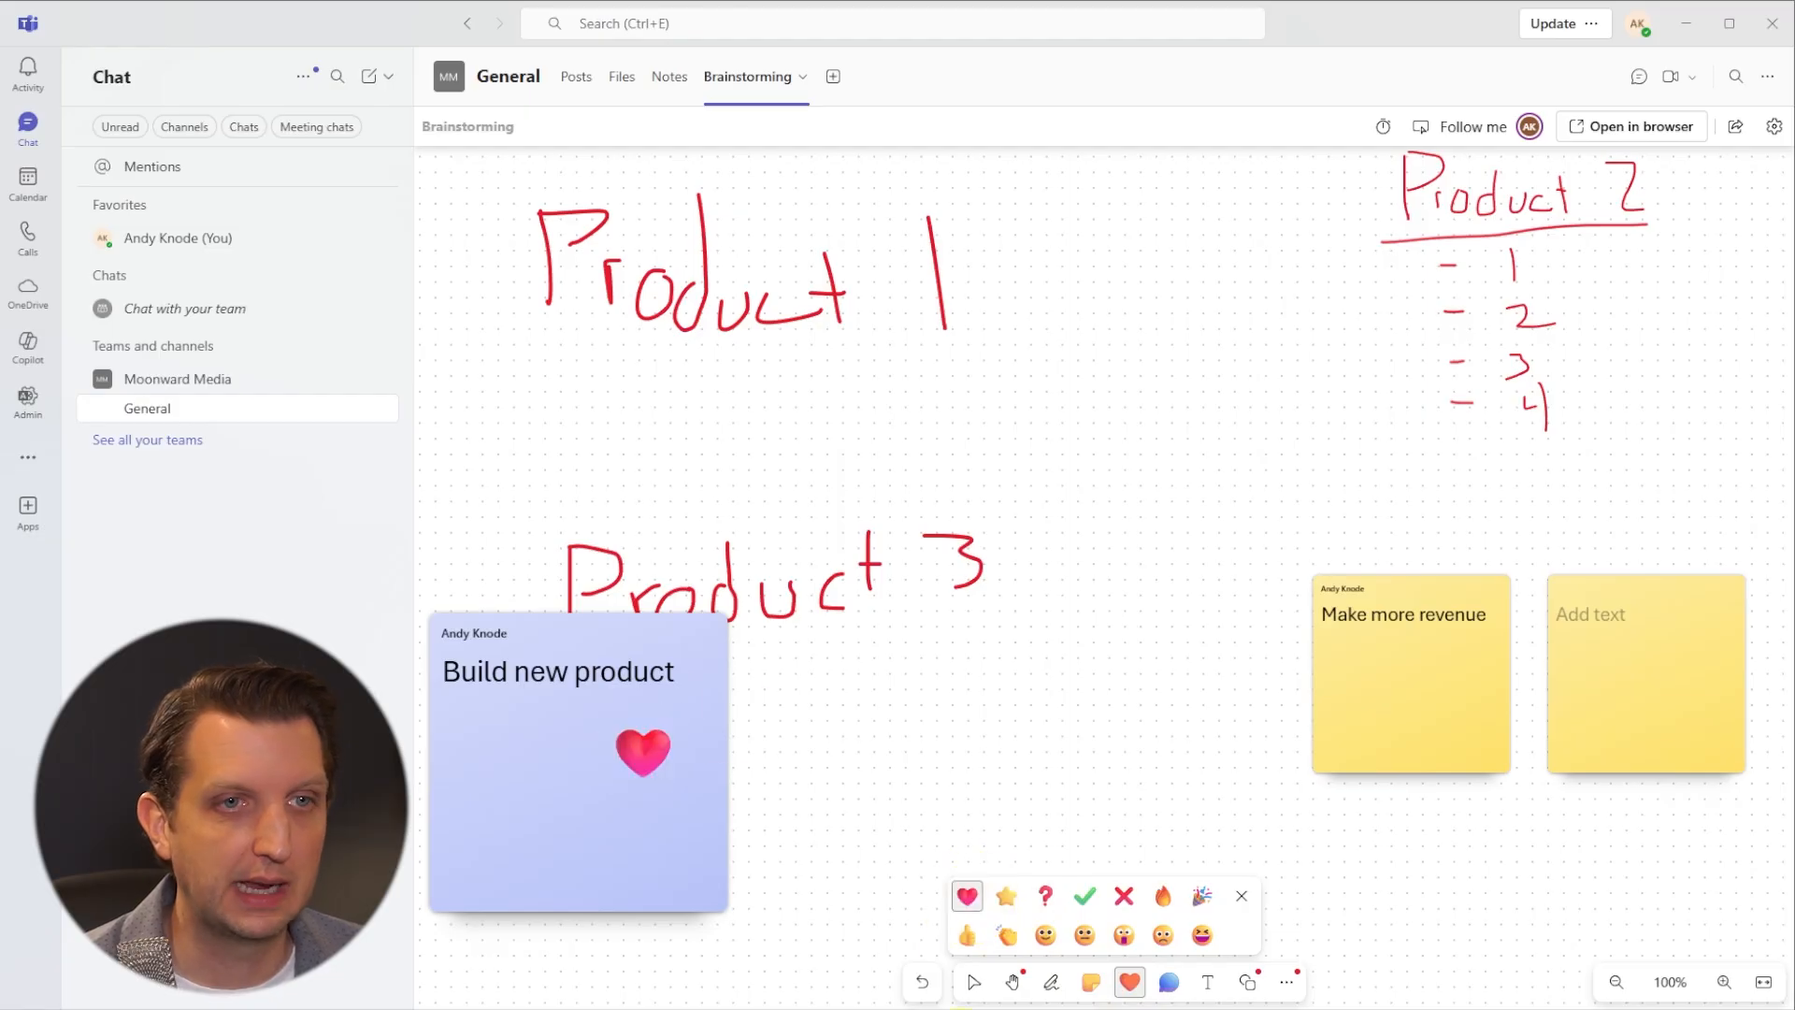
left_click(1044, 895)
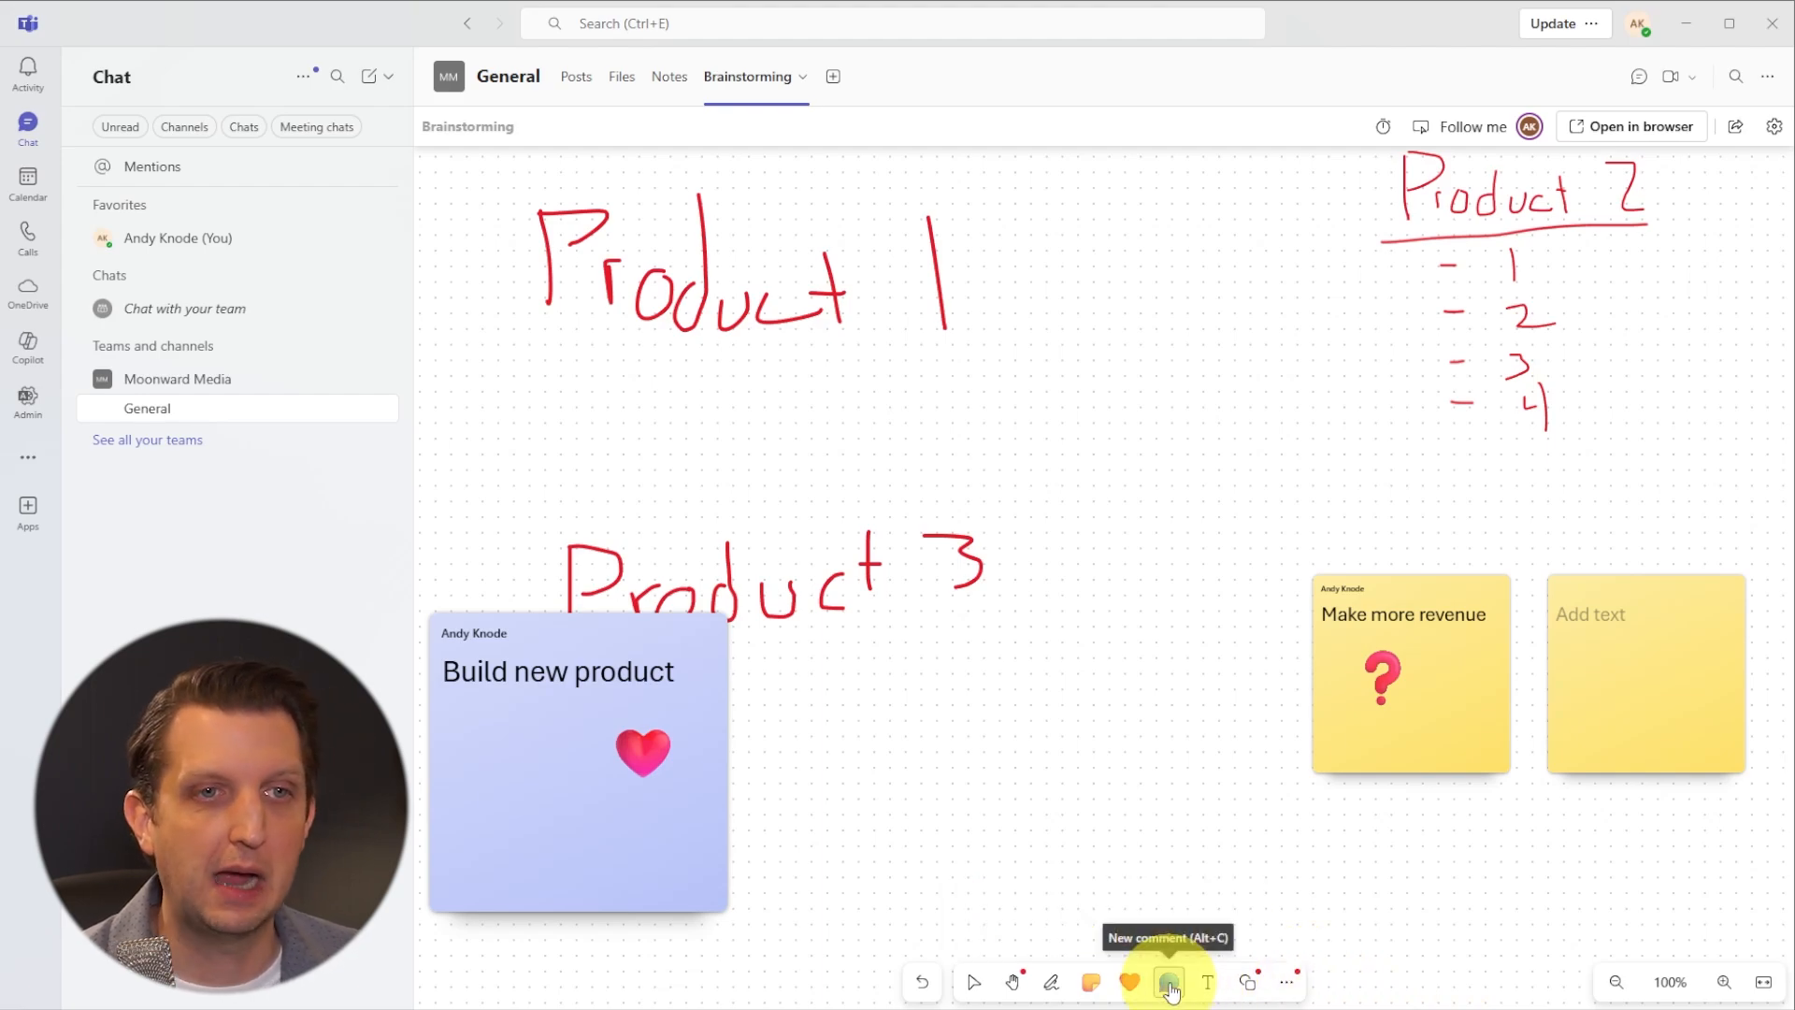
left_click(1167, 982)
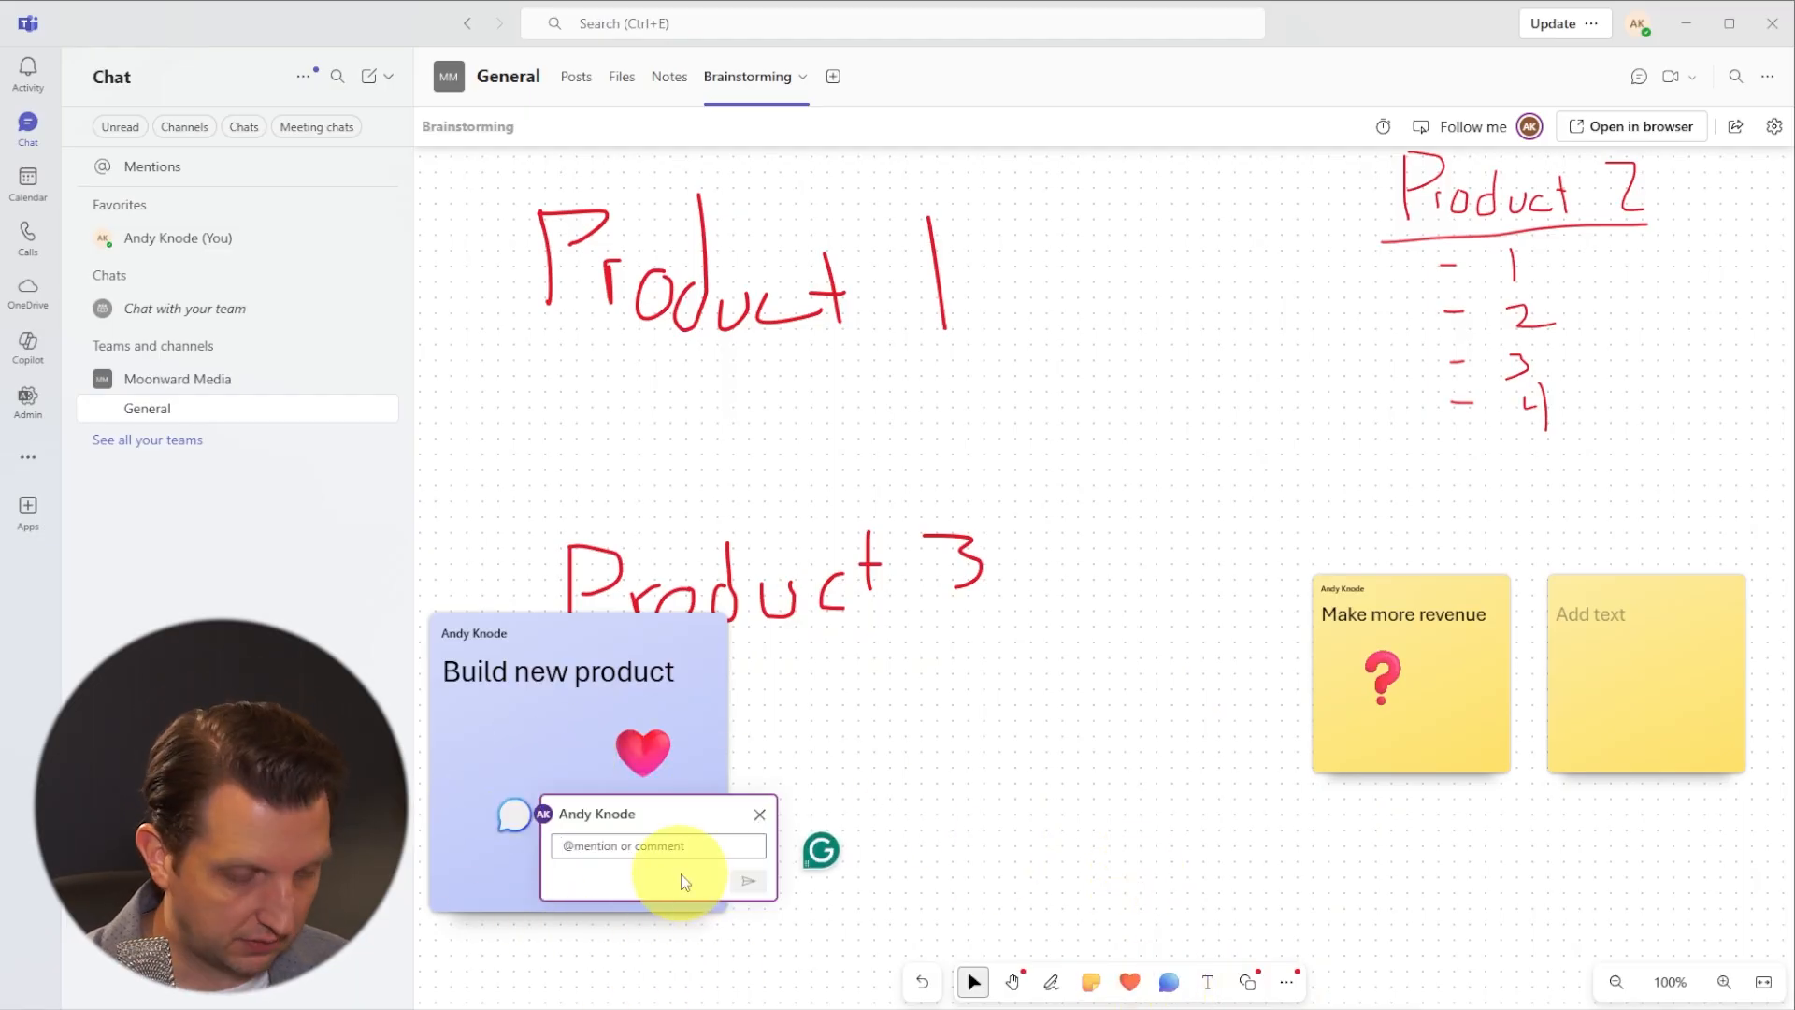
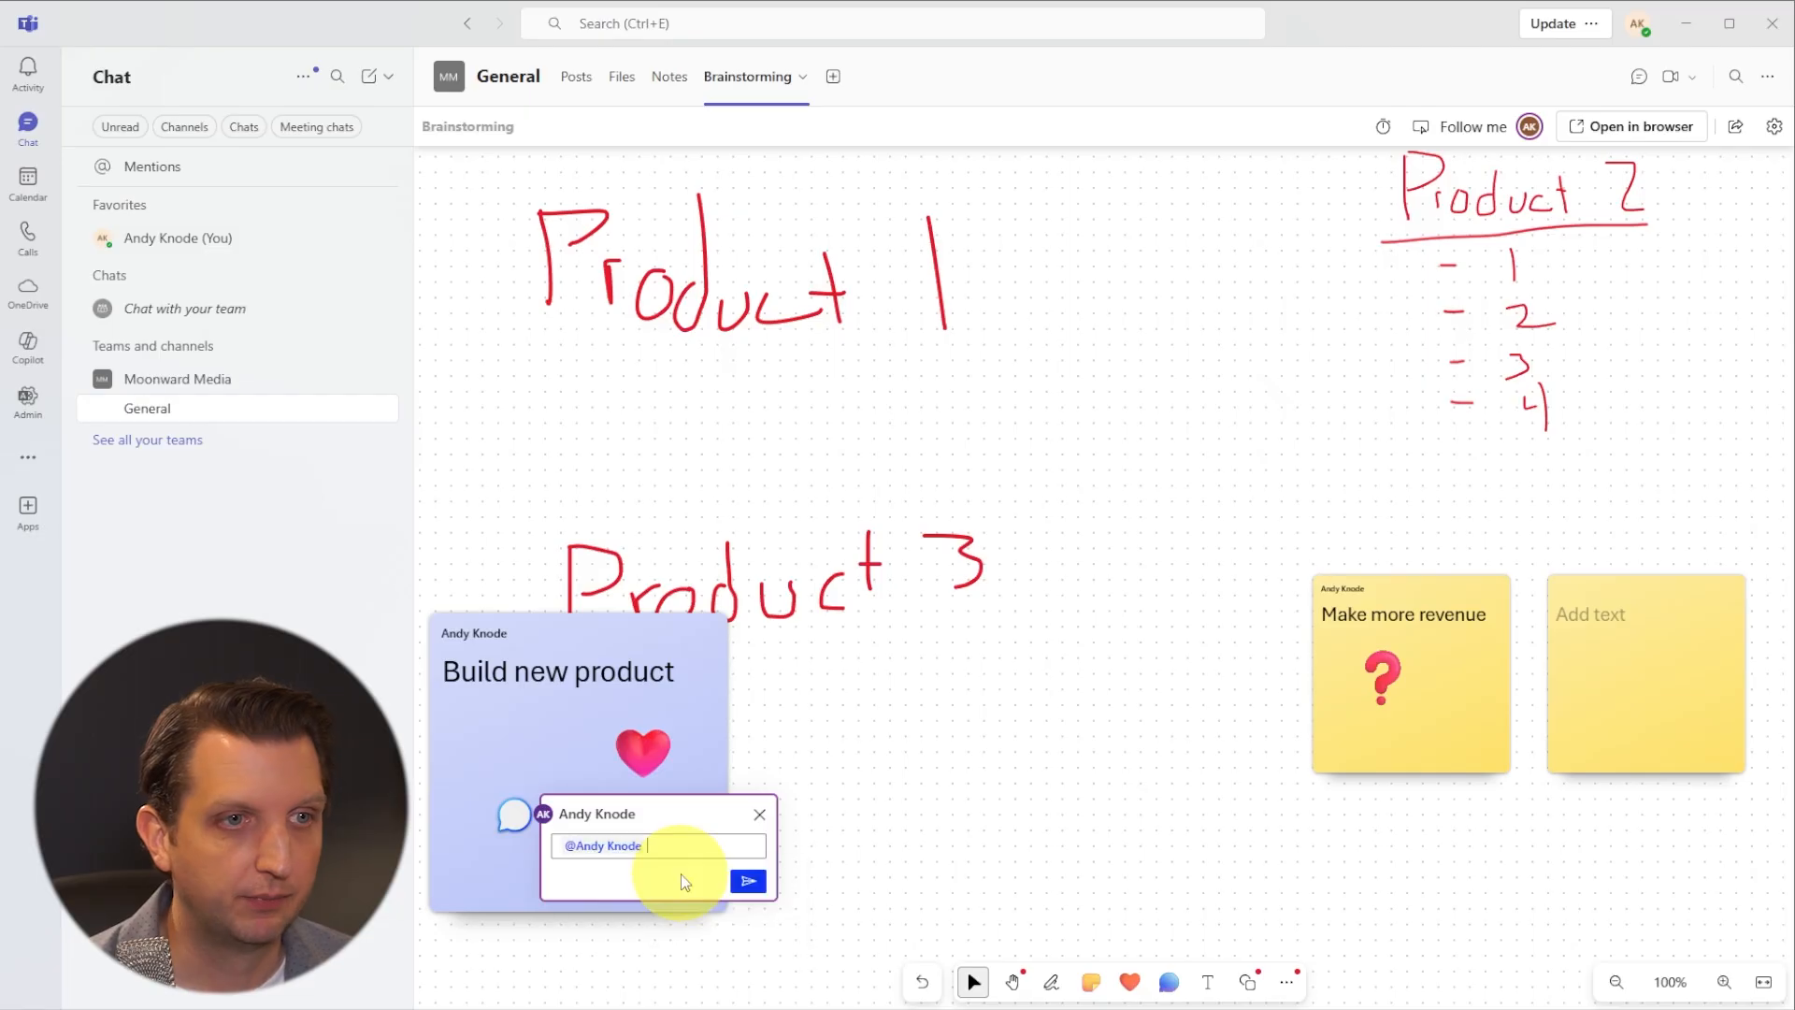
left_click(746, 881)
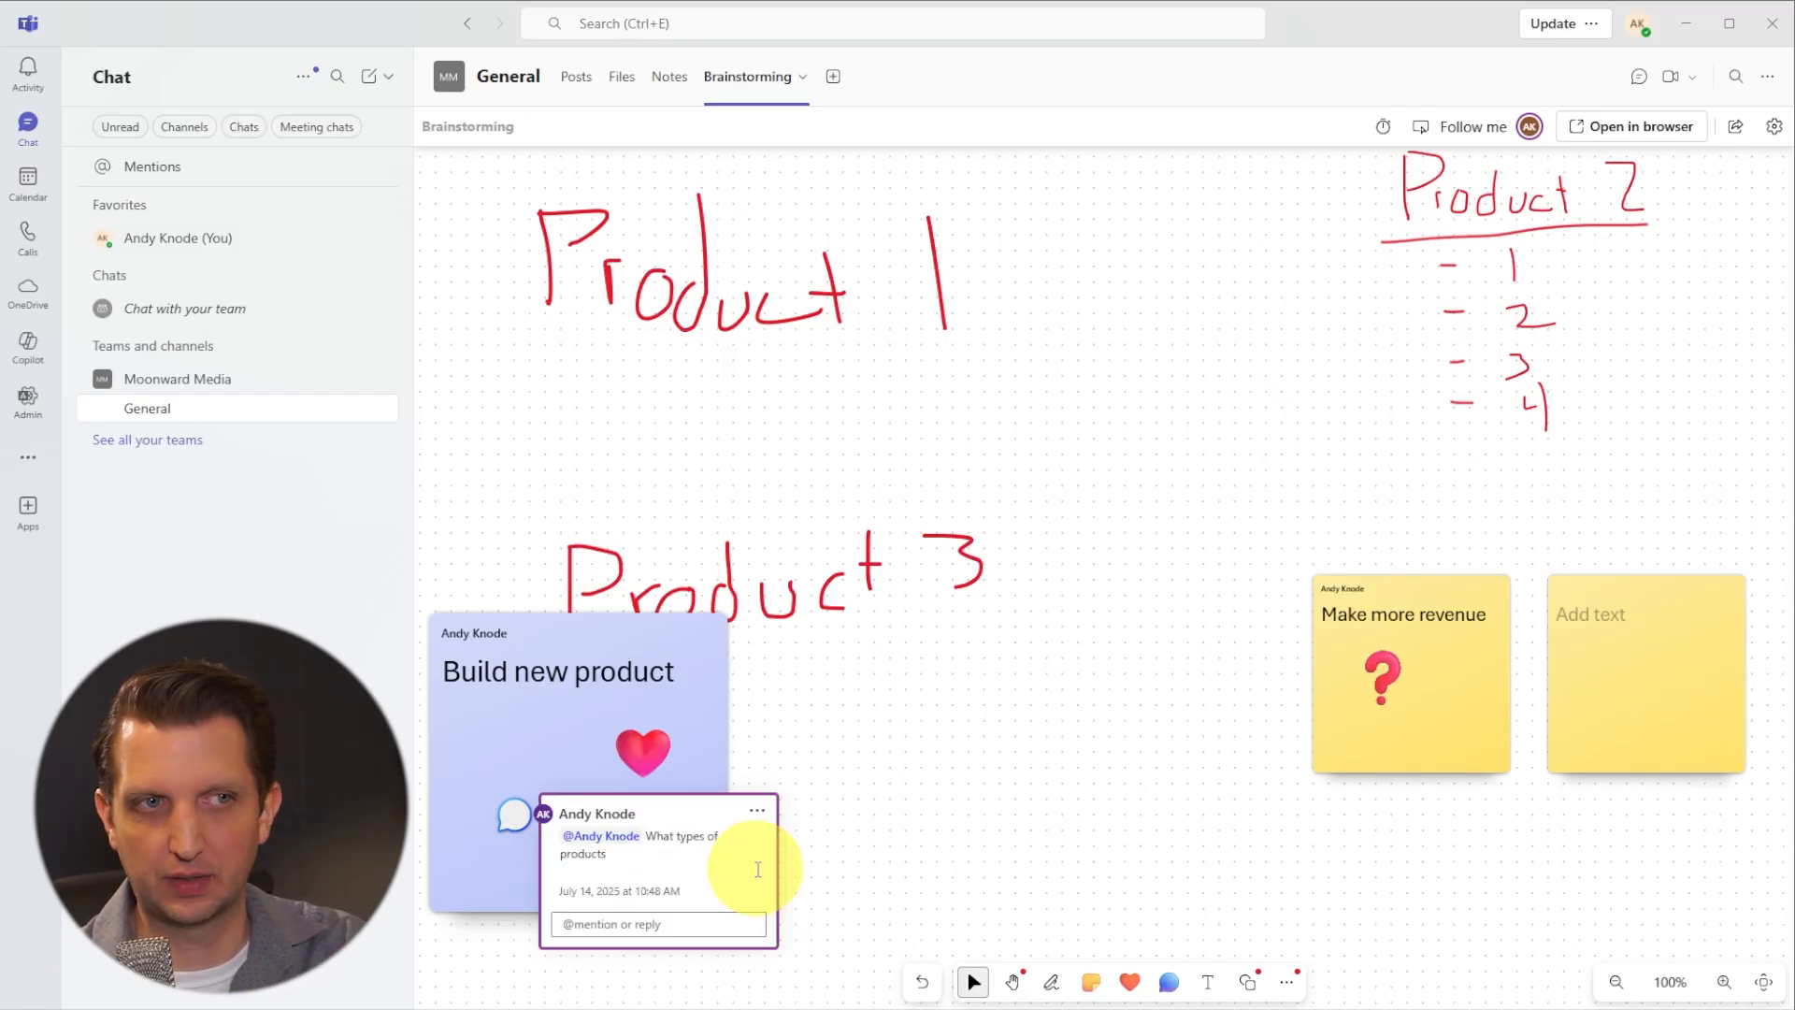
mouse_move(781, 755)
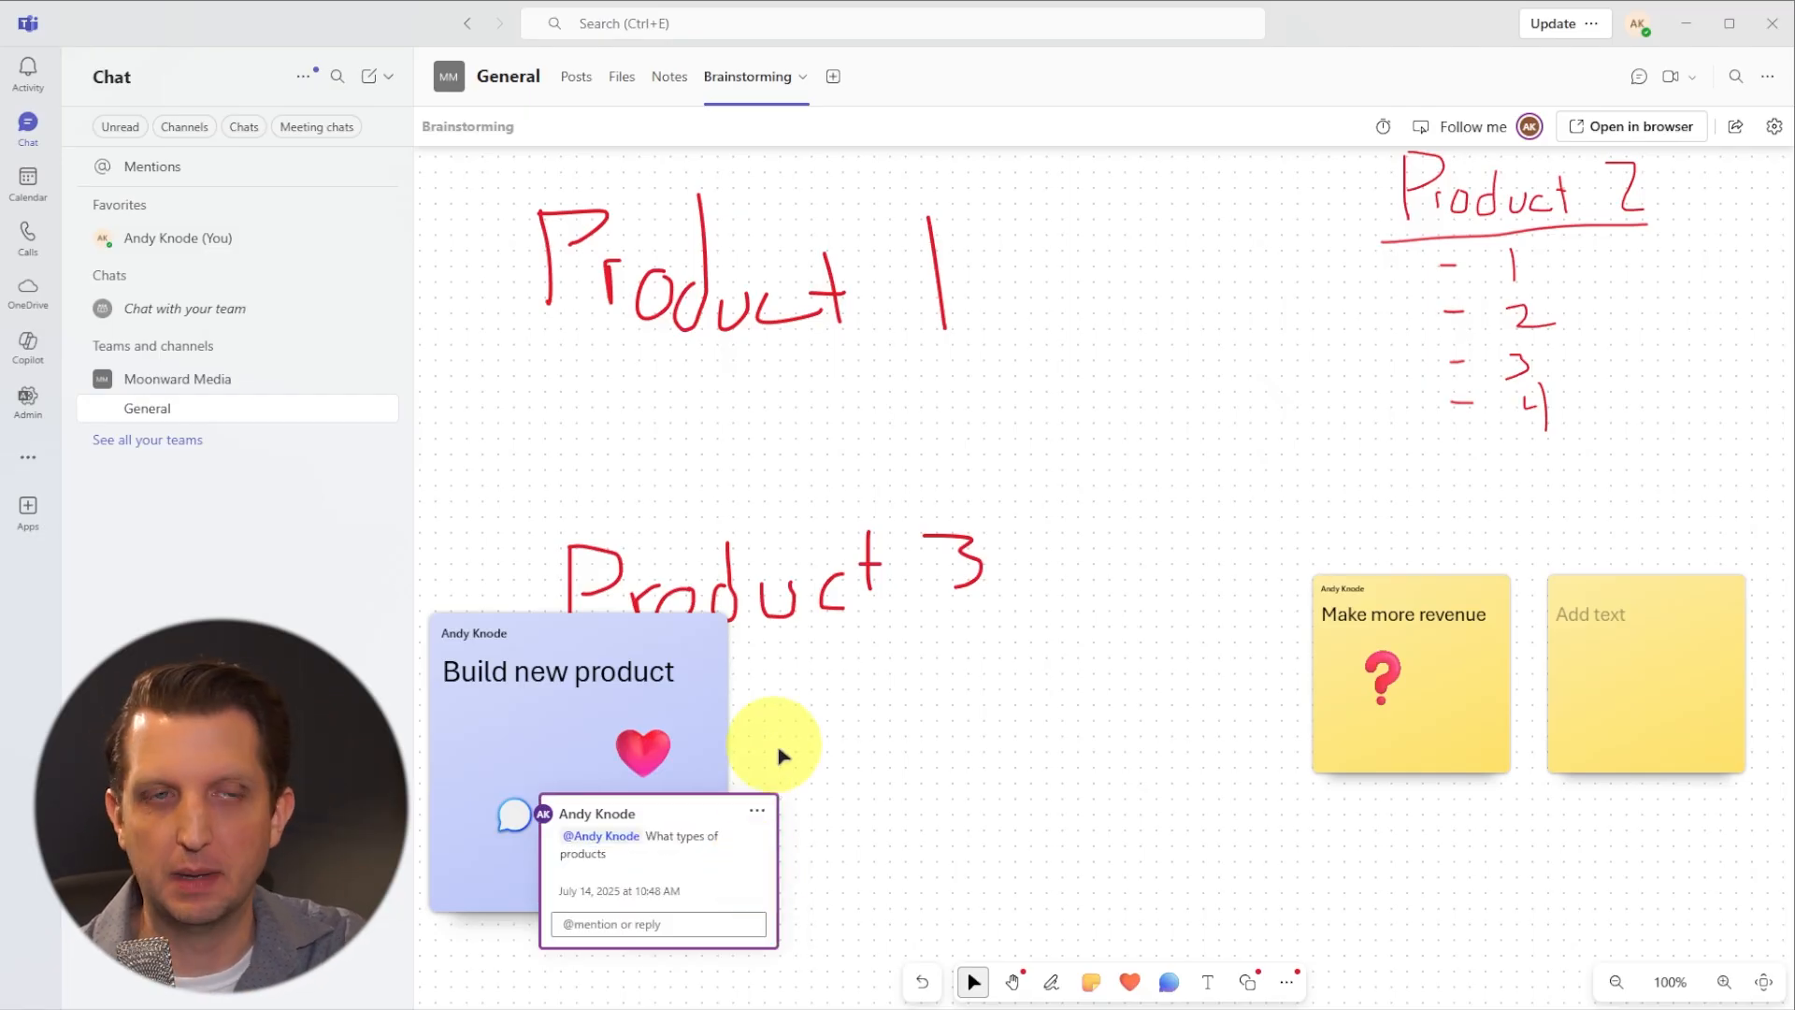
mouse_move(856, 730)
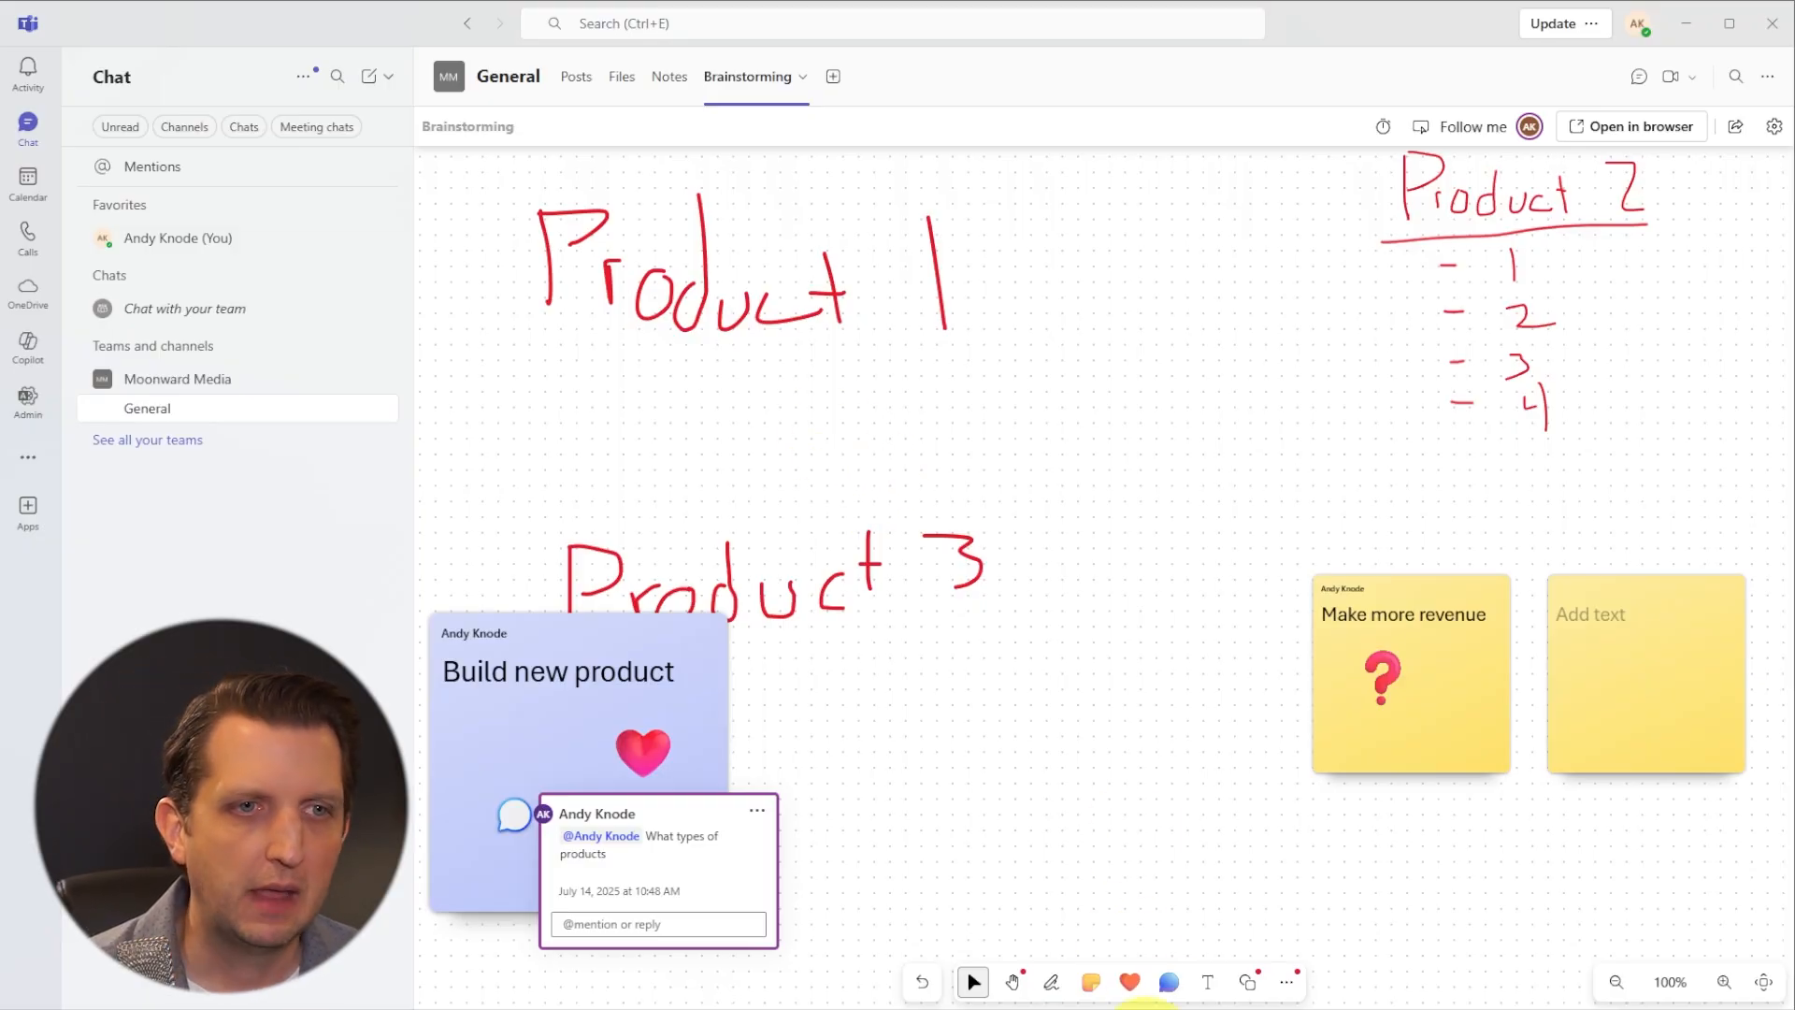
Add a red 'Product 4' text label to the board.
left_click(1206, 982)
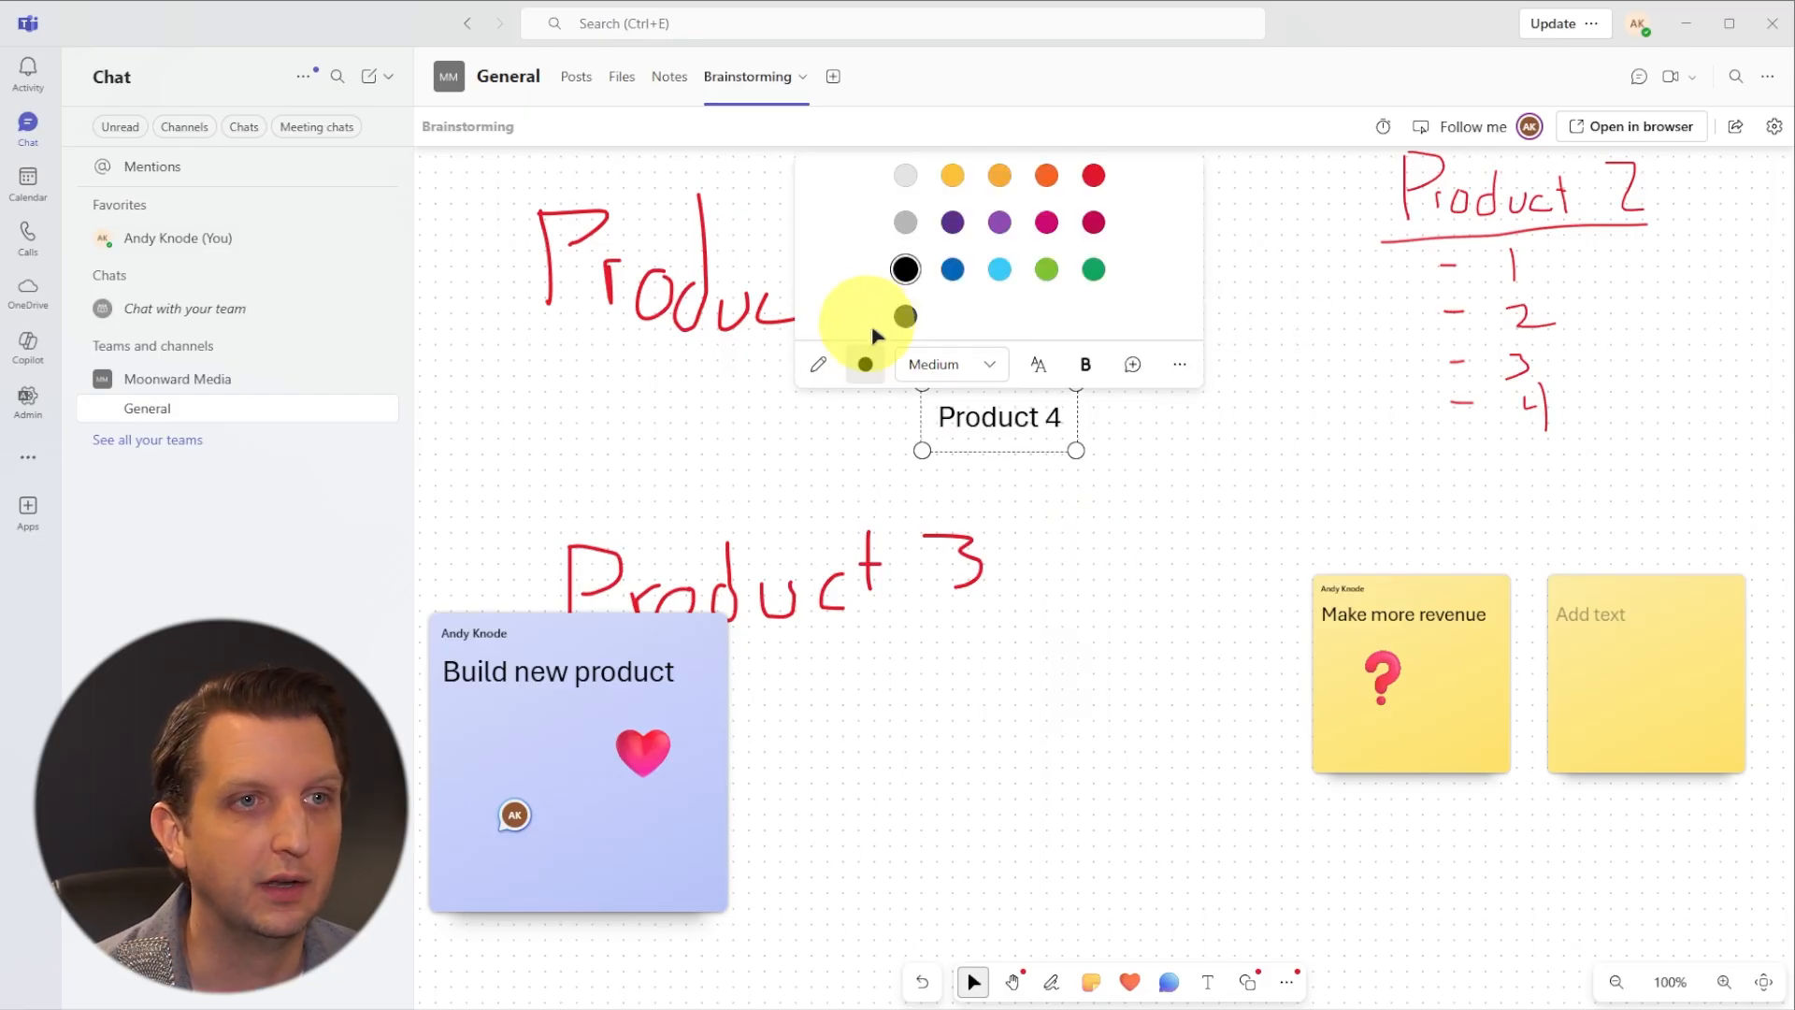
left_click(1092, 176)
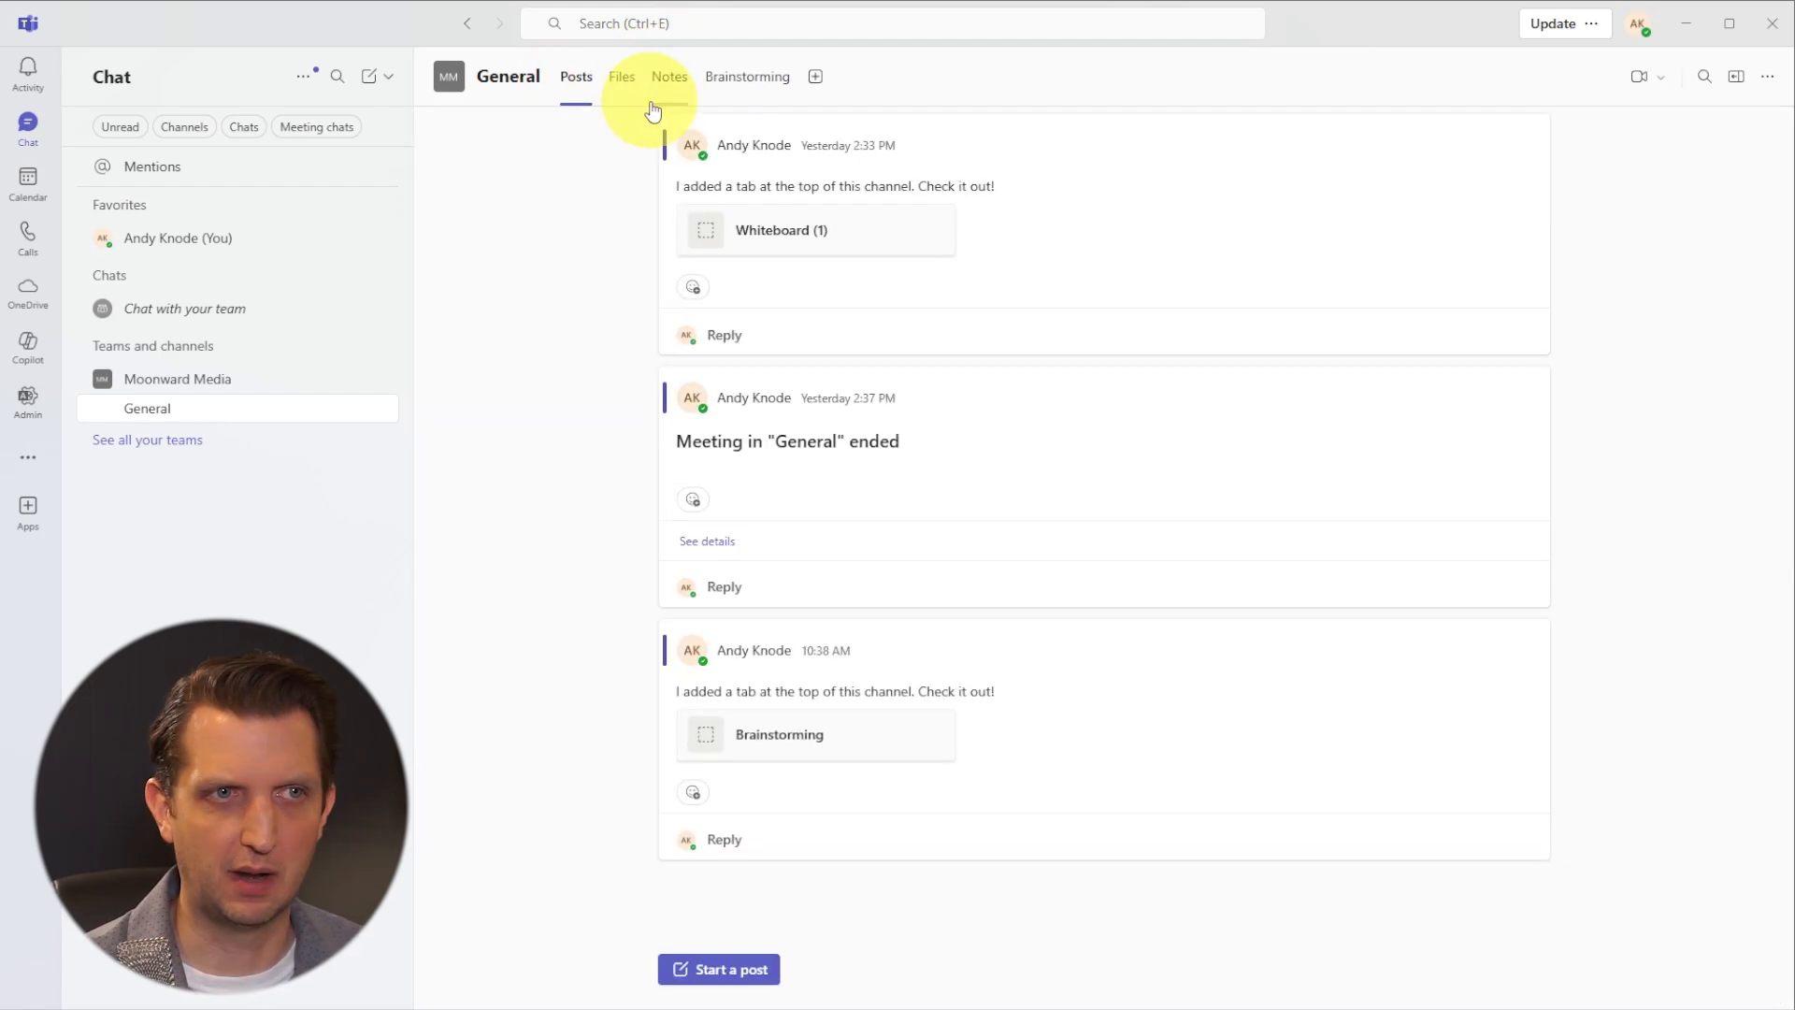
left_click(746, 77)
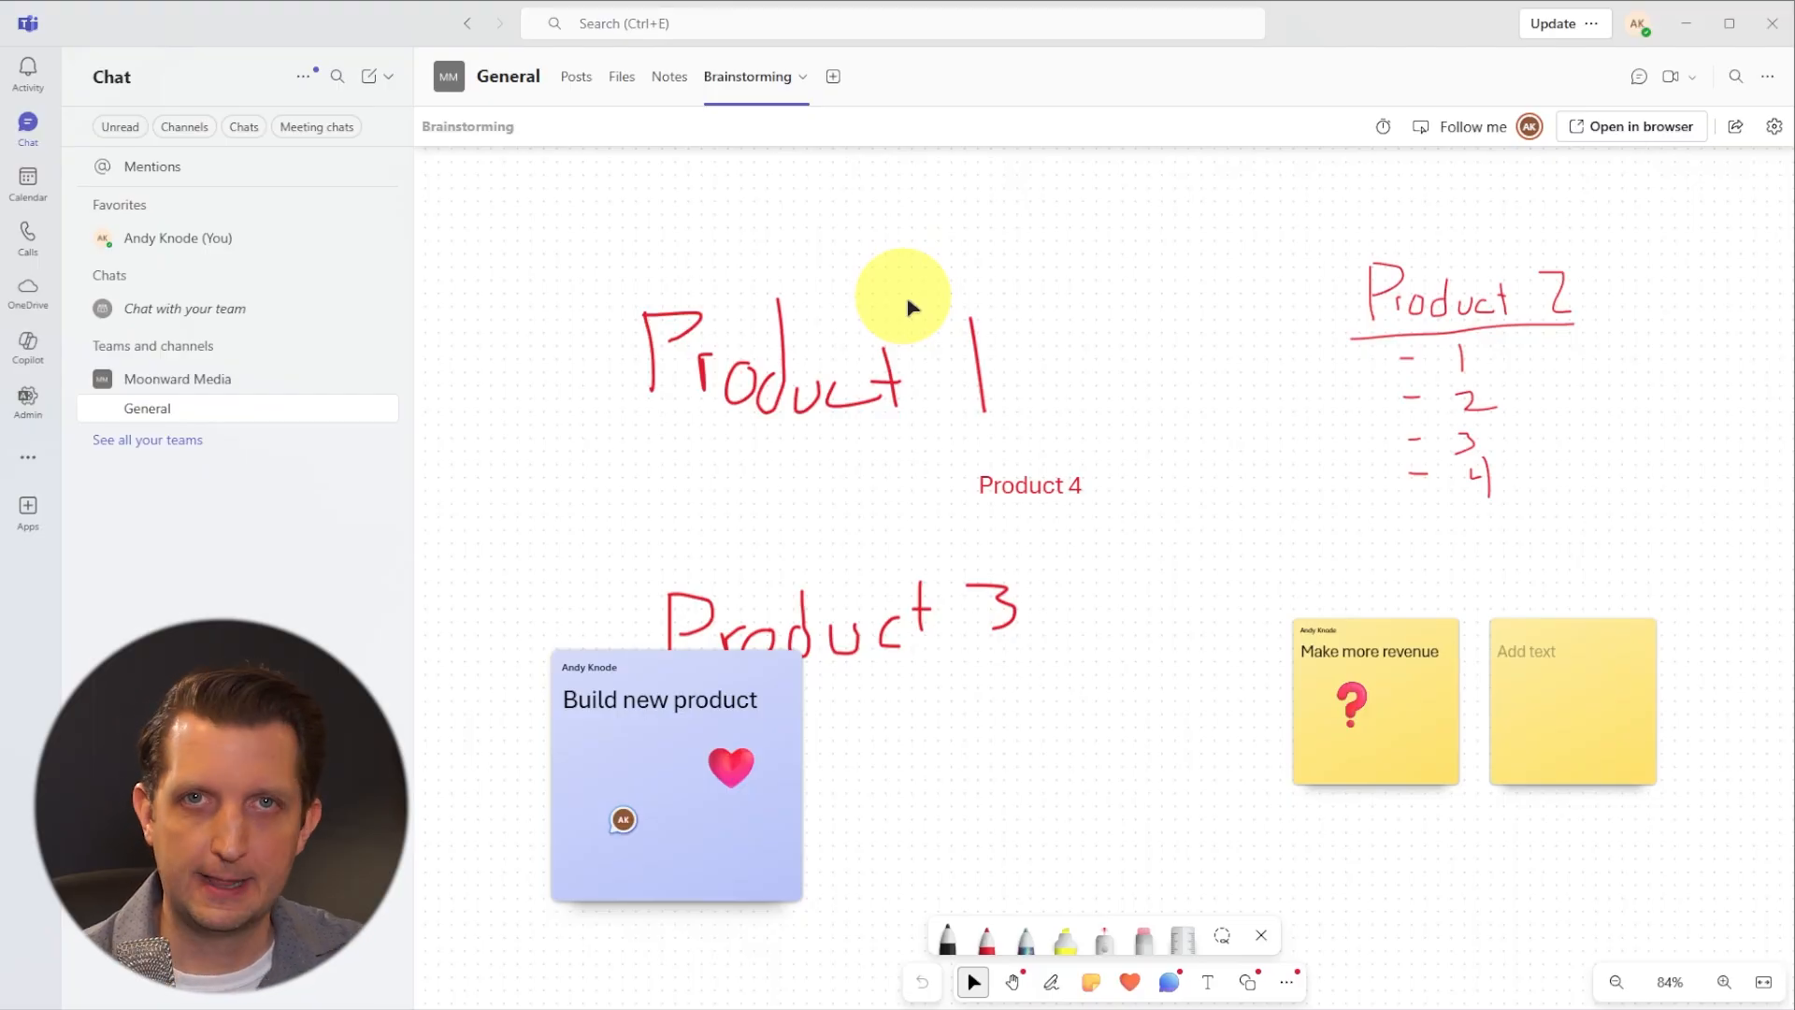
mouse_move(1646, 899)
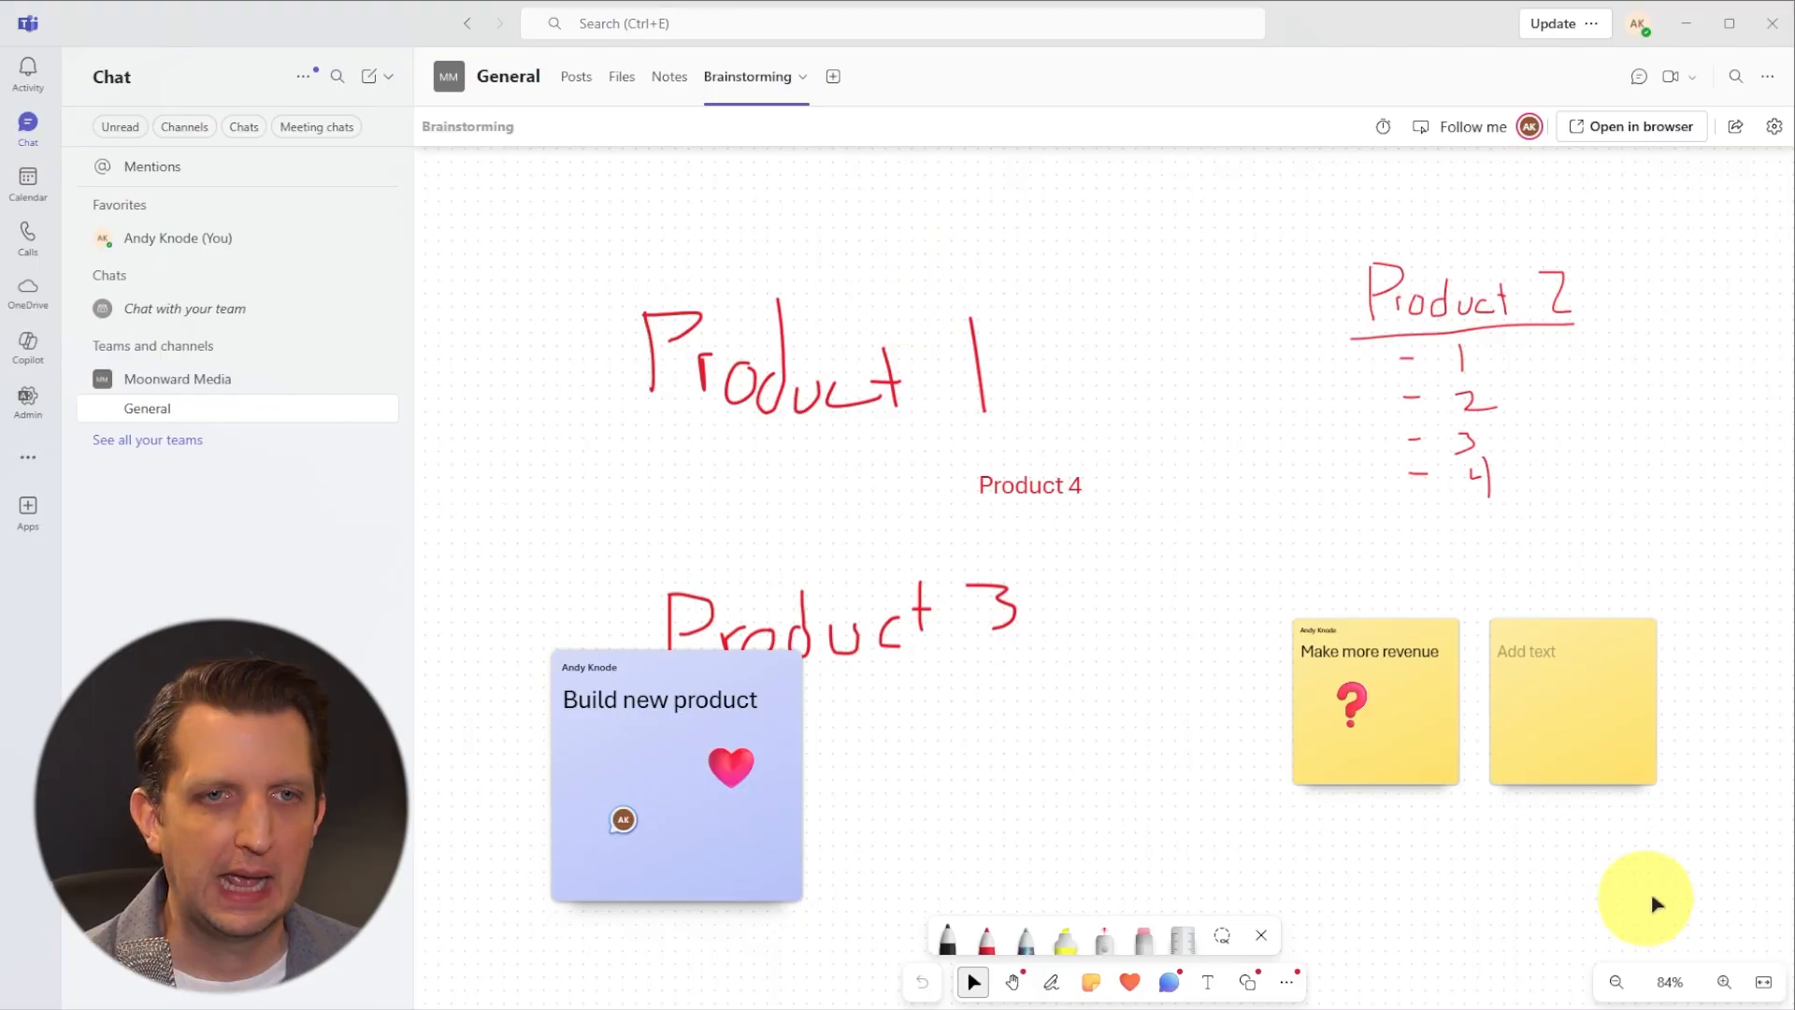
mouse_move(1618, 981)
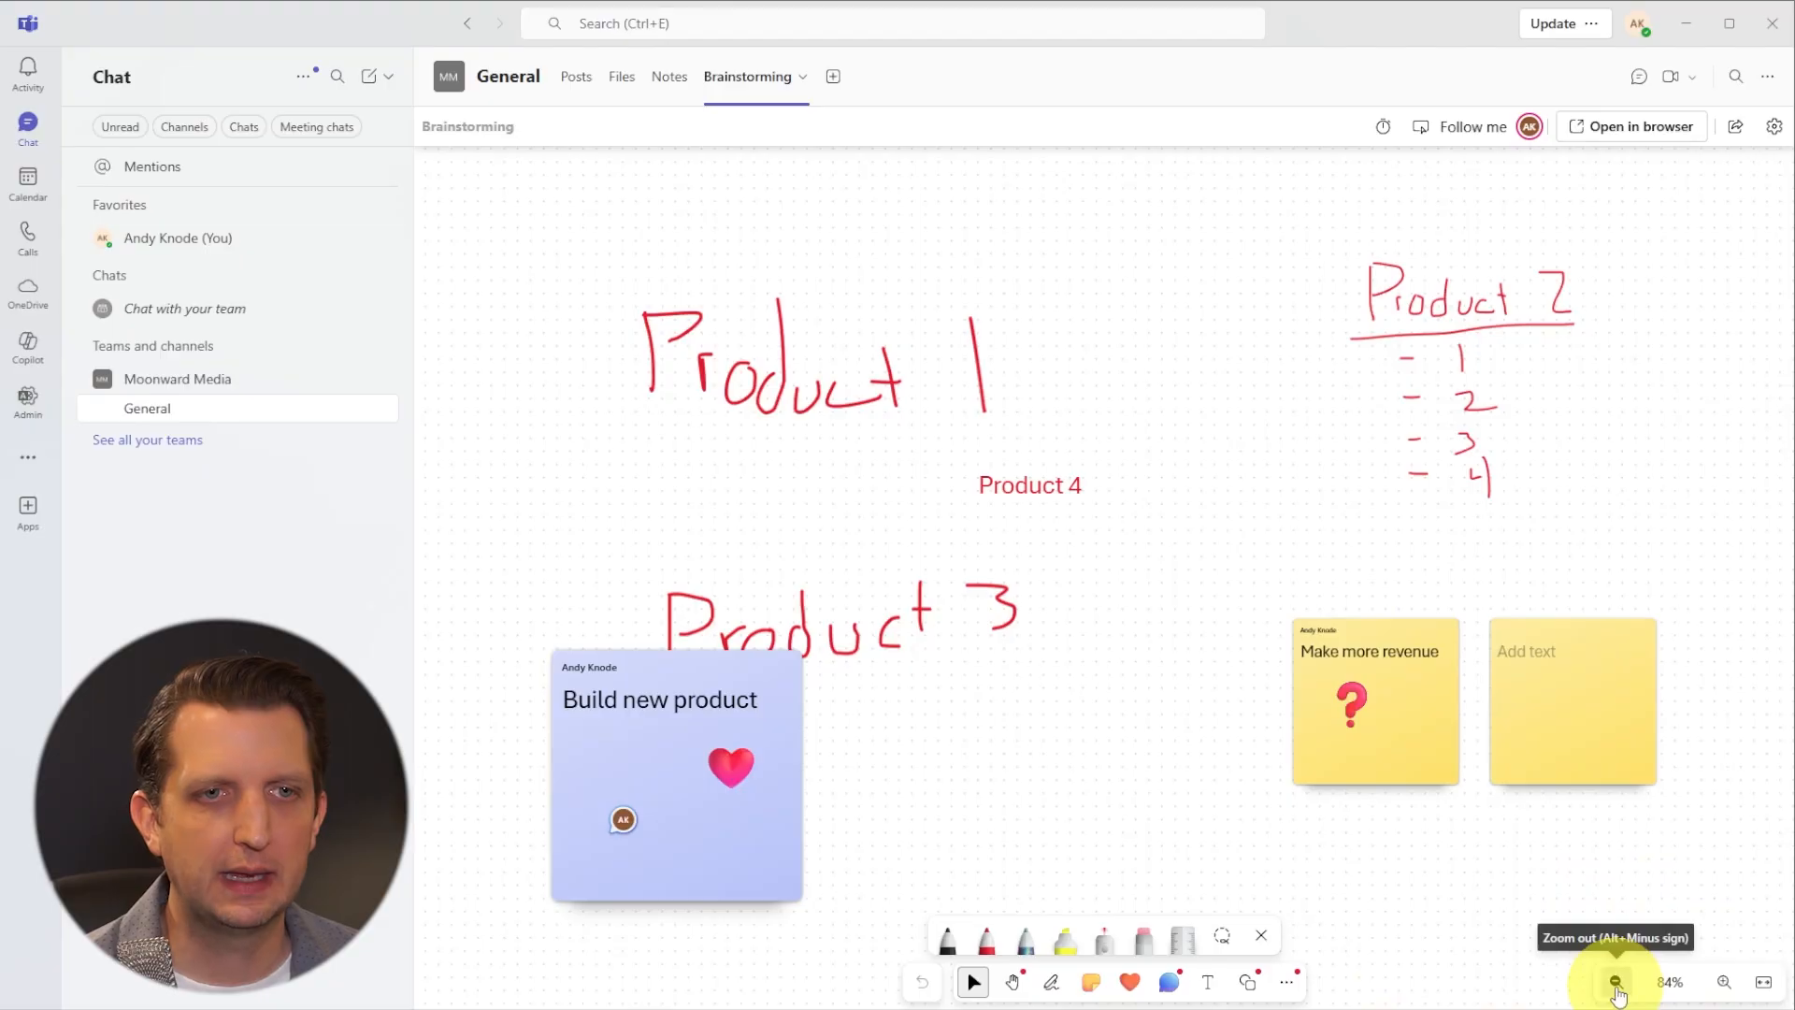
left_click(1615, 981)
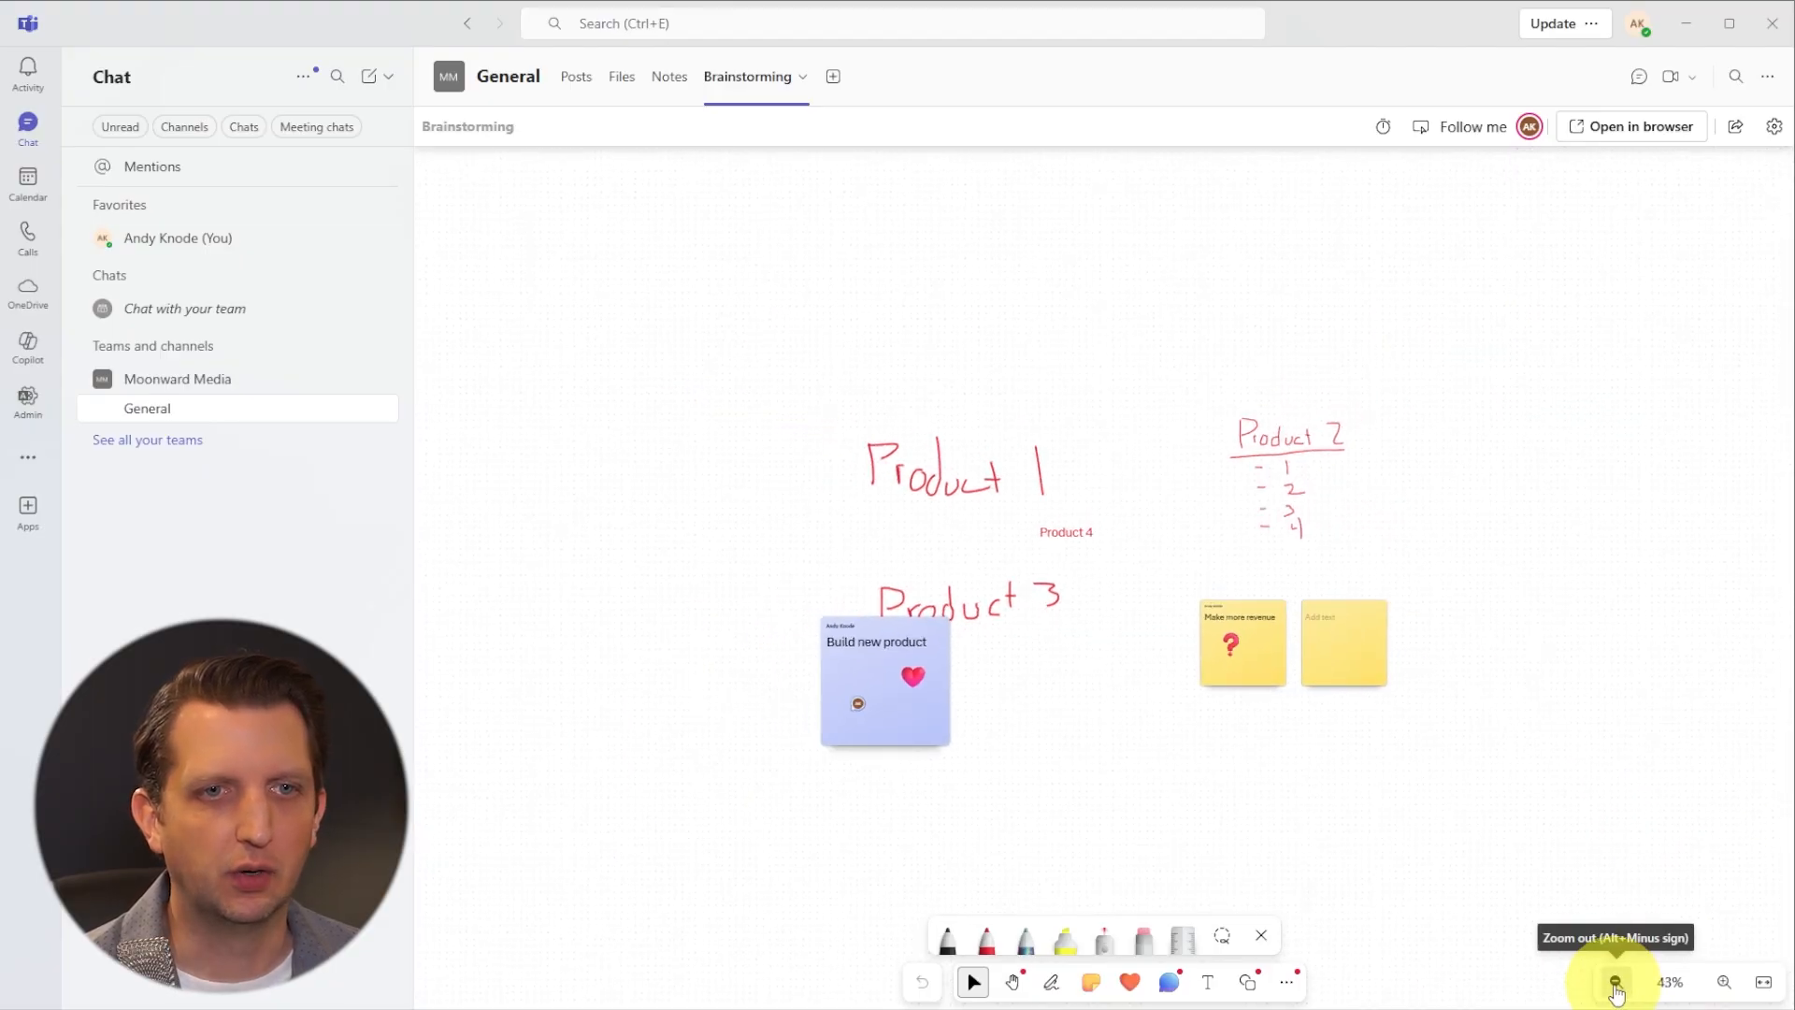
left_click(1615, 981)
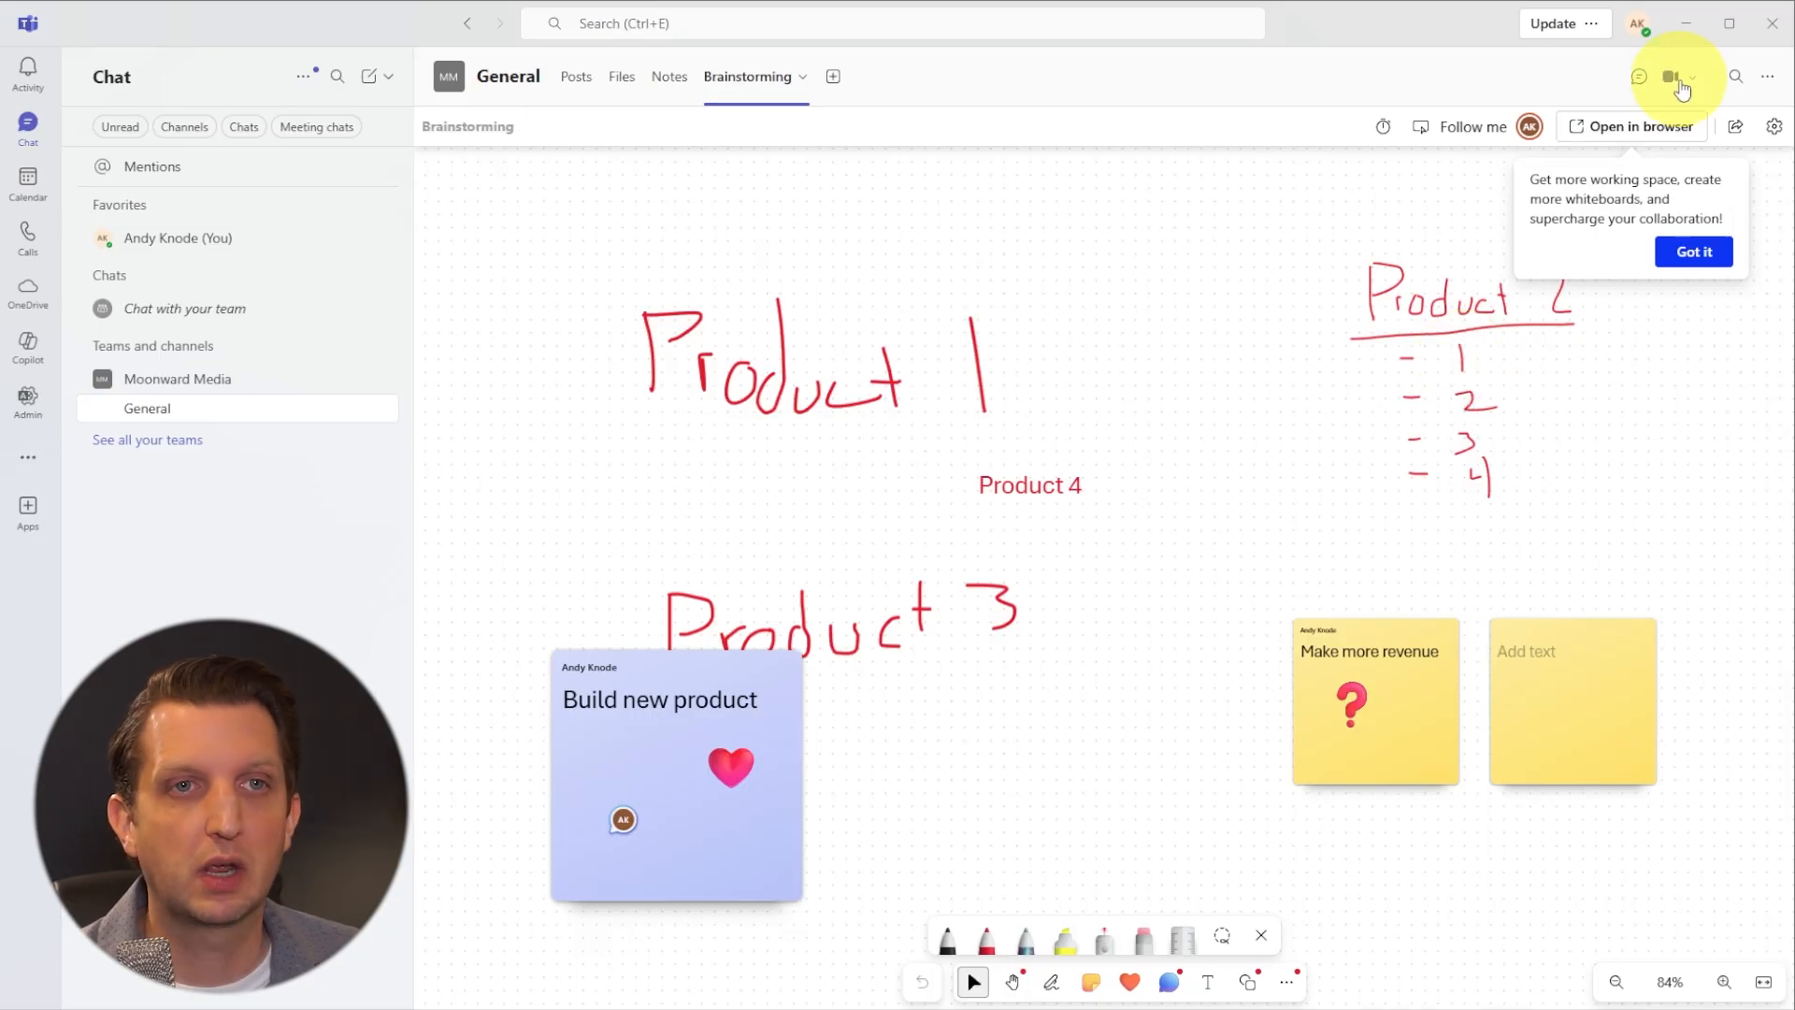
Start a Meet now meeting in General with the microphone on and join it.
left_click(1669, 76)
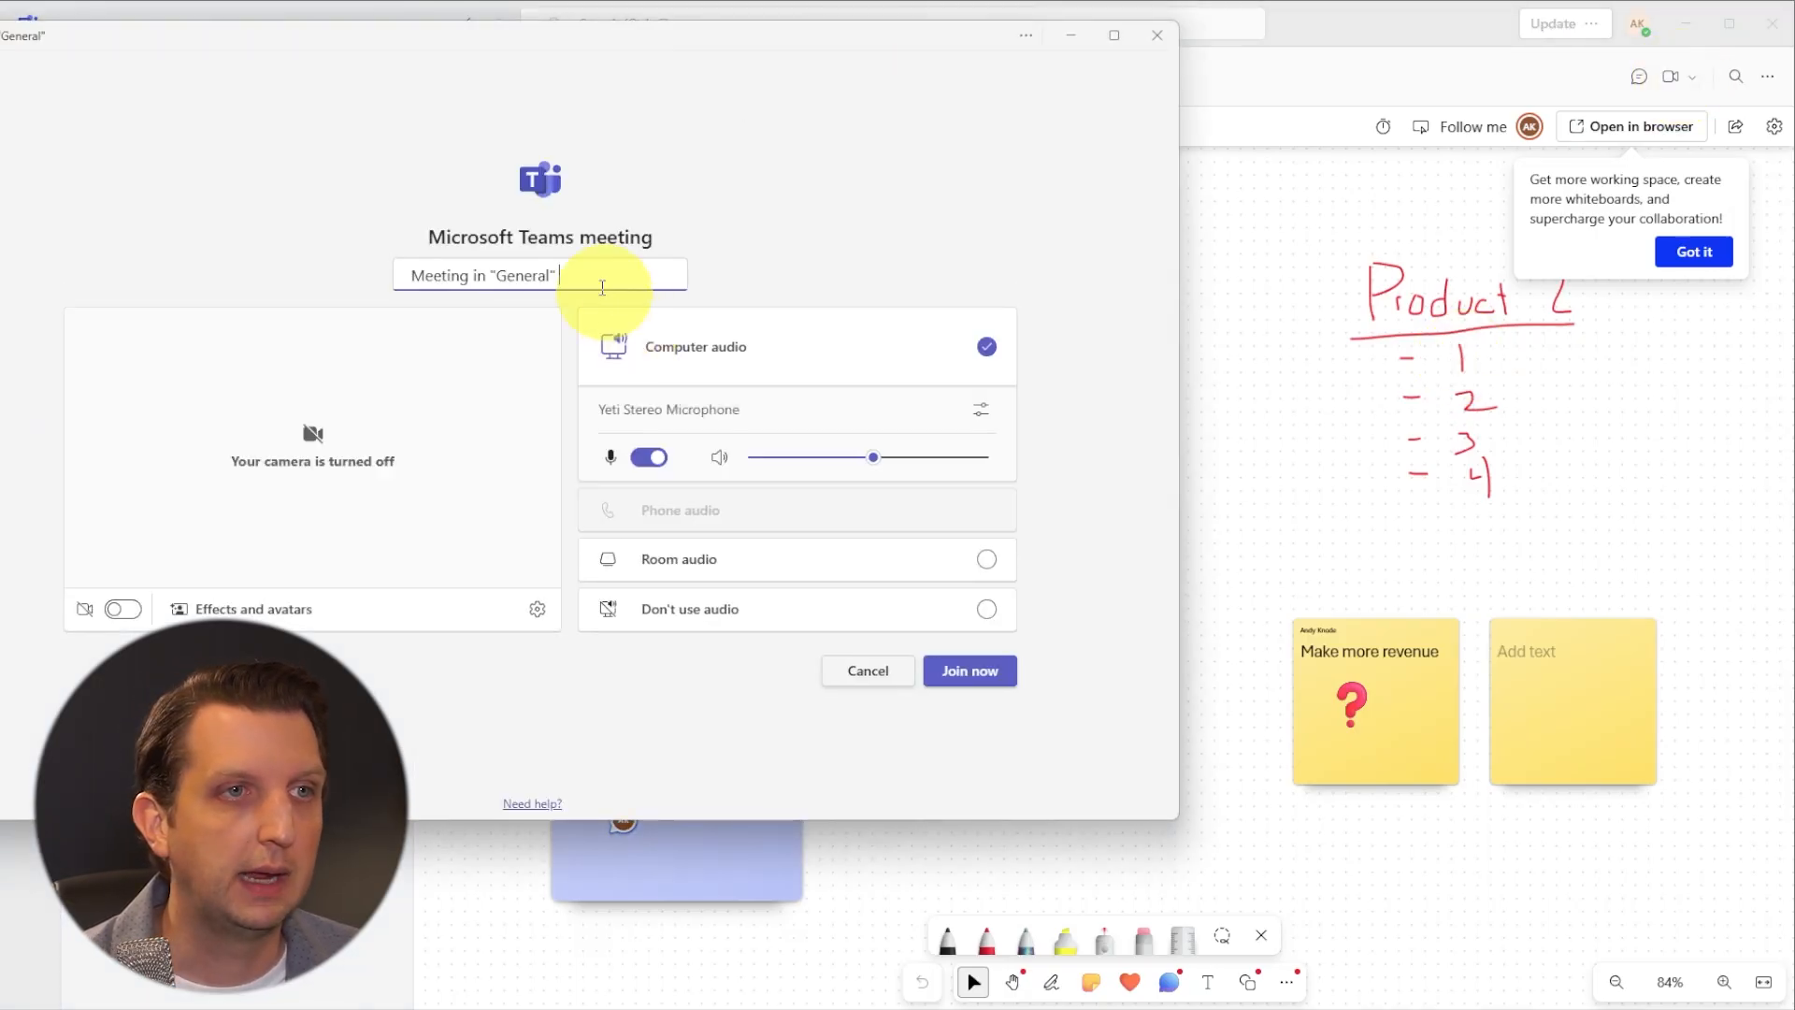
left_click(649, 456)
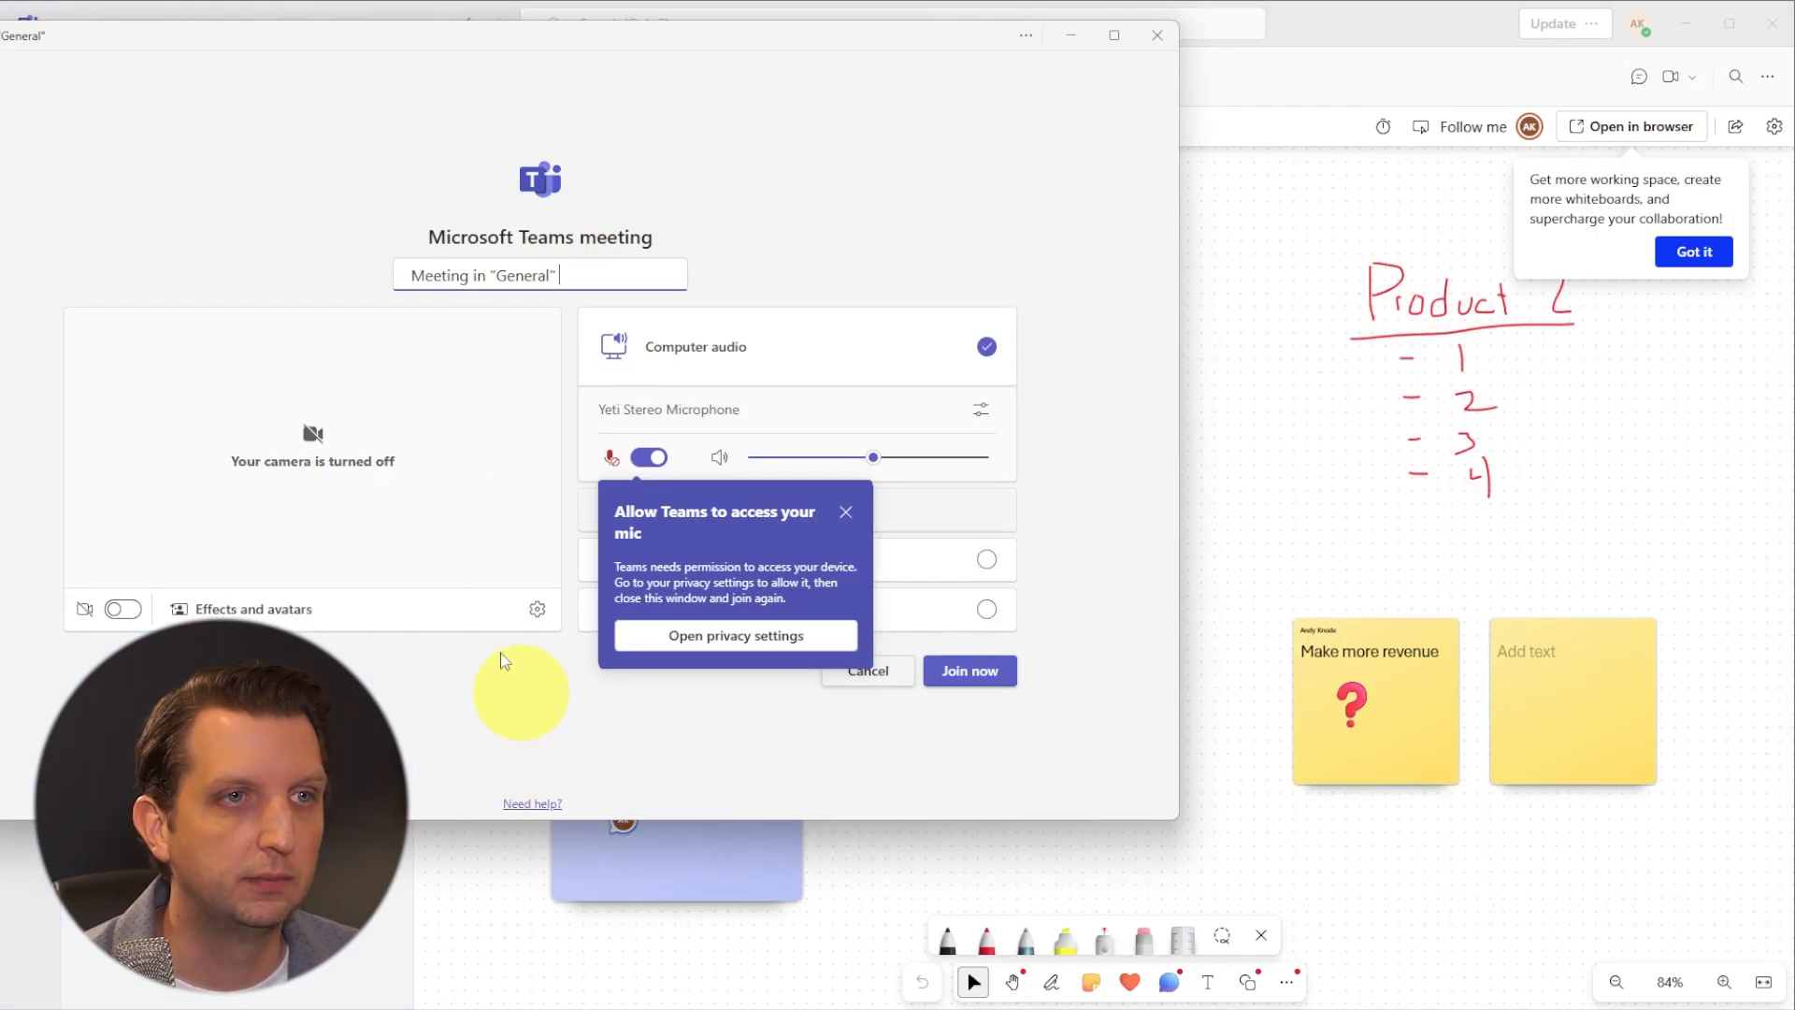
left_click(966, 671)
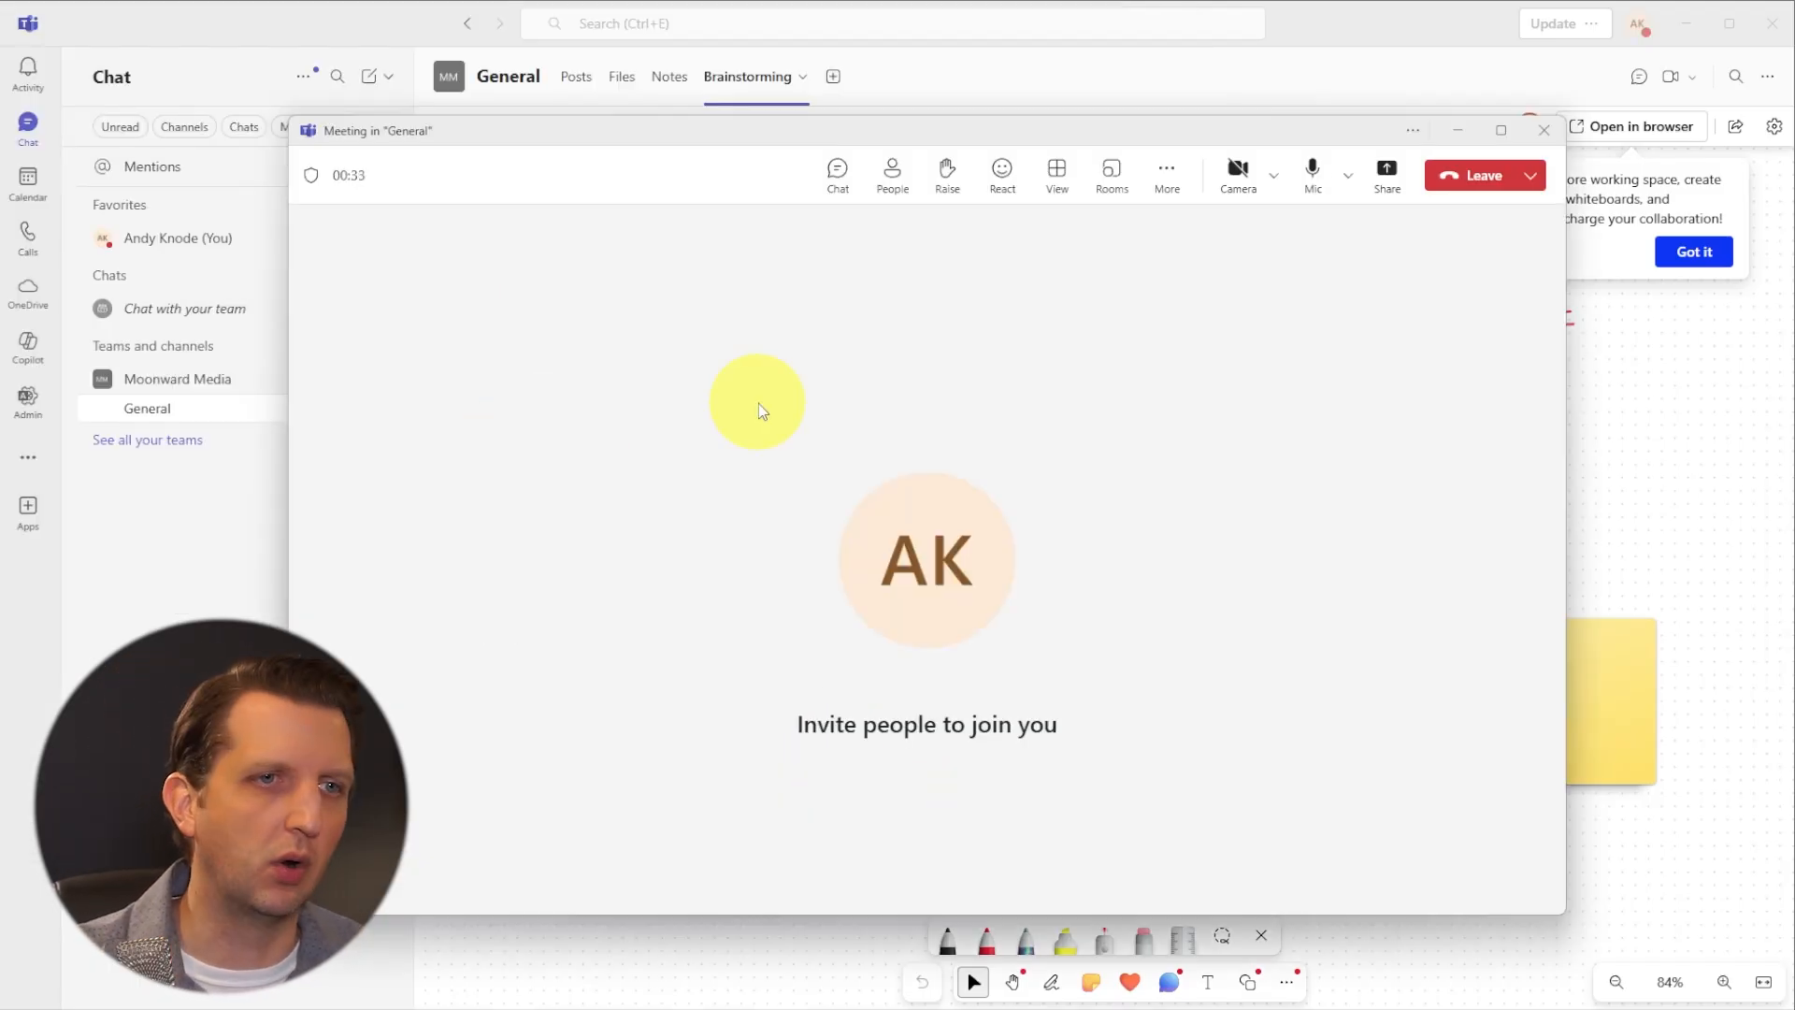
mouse_move(1026, 323)
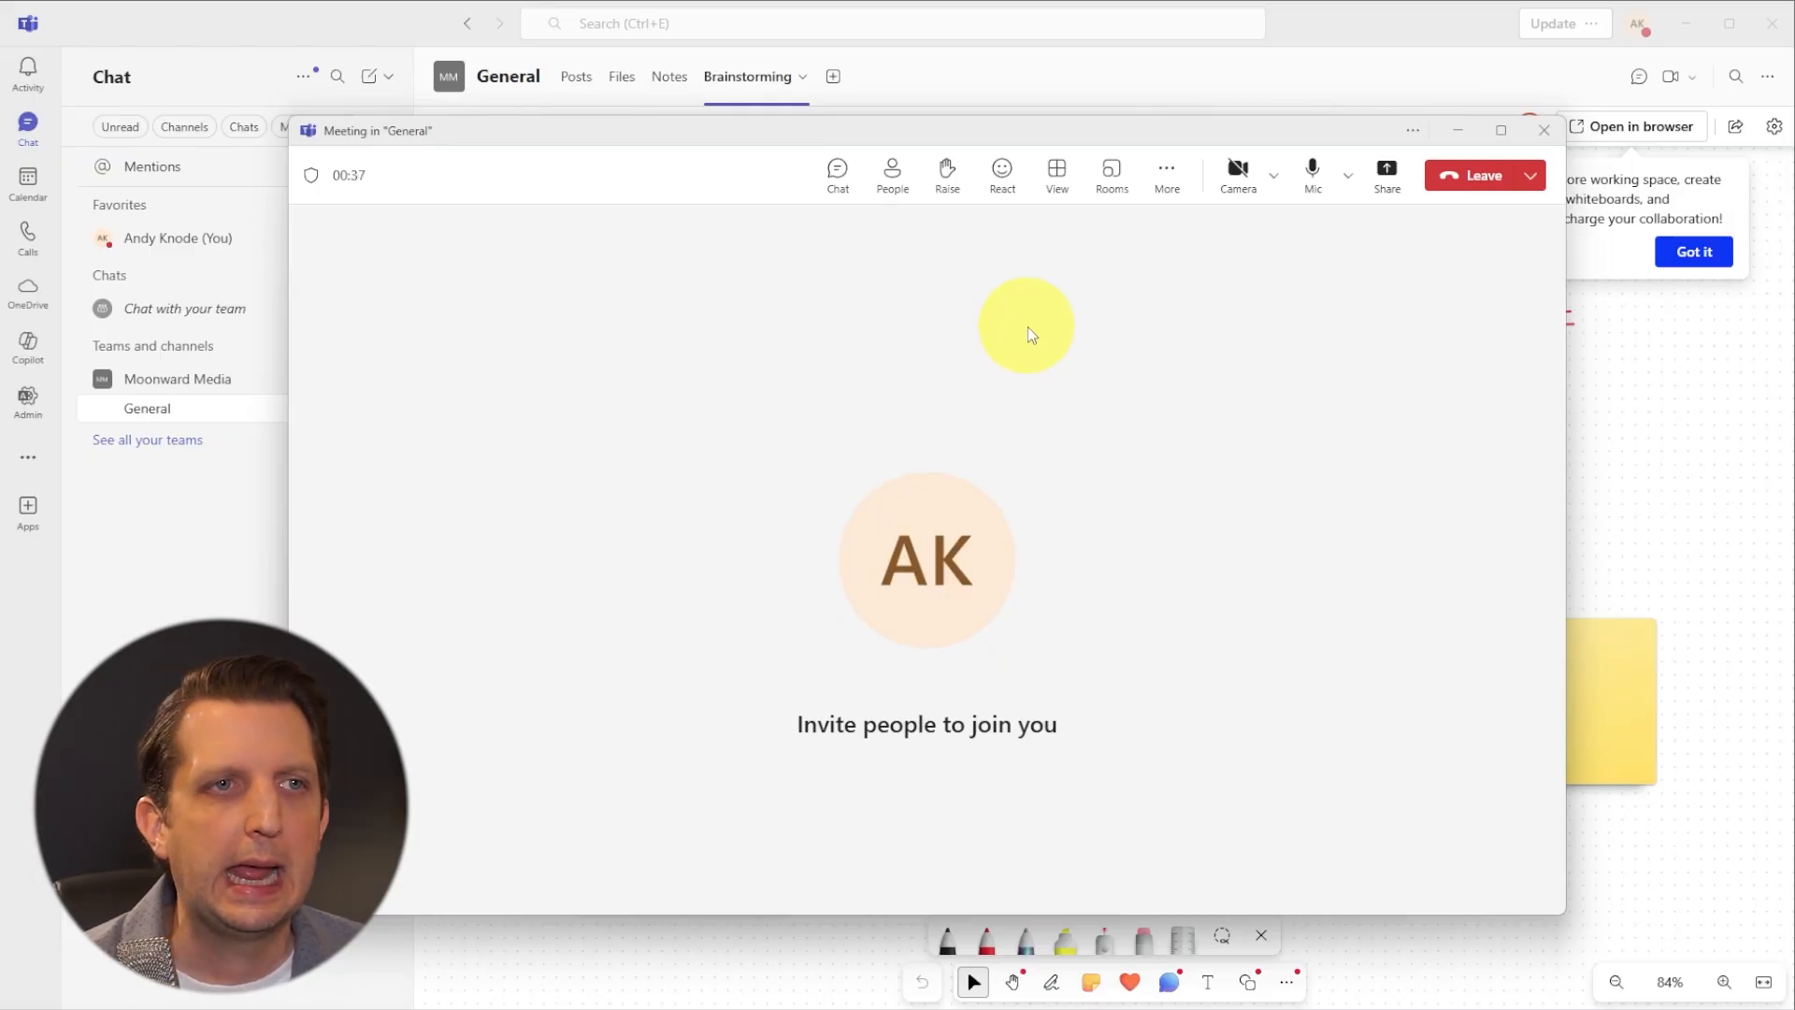
mouse_move(1140, 389)
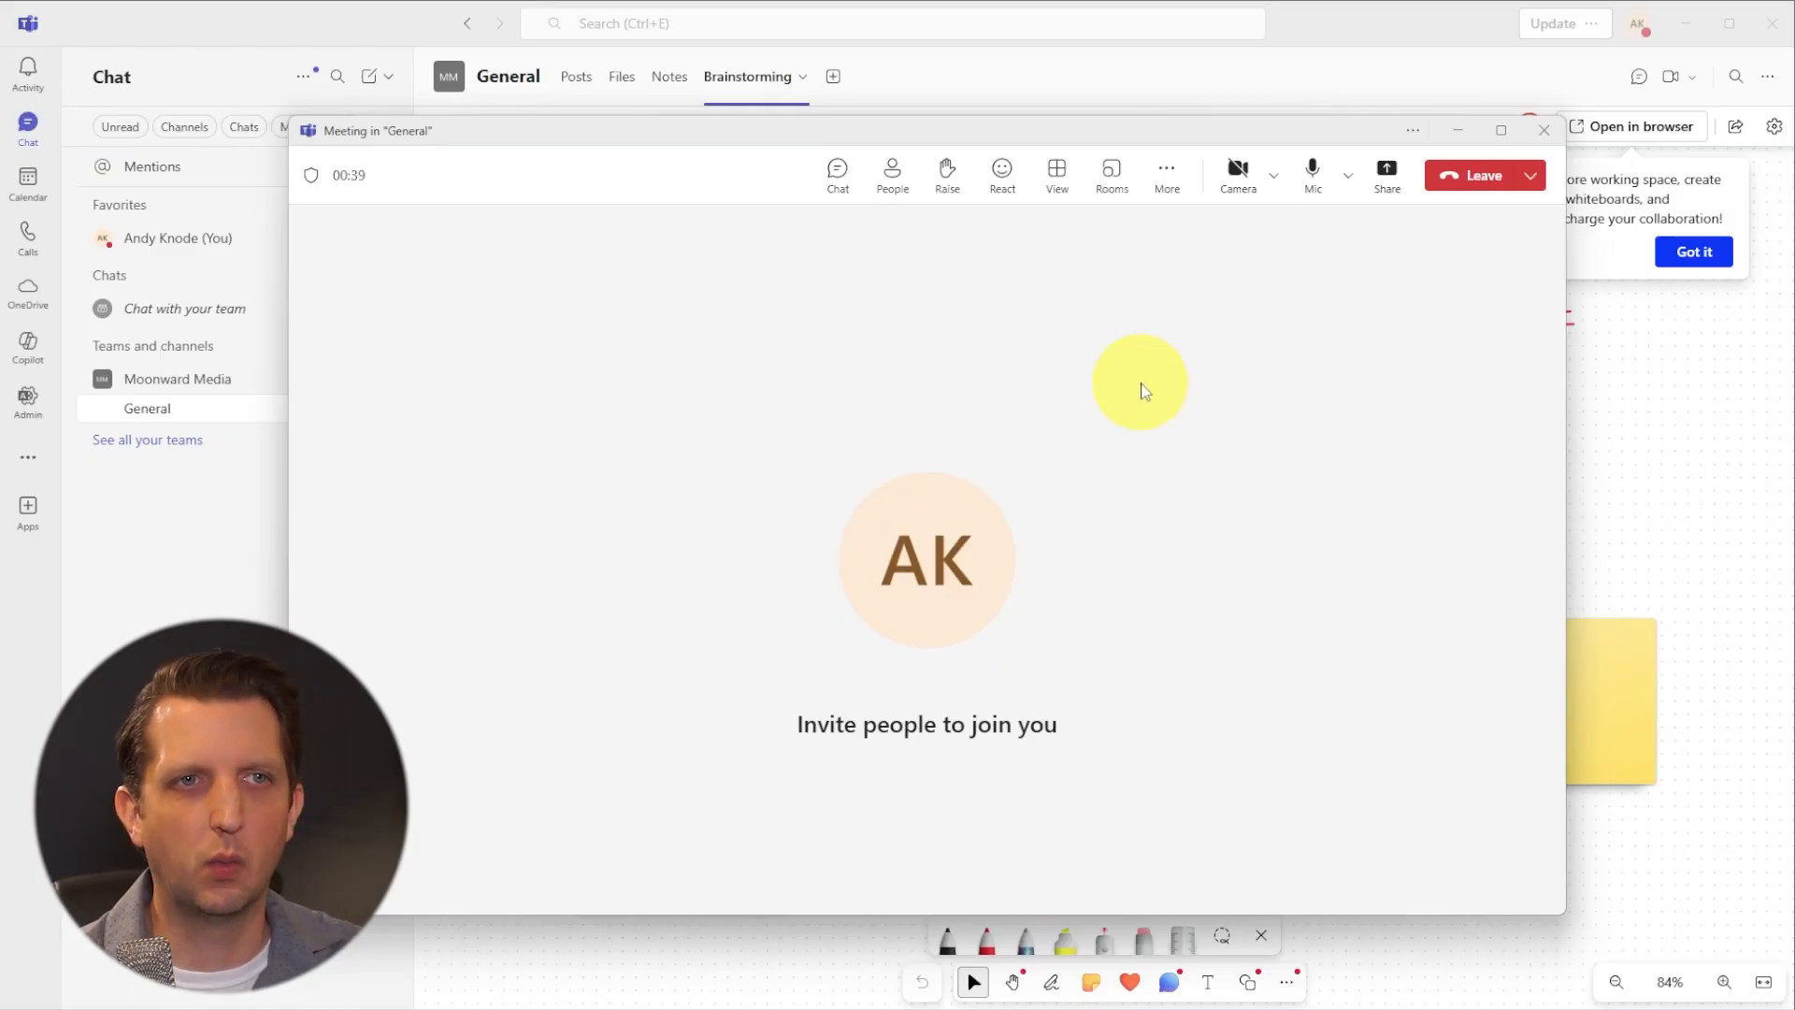
mouse_move(1140, 378)
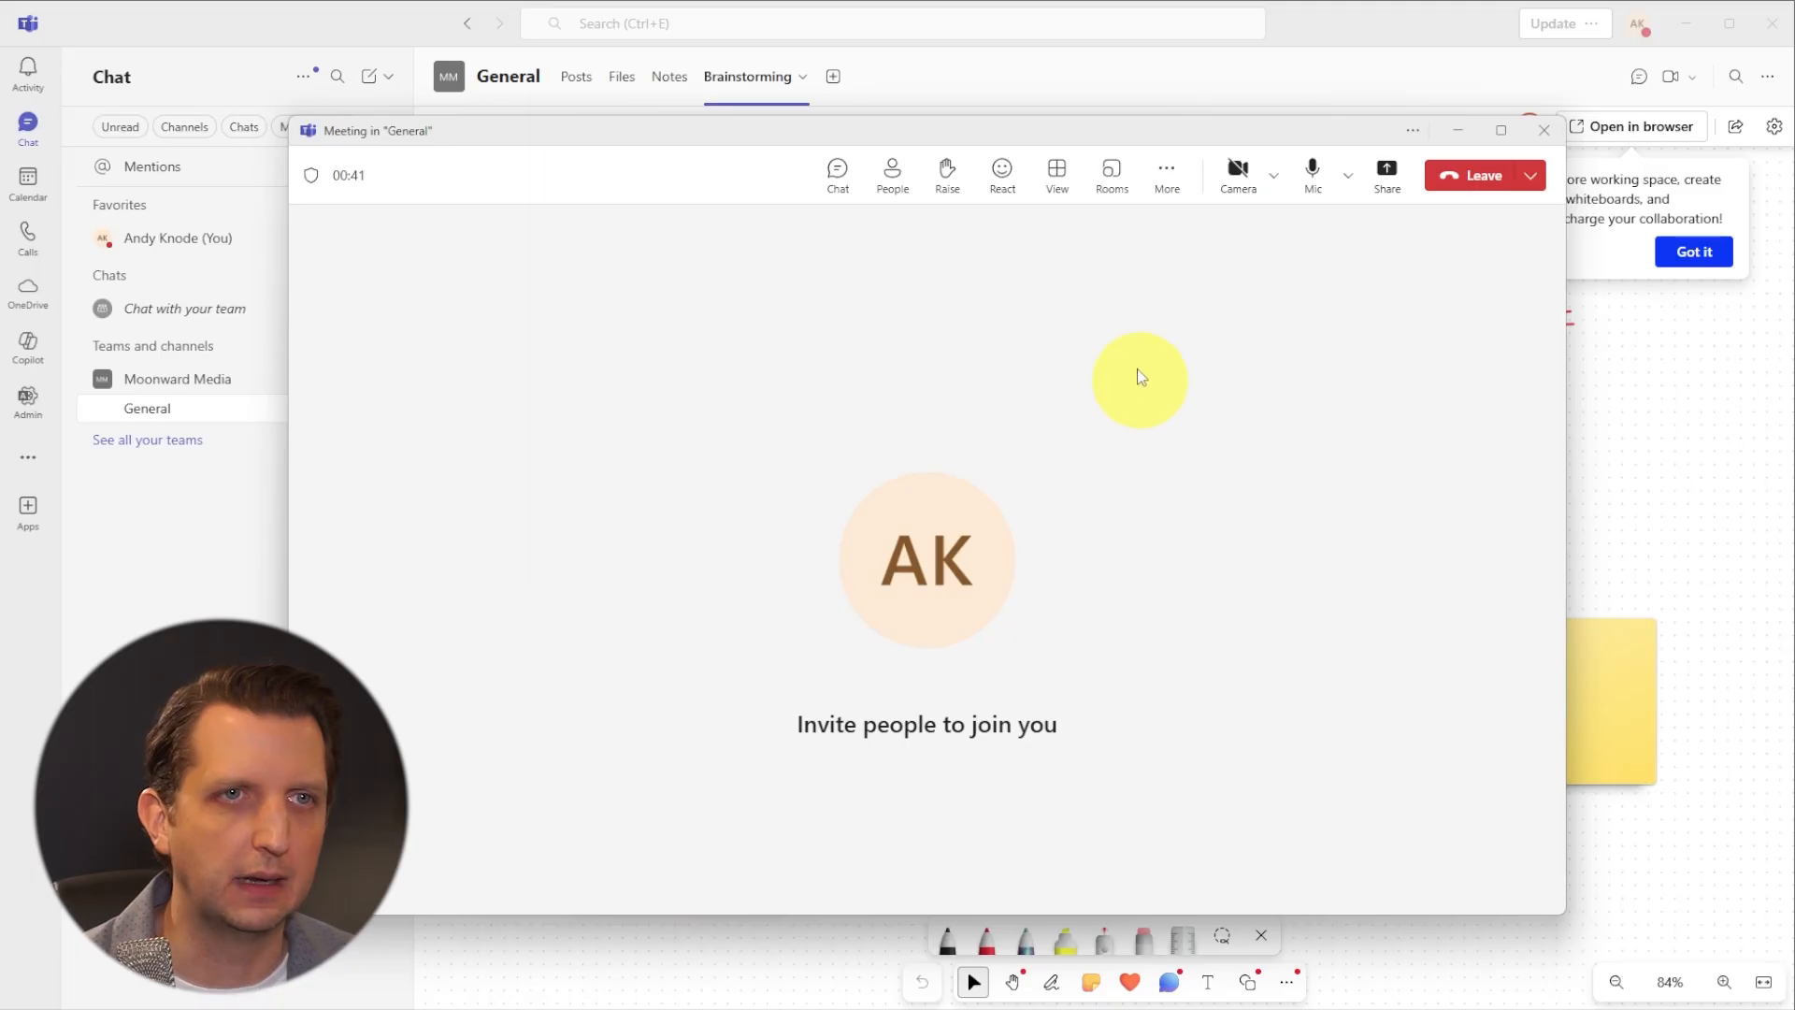
mouse_move(1386, 174)
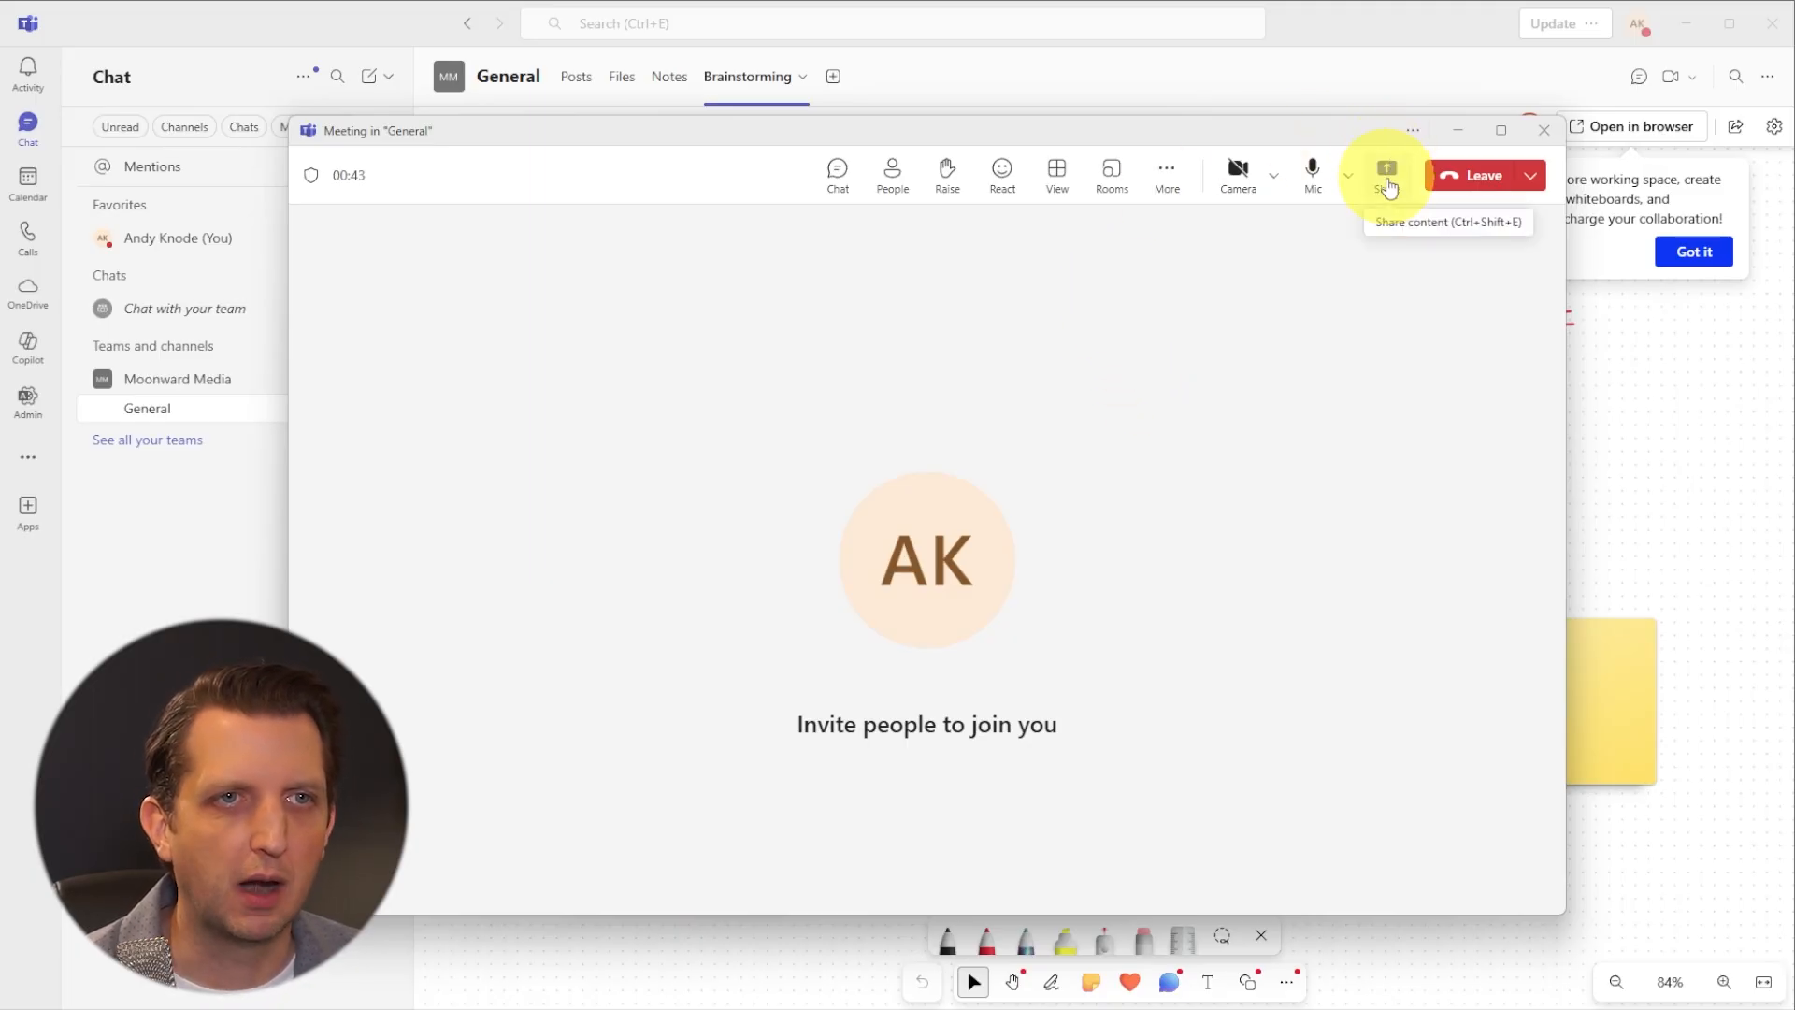
Share a new Microsoft Whiteboard into the meeting from the Share tray.
left_click(1385, 174)
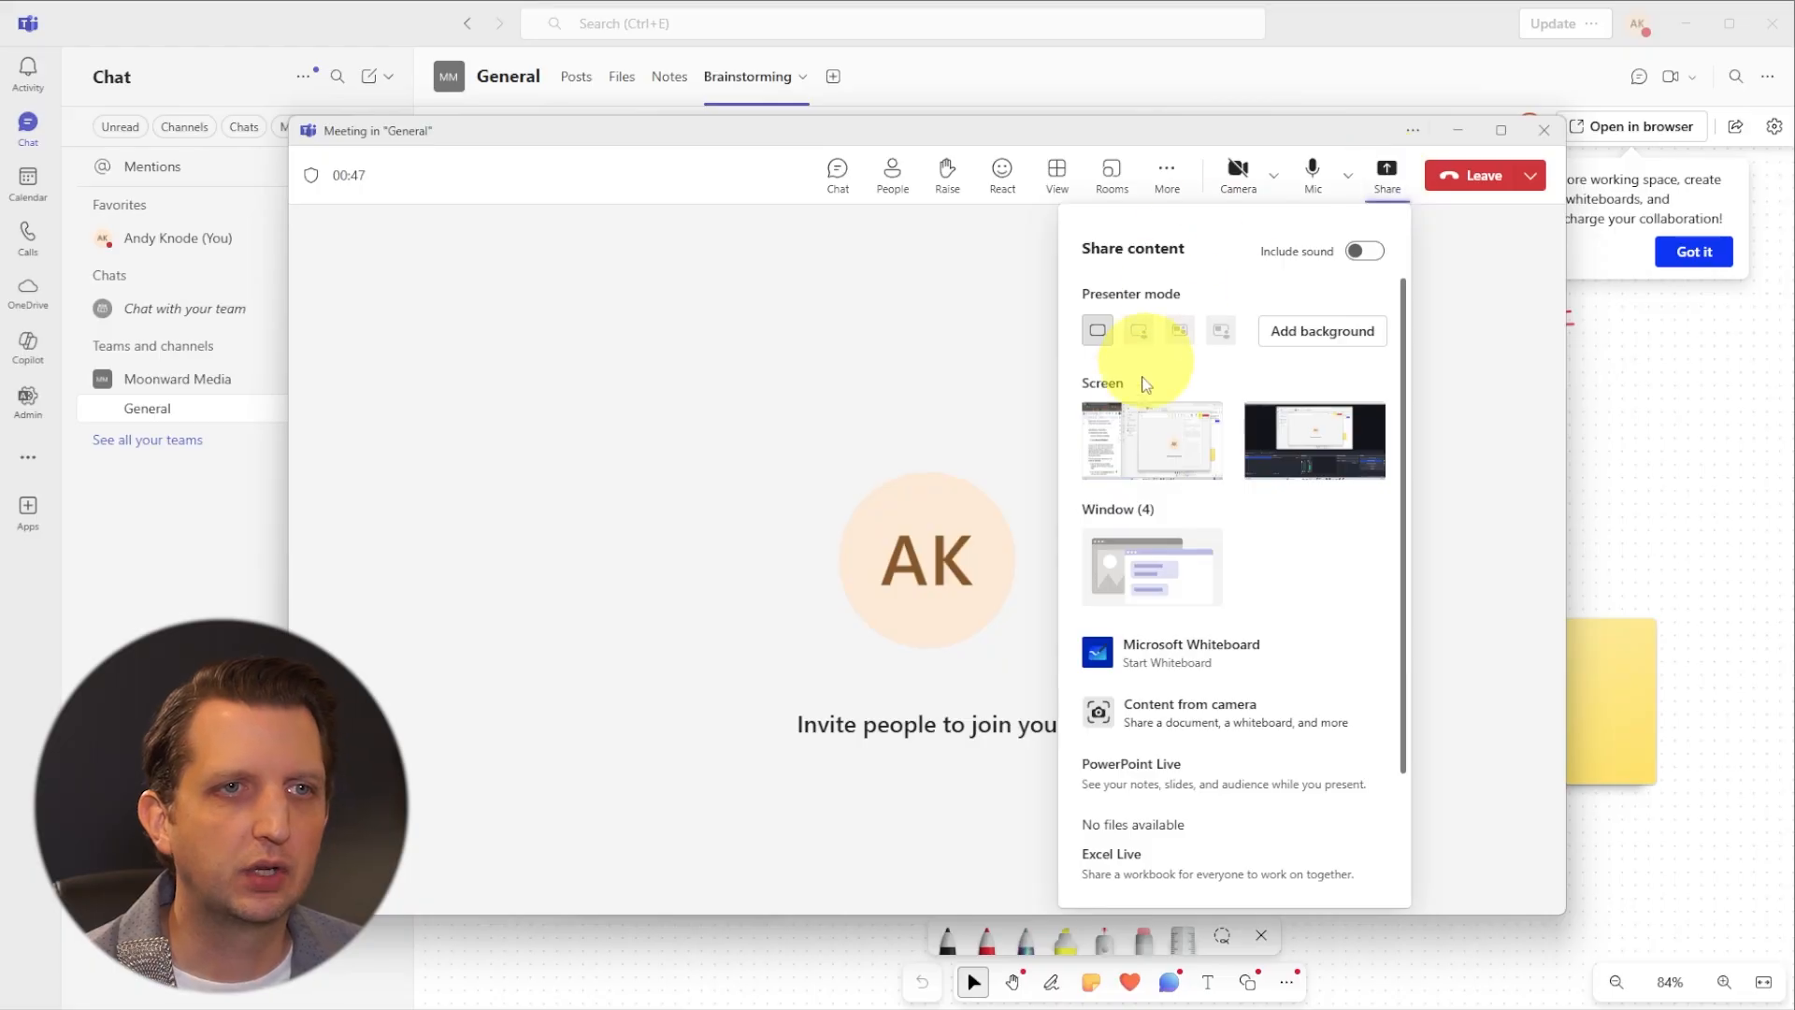
mouse_move(1271, 647)
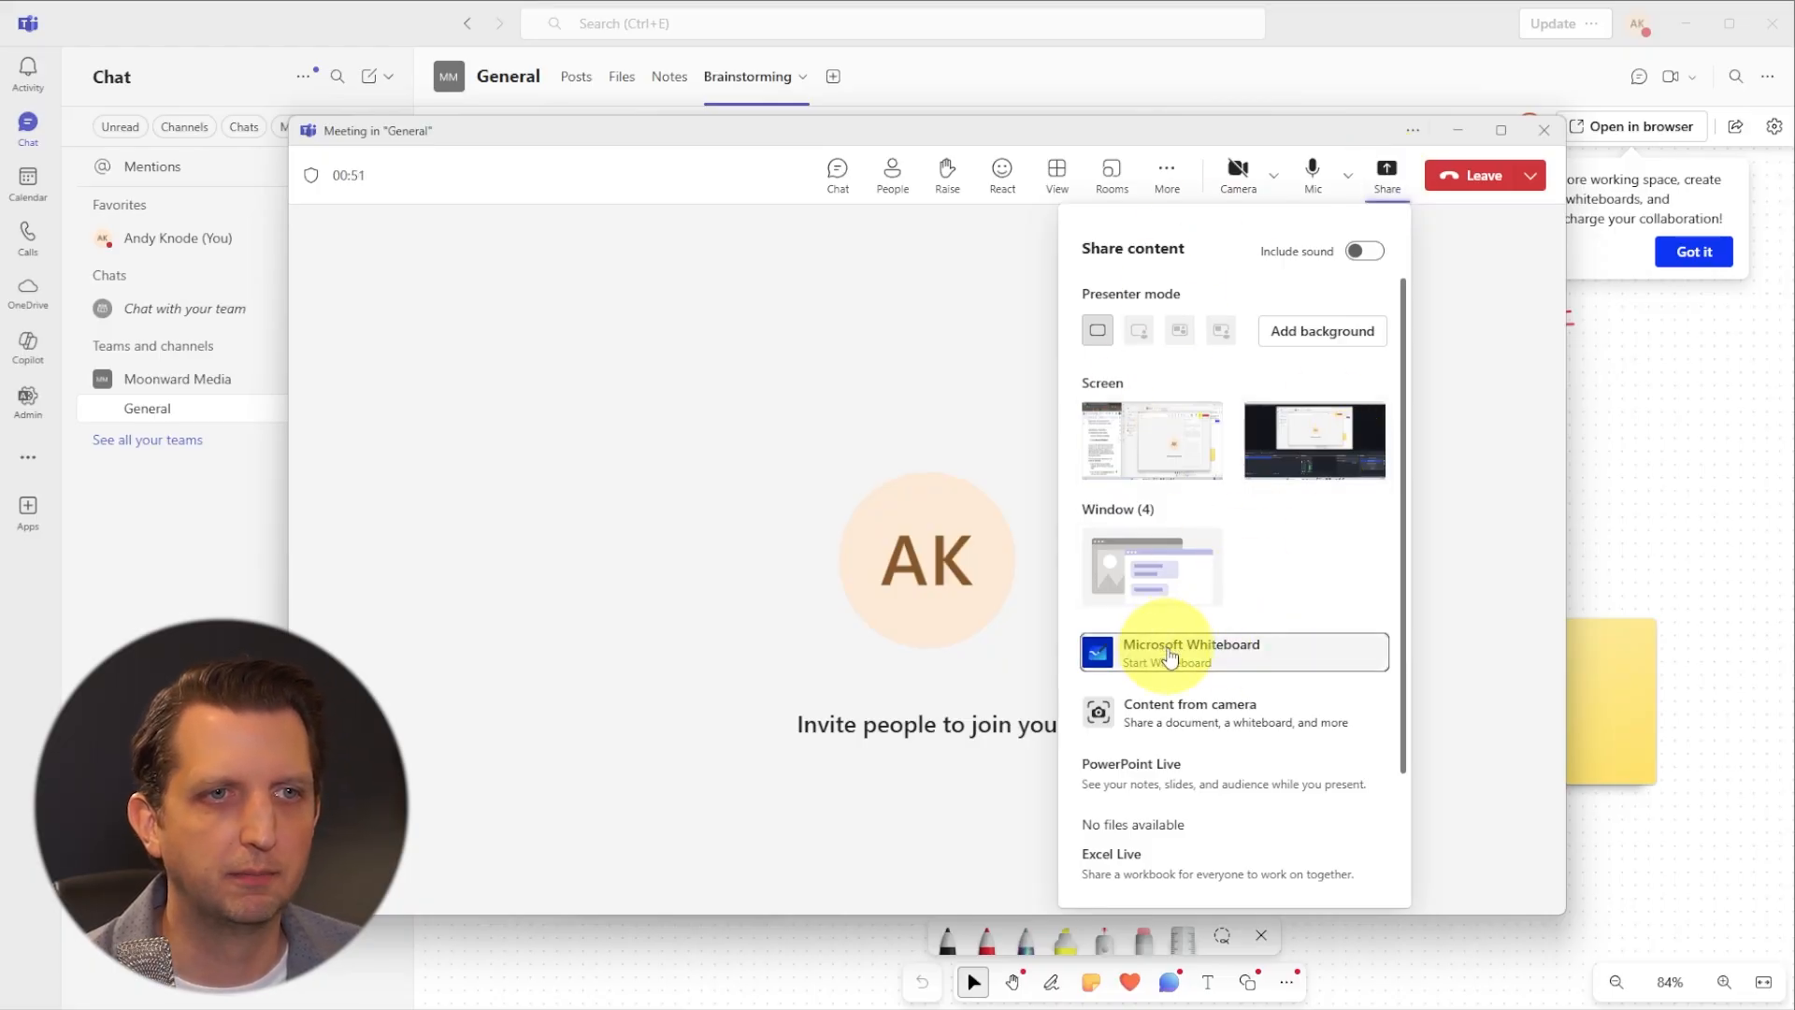
left_click(1191, 645)
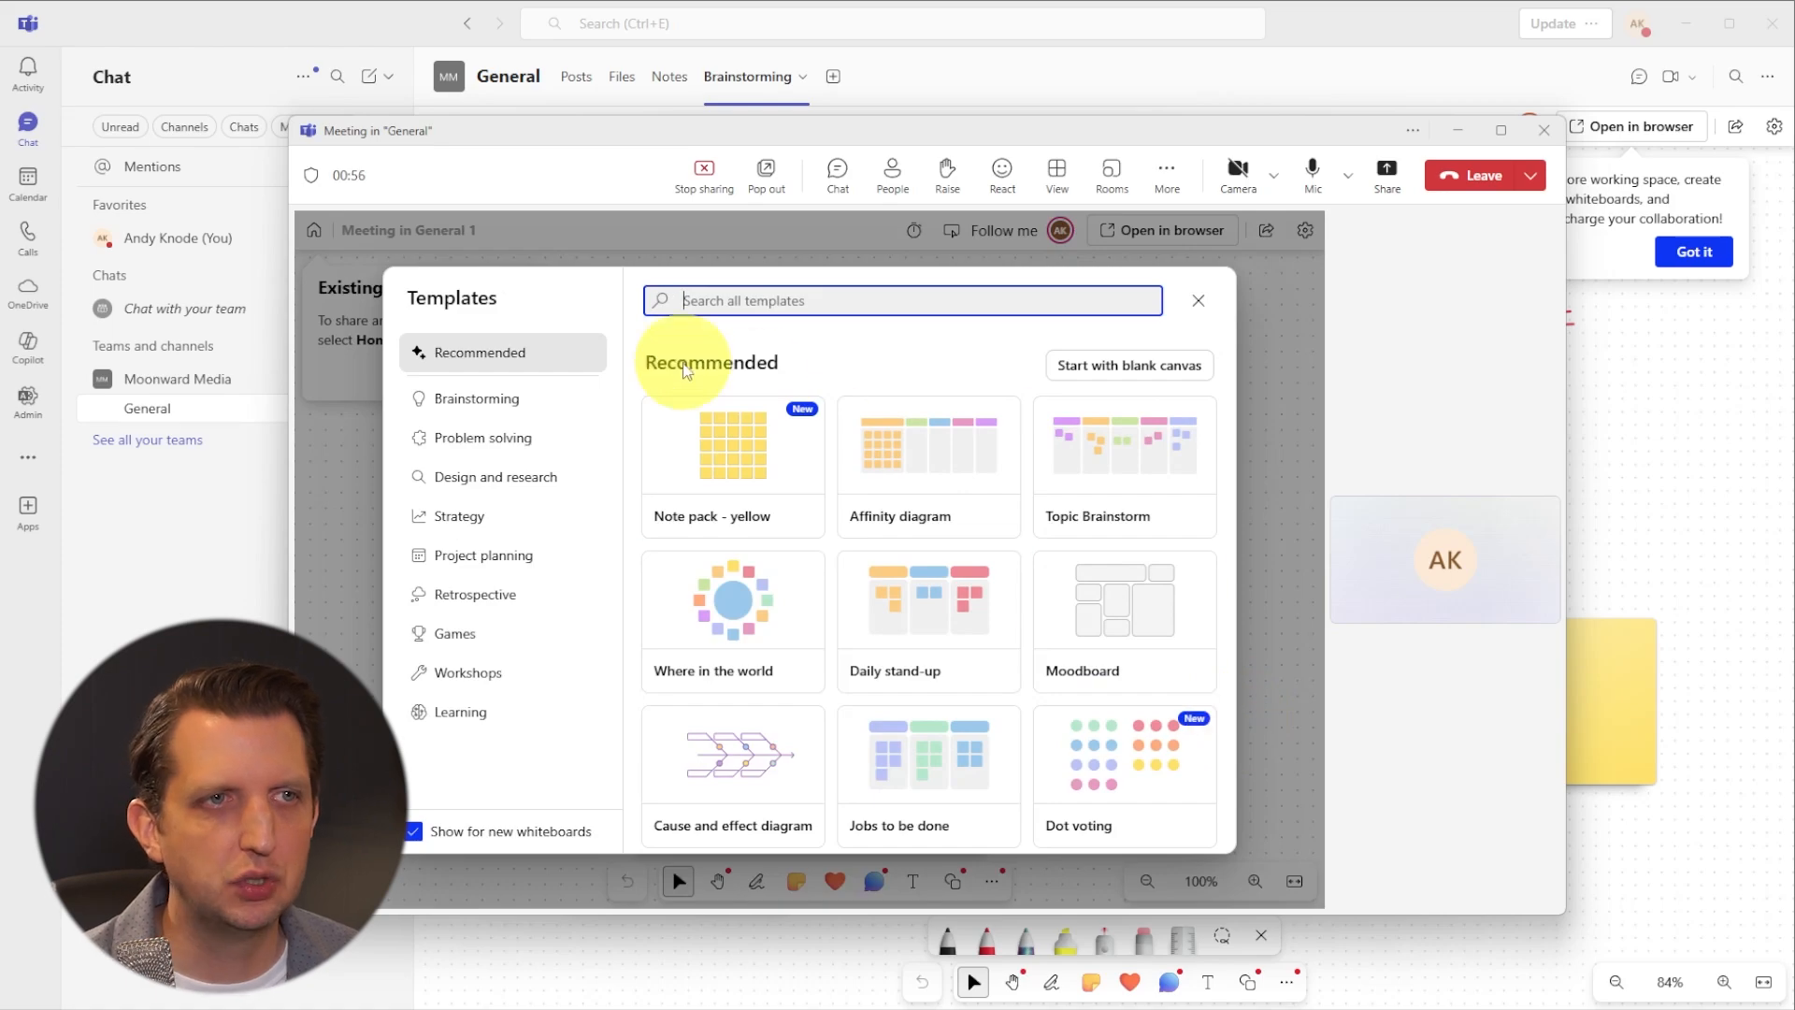
mouse_move(733, 458)
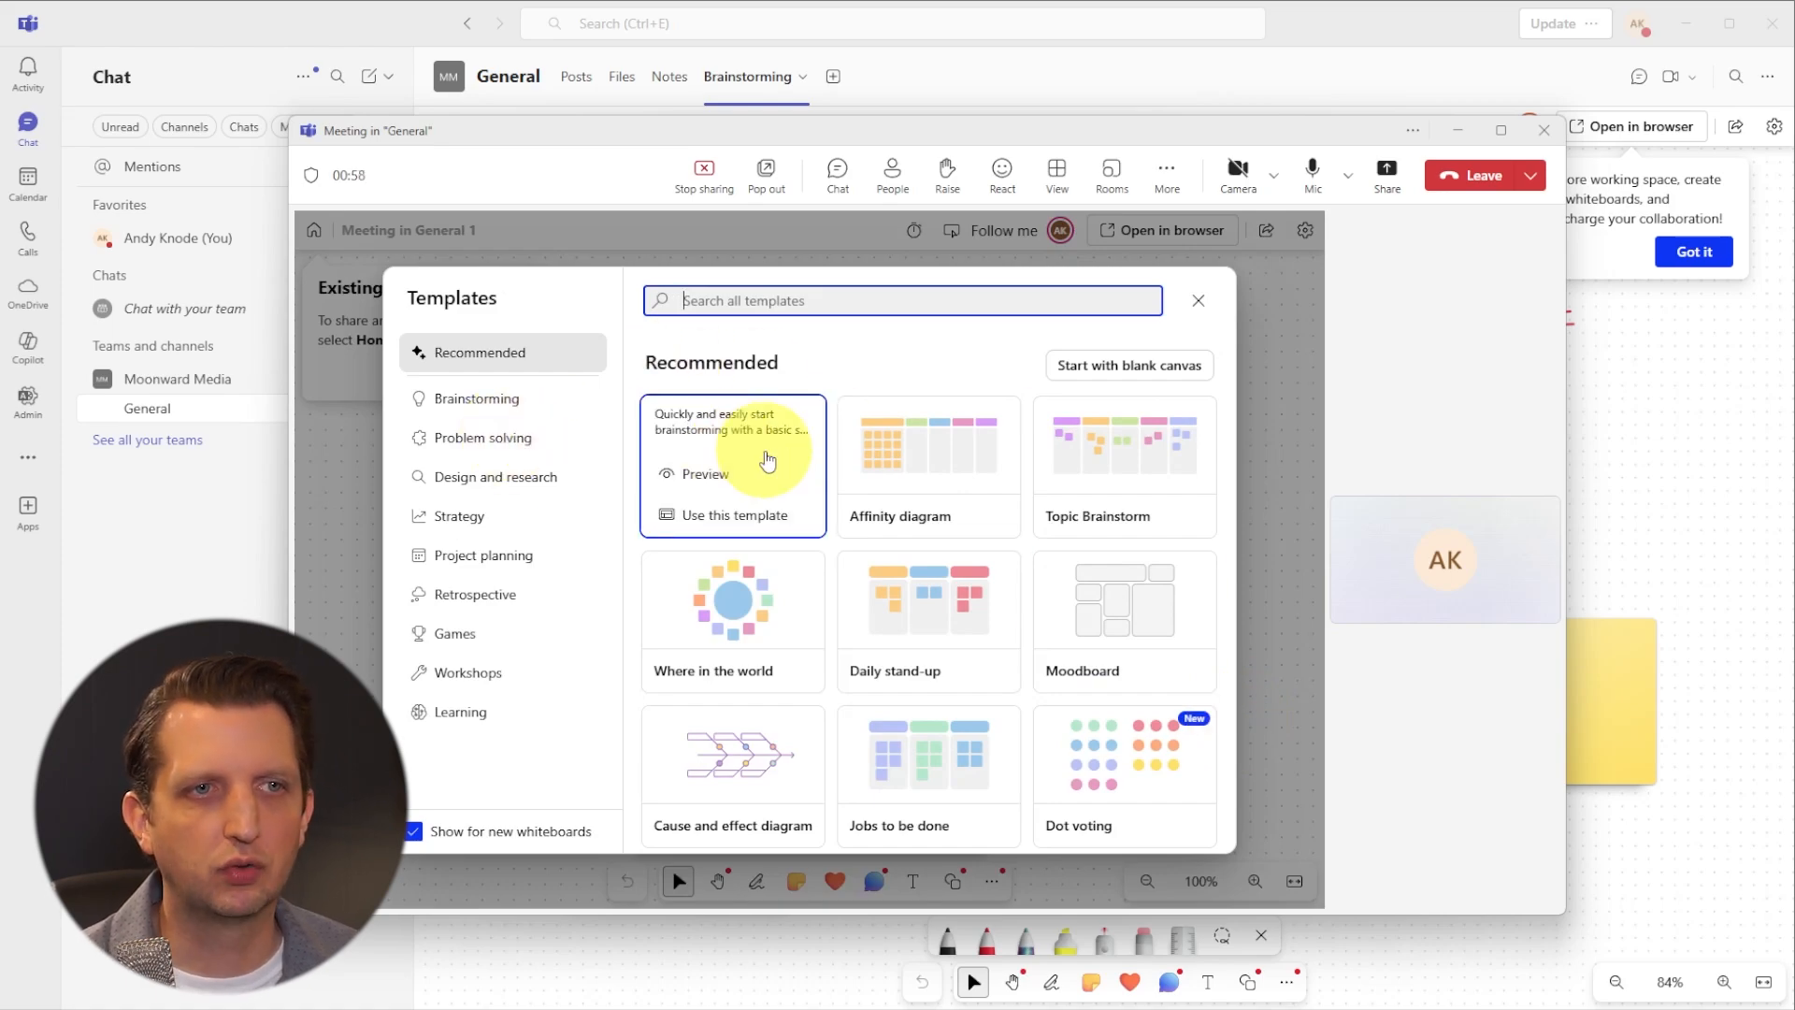
mouse_move(972, 738)
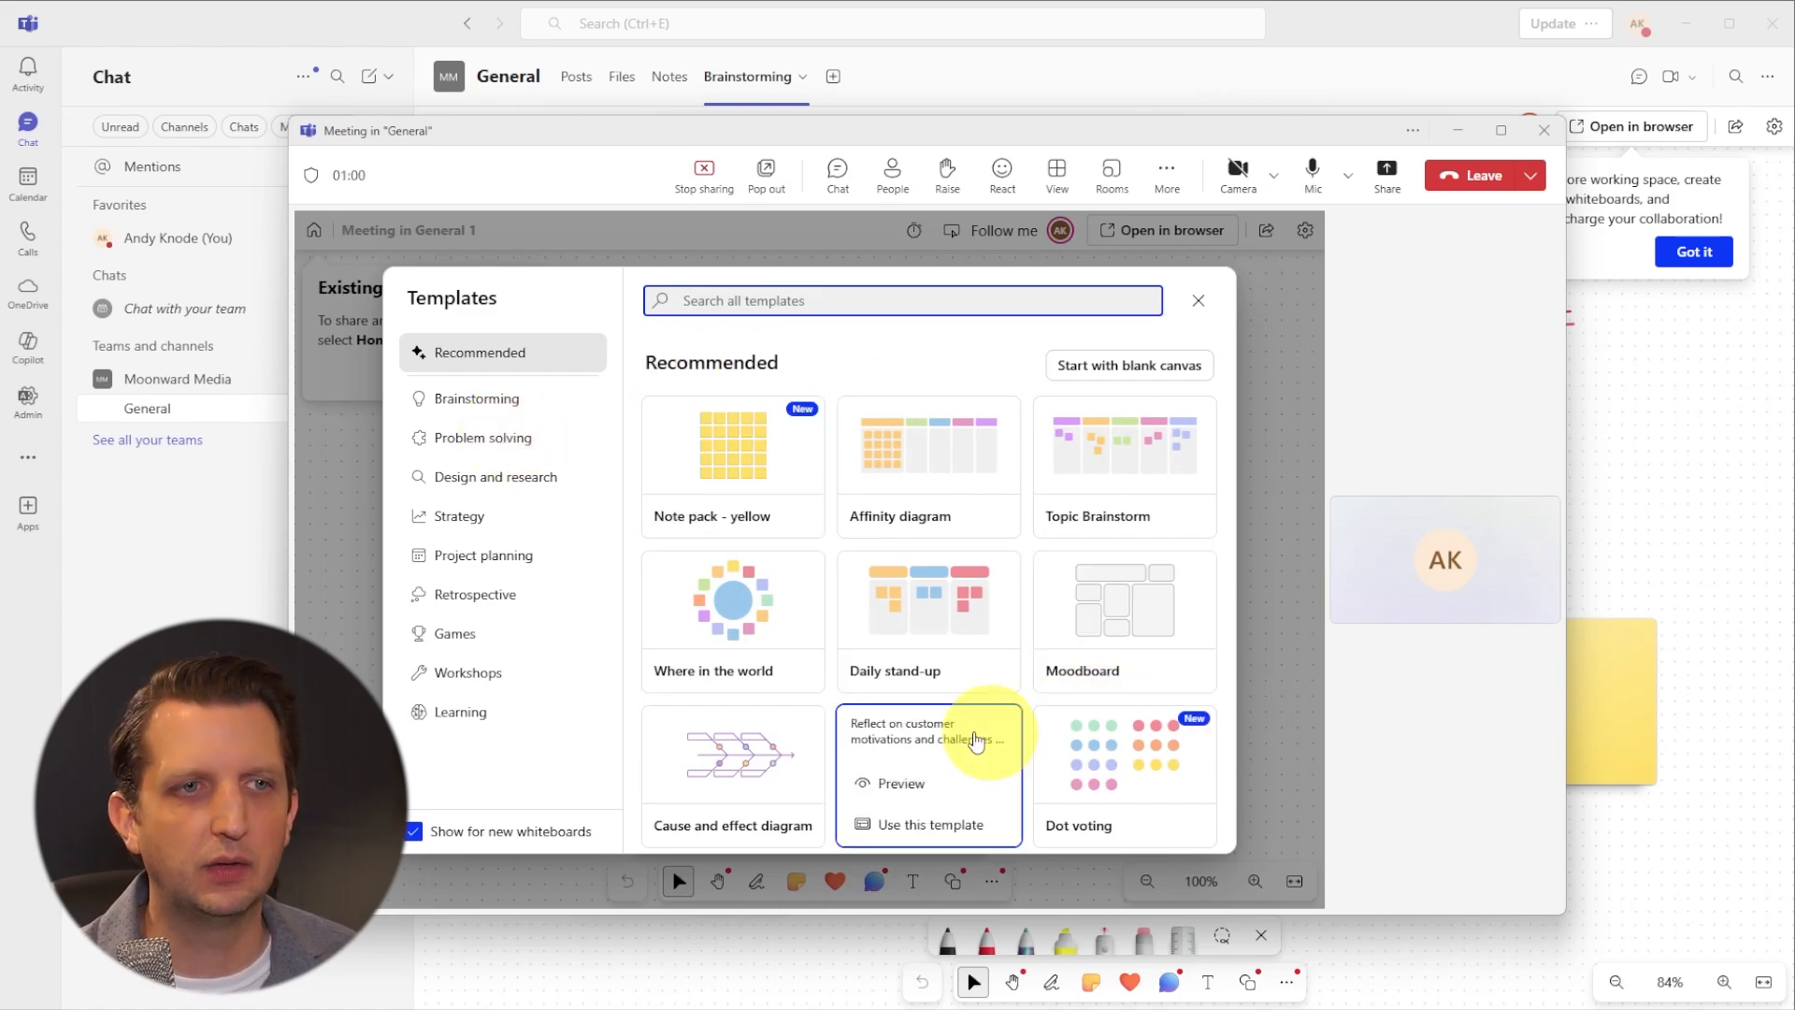
Browse the Brainstorming, Problem solving and Design and research template categories, settling on Brainstorming.
left_click(477, 396)
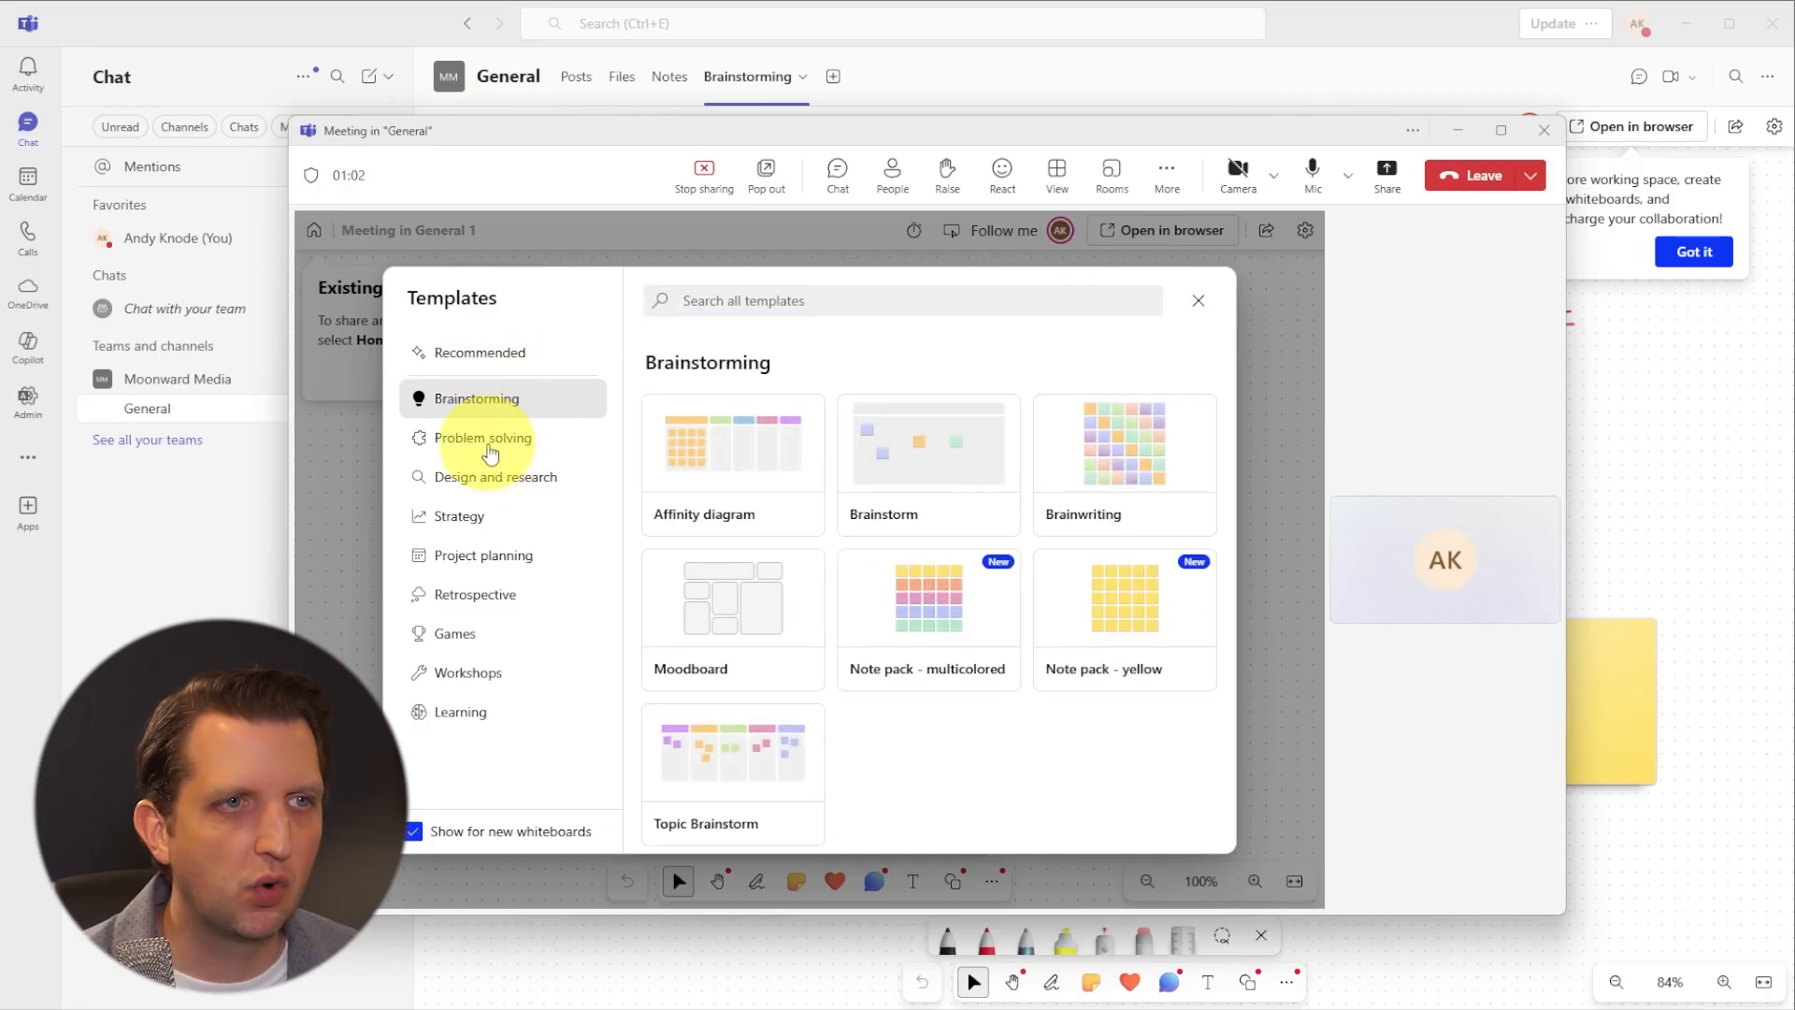
left_click(481, 437)
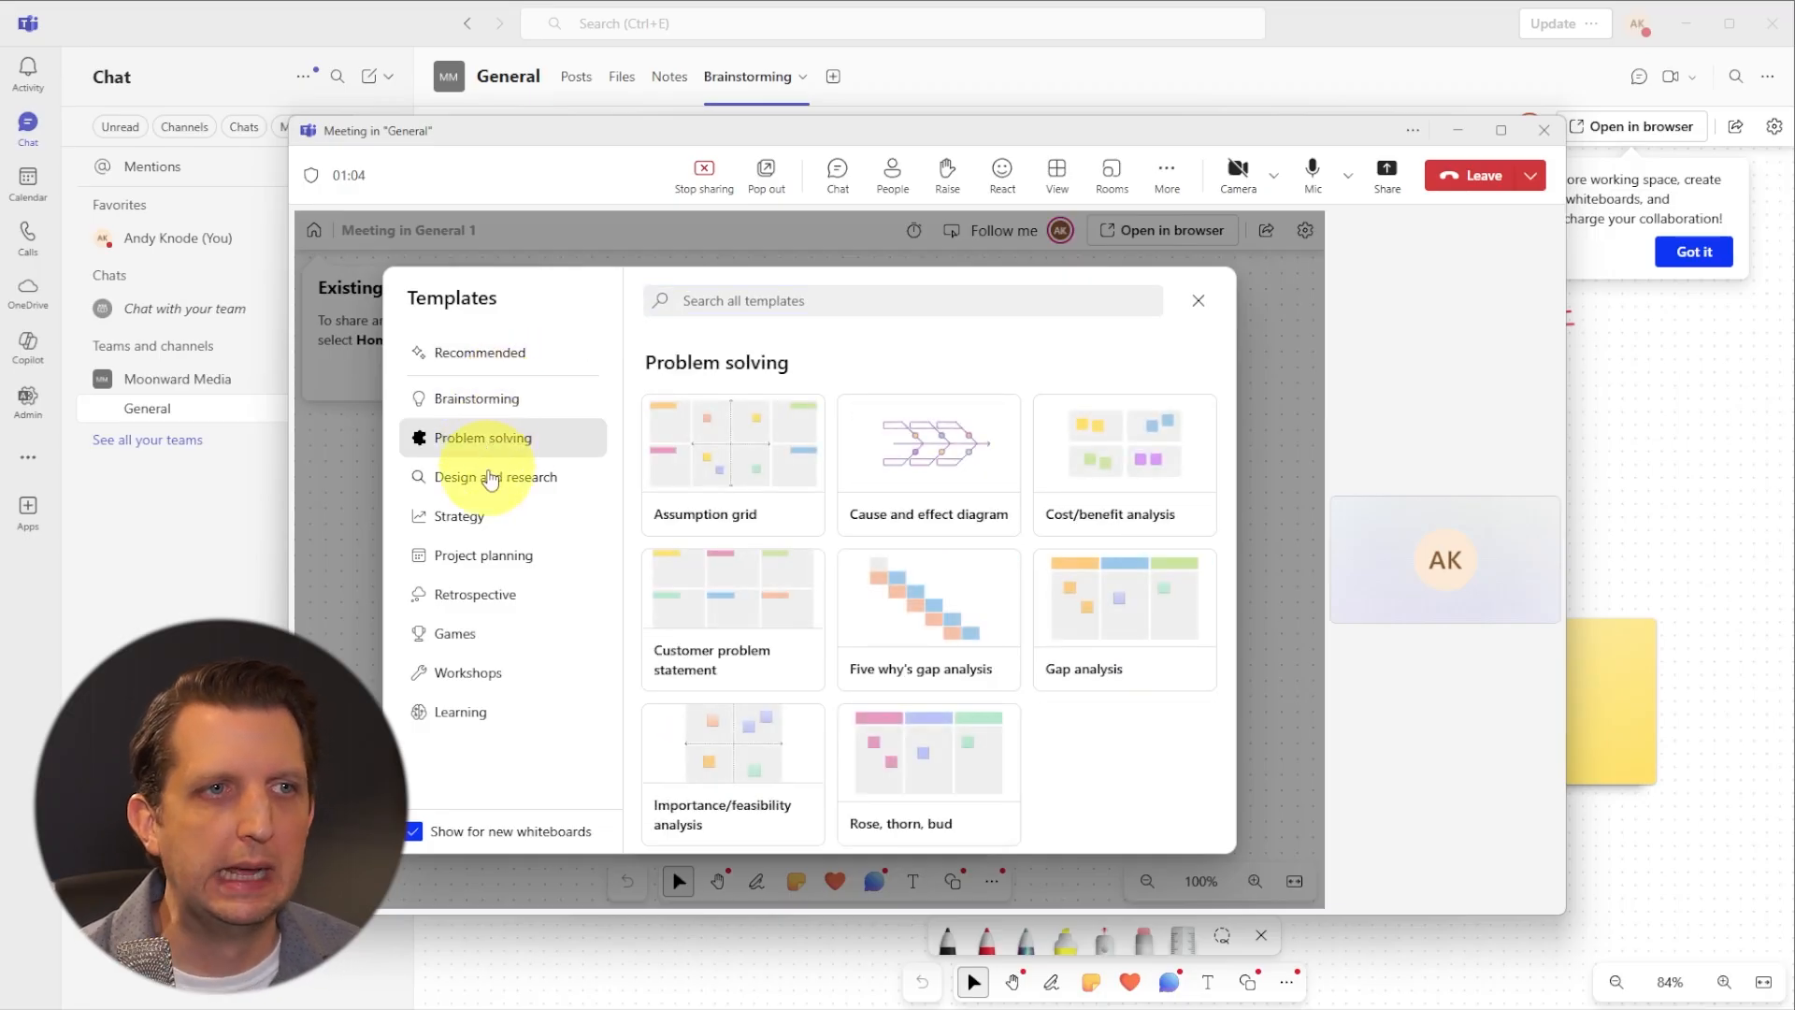
left_click(495, 476)
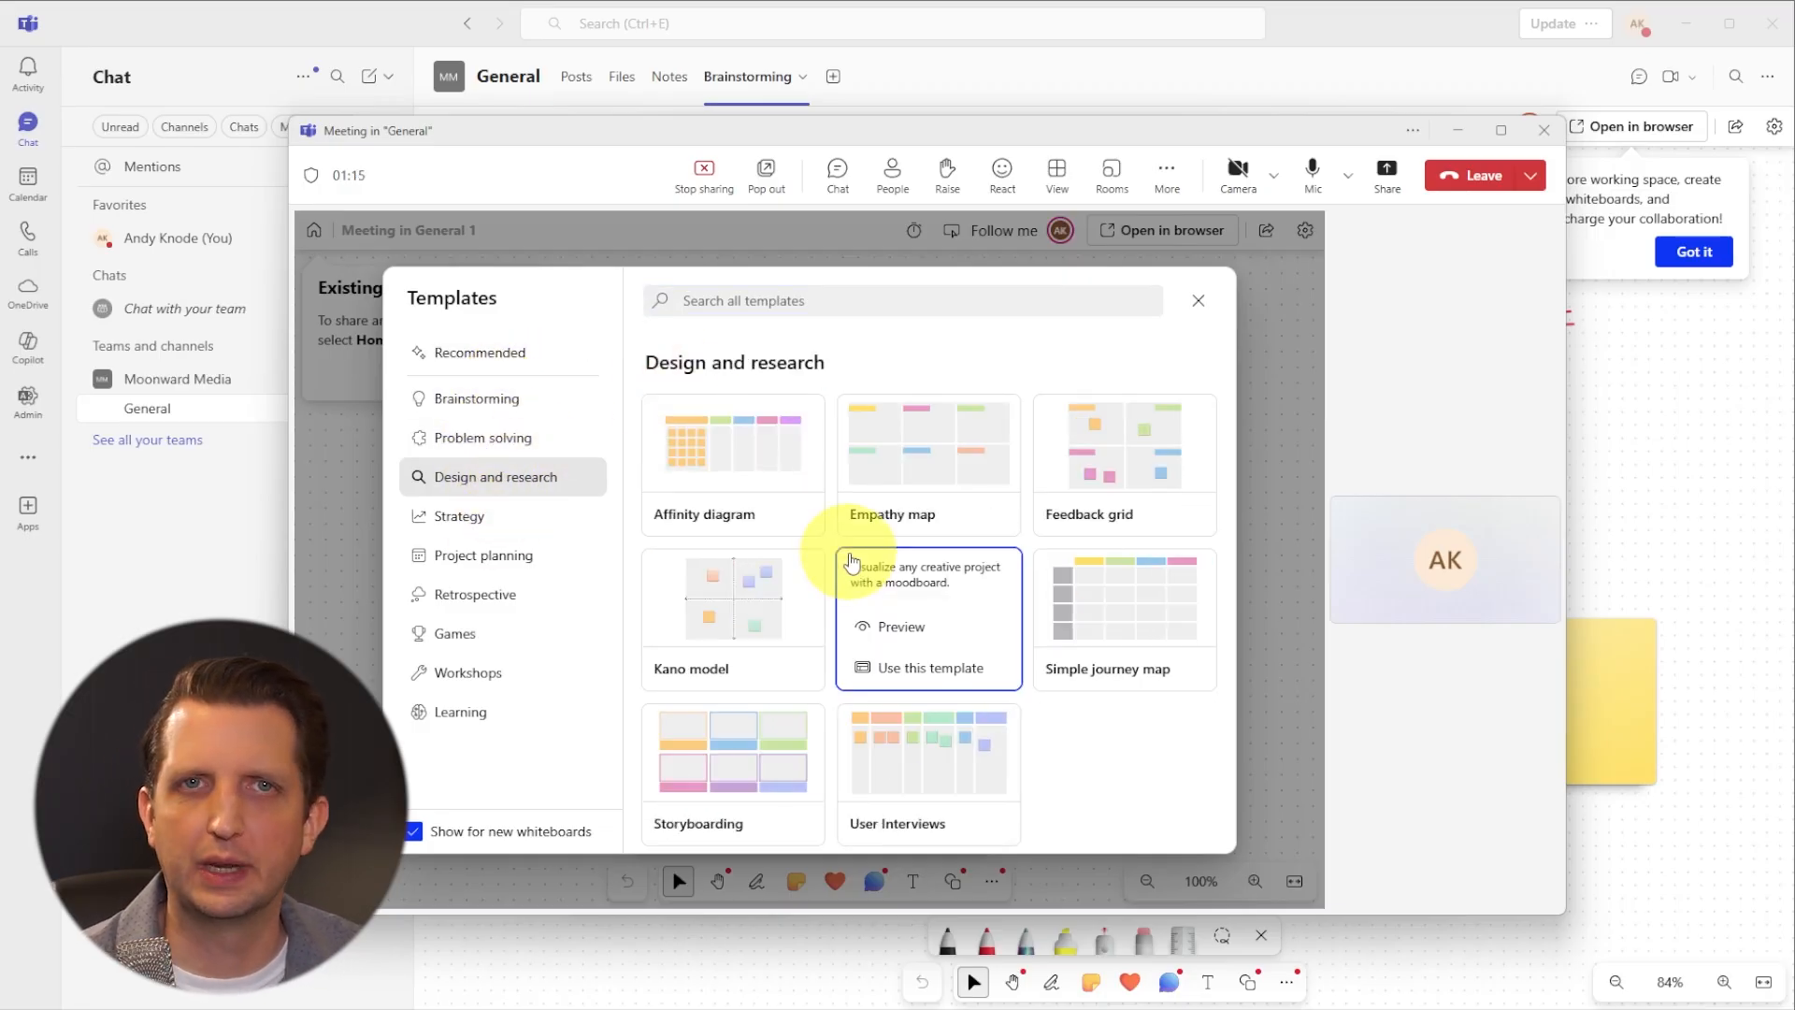
left_click(476, 396)
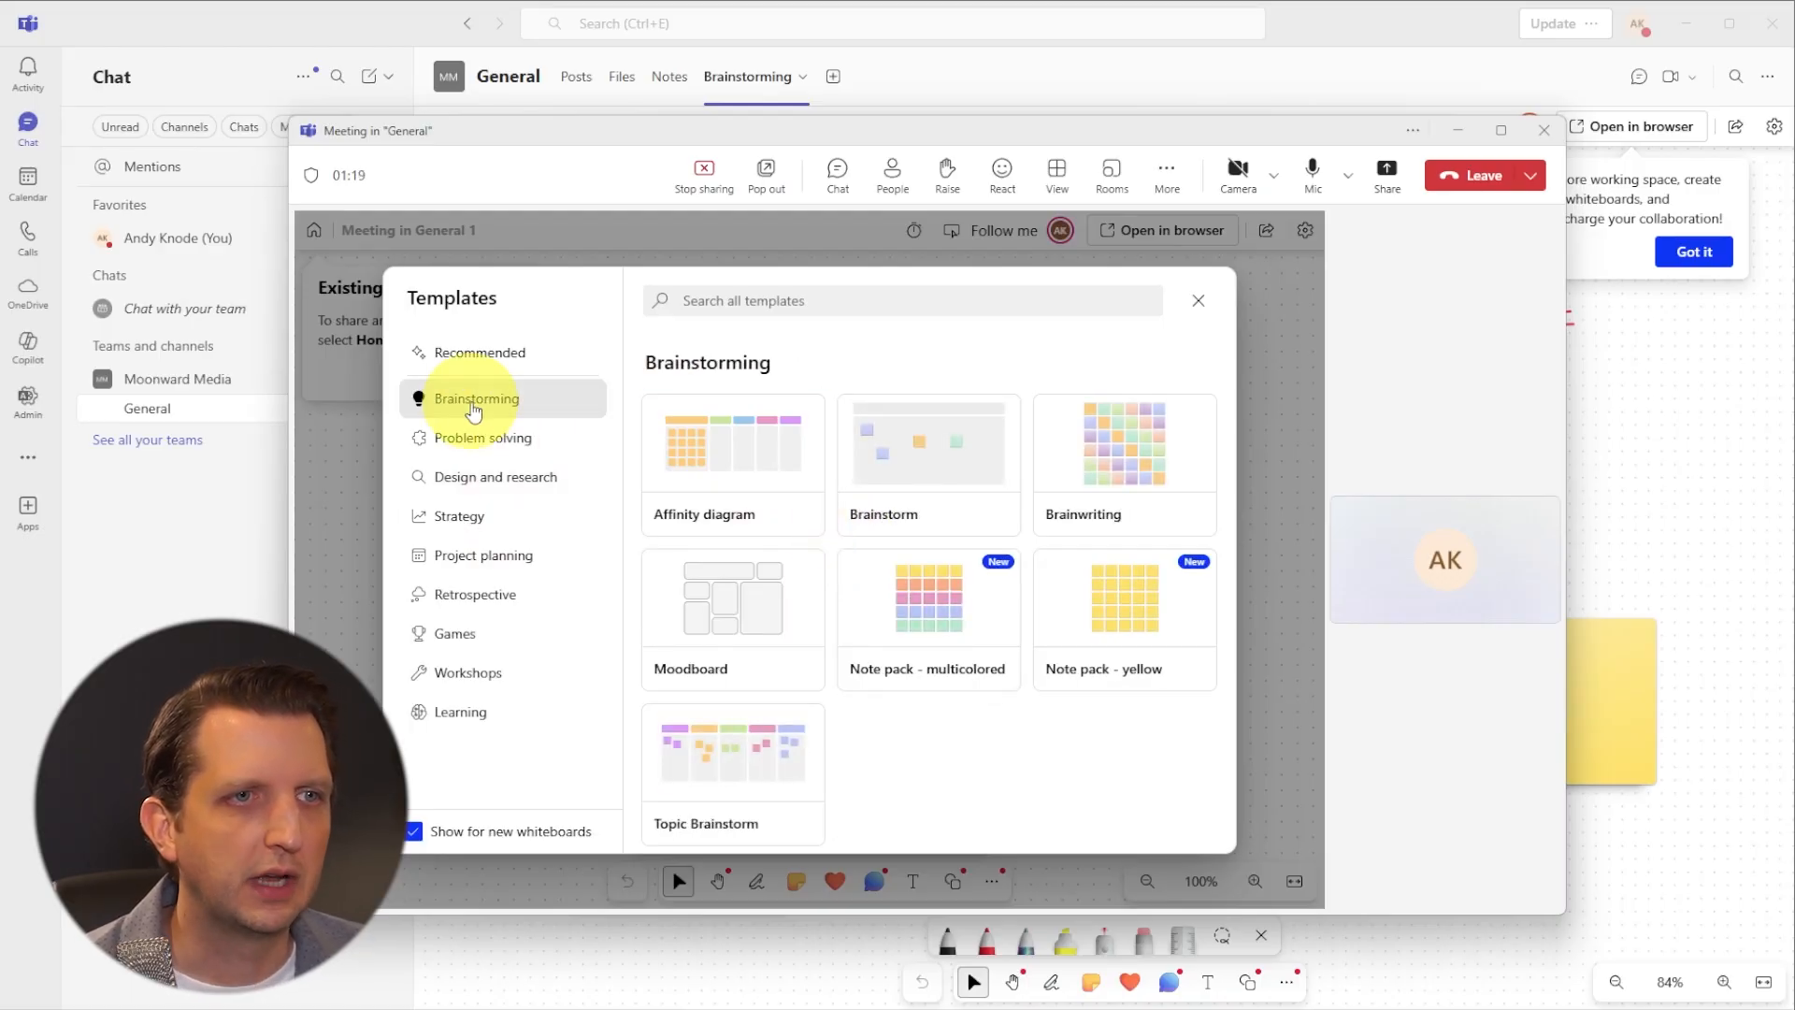
mouse_move(972, 482)
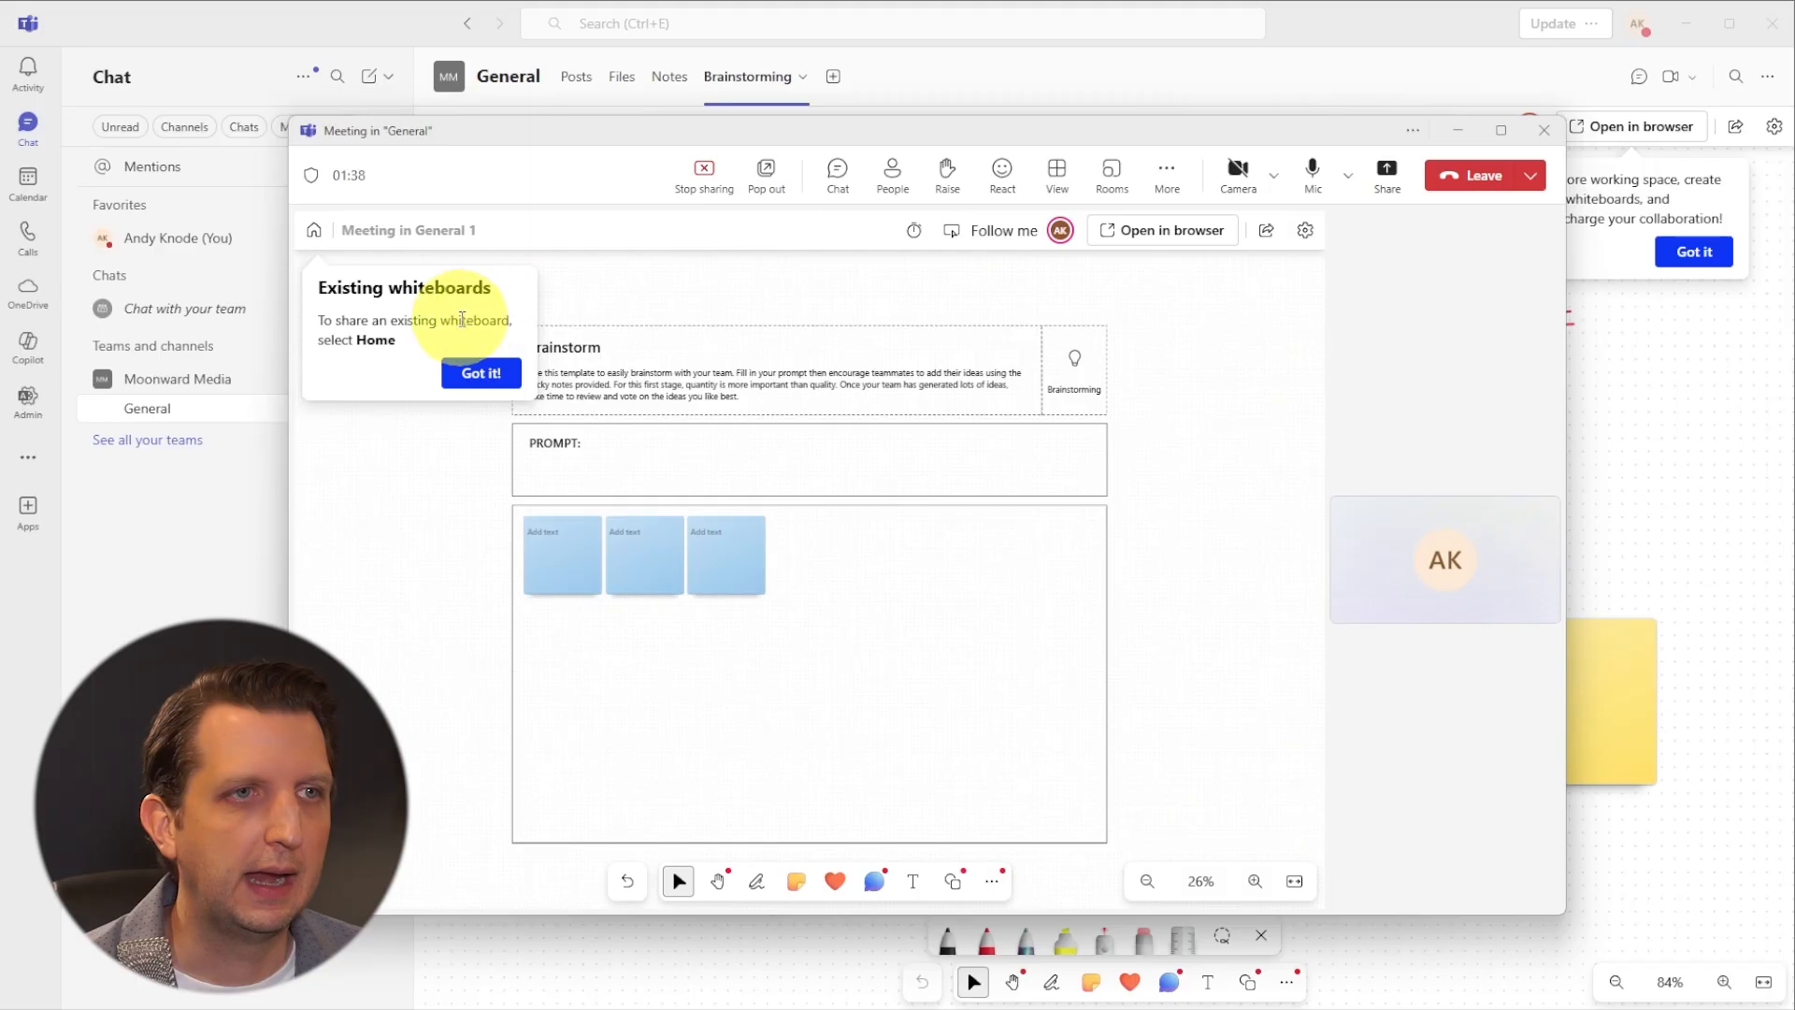
Dismiss the Existing whiteboards tip with Got it so the Brainstorm board is clear.
left_click(480, 374)
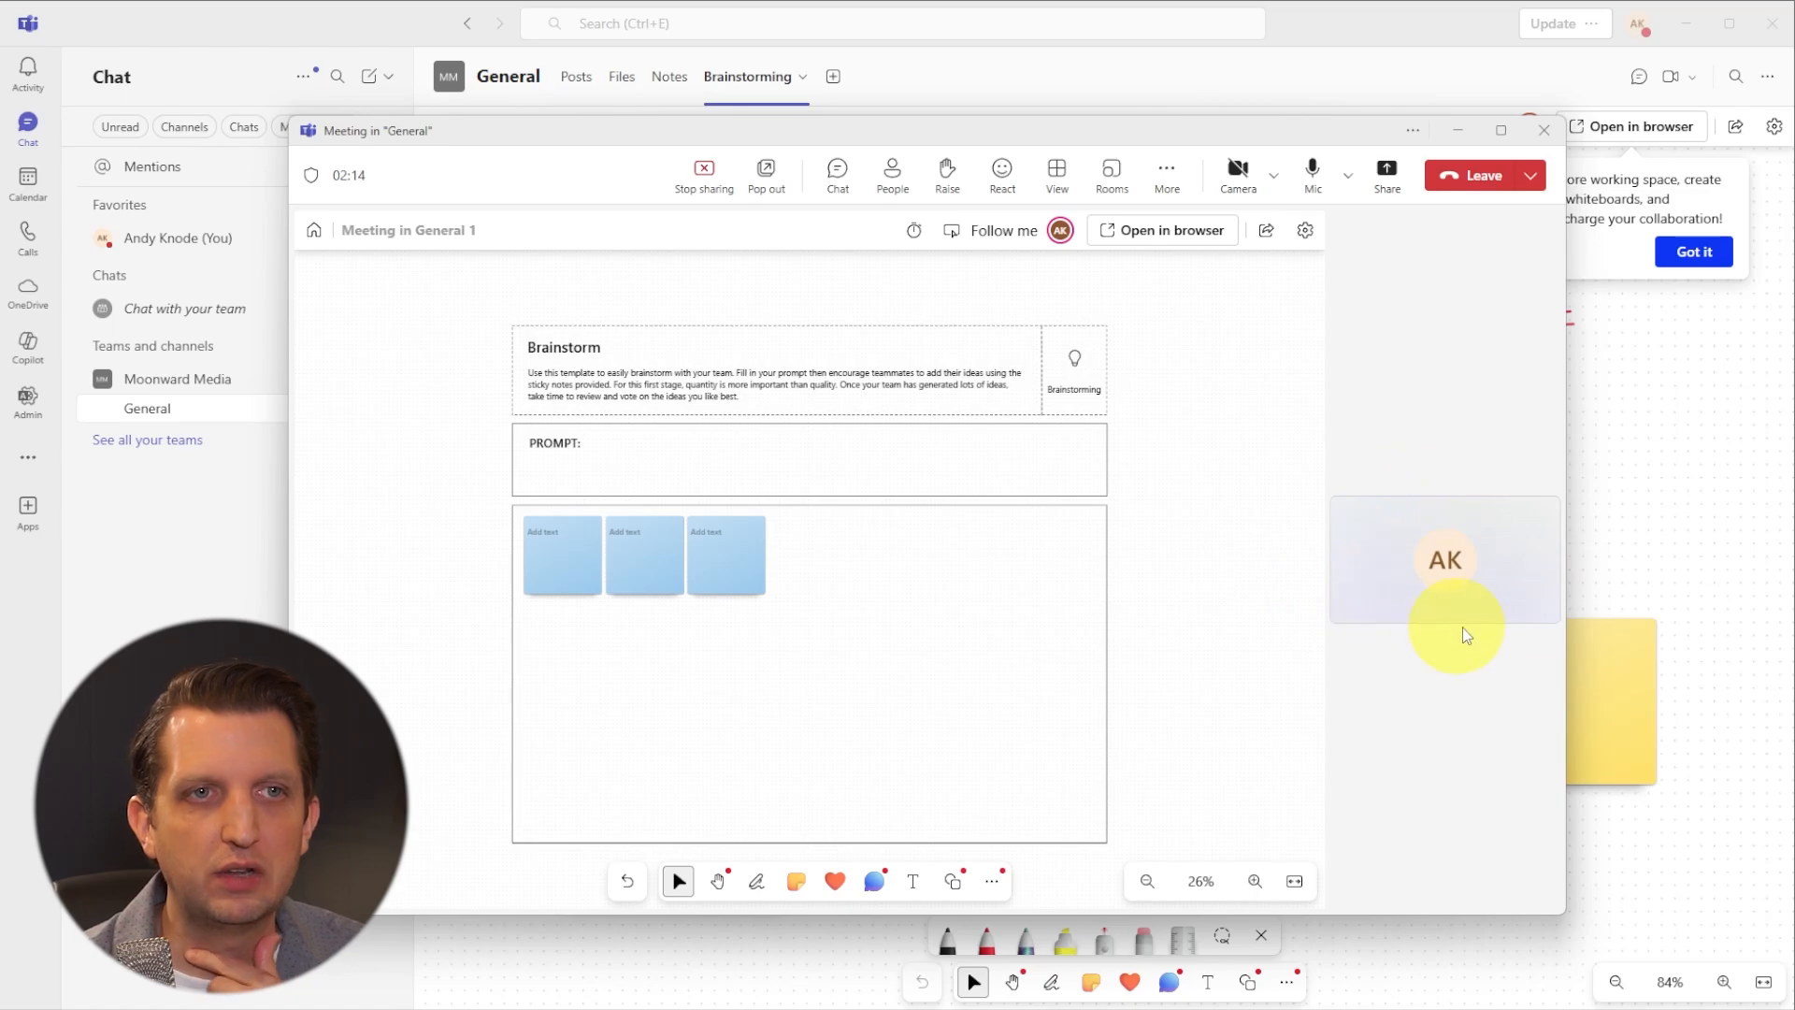
mouse_move(1446, 367)
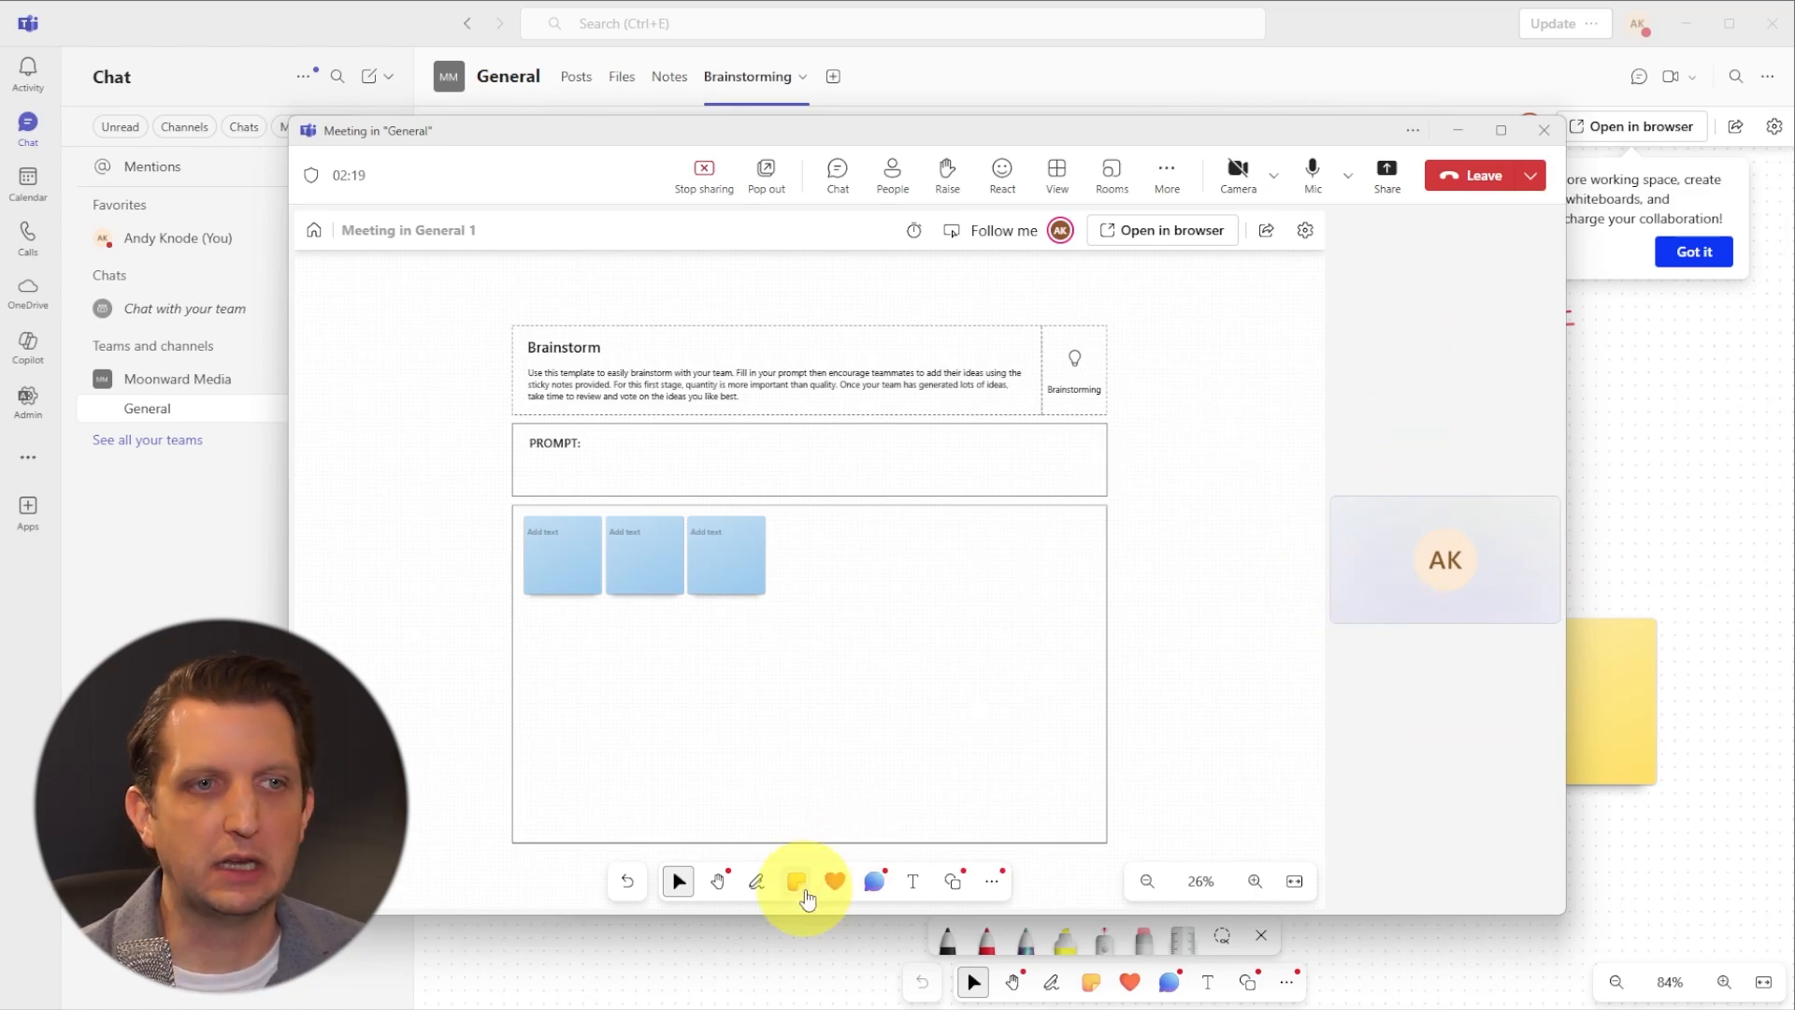
mouse_move(796, 881)
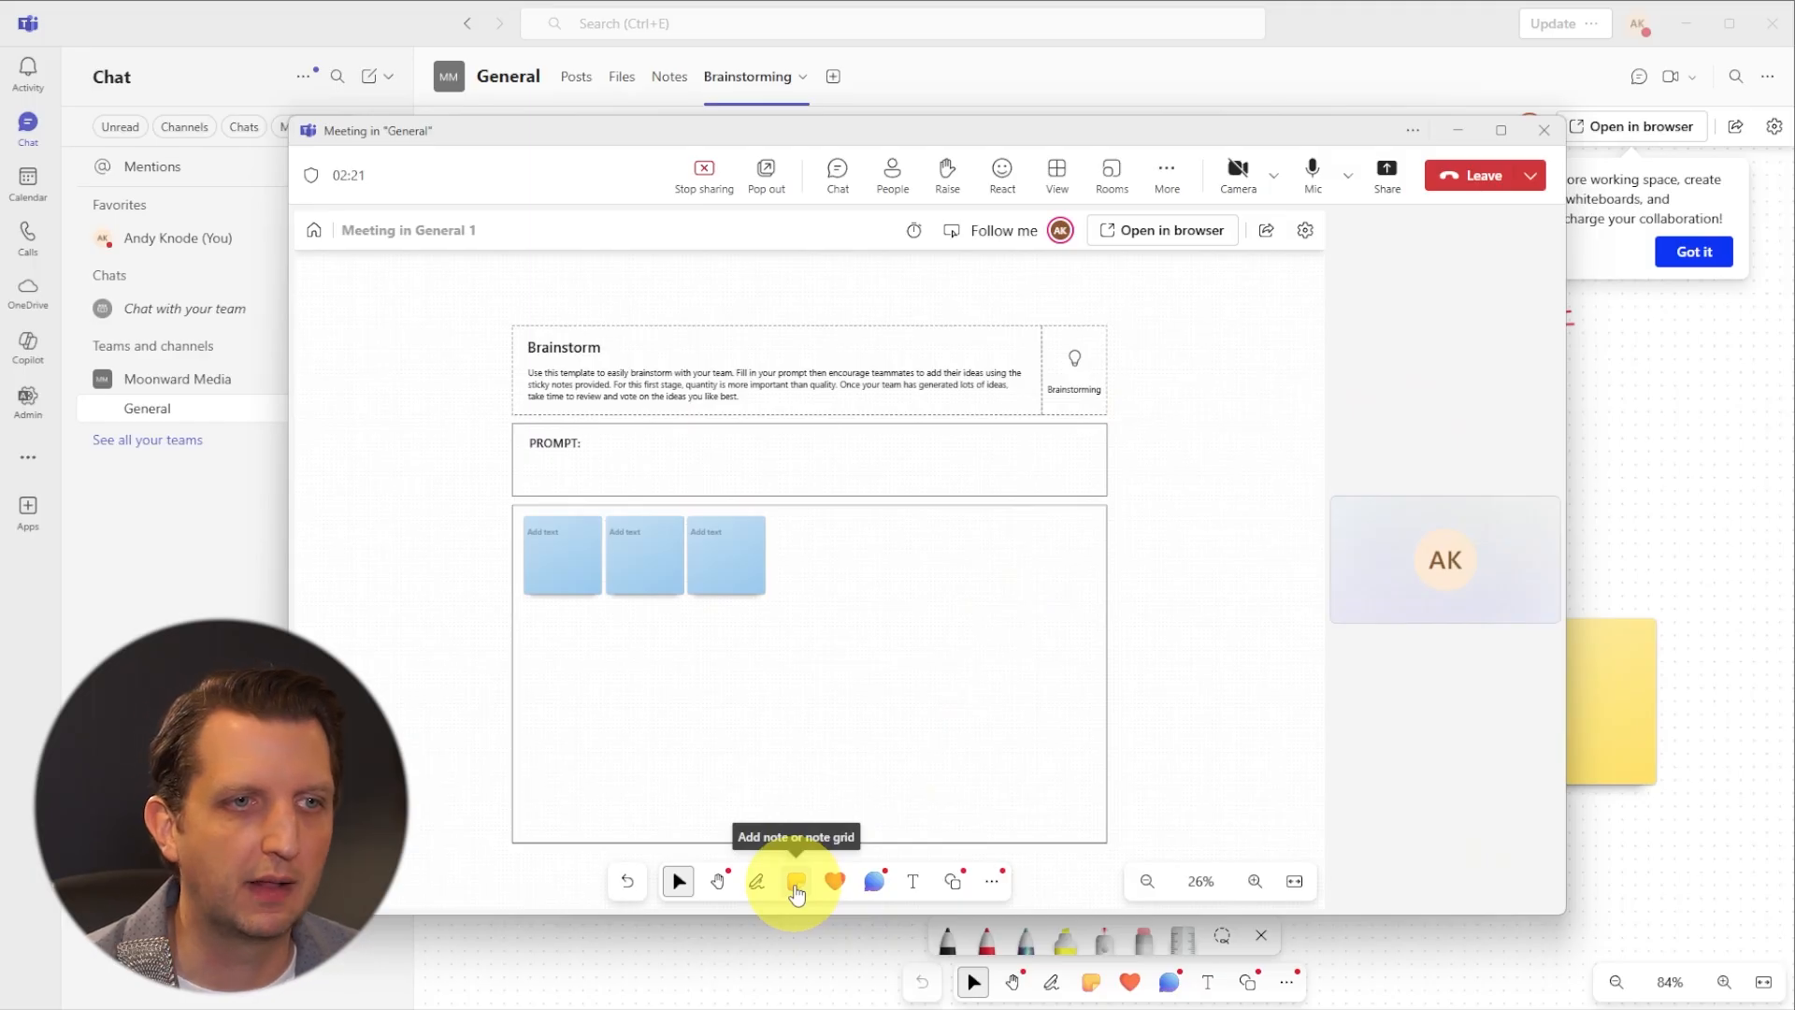
Add an orange sticky note reading "Launch a new product!" and zoom in to read it.
left_click(797, 881)
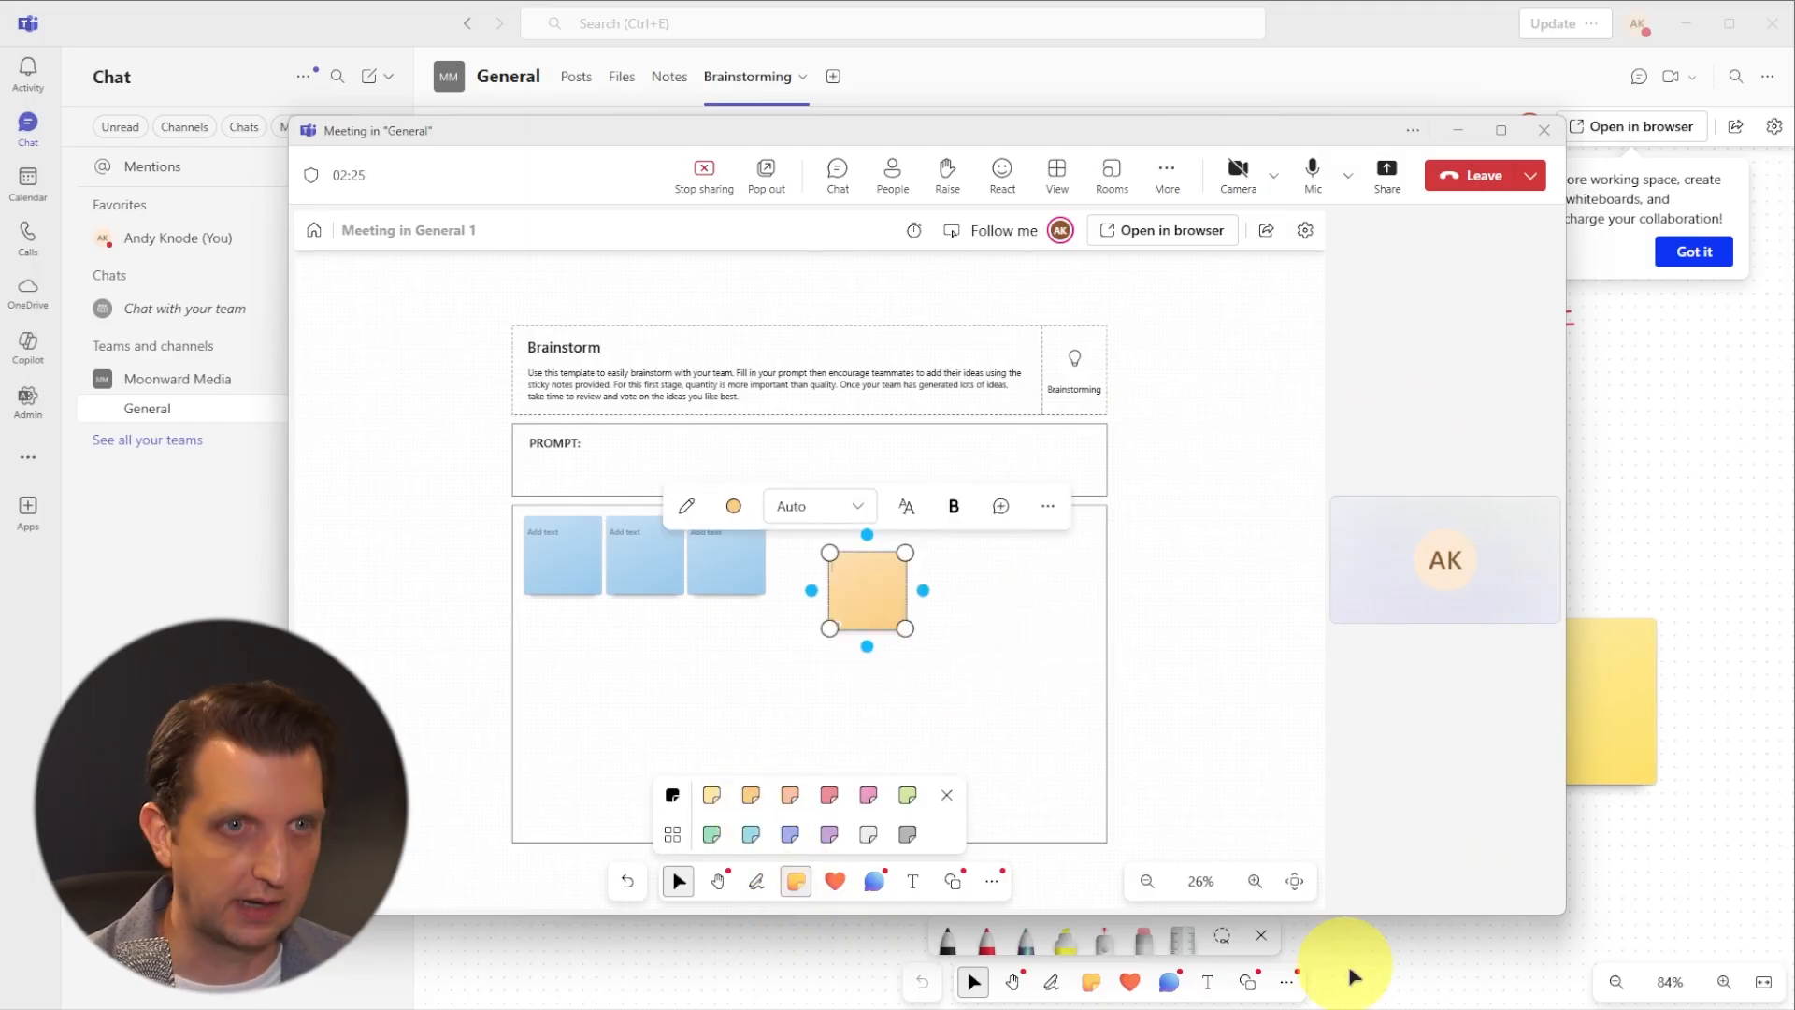
mouse_move(1073, 675)
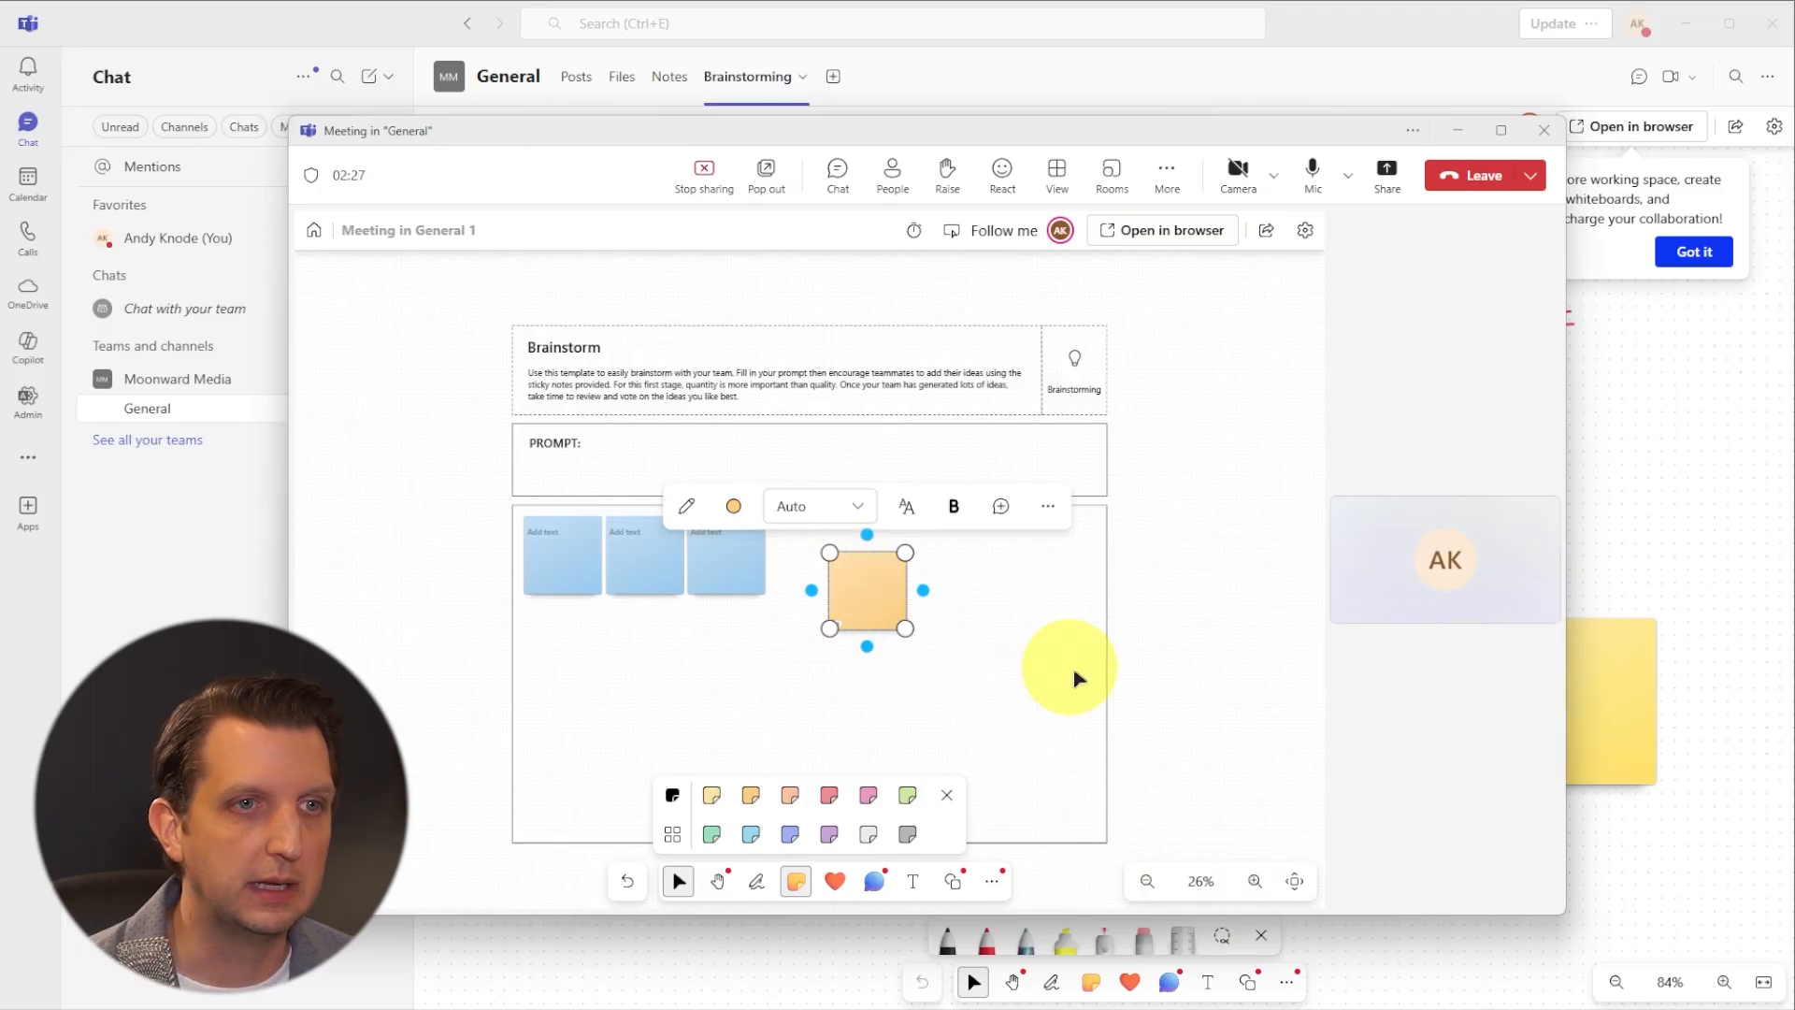
type("Launch a new product!")
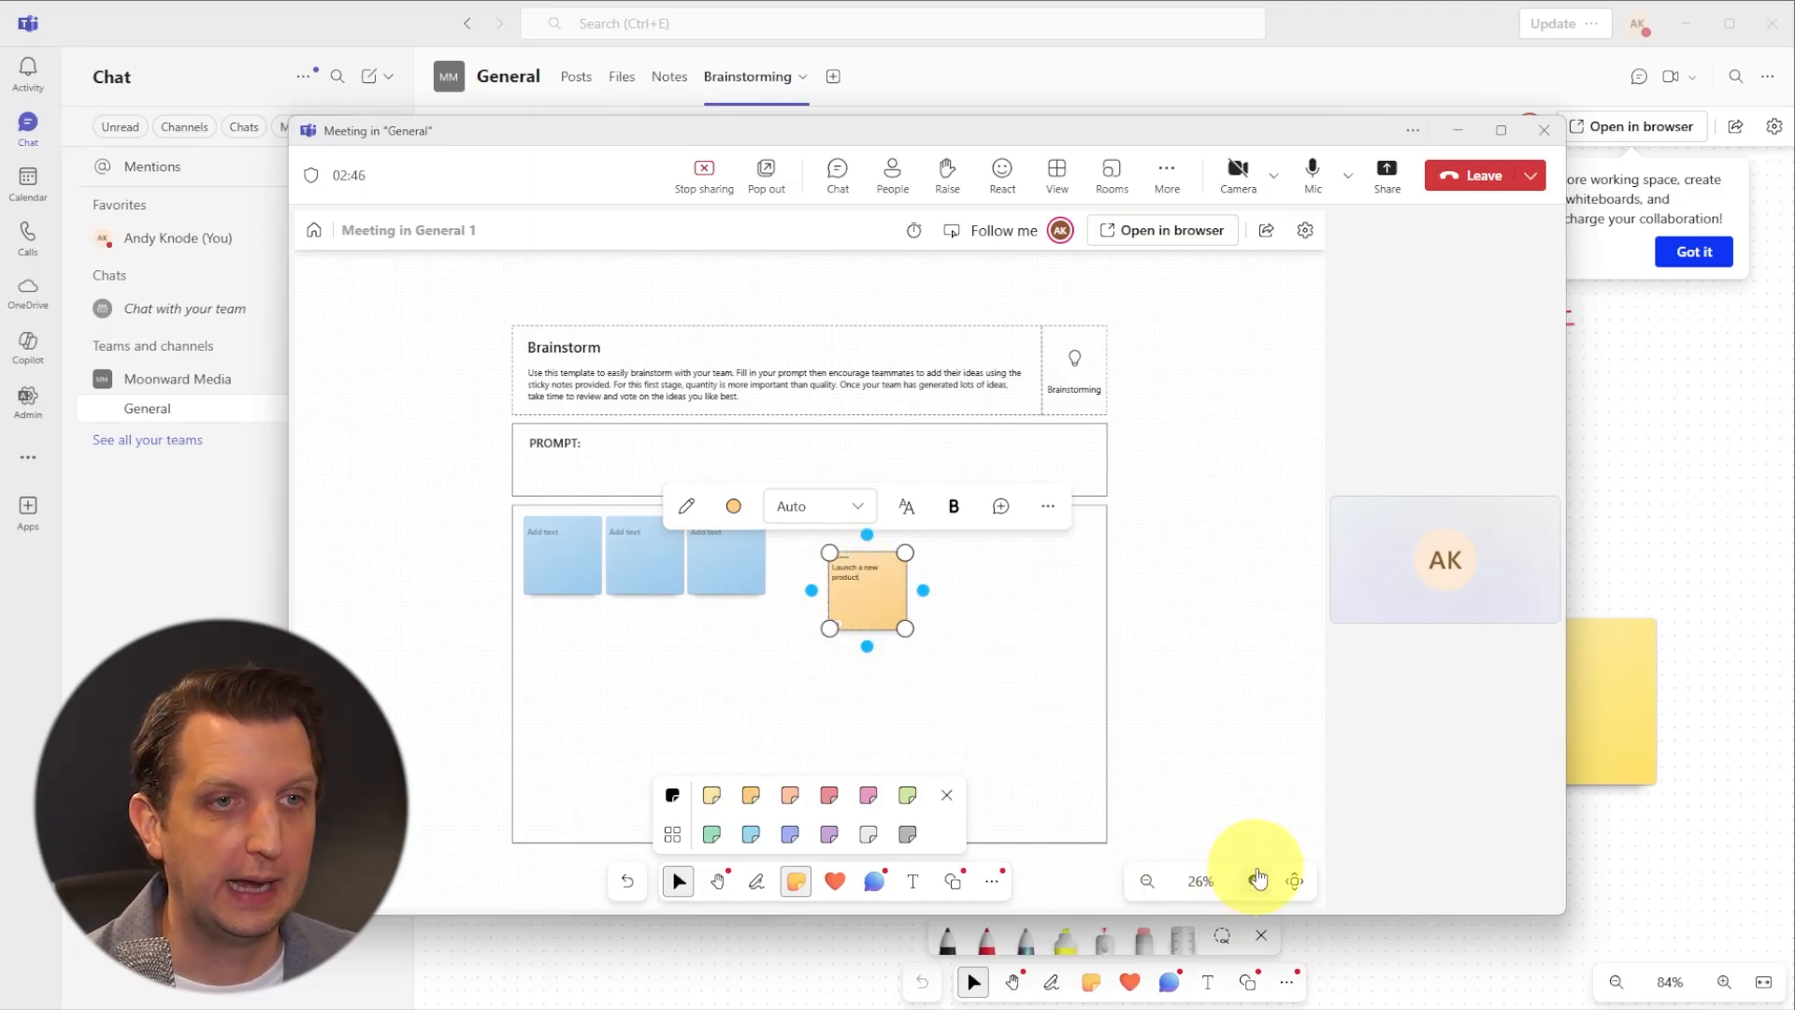
left_click(1259, 881)
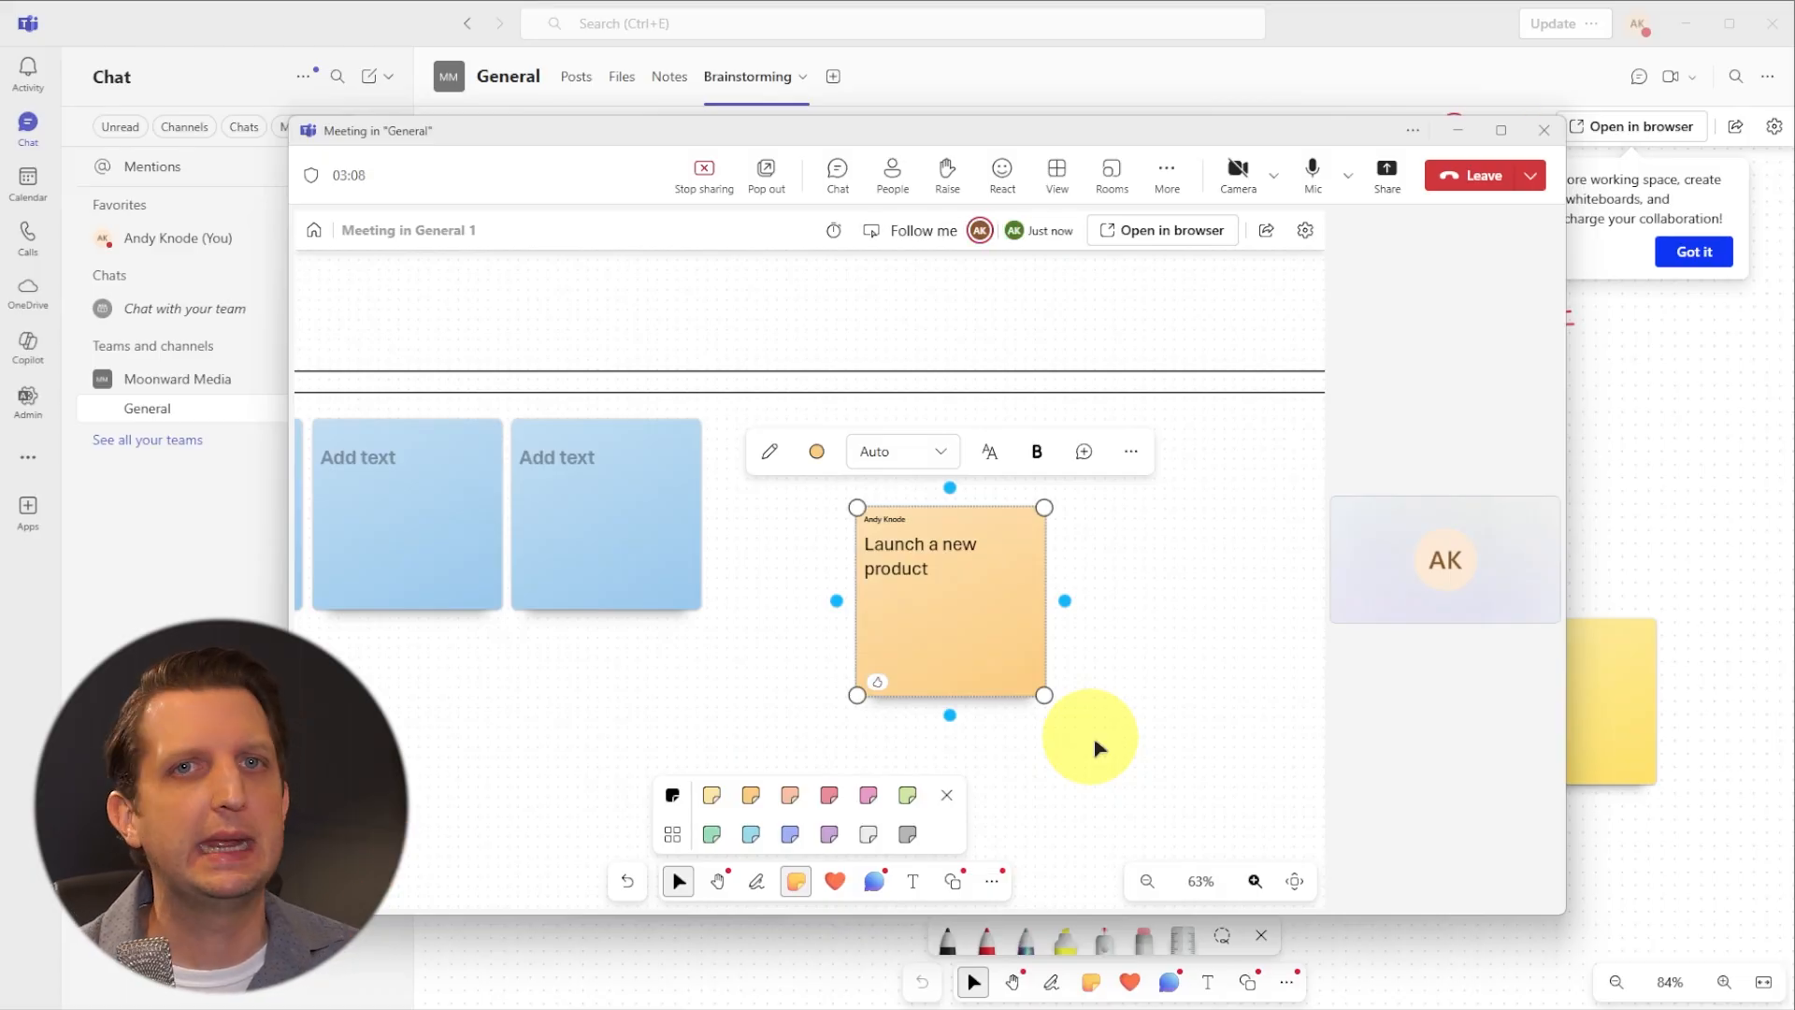
mouse_move(1150, 789)
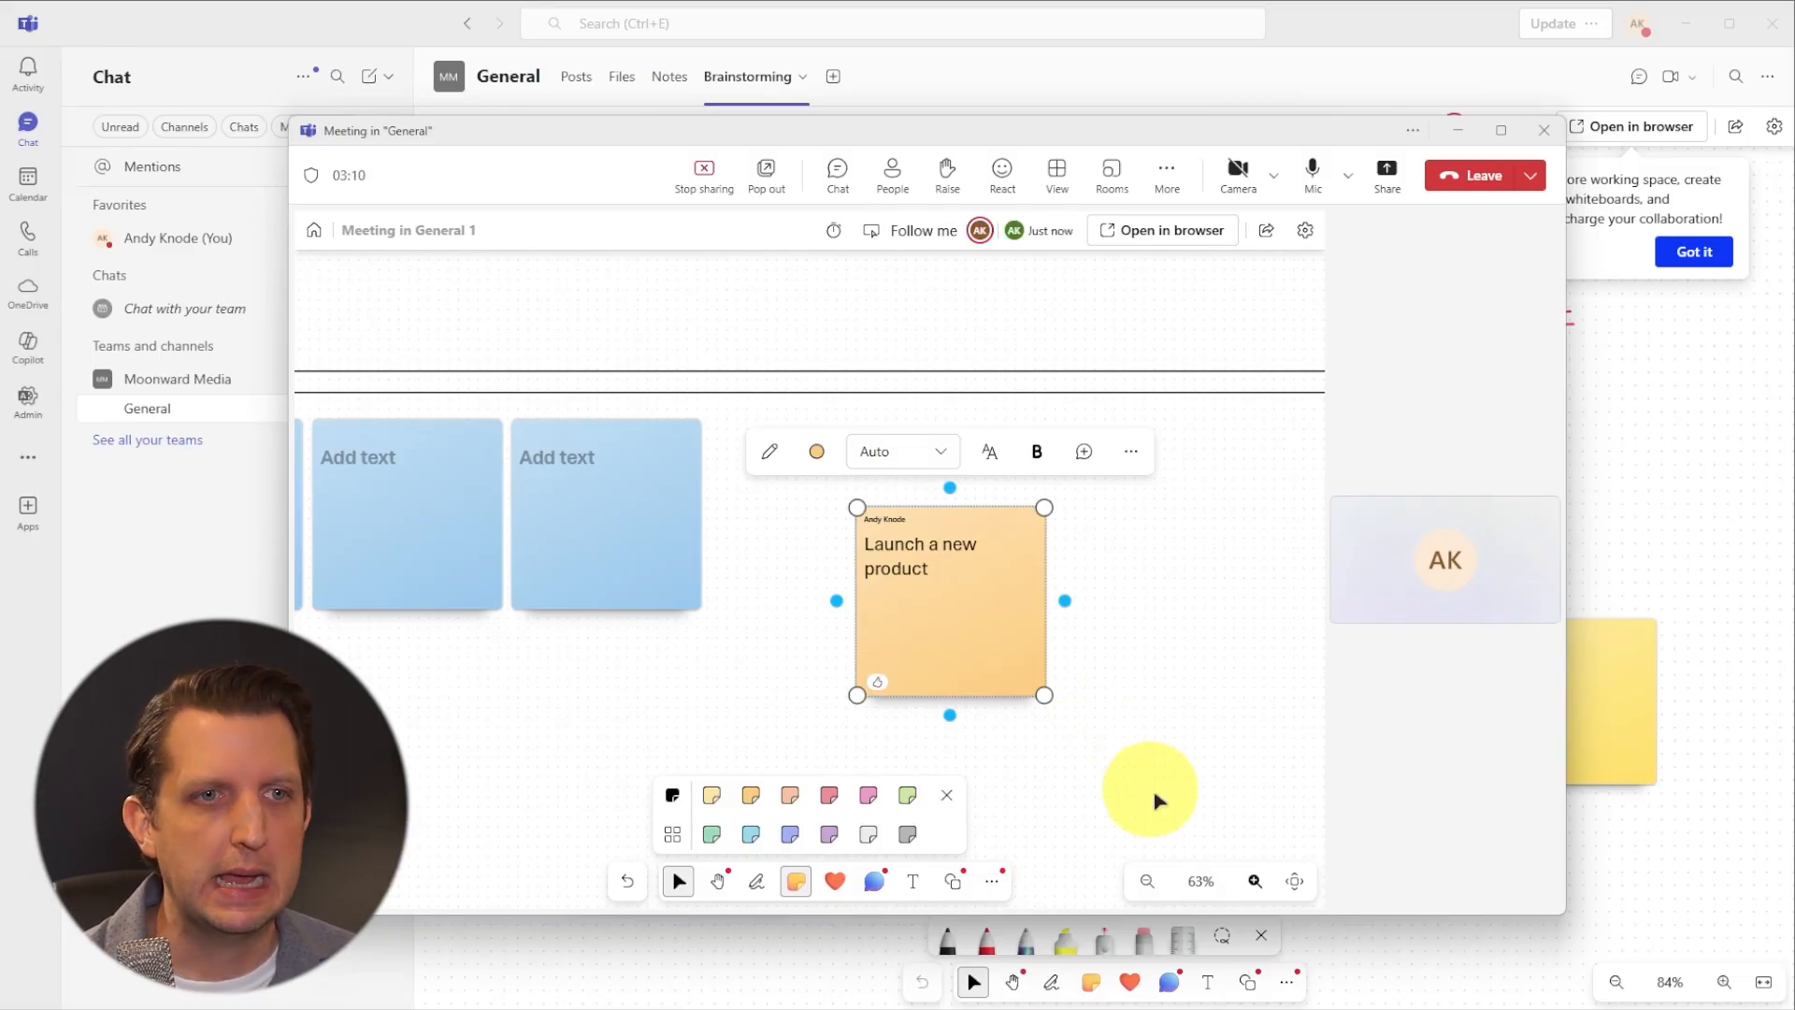
left_click(1255, 880)
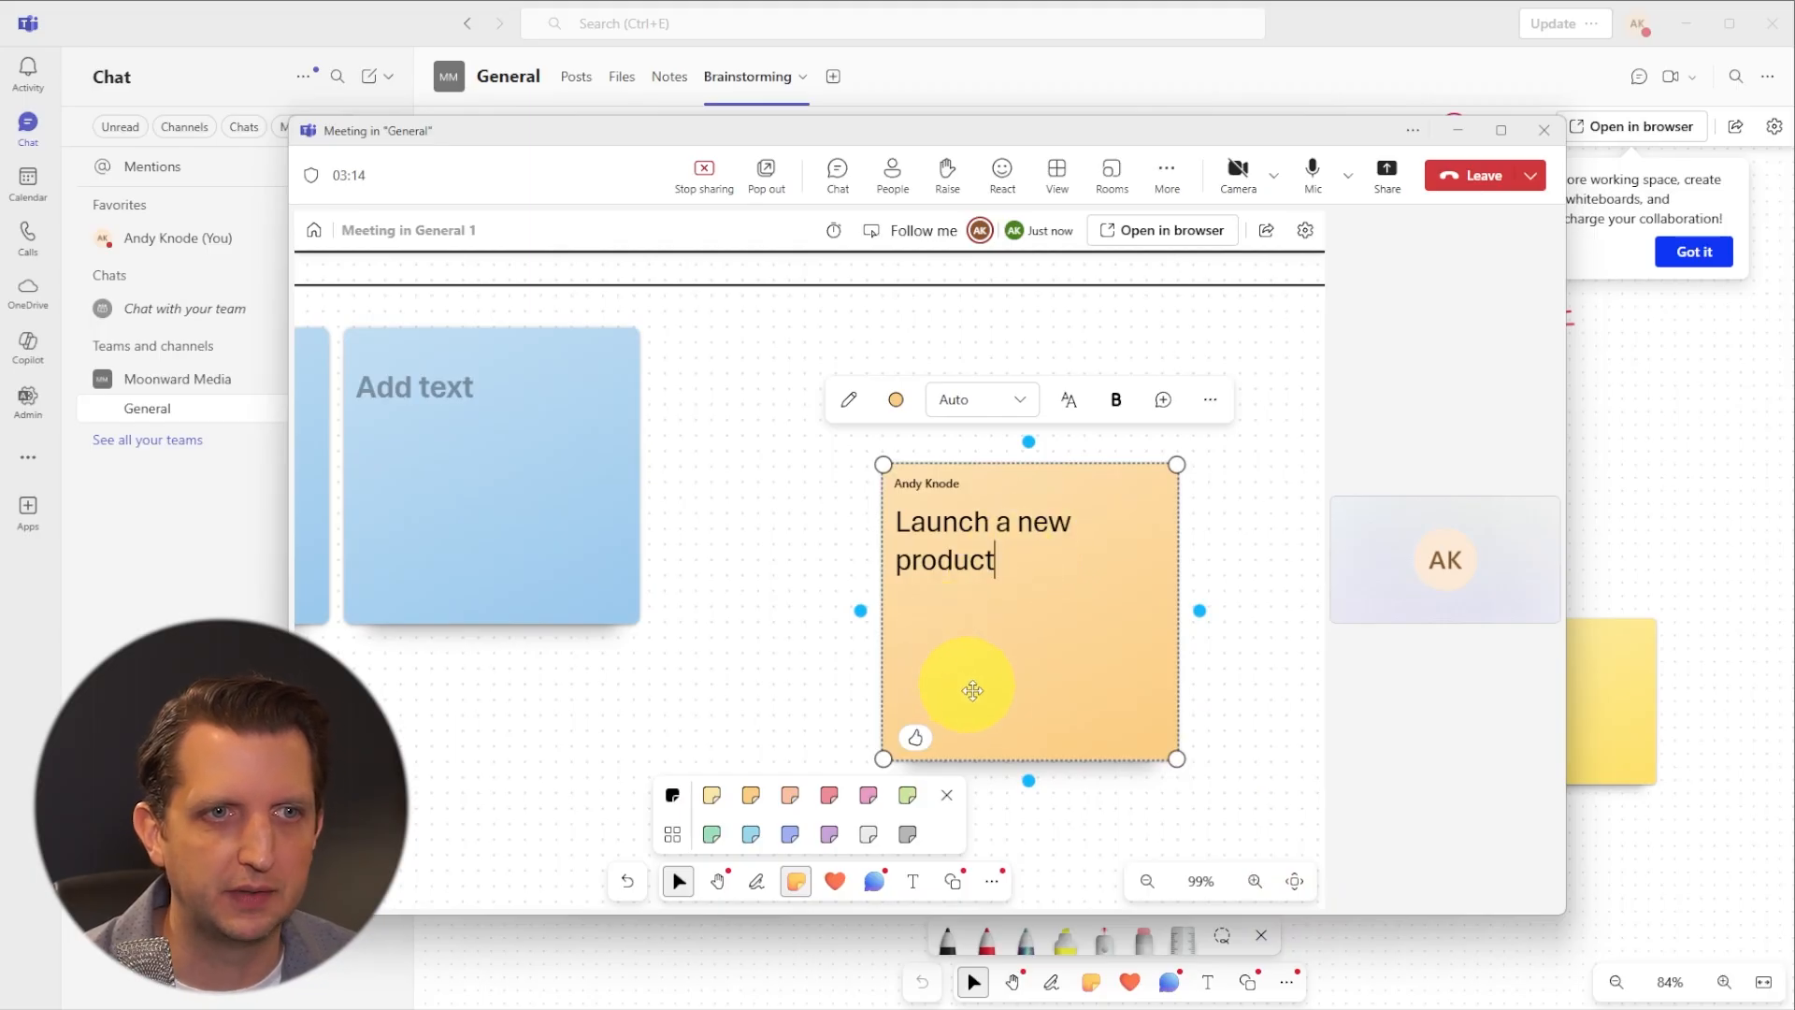
mouse_move(1213, 853)
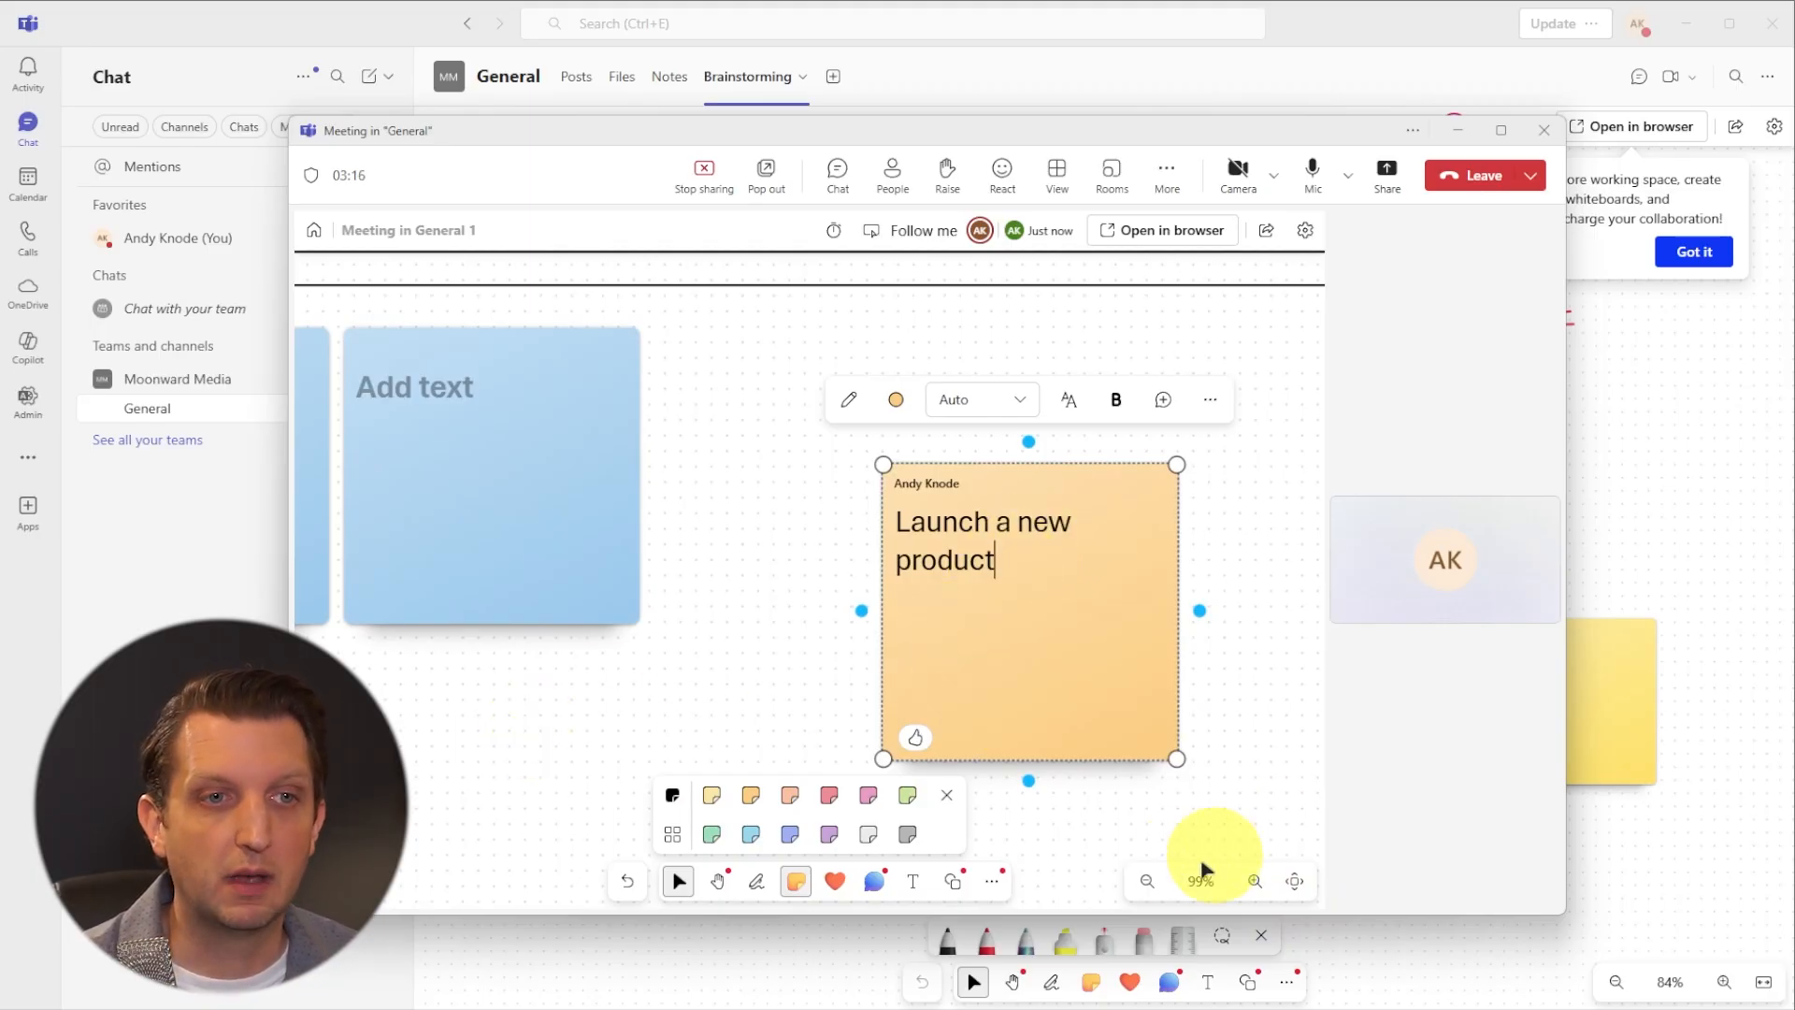